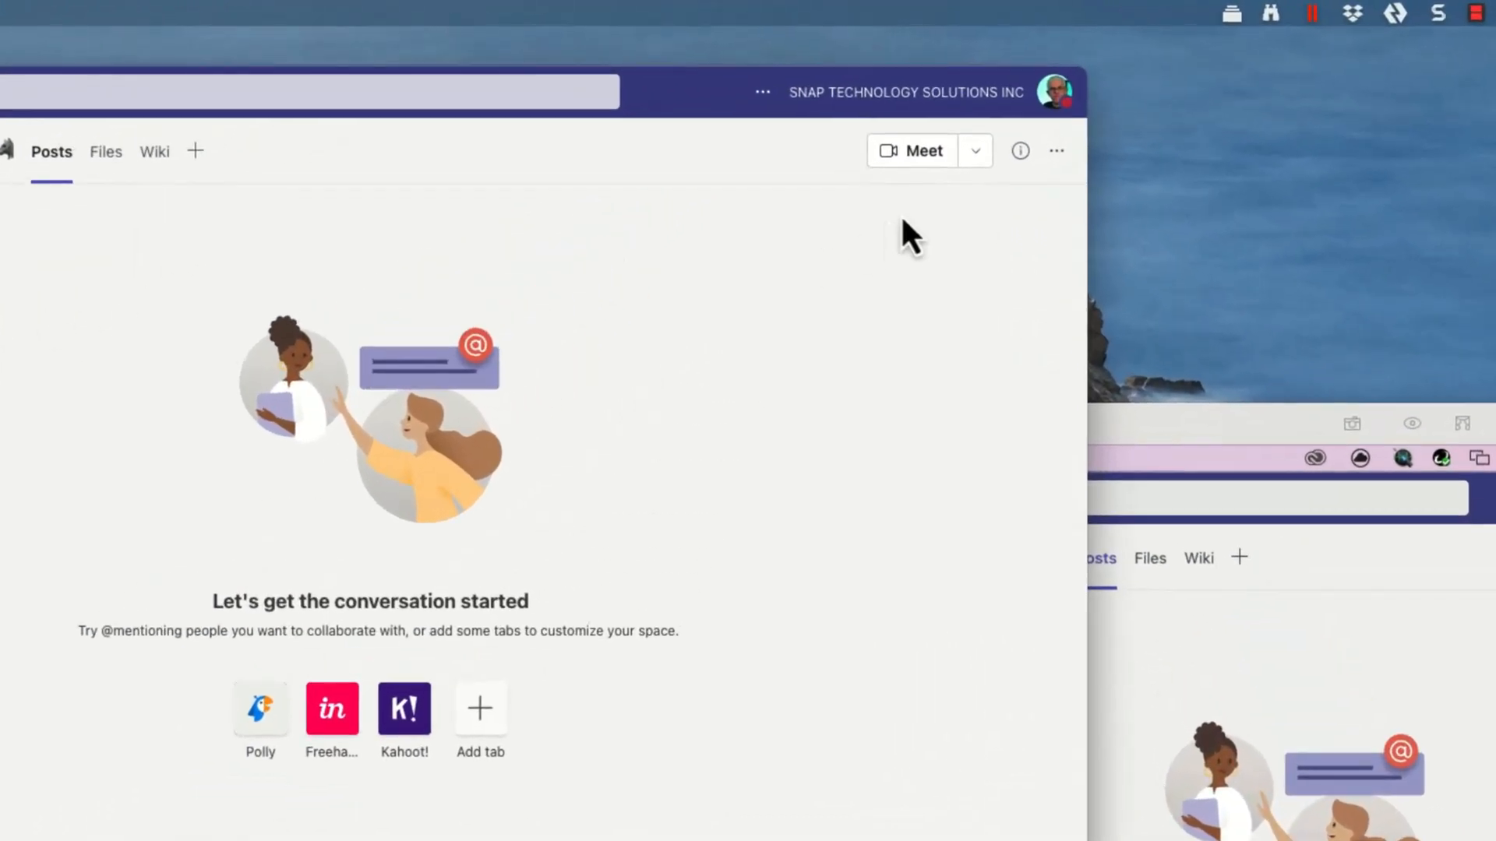
- Open the Teams Calendar view to reach the new meeting options
click(975, 150)
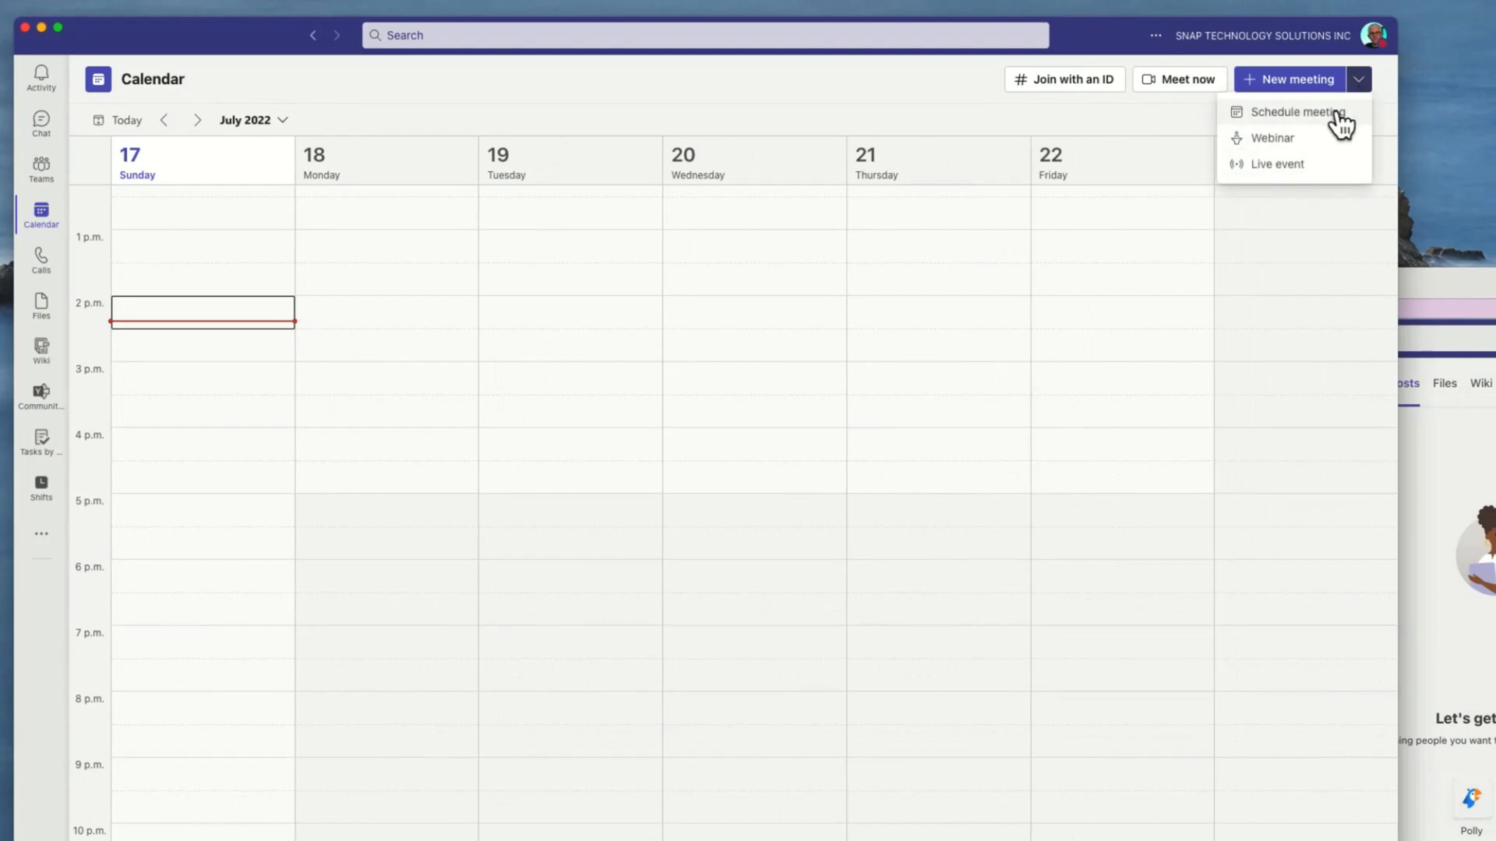
mouse_move(1335, 121)
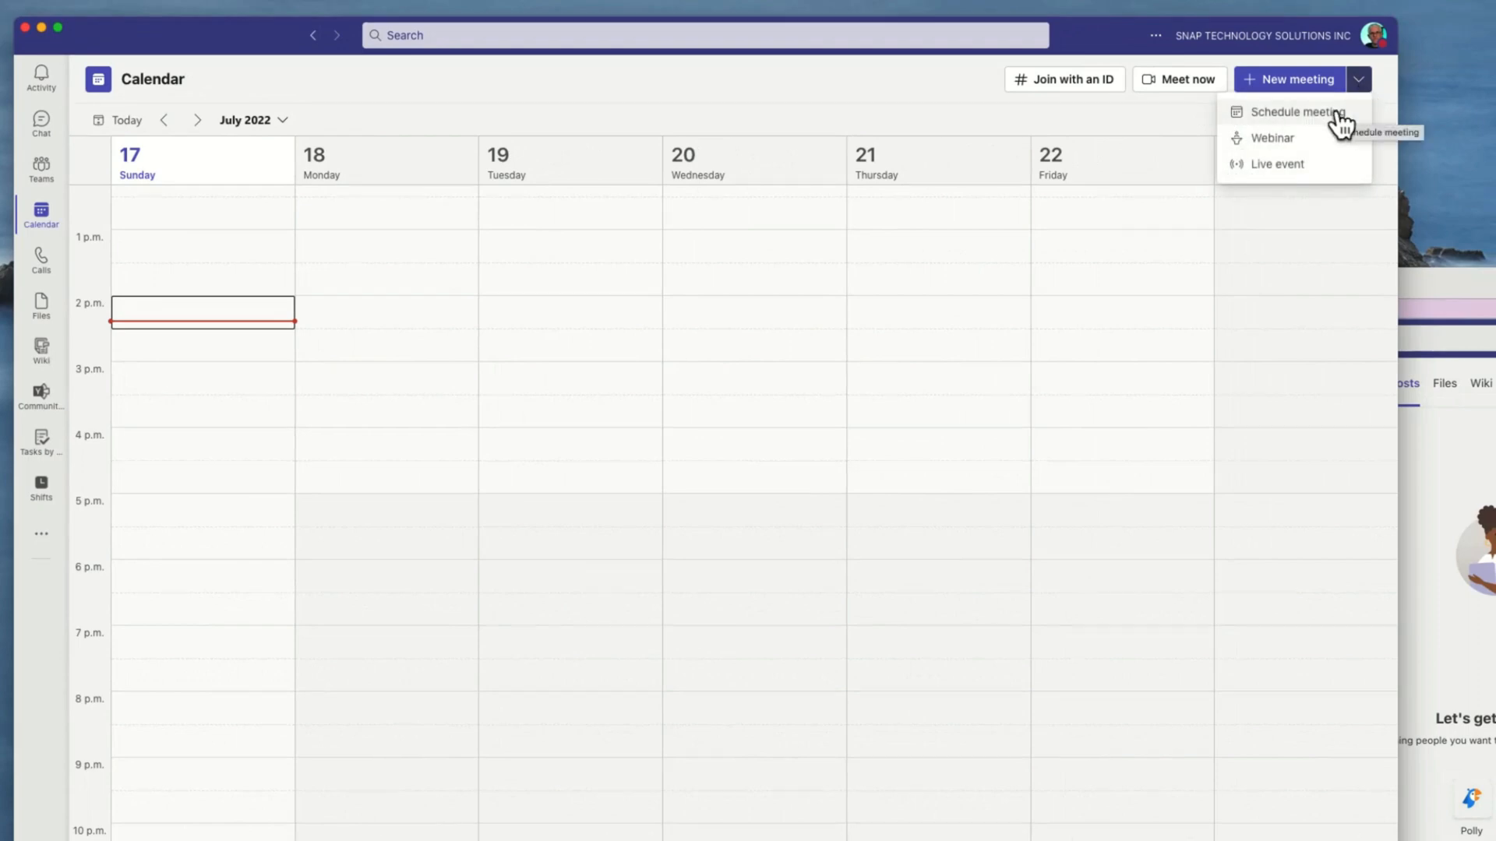
mouse_move(1311, 141)
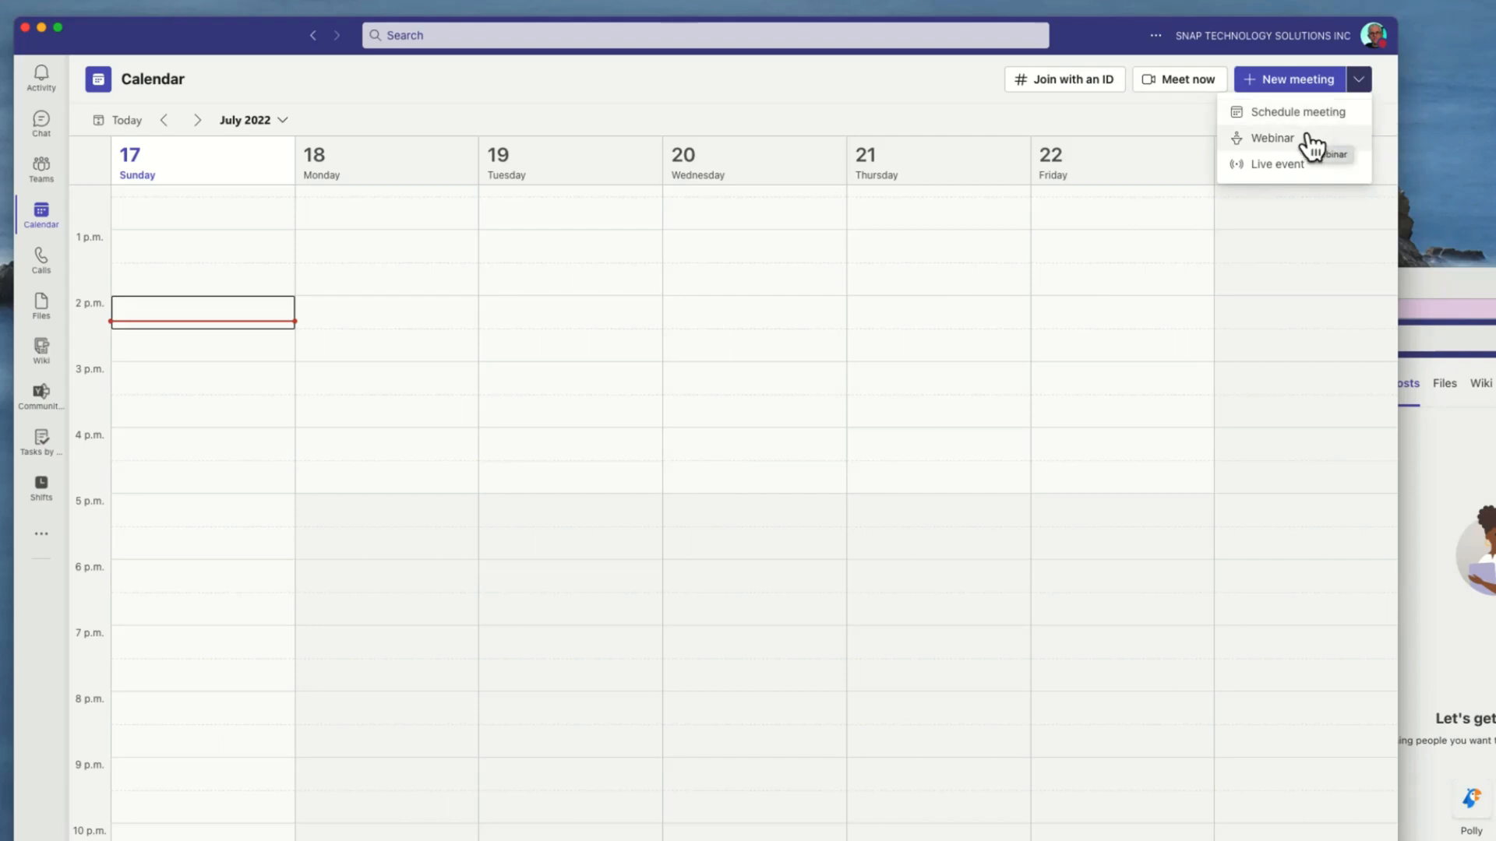
mouse_move(1292, 169)
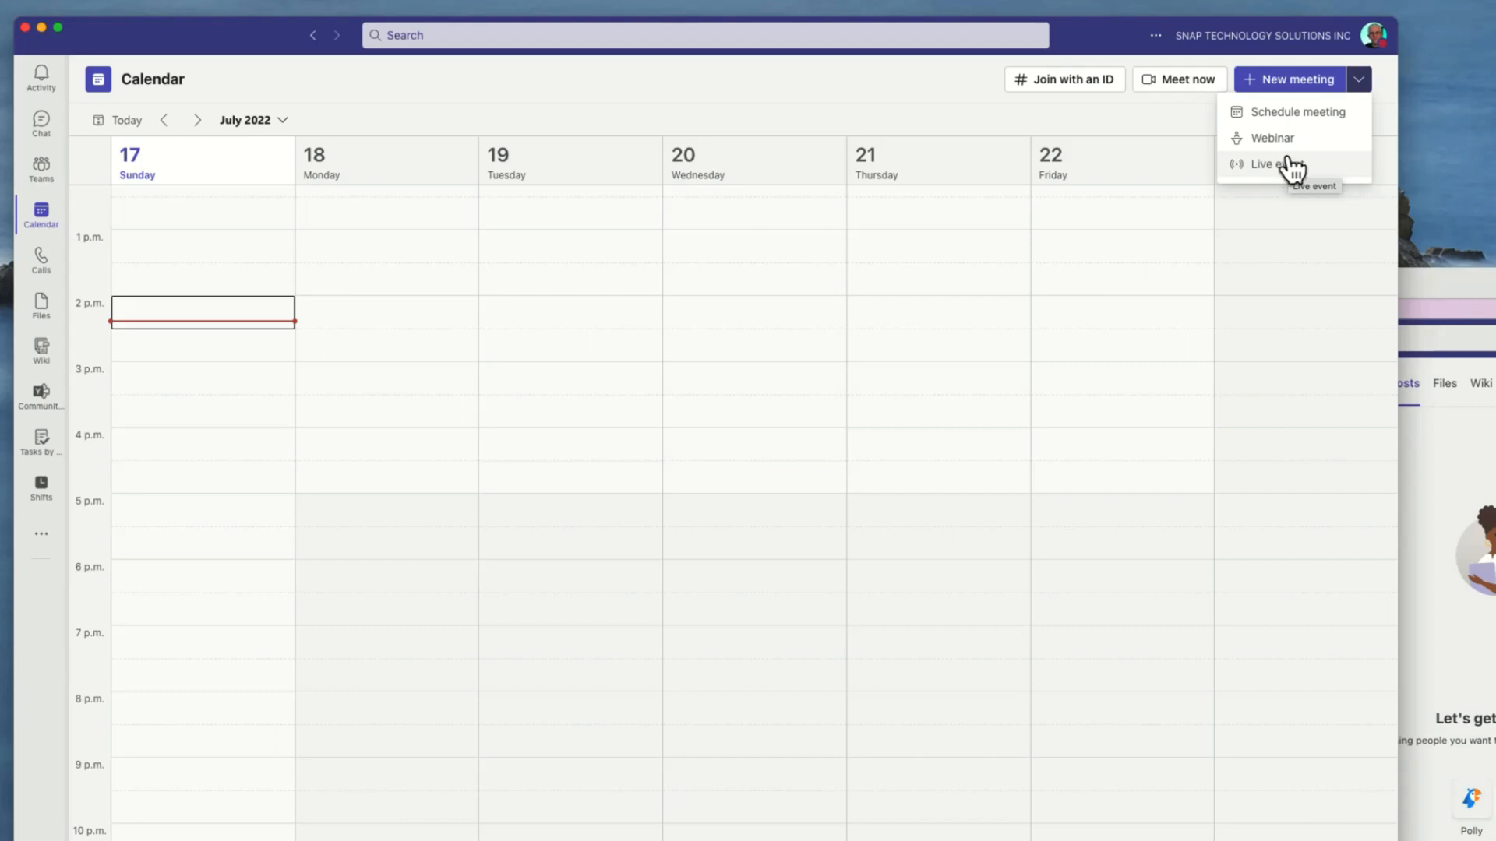
- Schedule 'Talk about wolves' inviting Diana Prince, posted to Coastal Hiking Club's Meetings About Wolves channel
click(1293, 111)
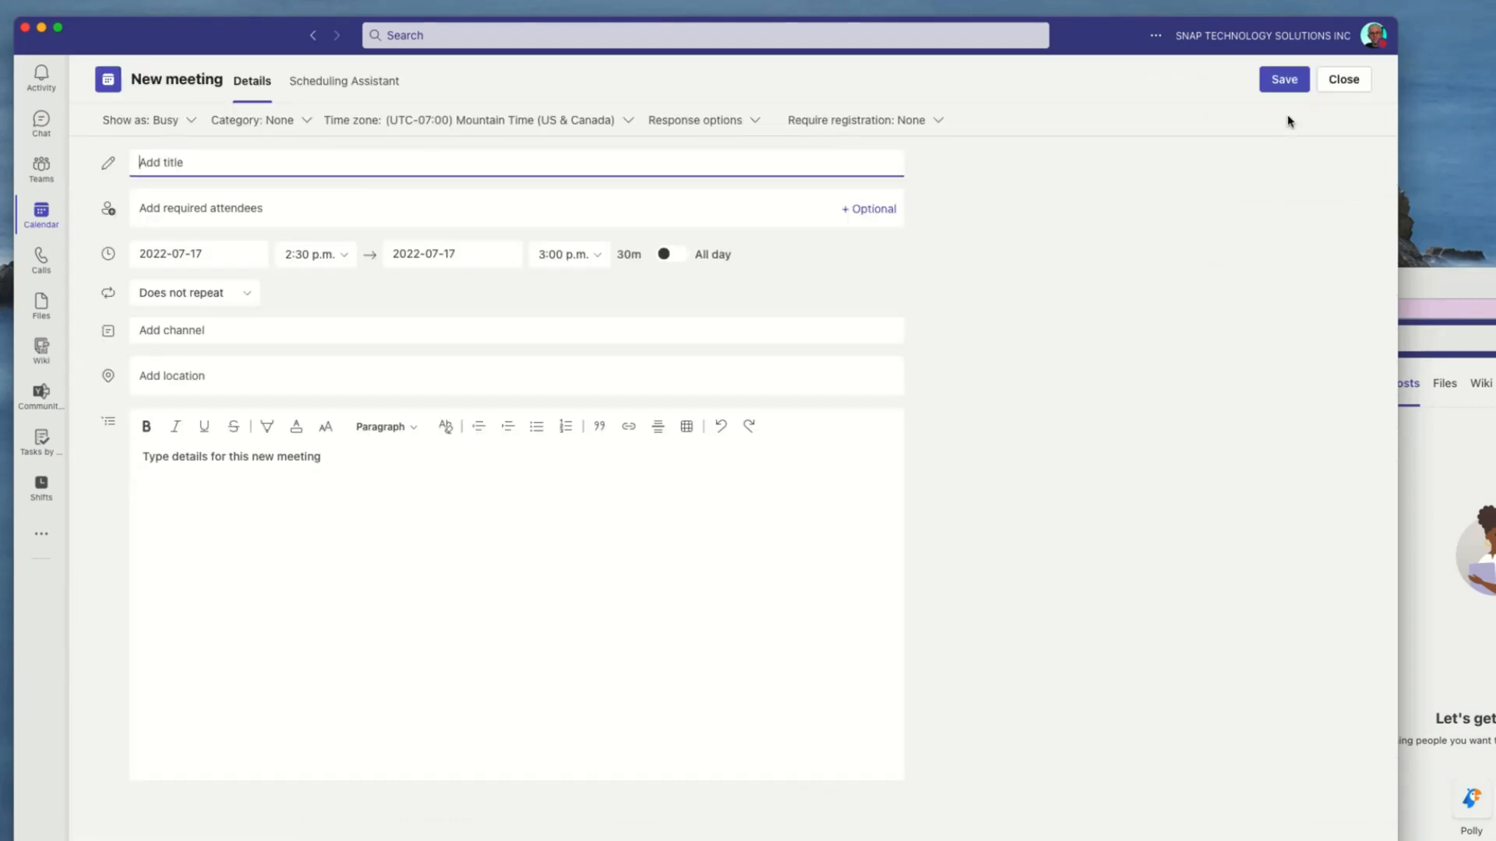
mouse_move(687, 183)
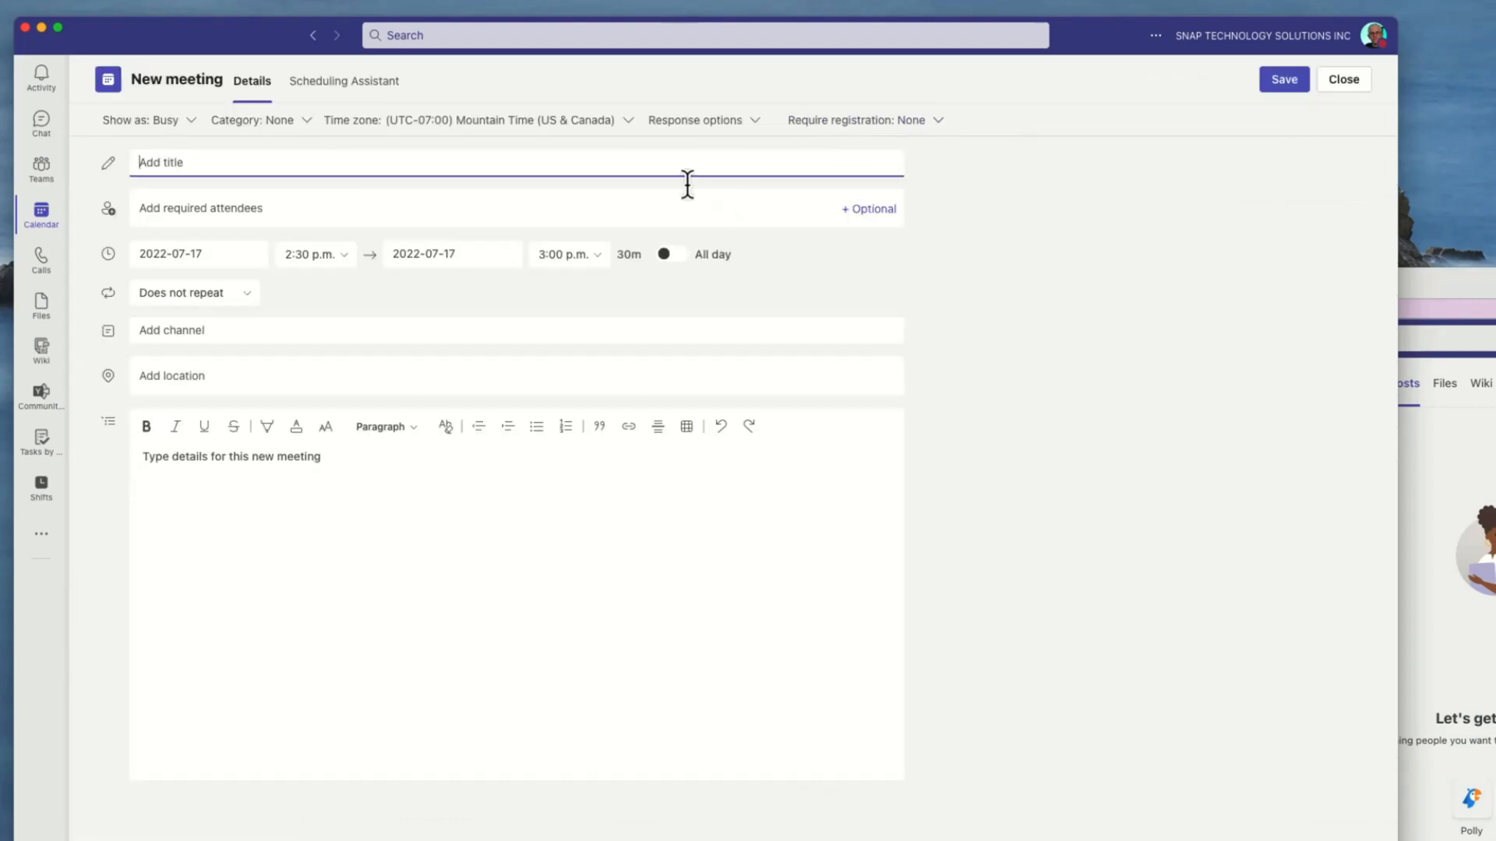
text(Talk about wolves)
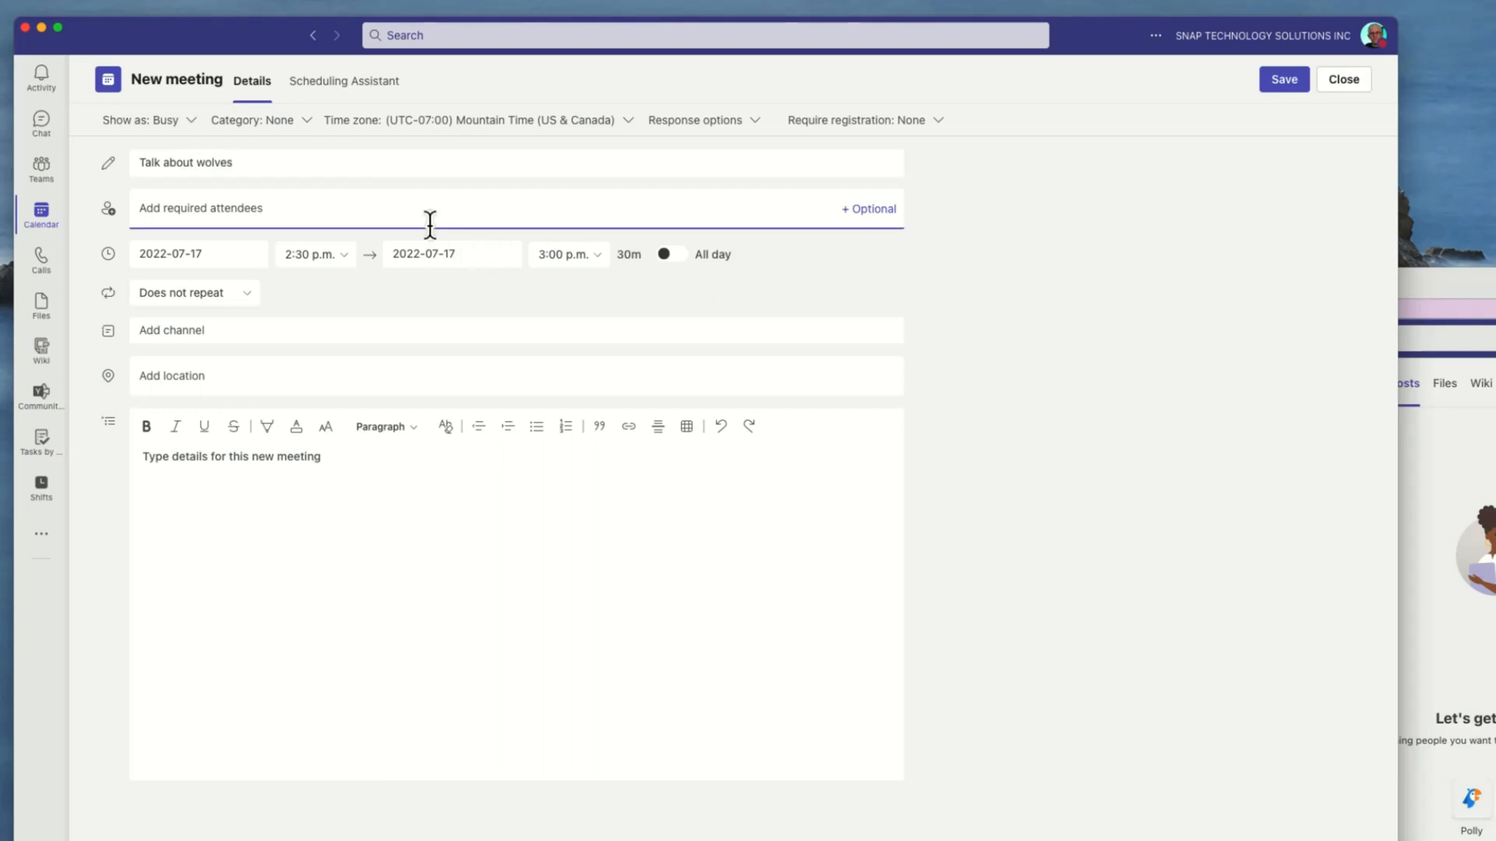
text(f)
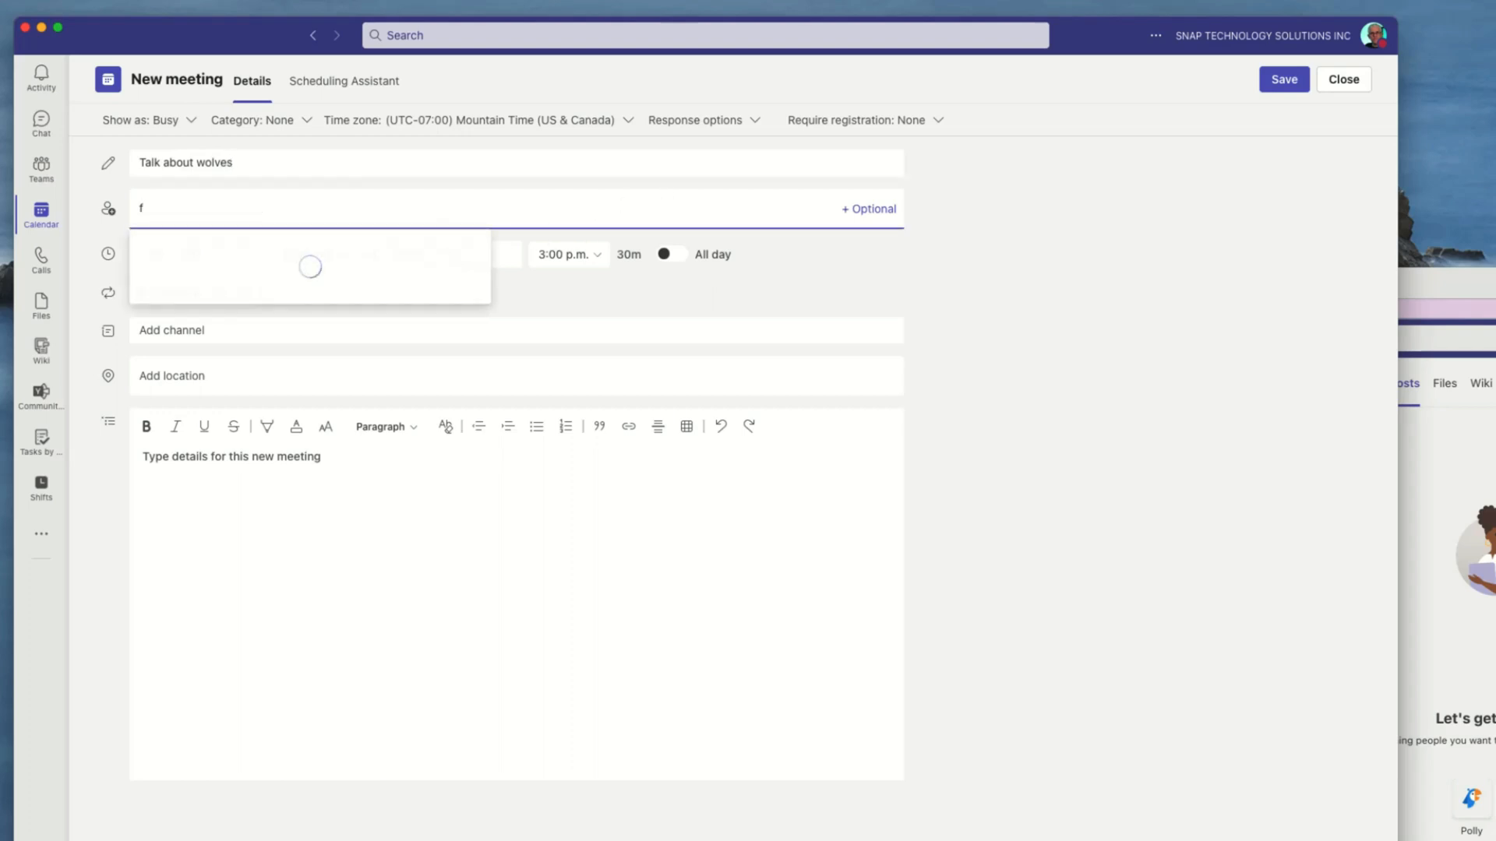
text(dian)
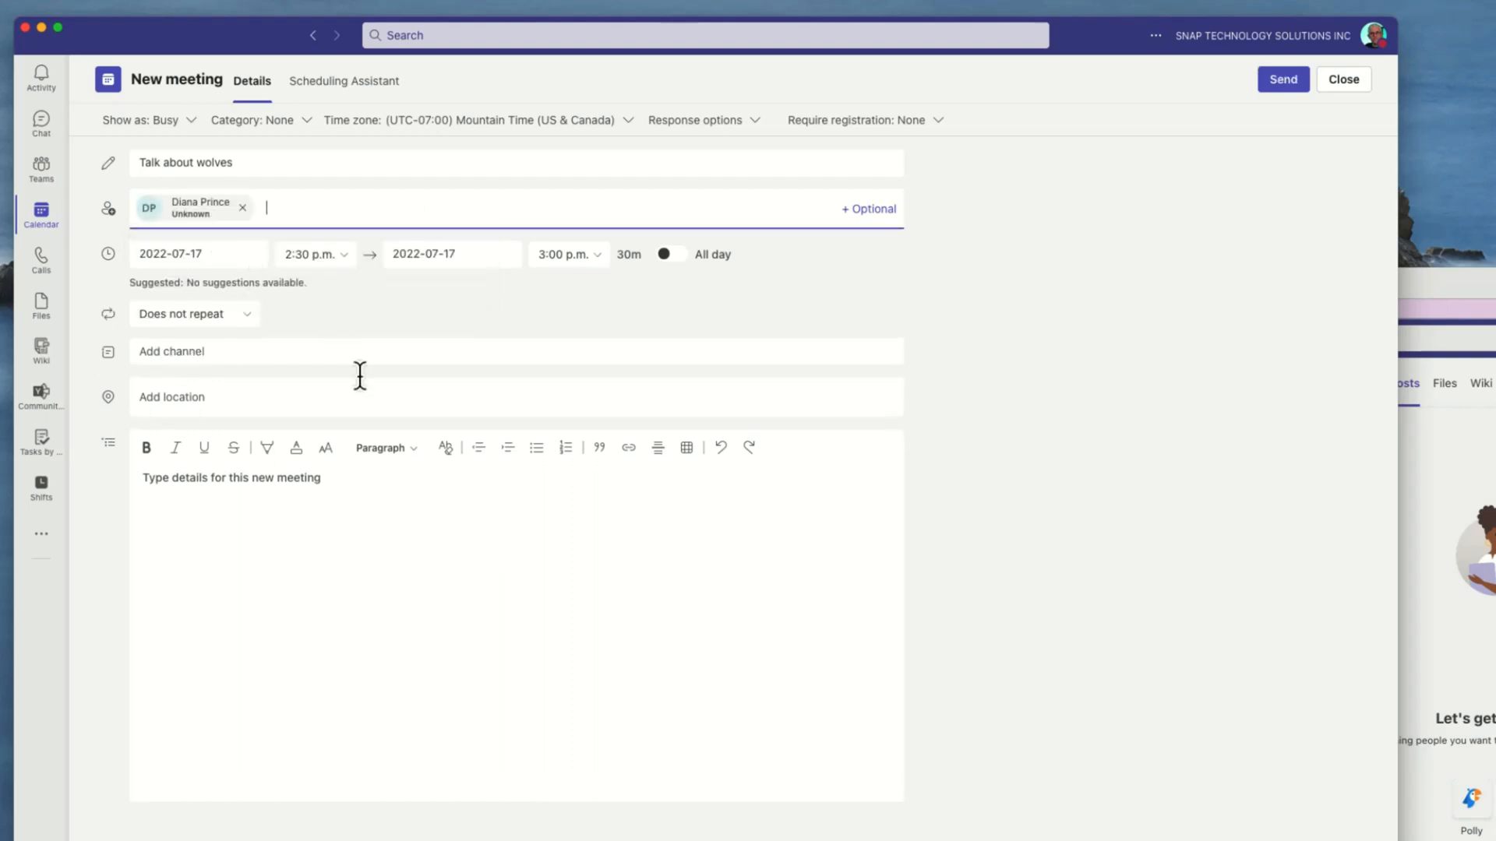
mouse_move(282, 359)
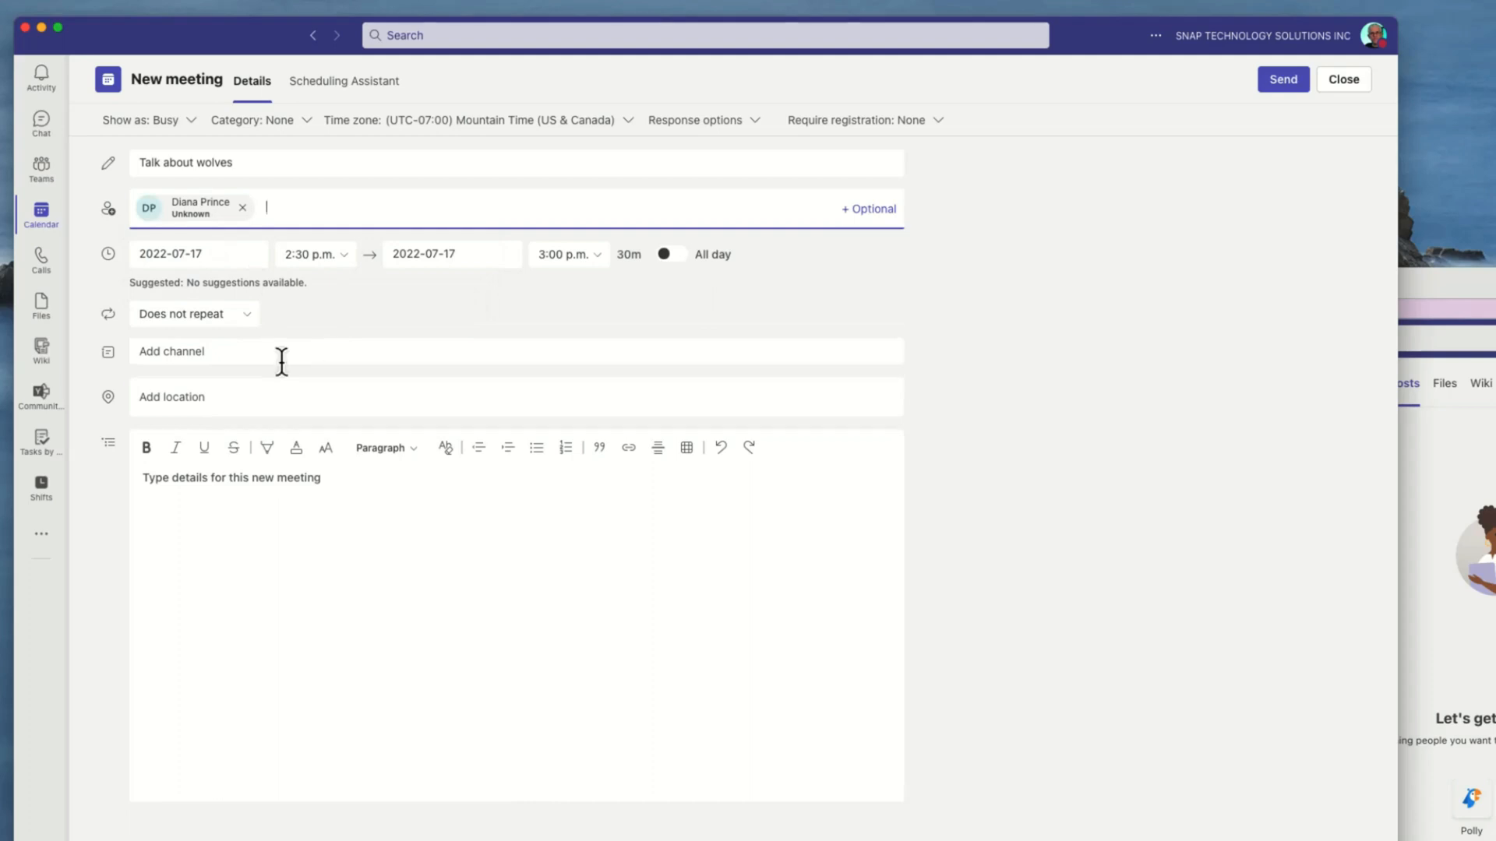
mouse_move(327, 353)
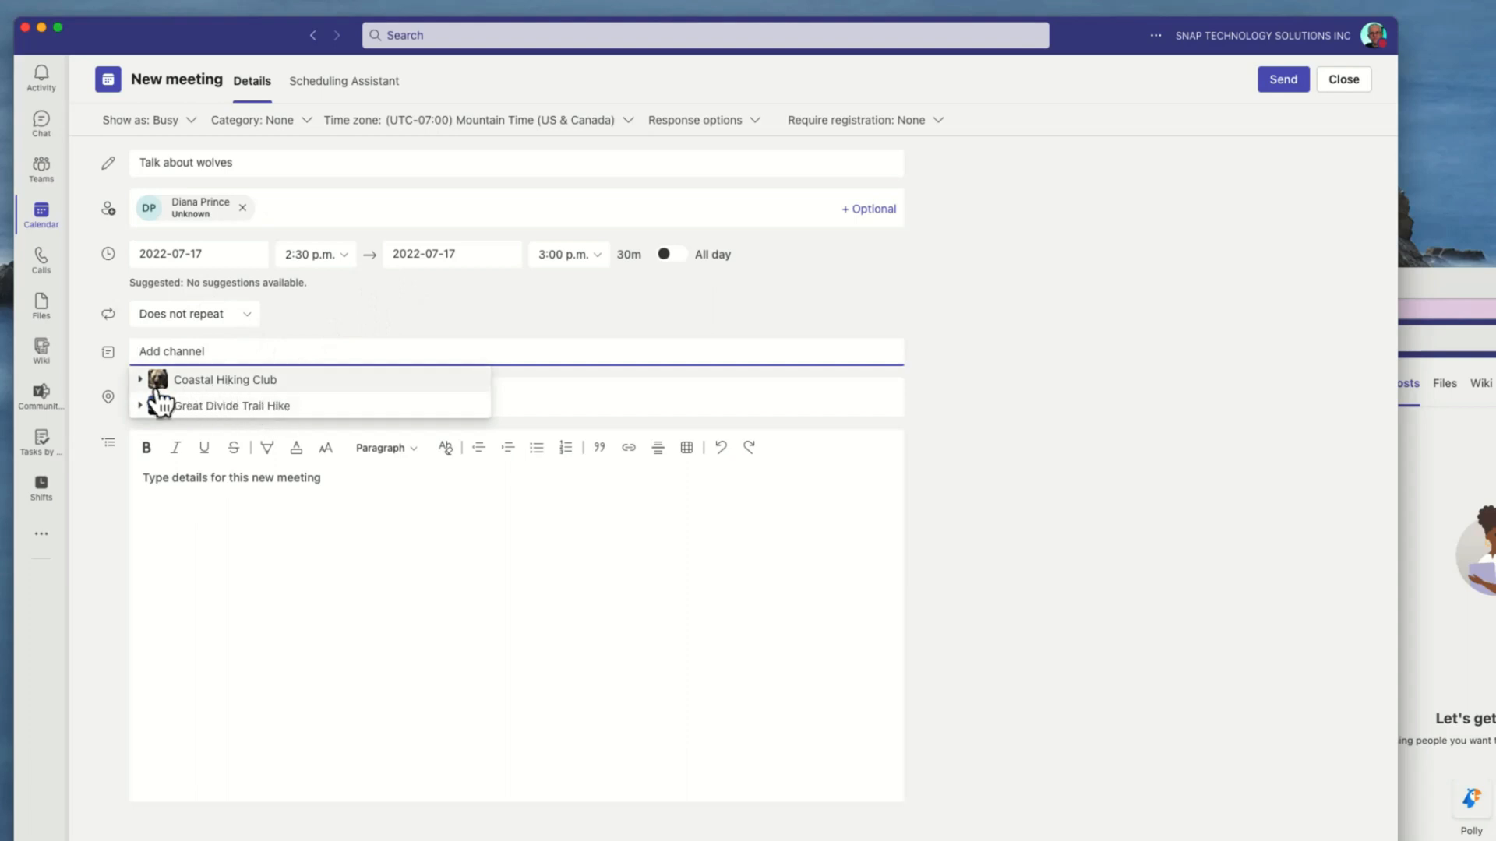
click(140, 380)
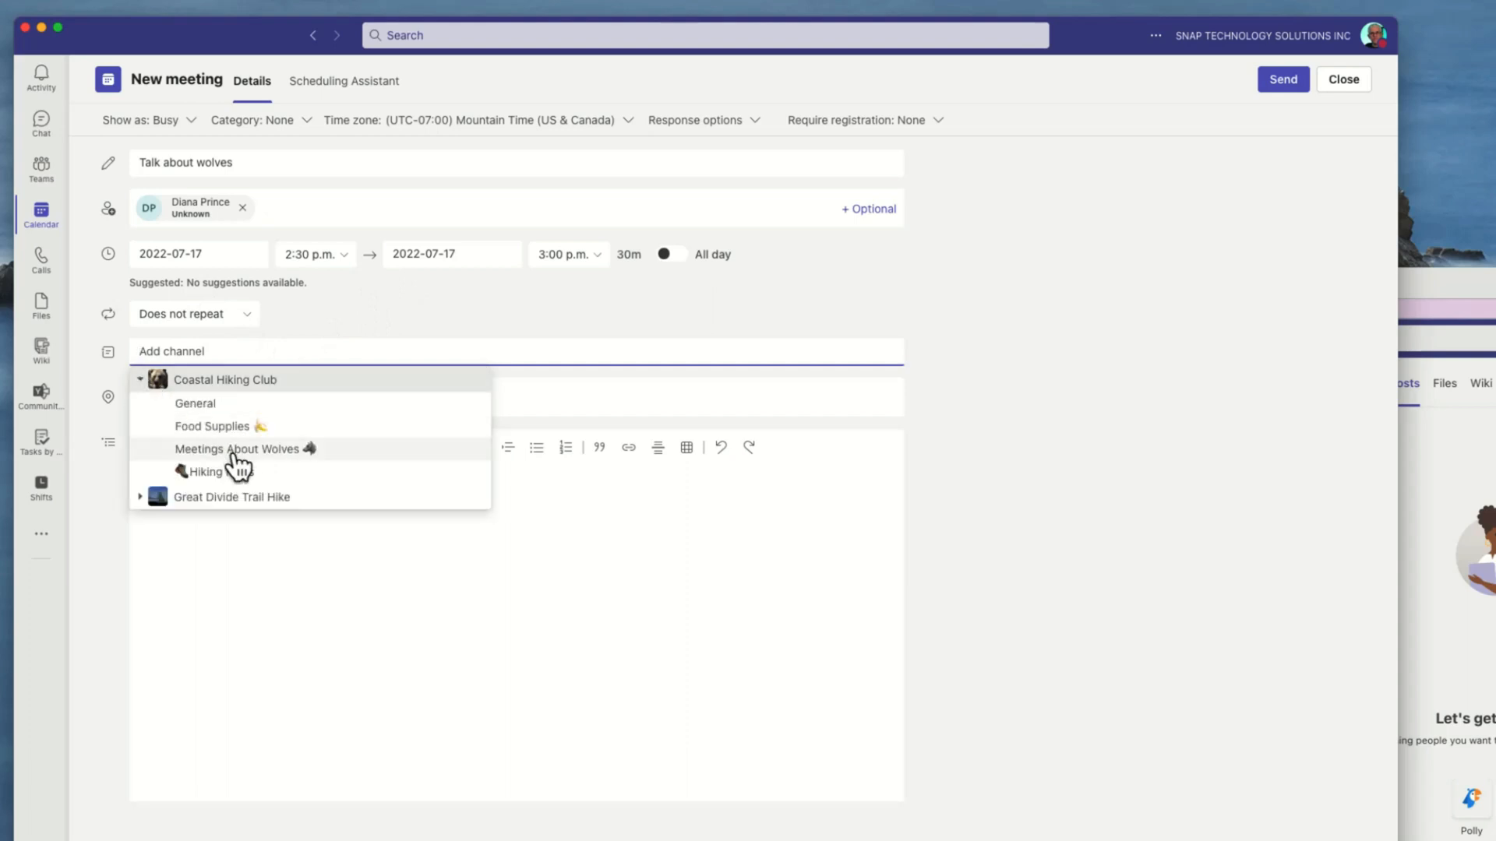
click(233, 449)
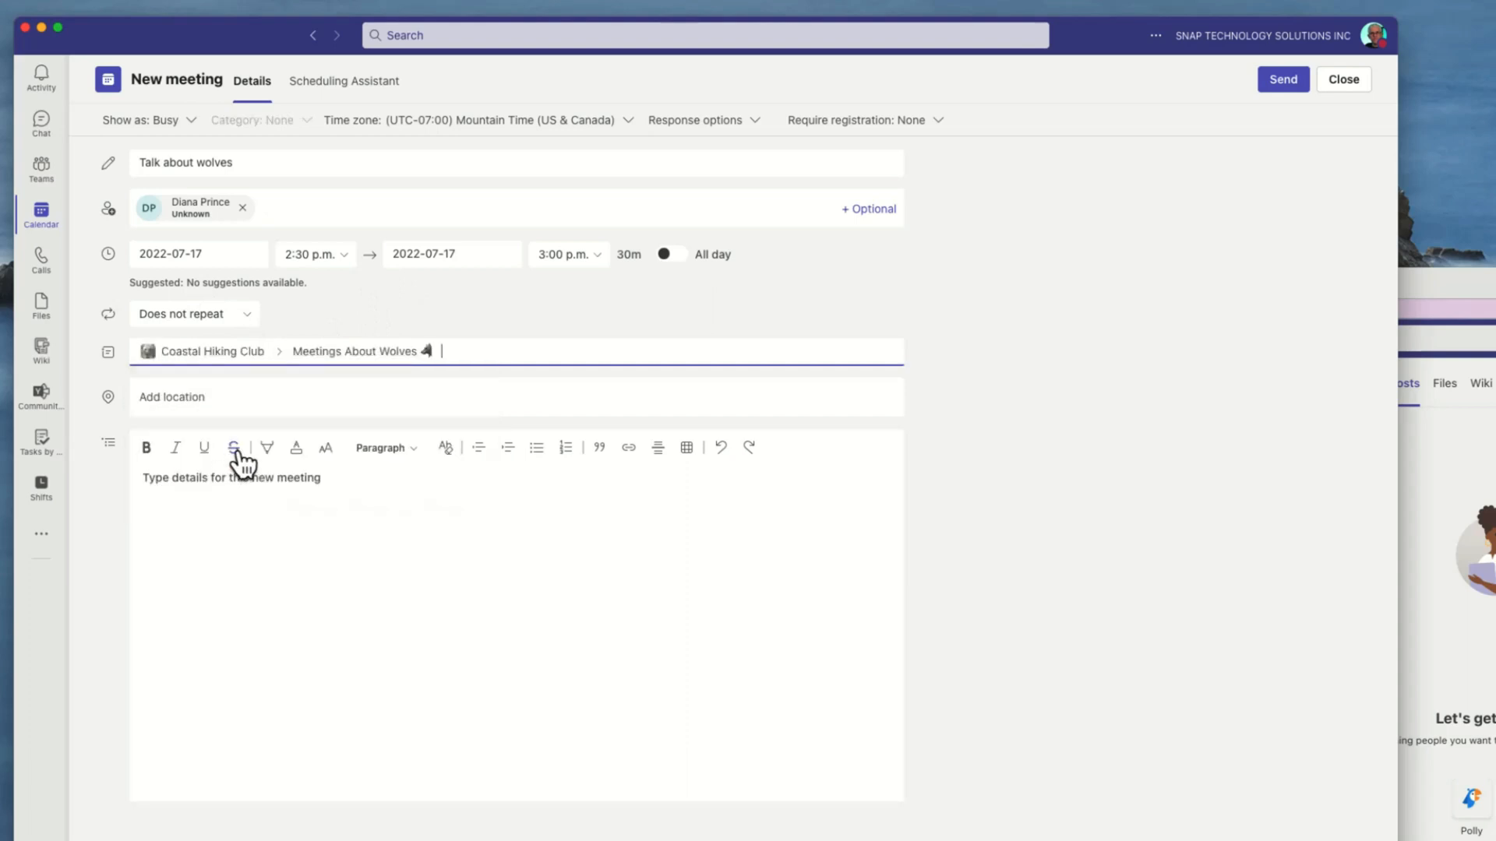
mouse_move(1087, 205)
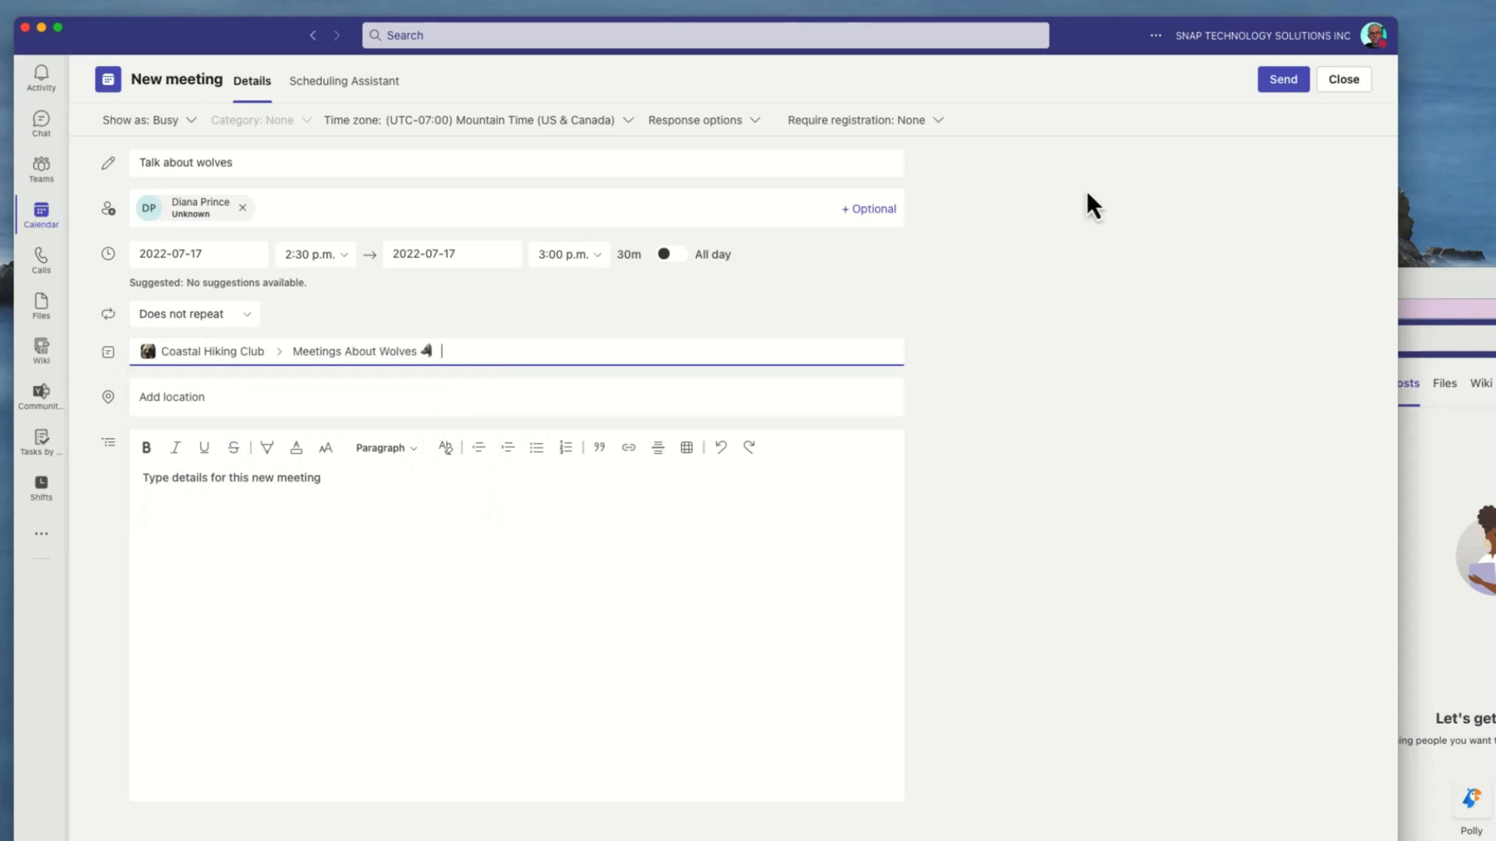
mouse_move(367, 325)
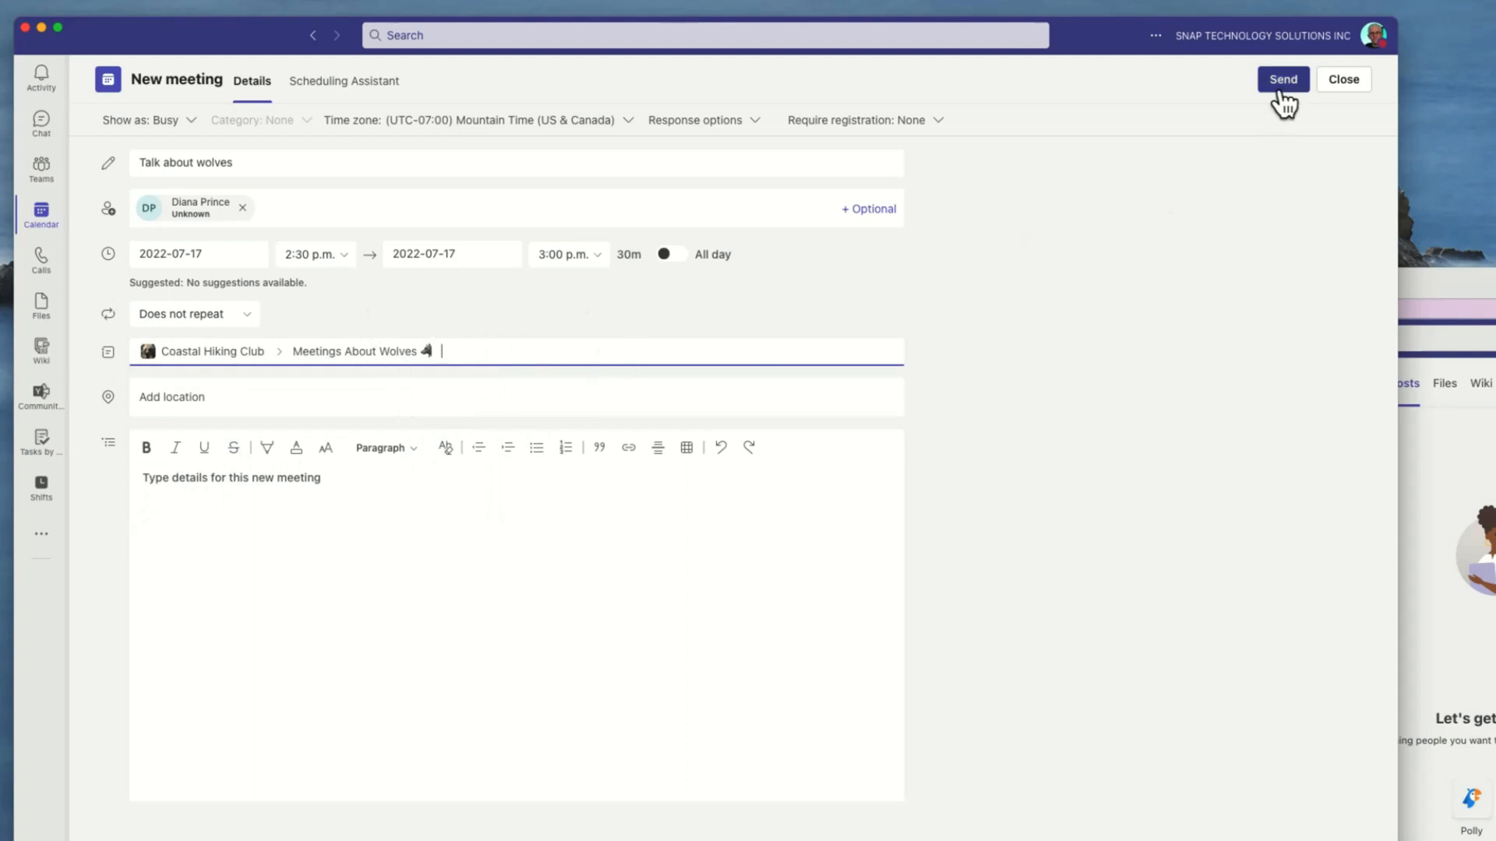
- Send the invite, then open Talk about wolves from the July 17 calendar for editing
click(1282, 79)
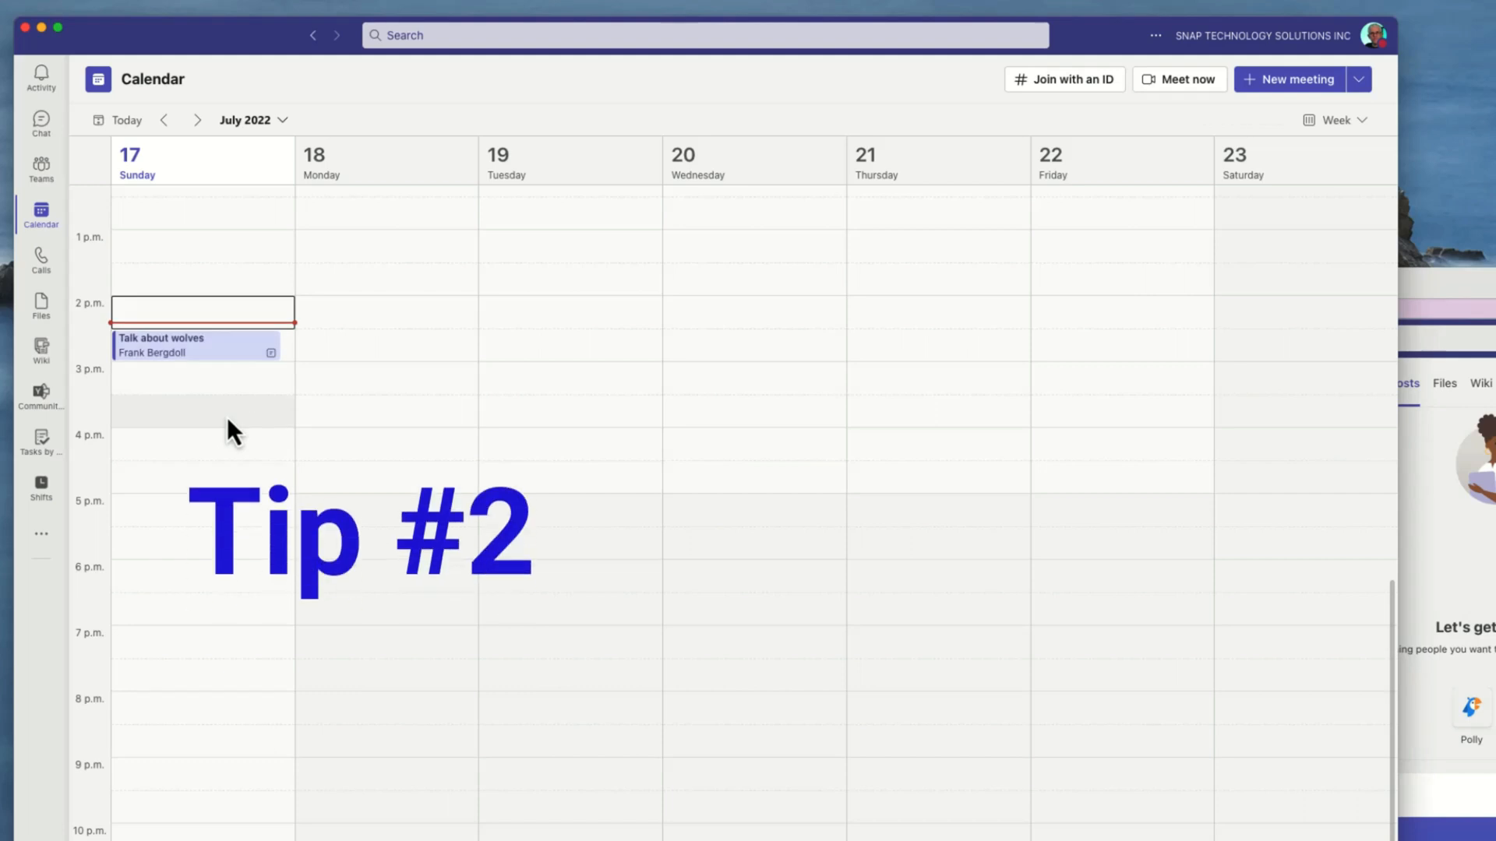
click(179, 345)
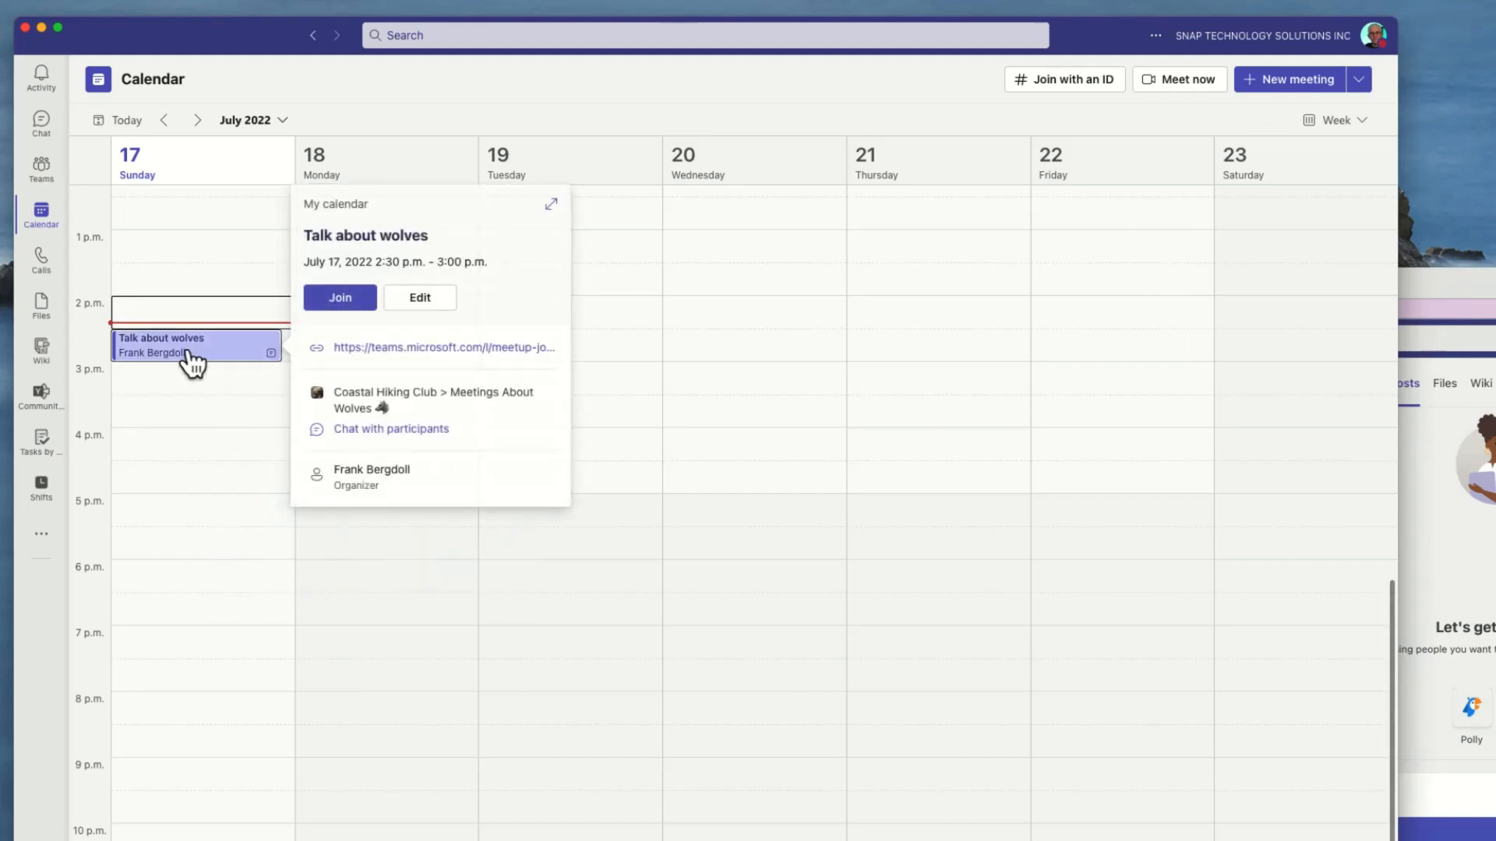
click(419, 298)
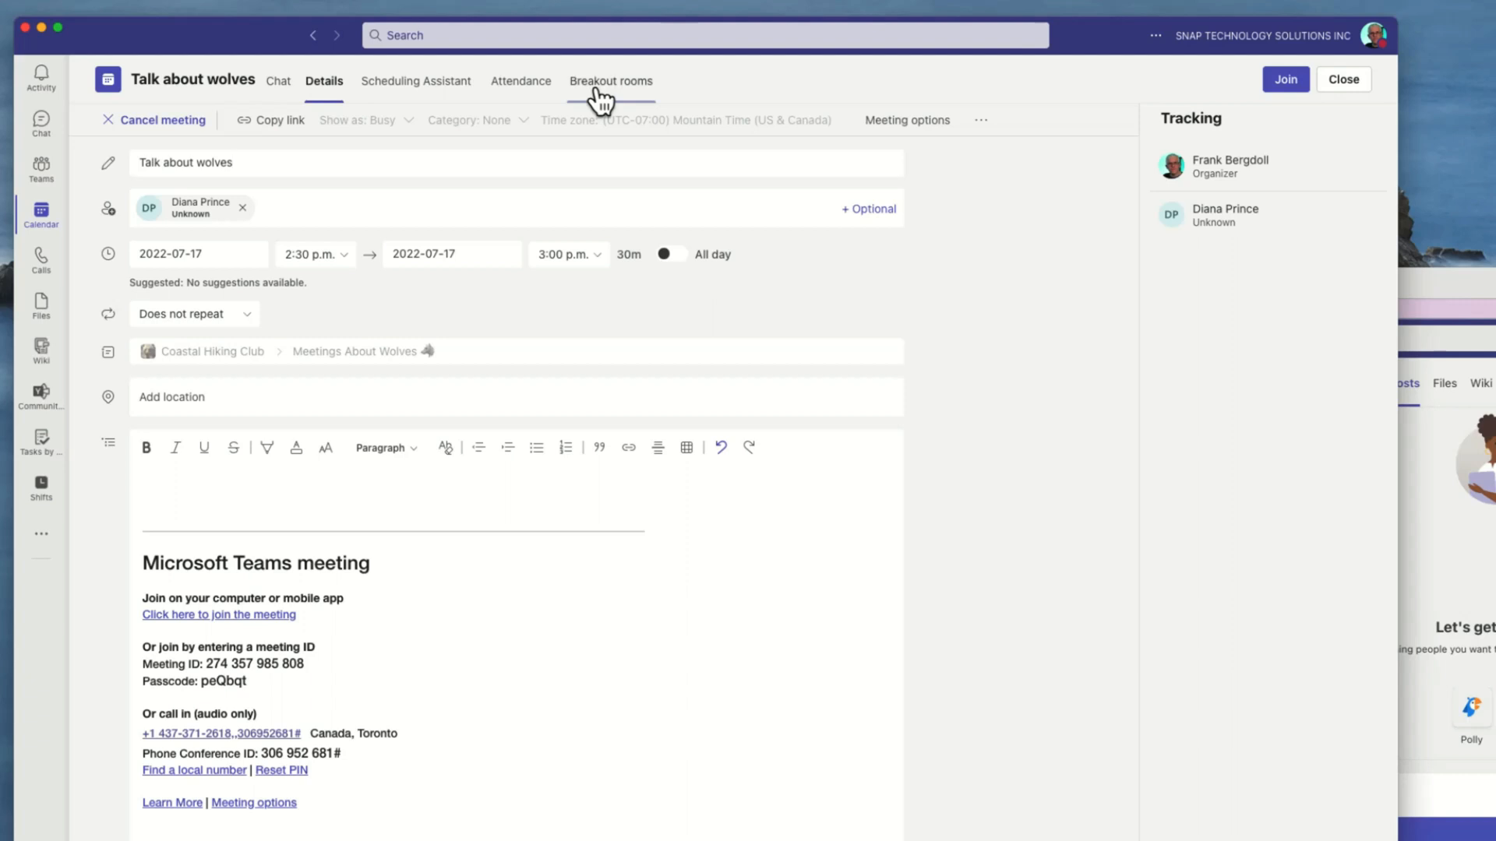
- Create 2 breakout rooms, Room 1 and Room 2, on the Breakout rooms tab
click(611, 81)
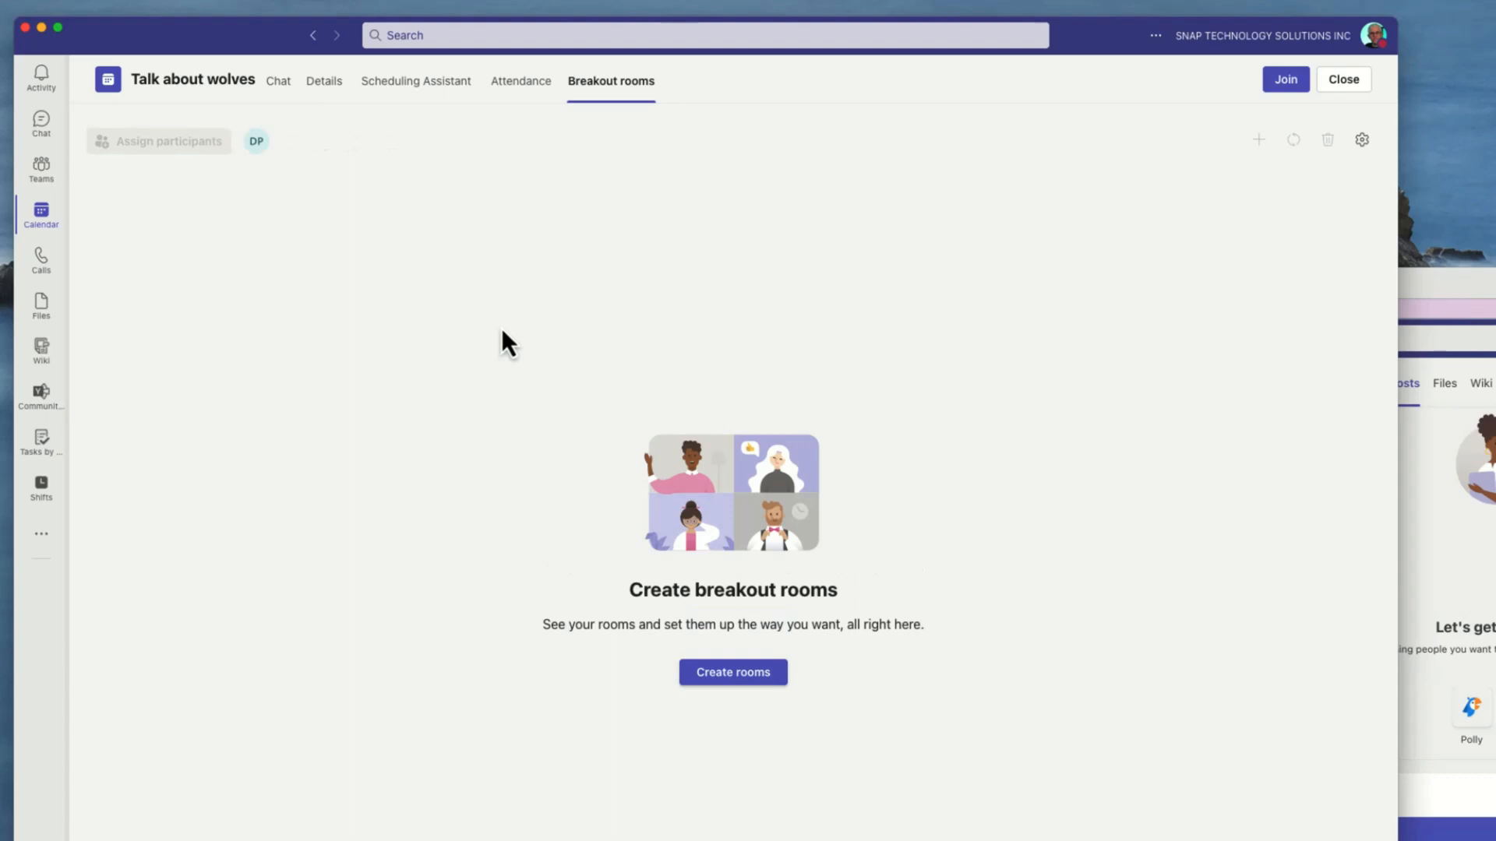
mouse_move(434, 337)
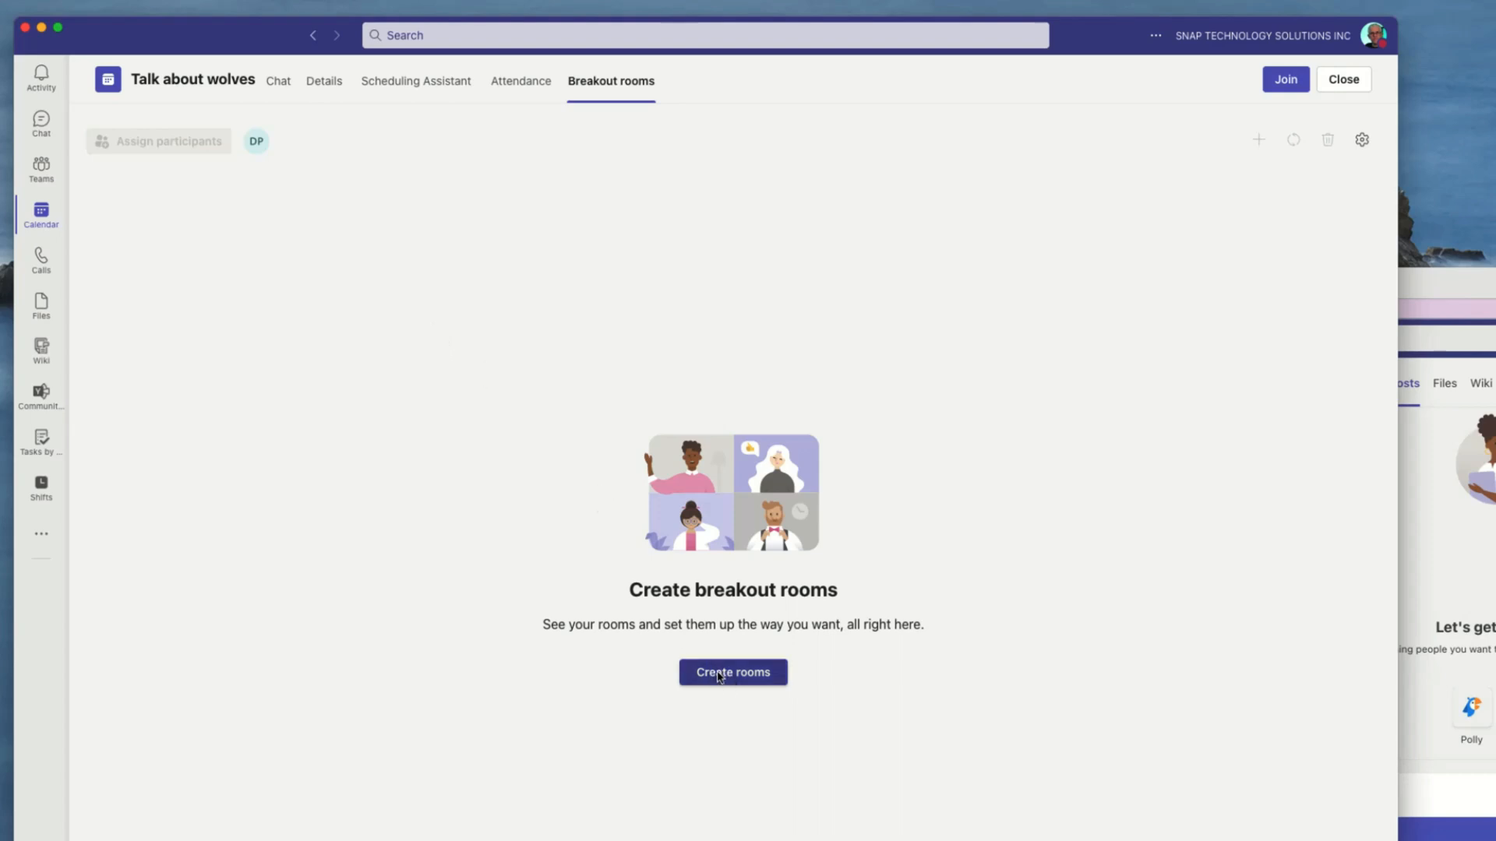
click(732, 673)
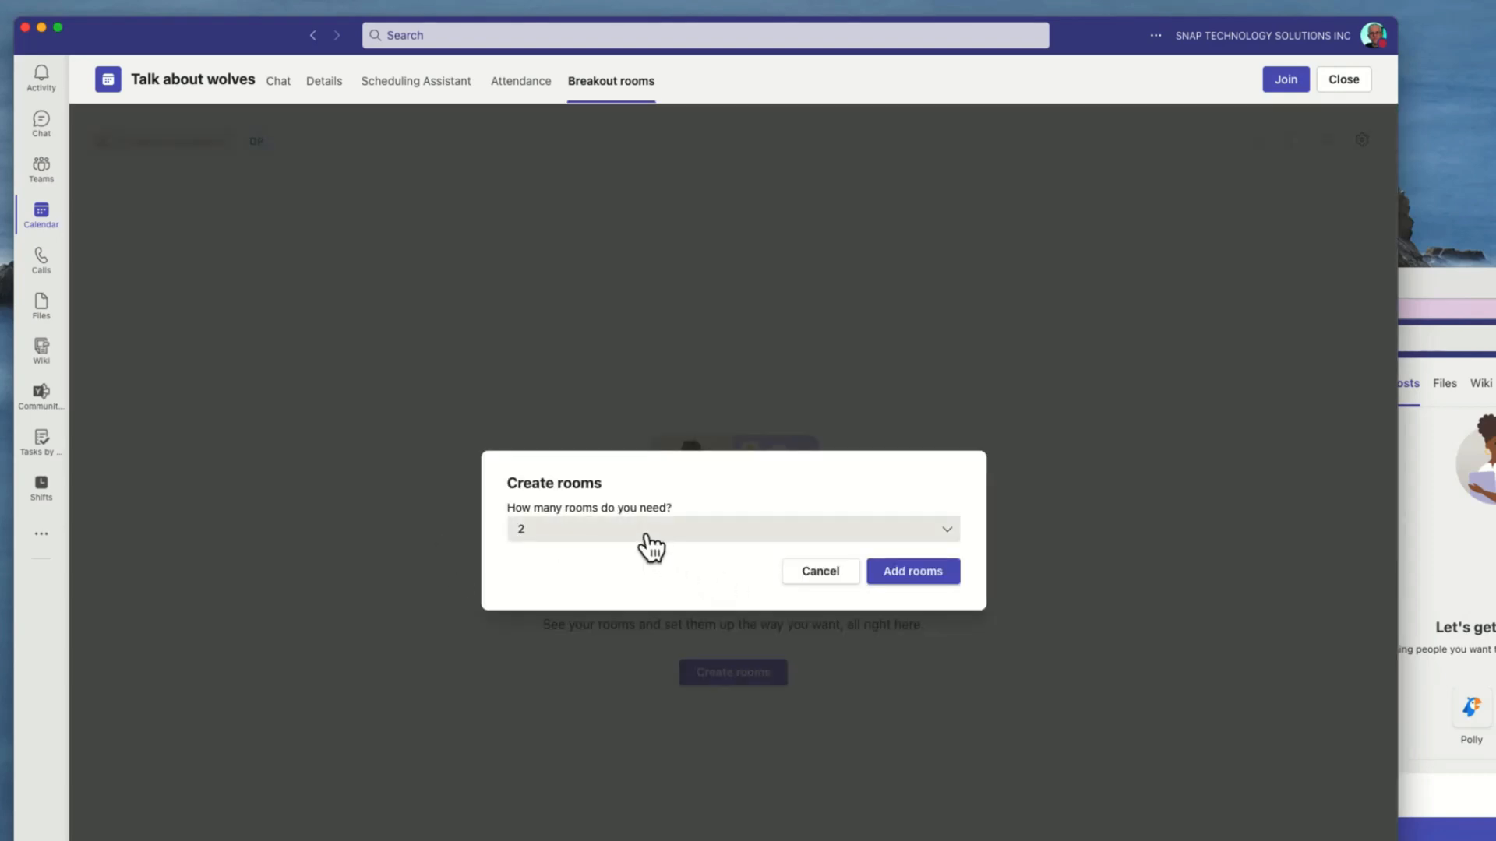
click(732, 529)
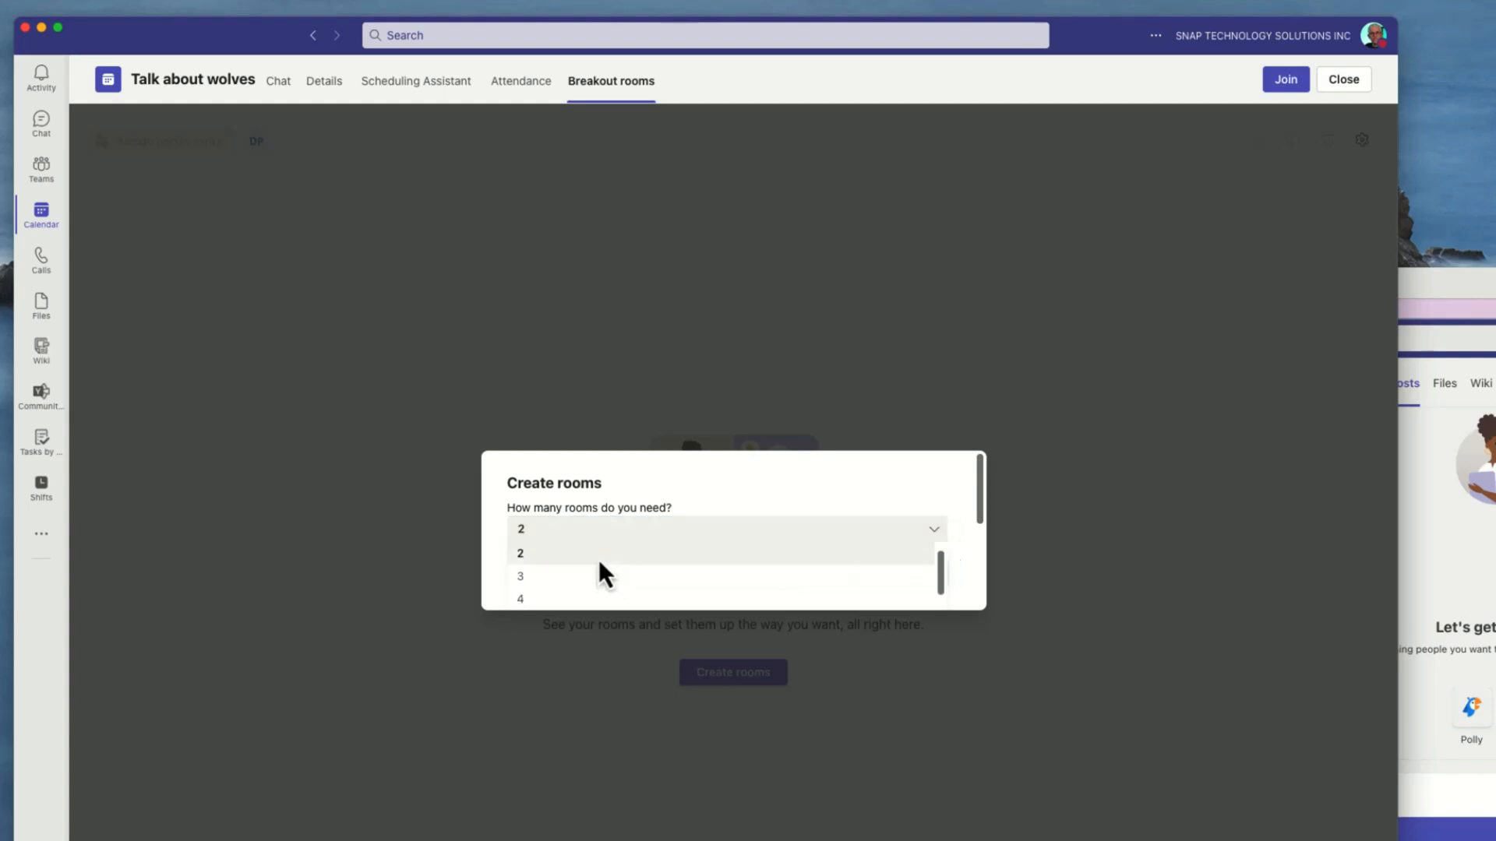
click(734, 672)
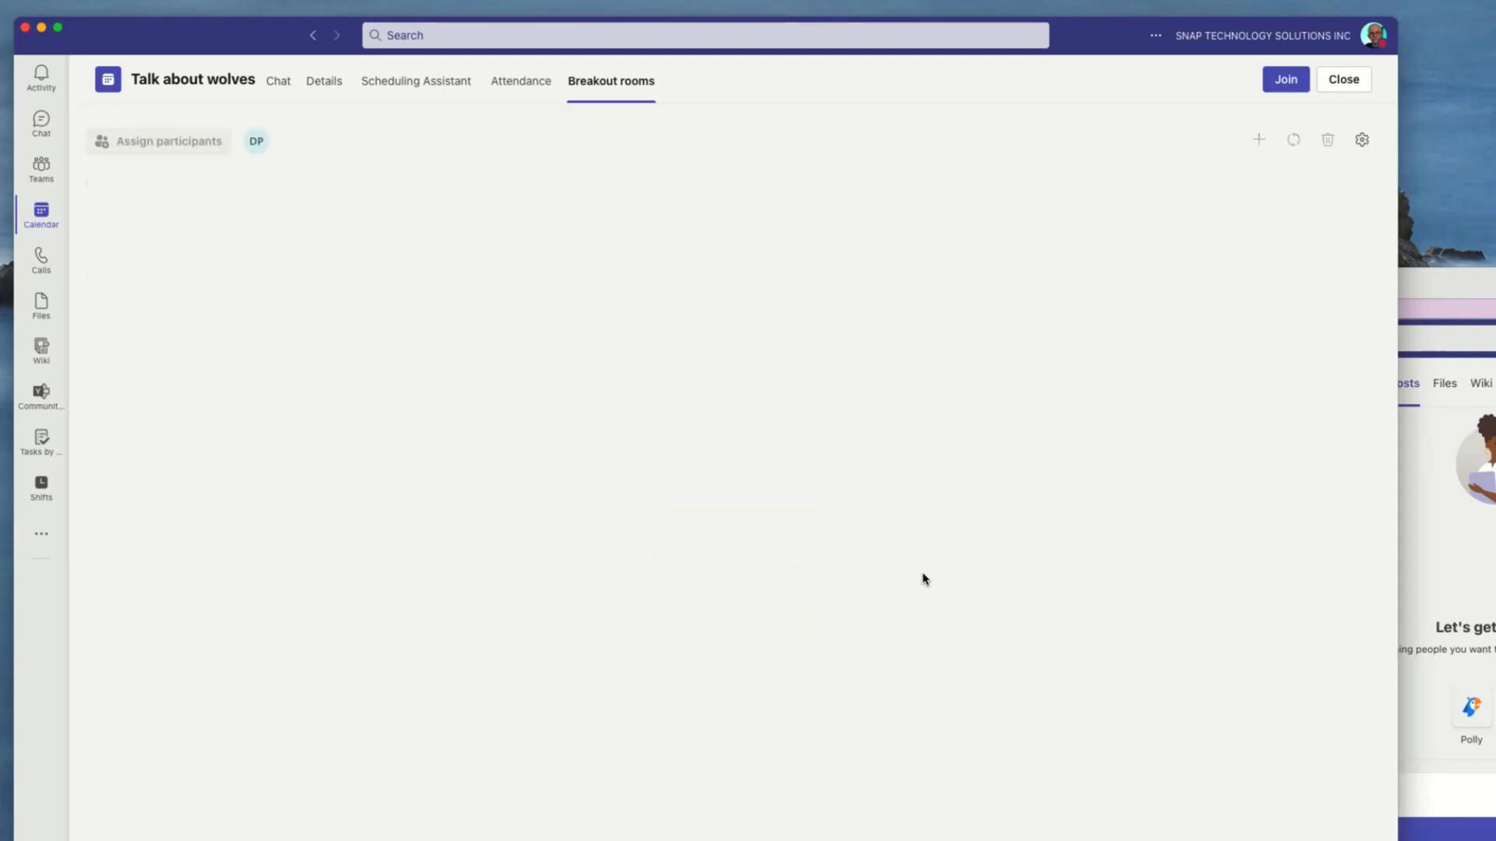
click(1258, 138)
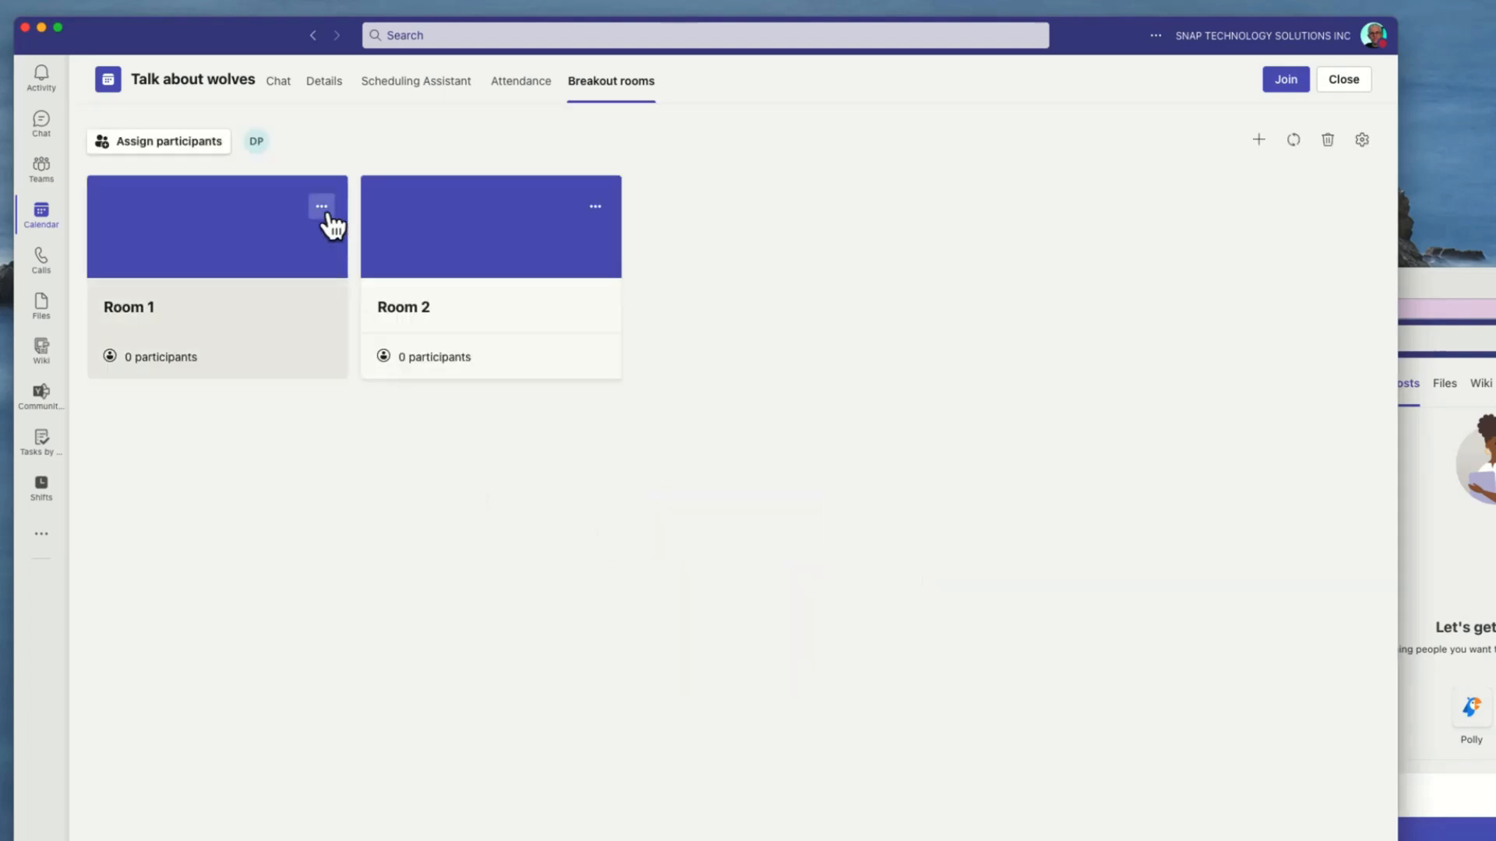
- Rename breakout Room 1 to Wolf Food
click(321, 206)
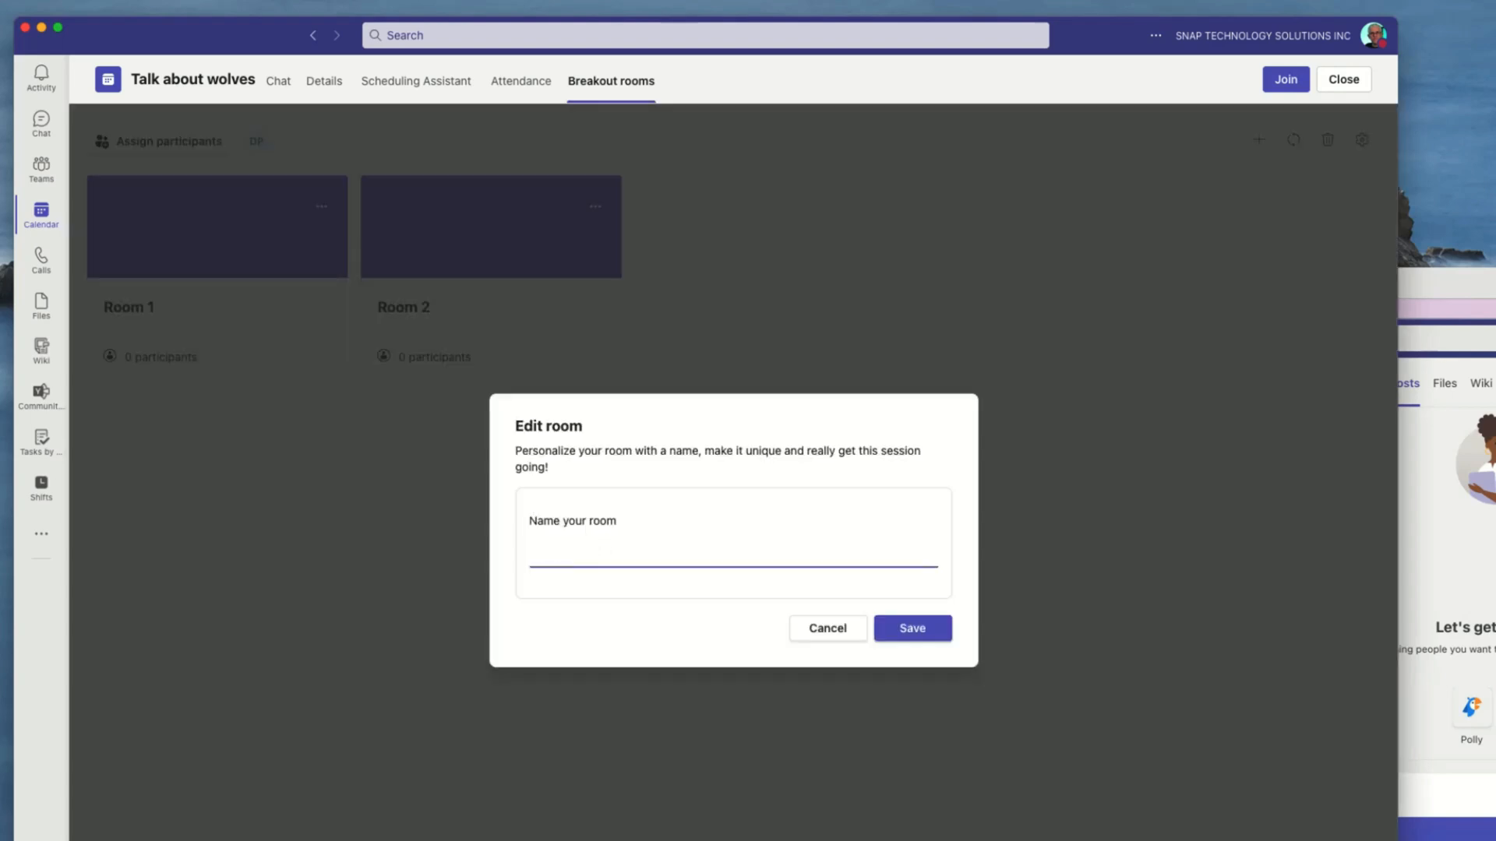
text(Wolf Food)
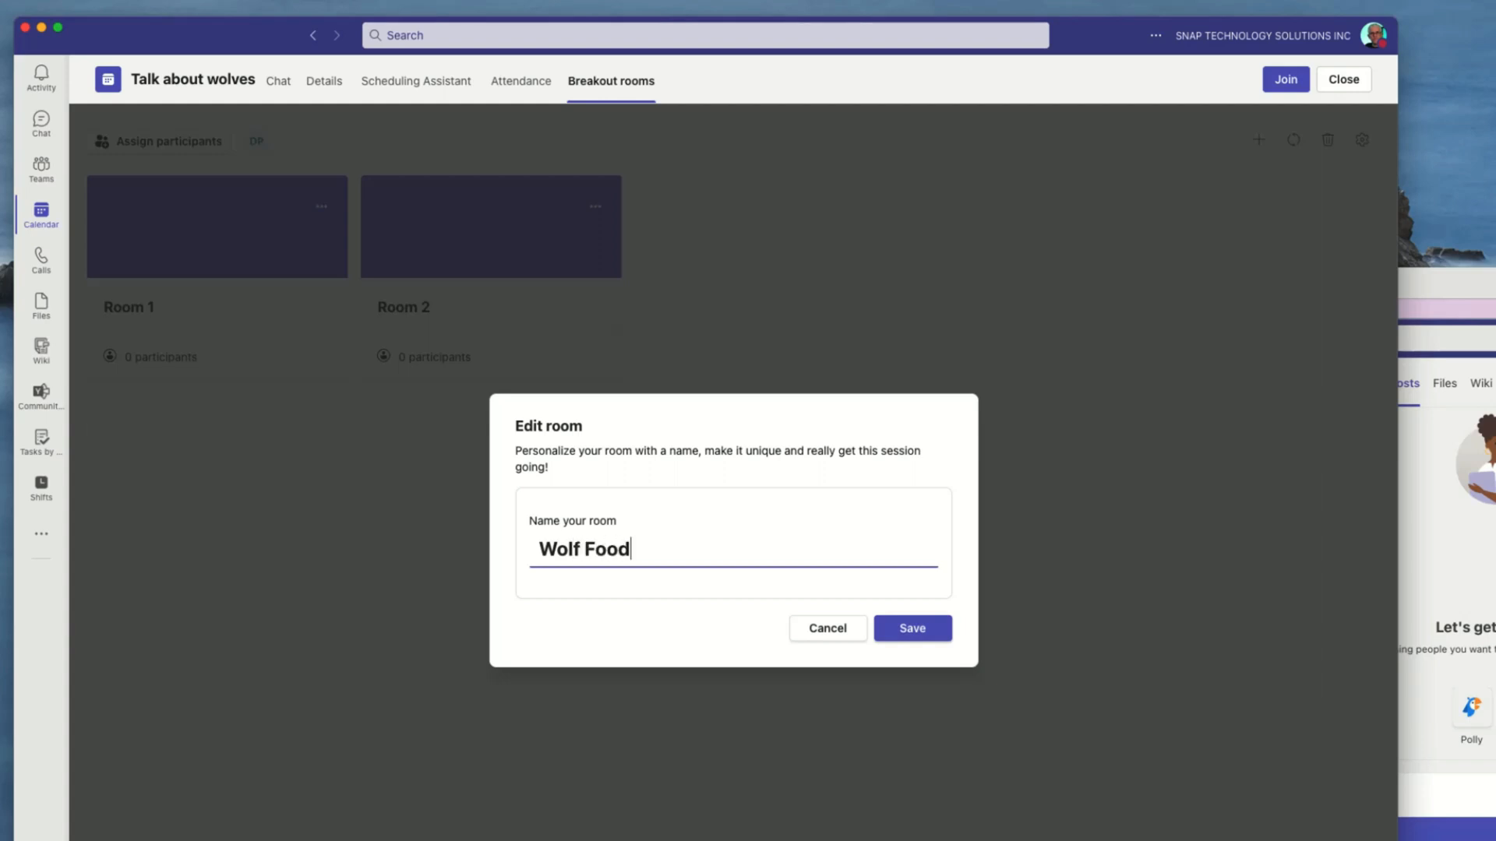
click(912, 628)
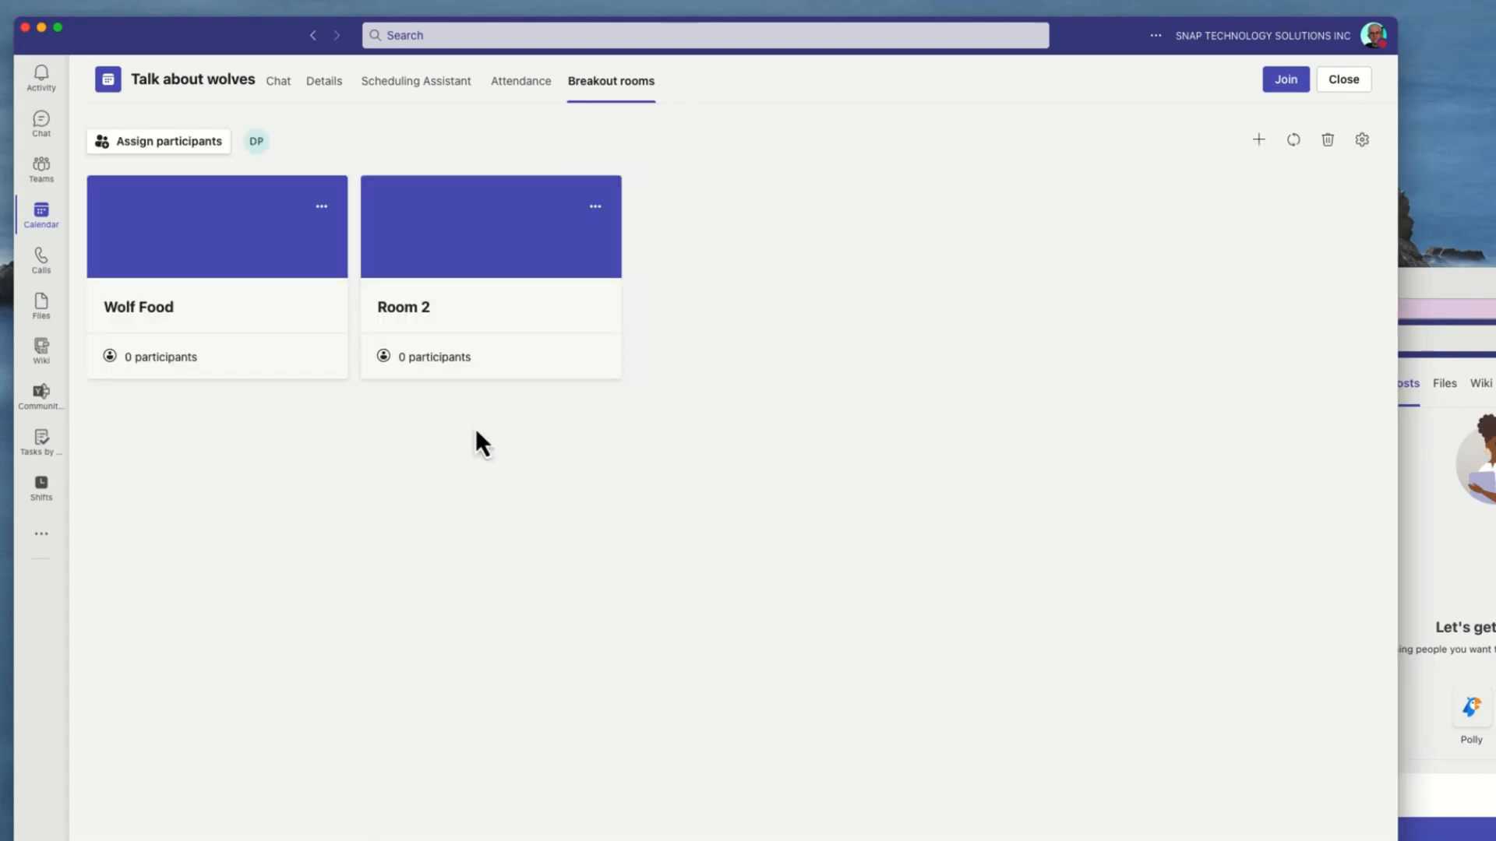
- Rename breakout Room 2 to Wolf Clothing
click(594, 206)
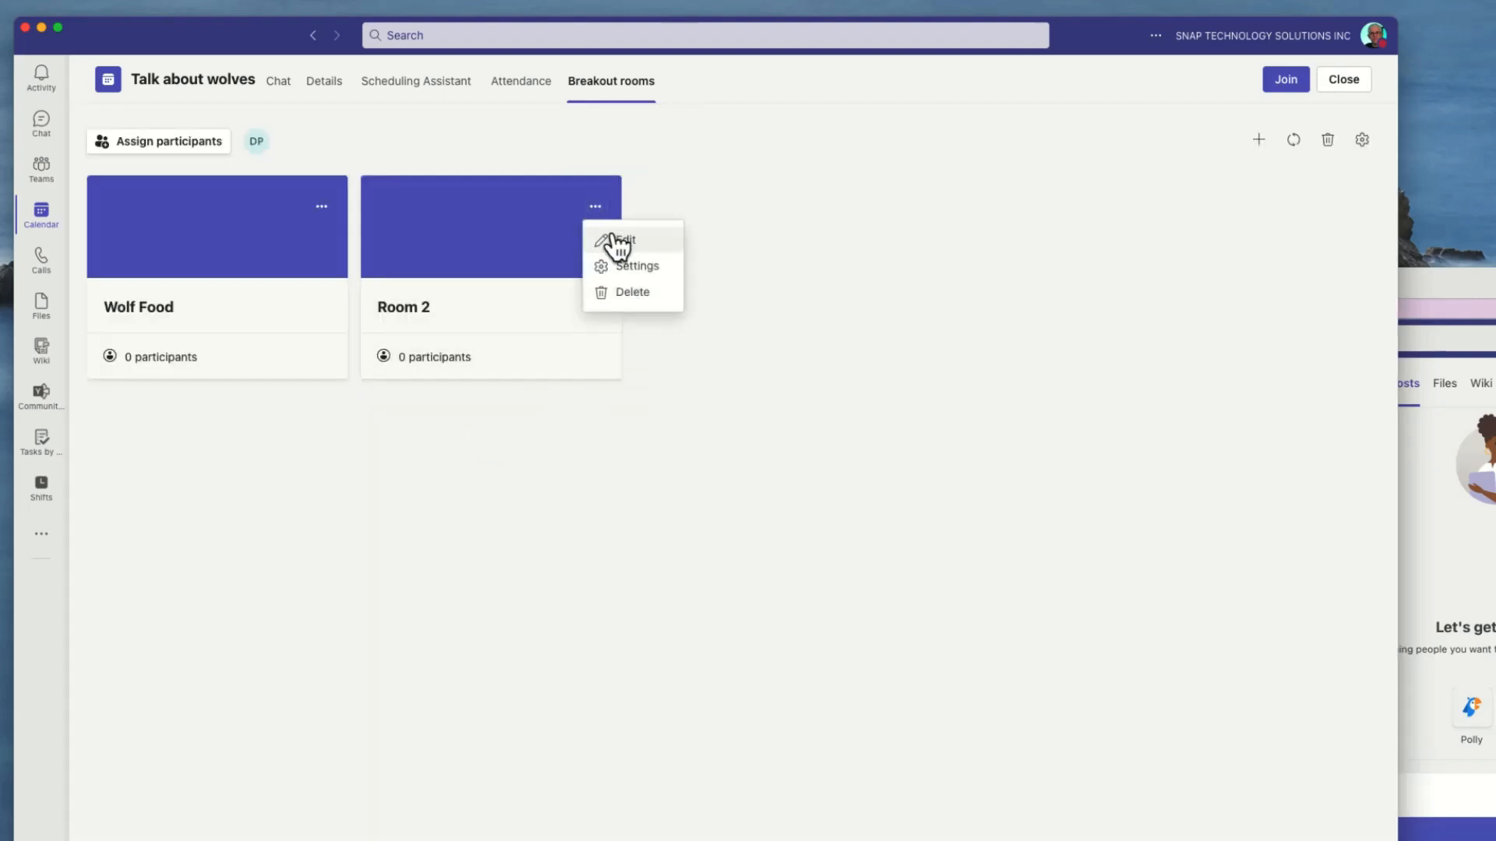
click(623, 240)
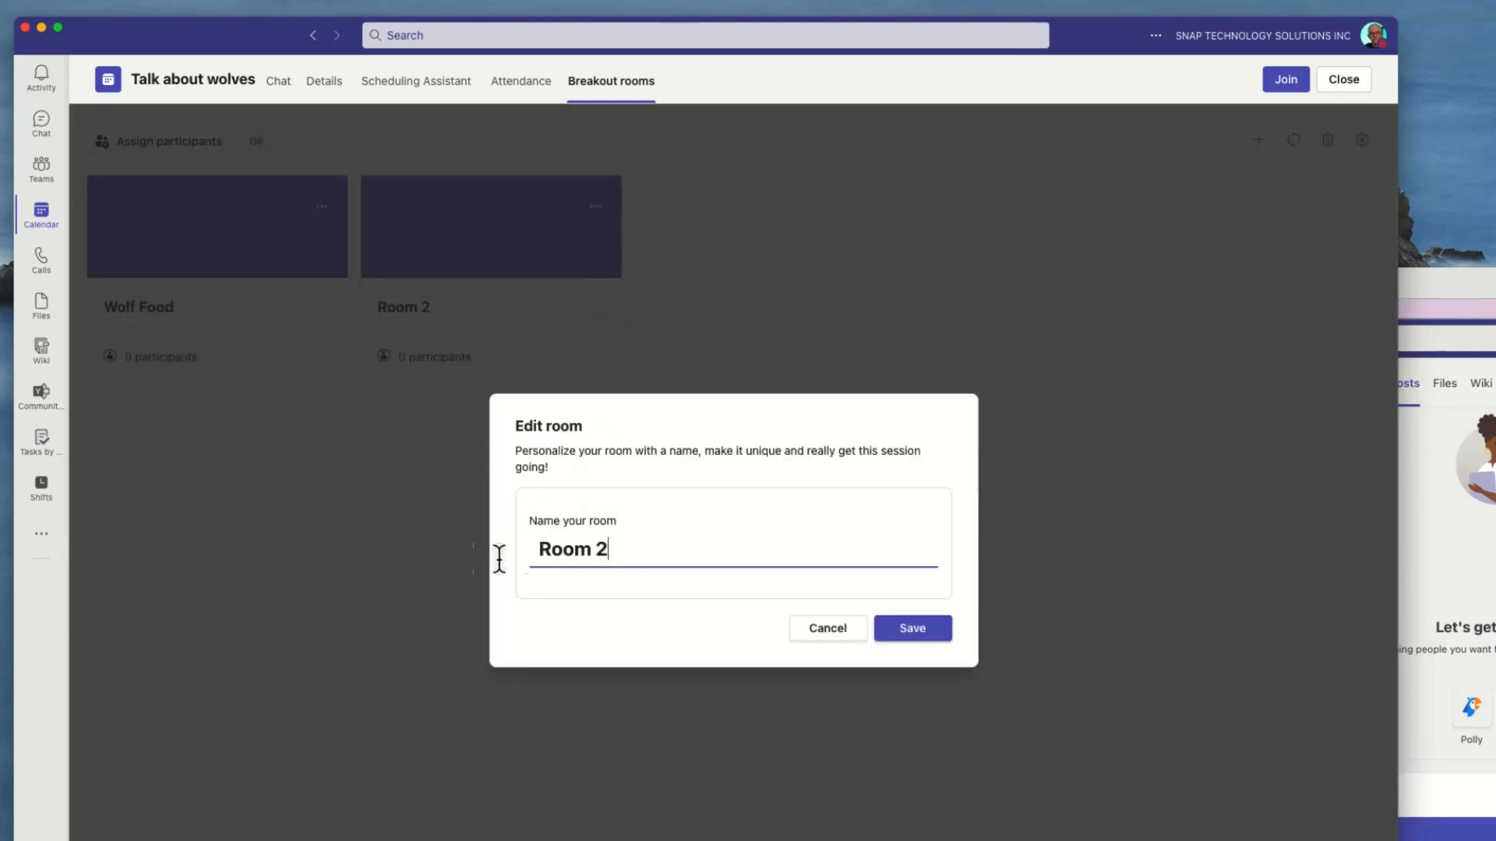
text(Wo)
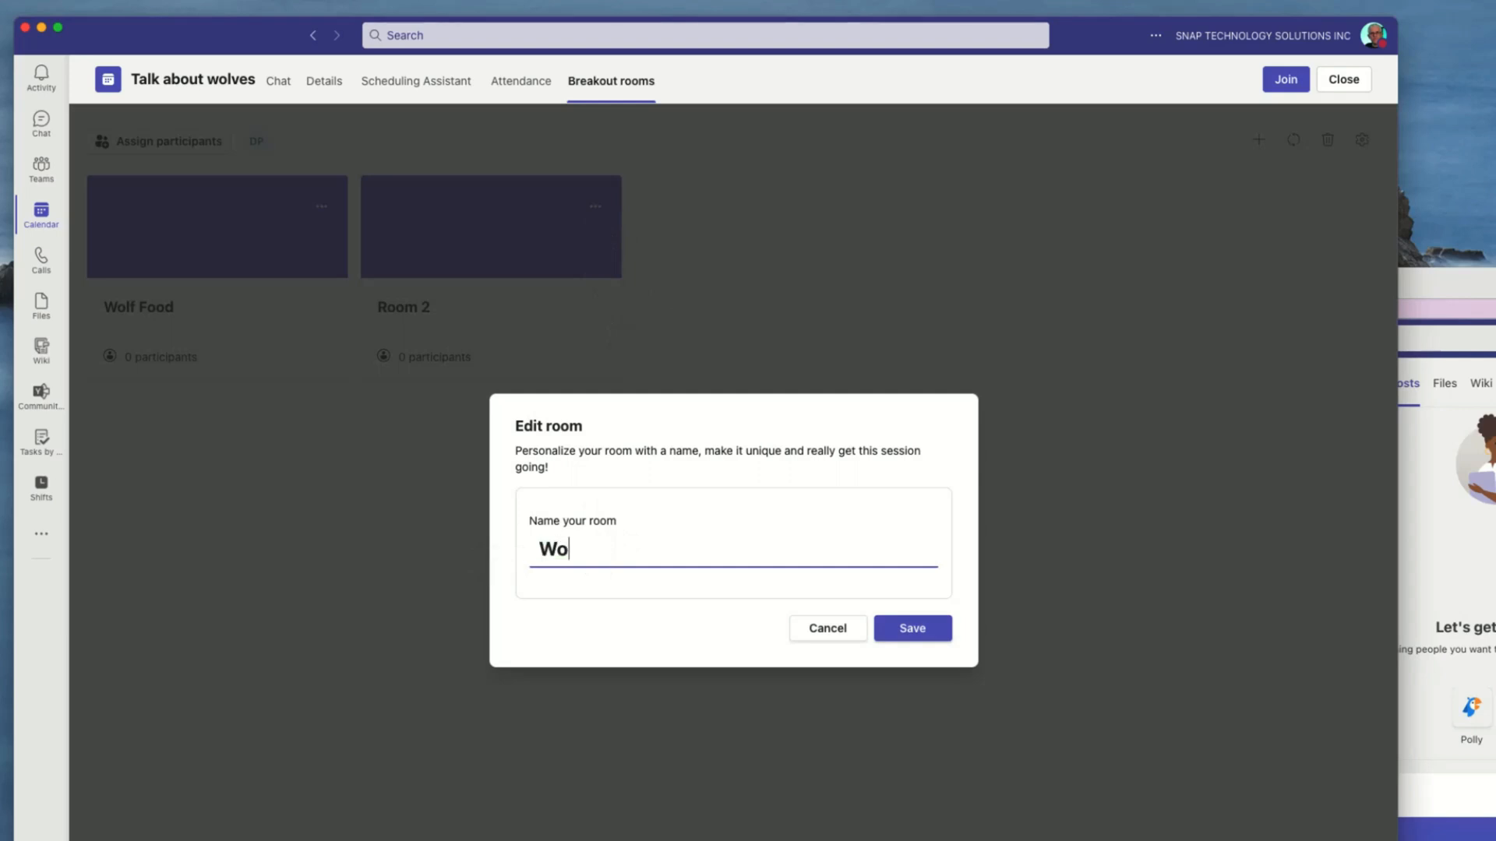
text(lf)
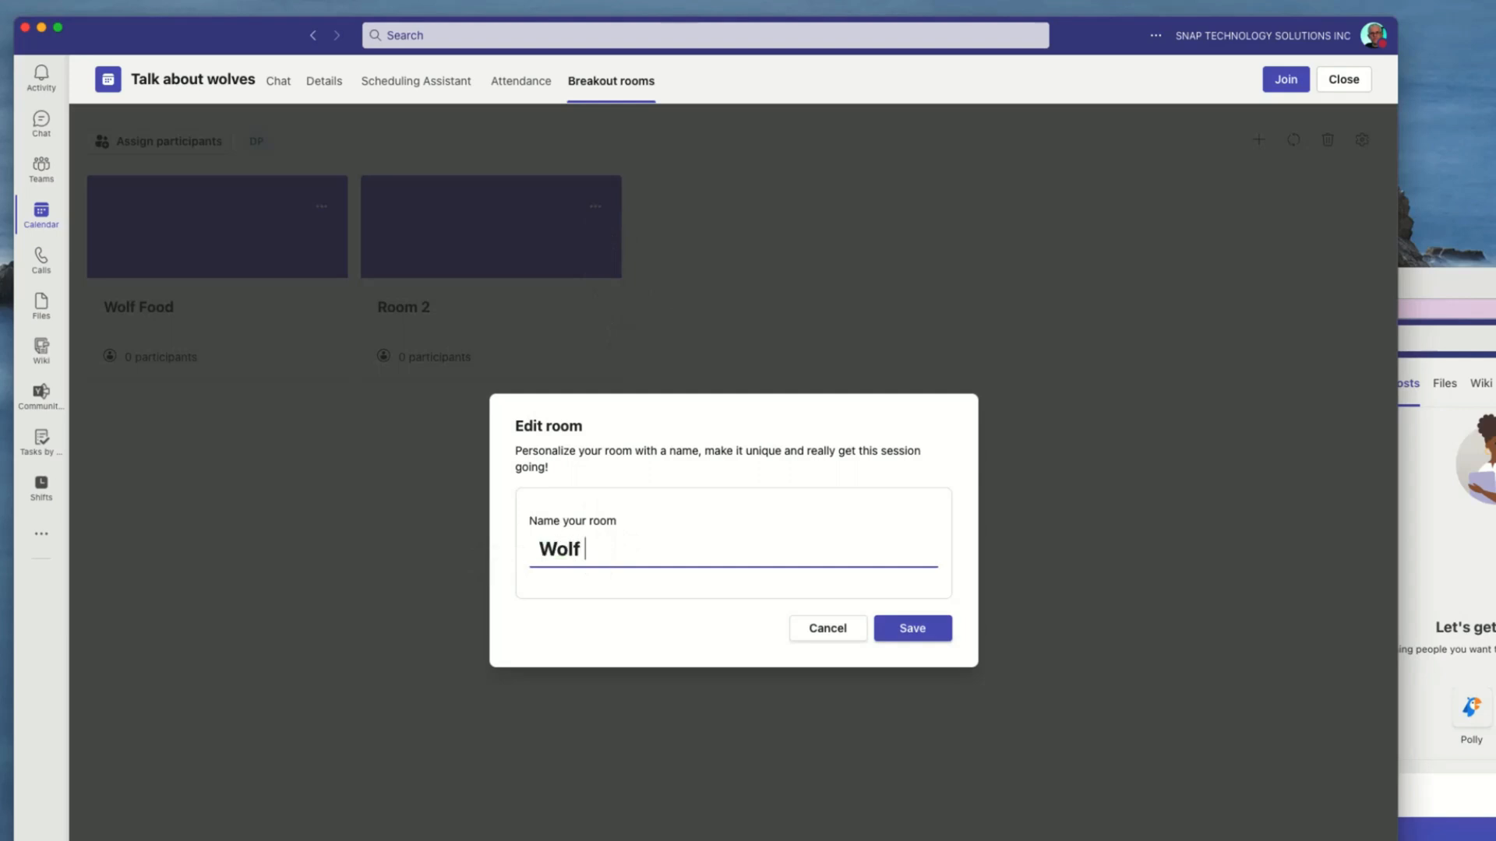
text(Clothing)
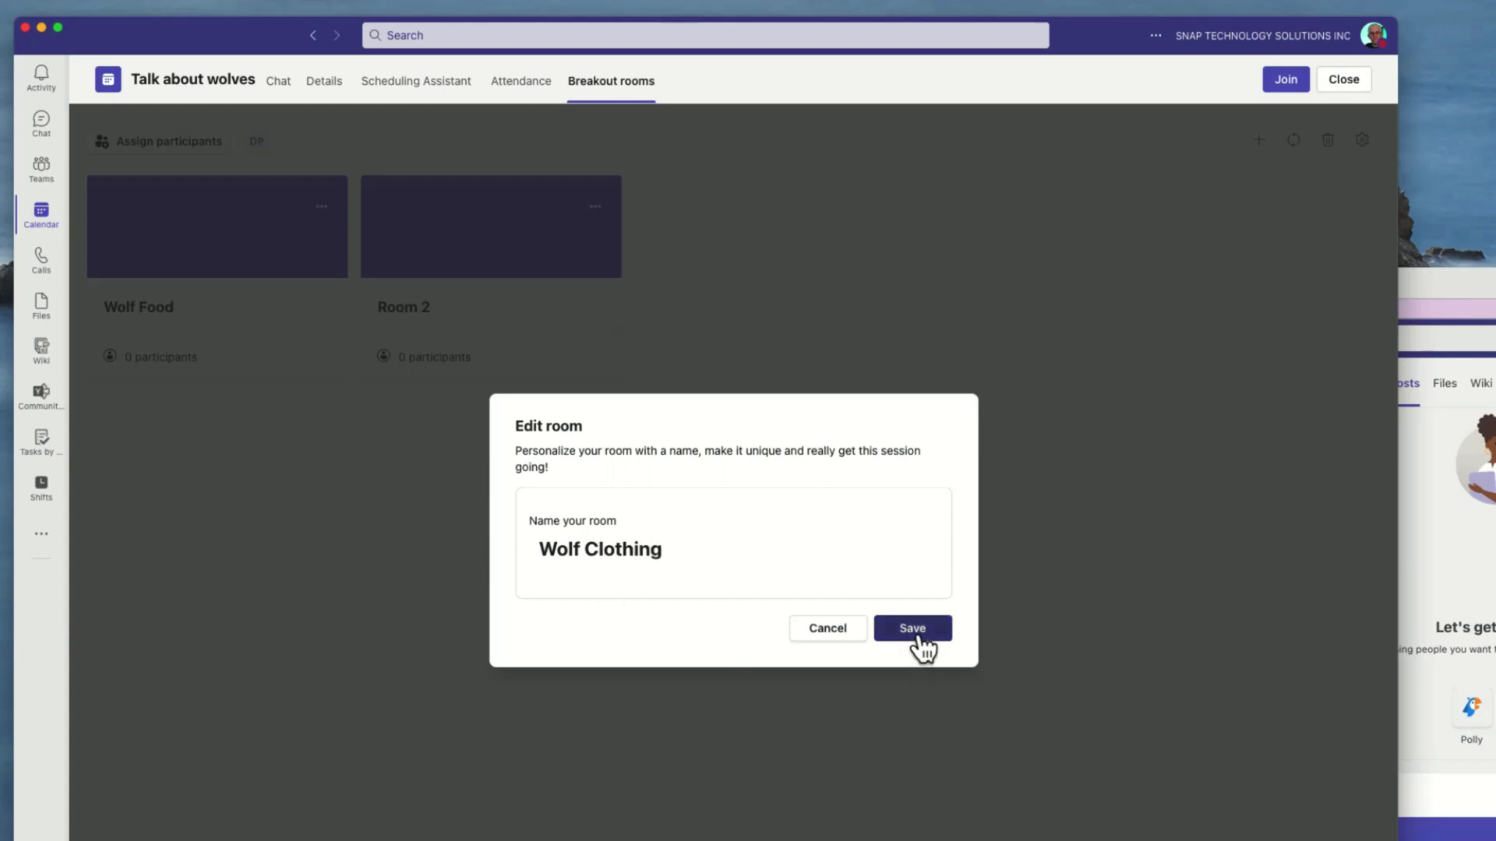
click(912, 628)
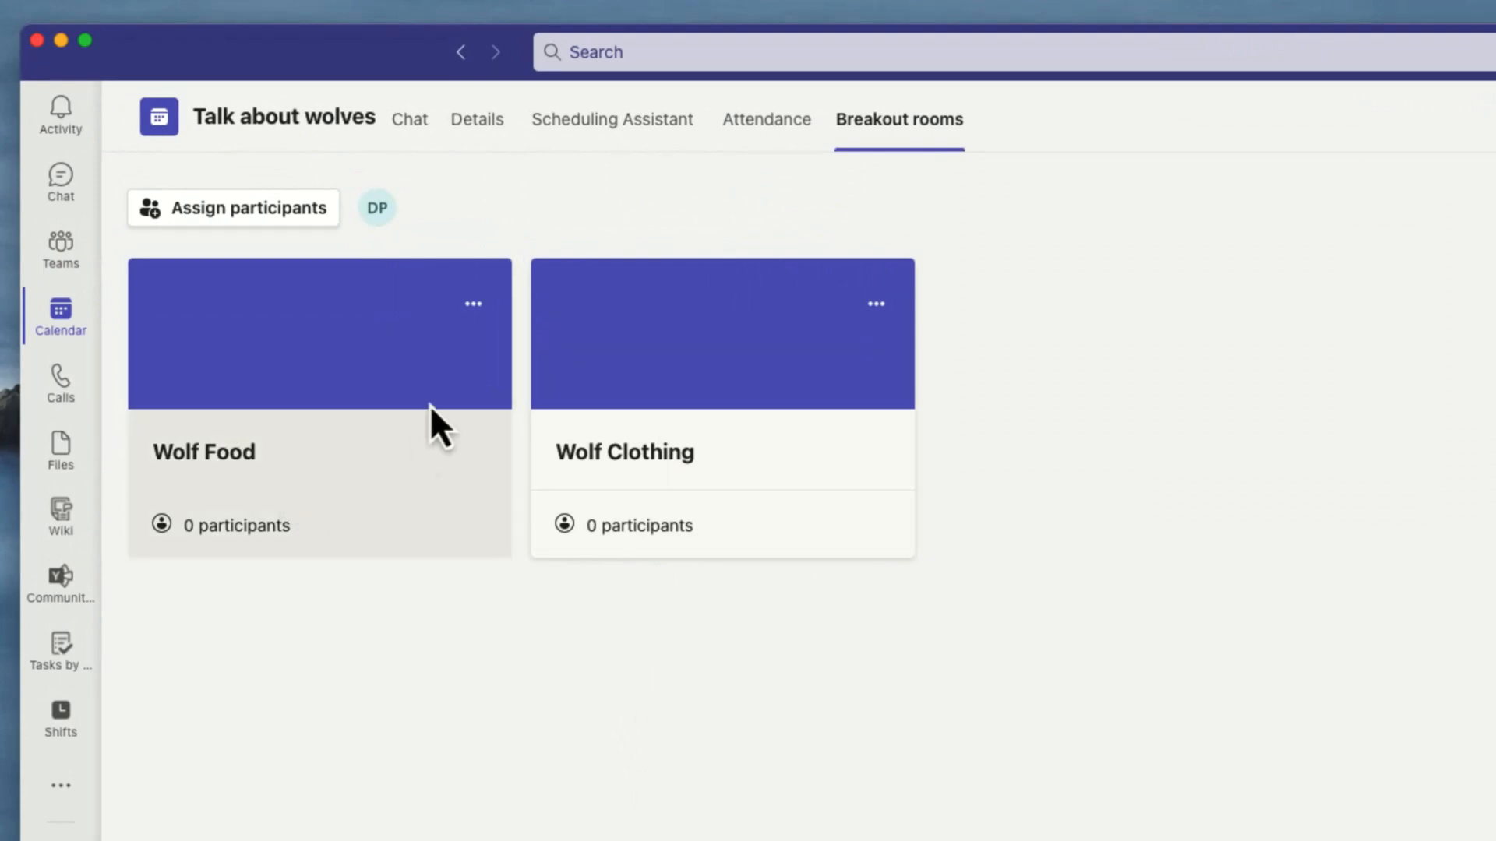
mouse_move(402, 233)
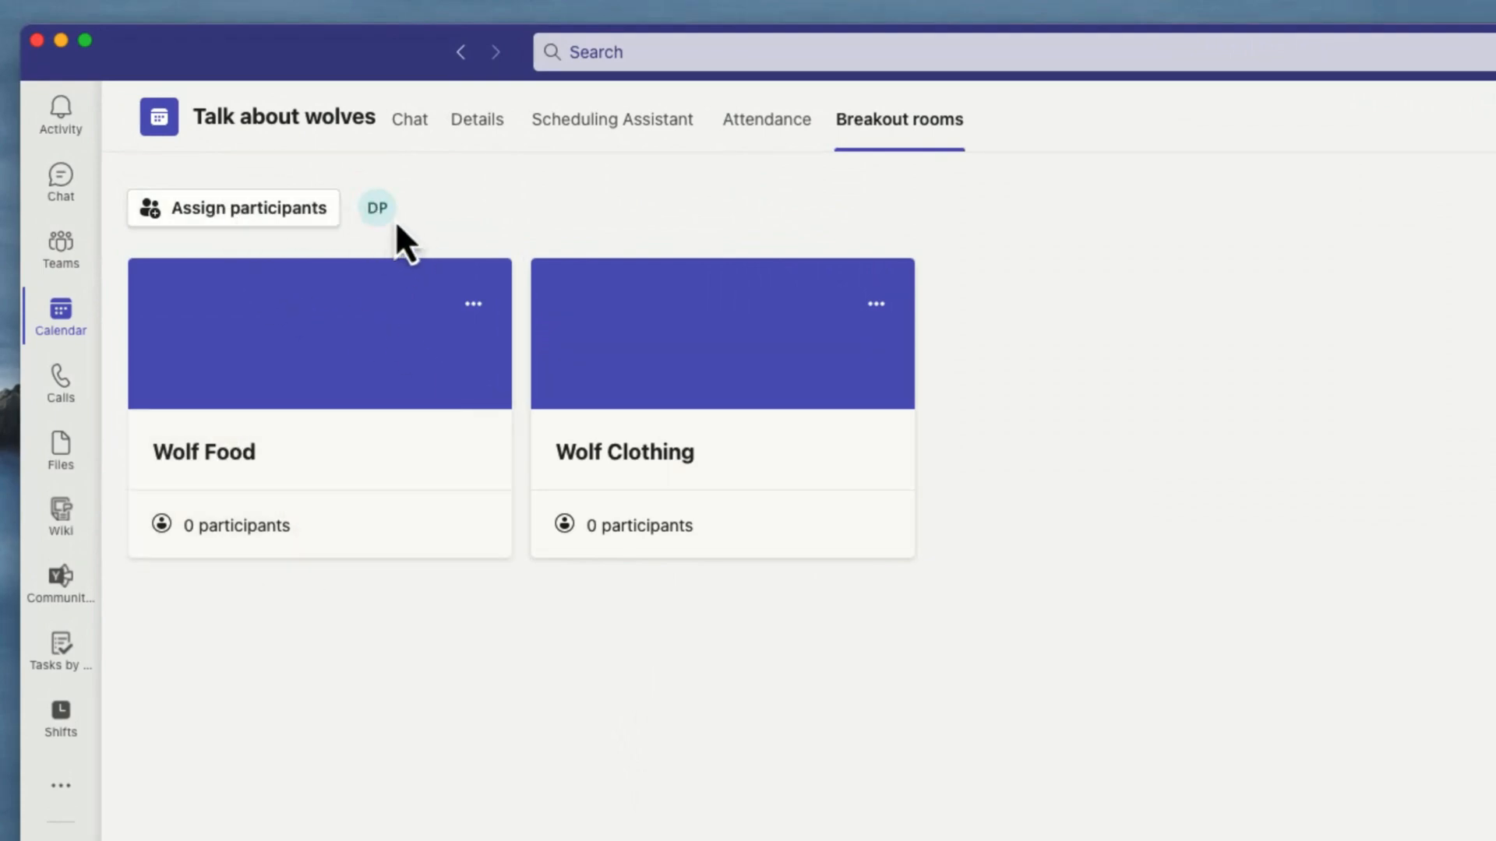
mouse_move(417, 250)
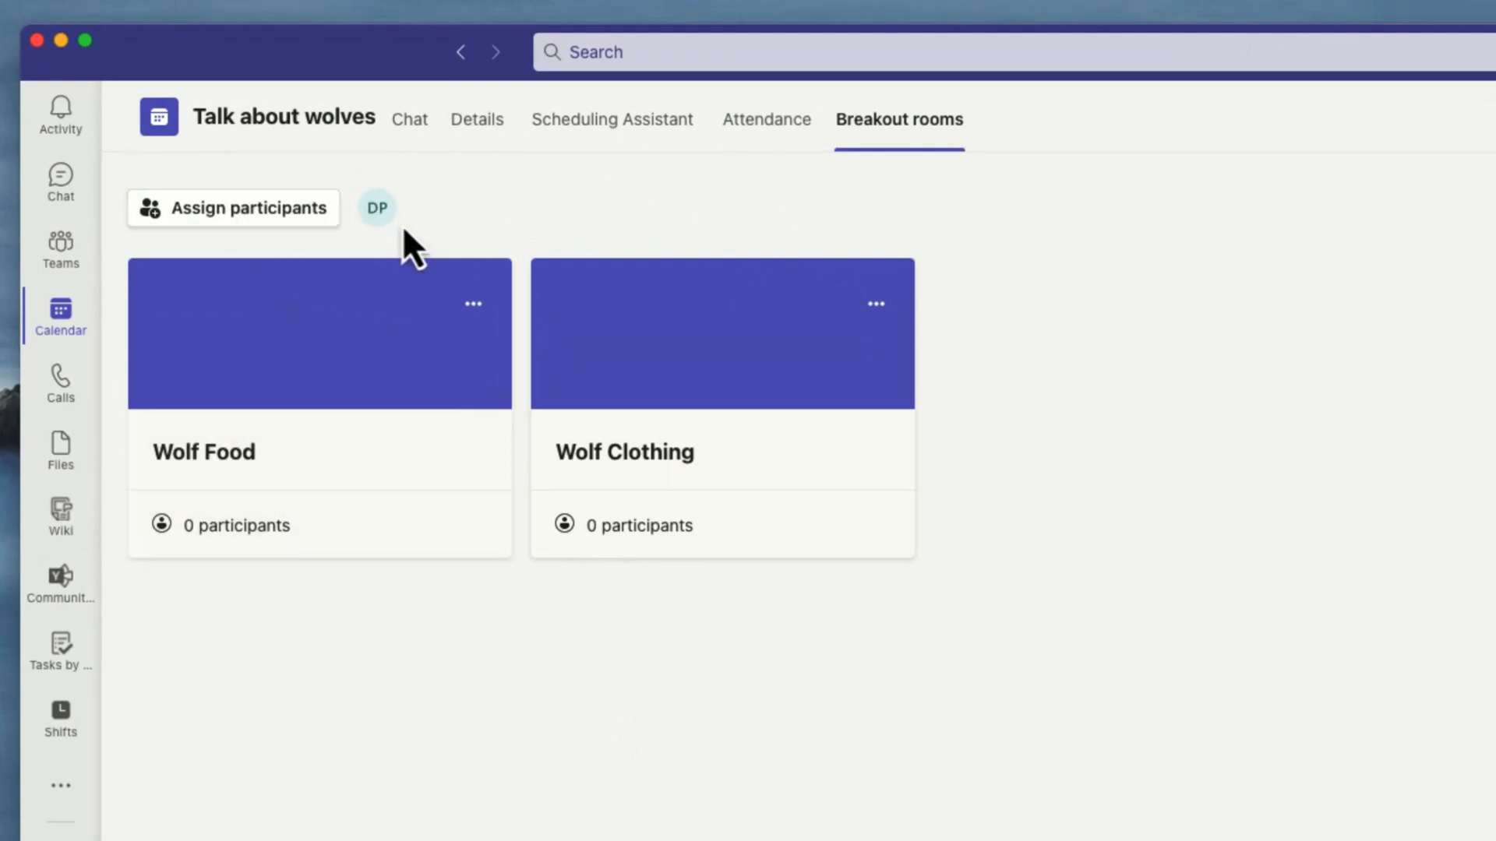
- Manually assign Diana Prince to the Wolf Food breakout room
click(234, 208)
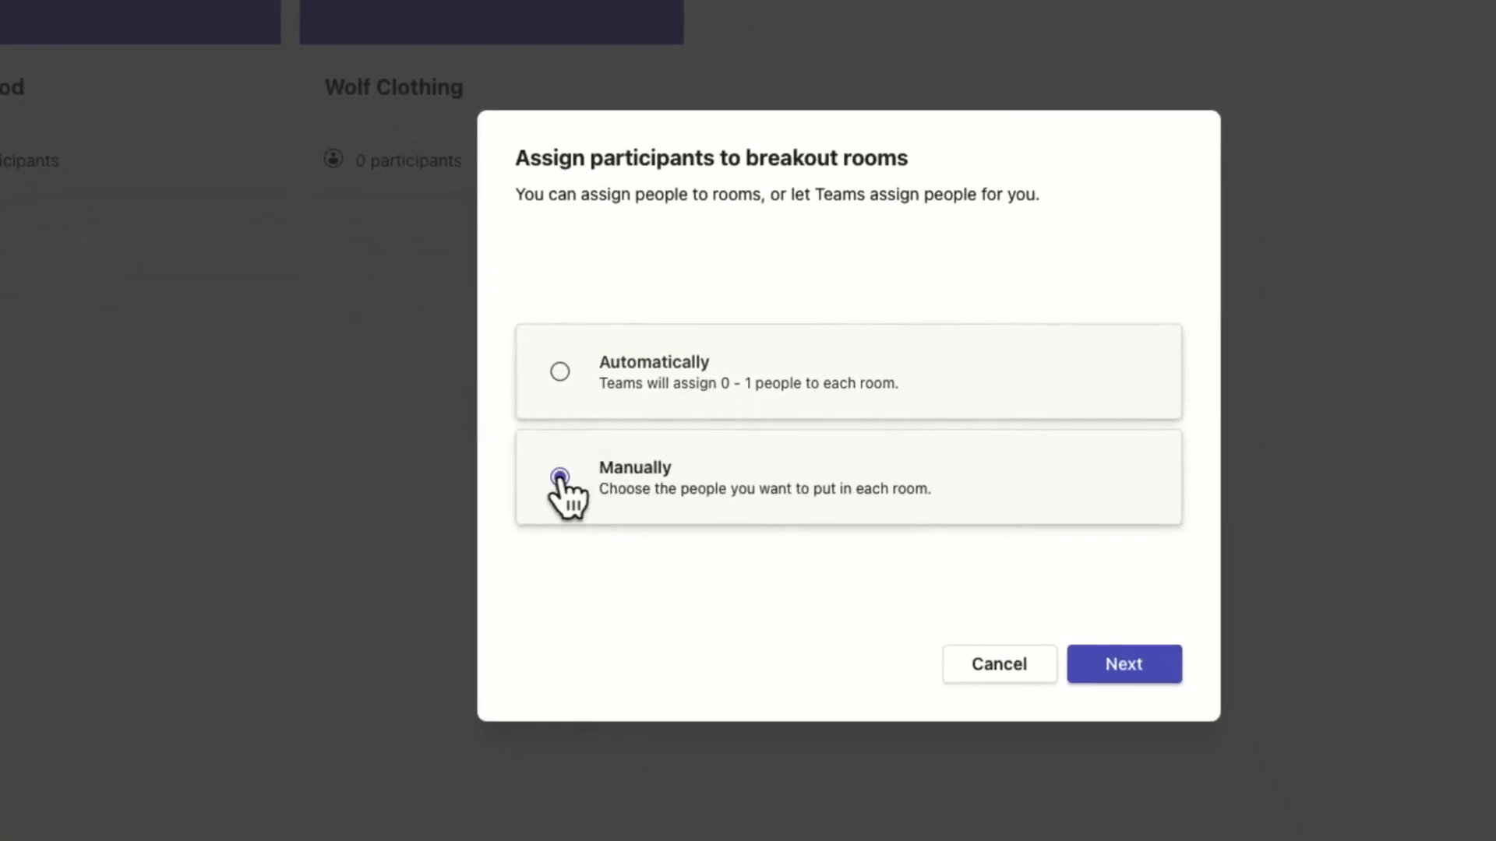
click(1123, 664)
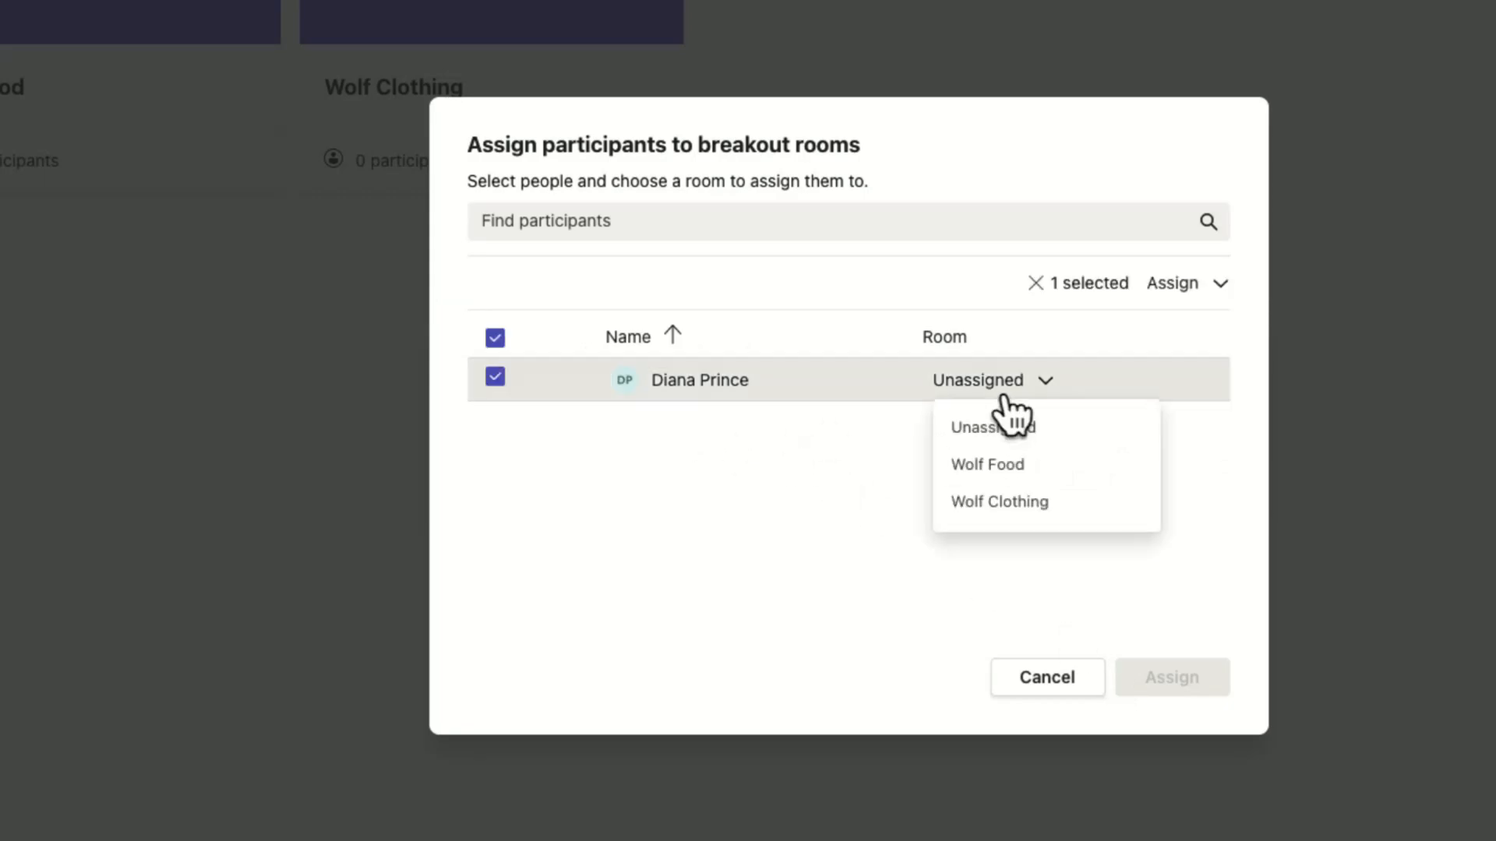
click(987, 464)
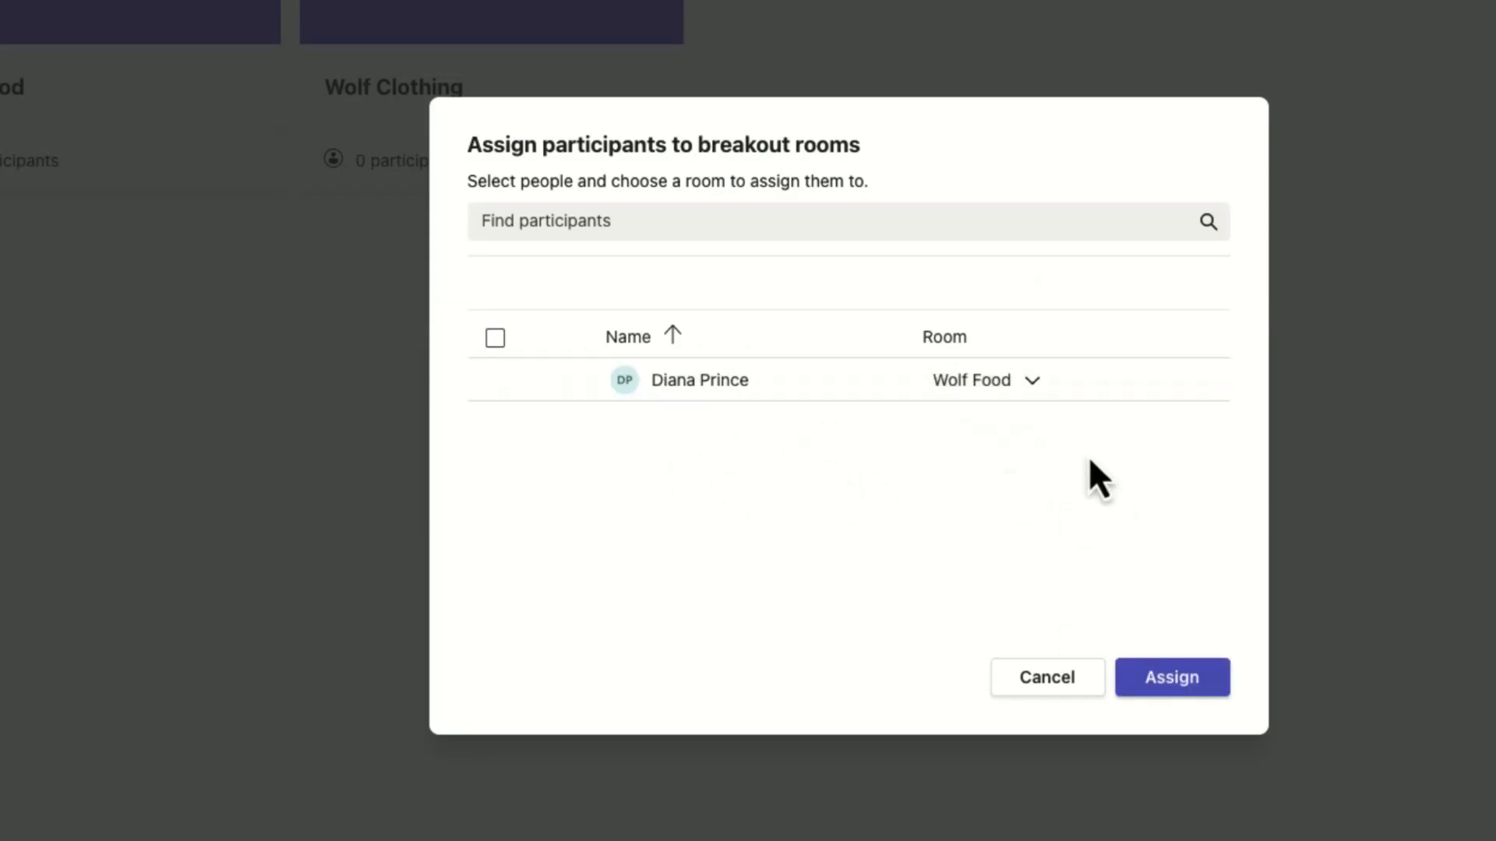
click(1172, 677)
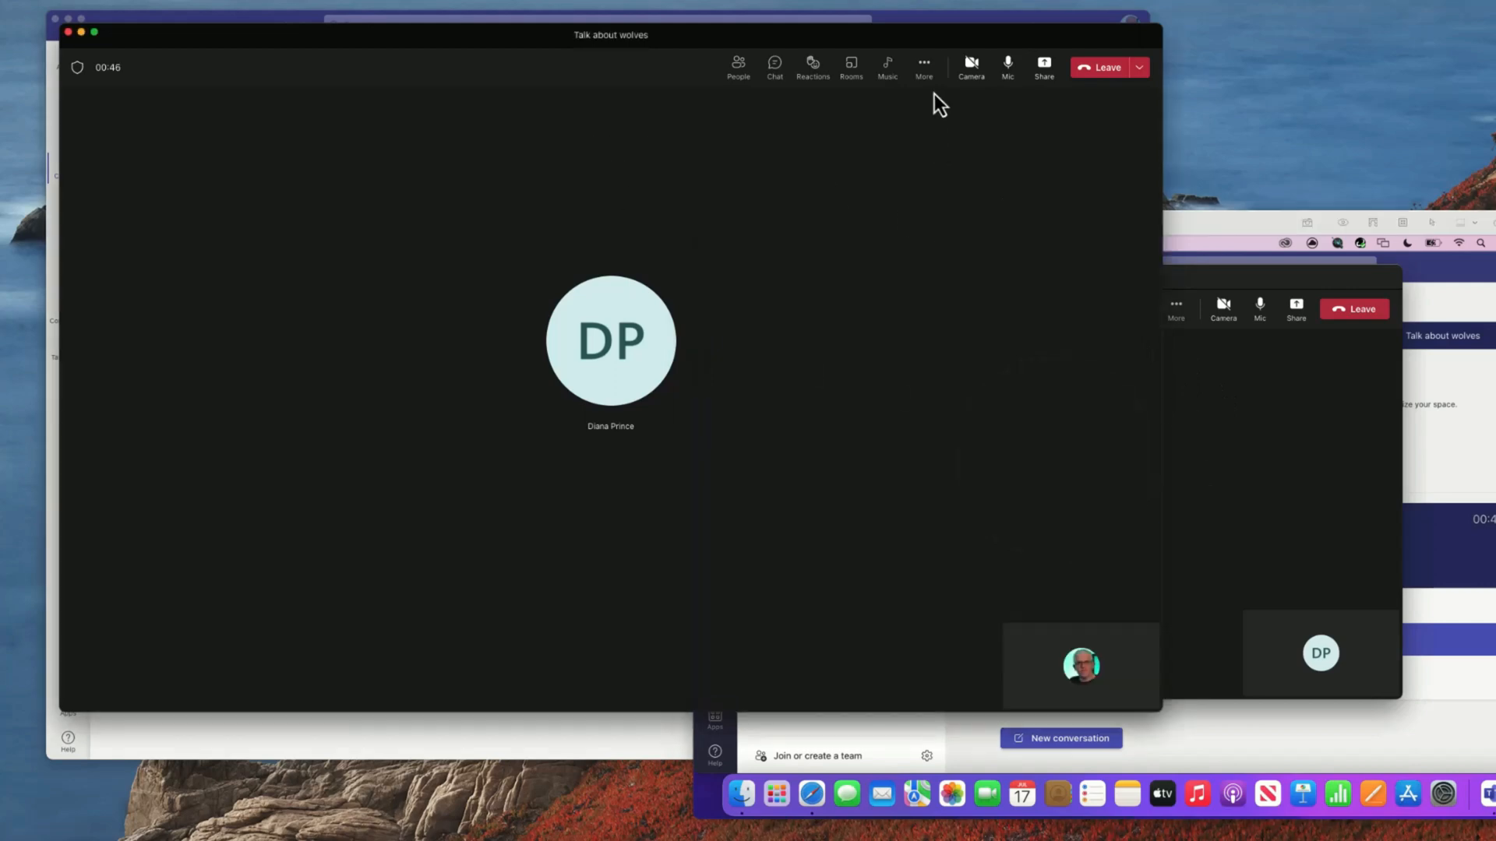
- Turn on live captions from More actions and show the captions' options menu
click(924, 64)
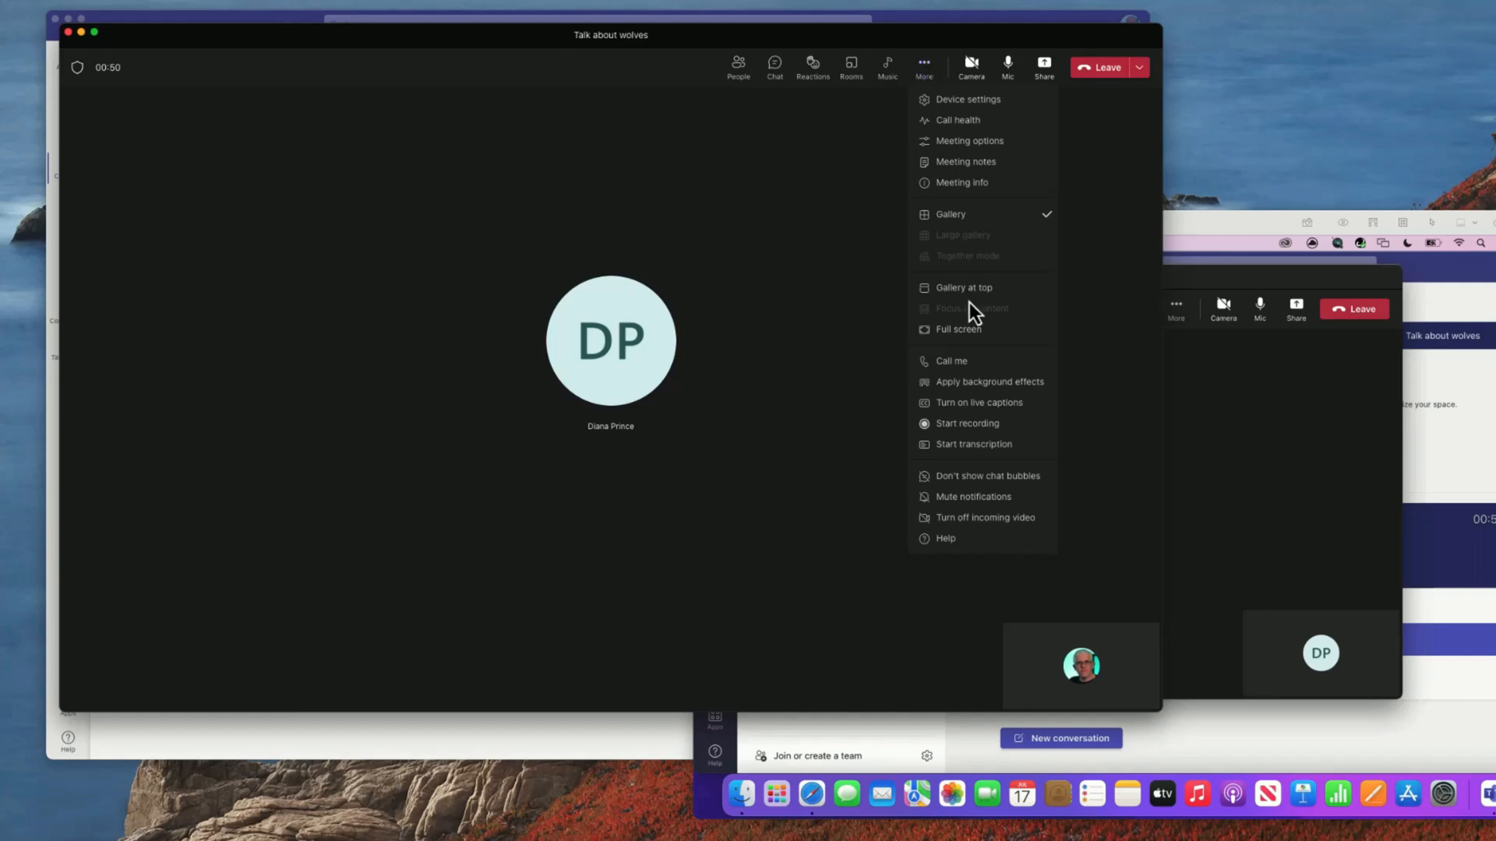
click(968, 417)
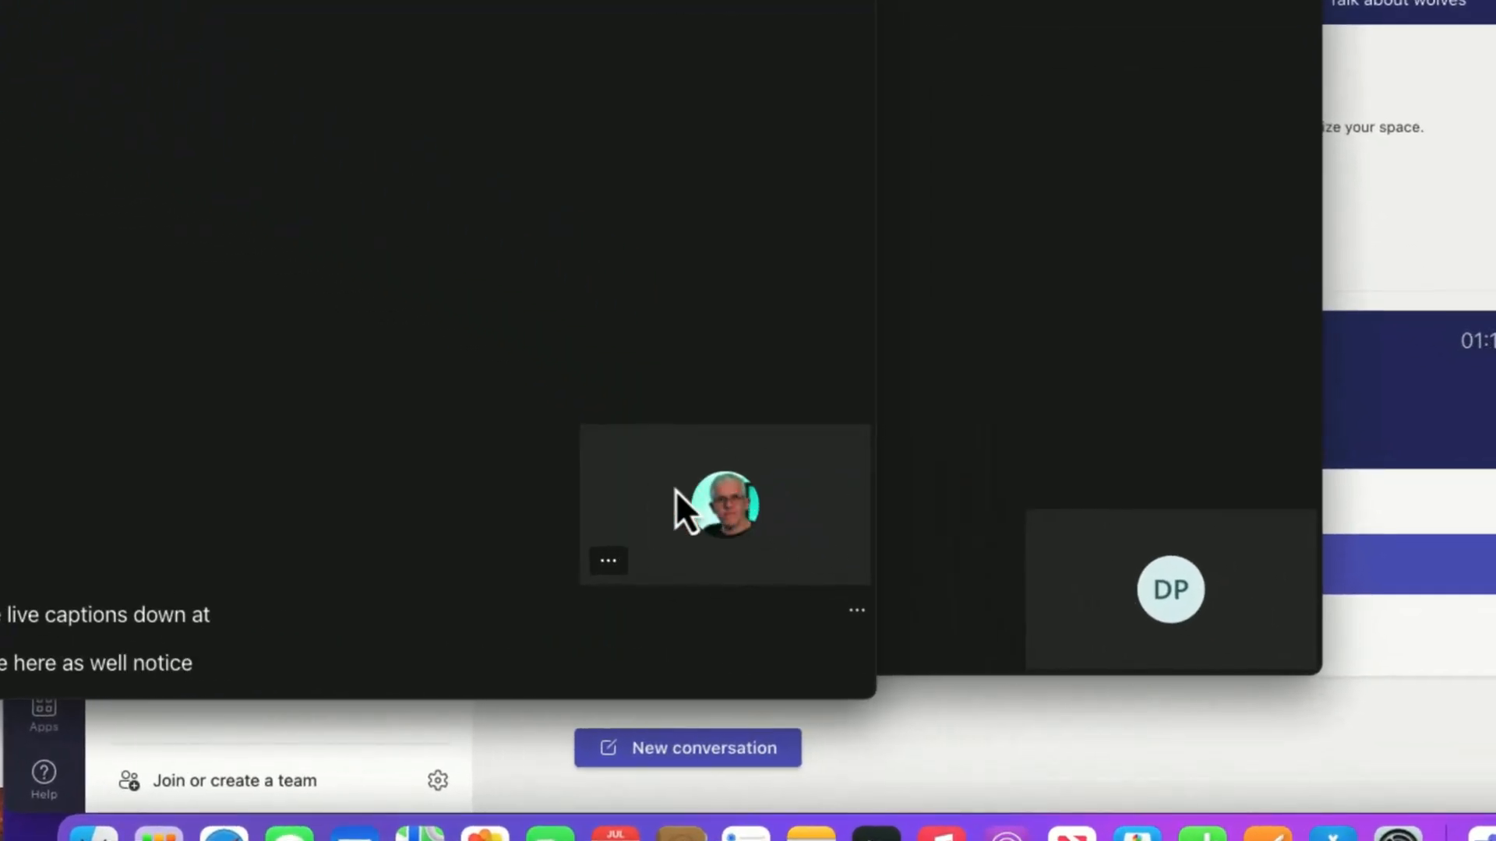
click(608, 561)
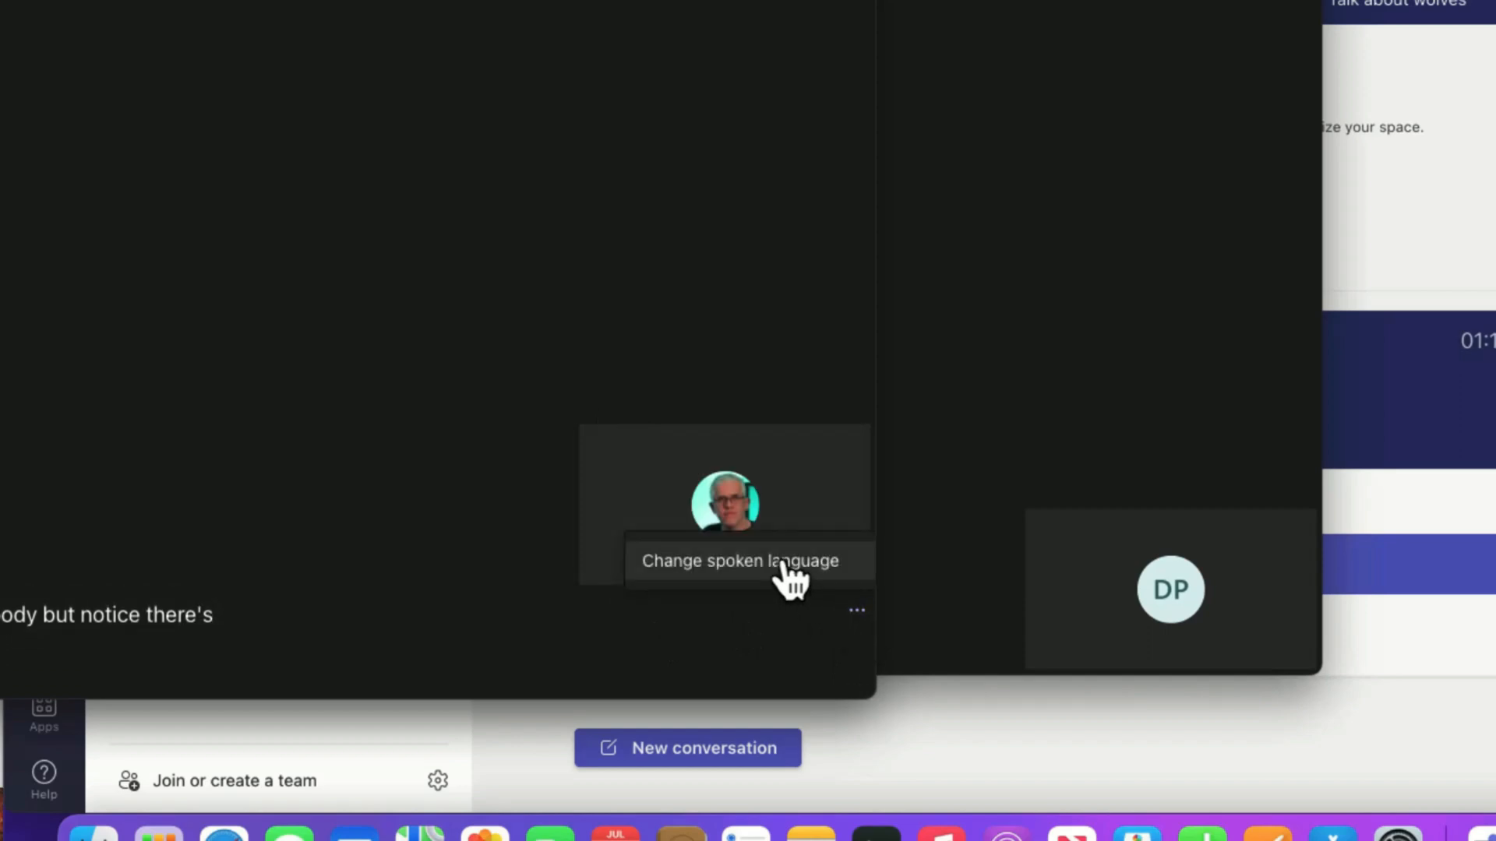
- Change the captions' spoken language to German (Germany) and confirm
click(739, 561)
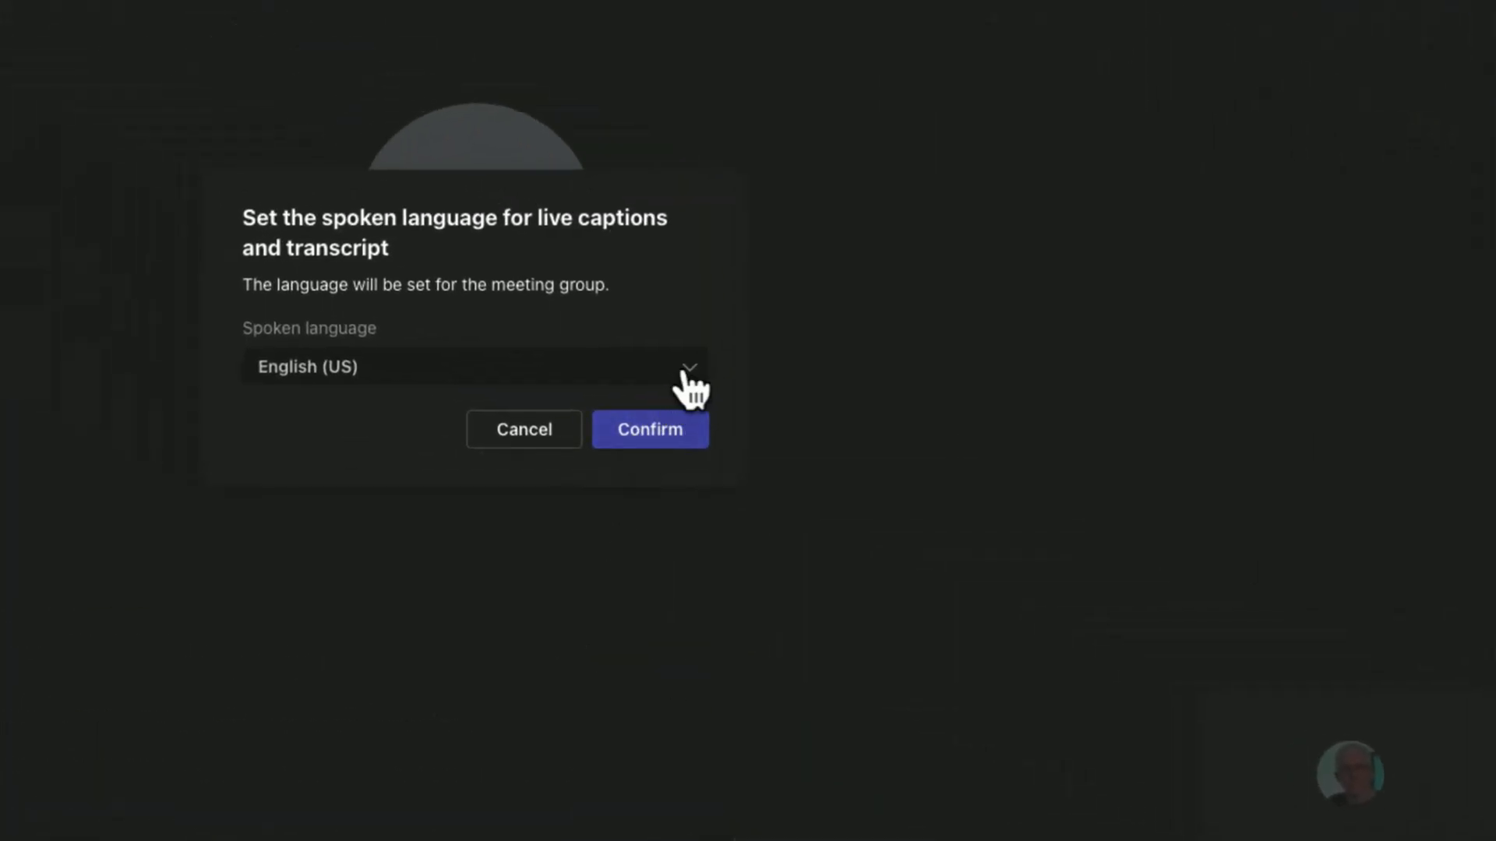
click(473, 367)
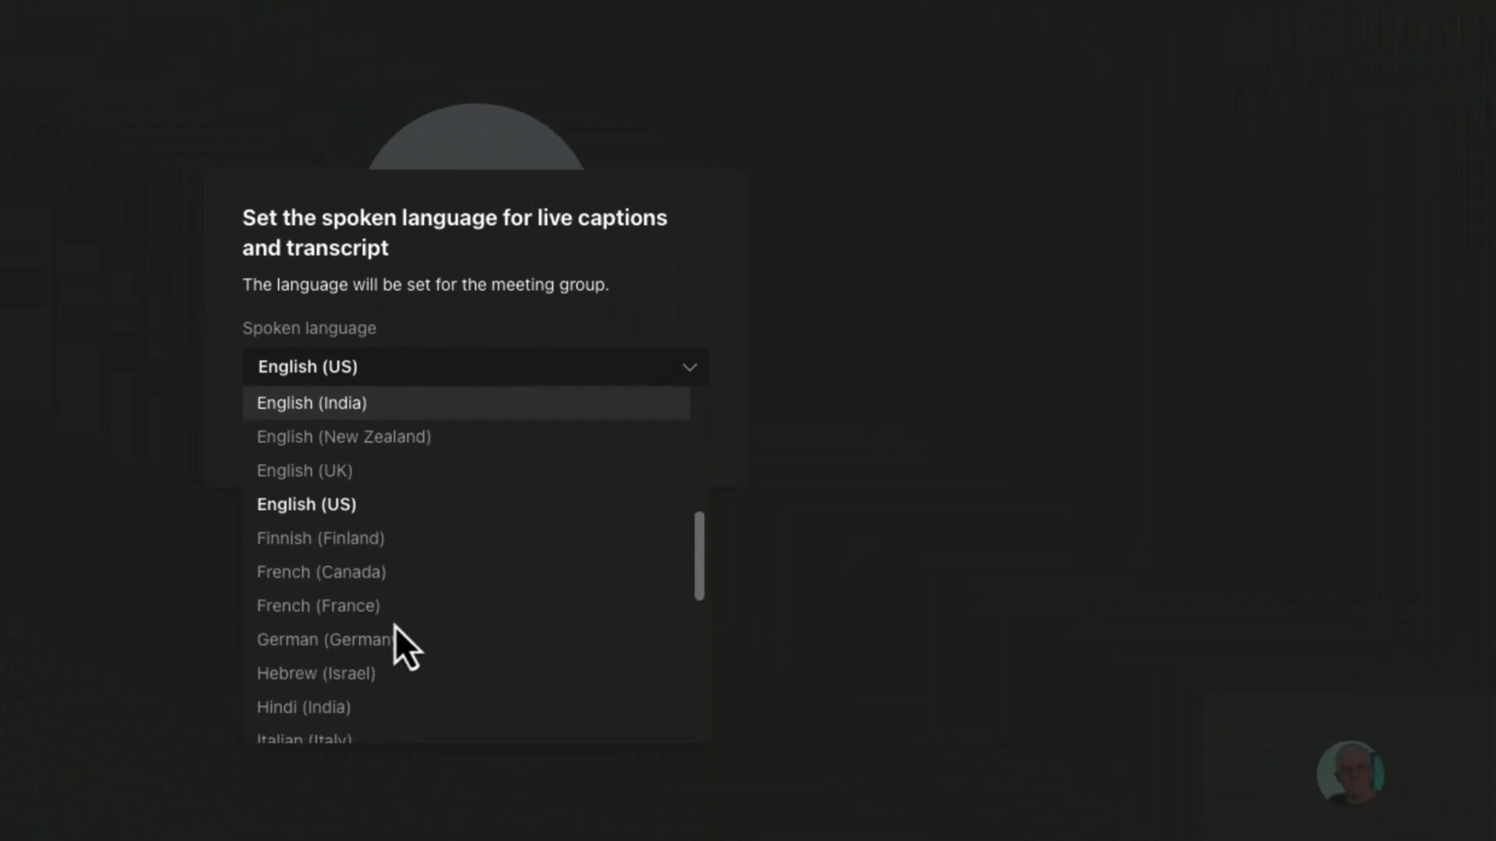
click(324, 640)
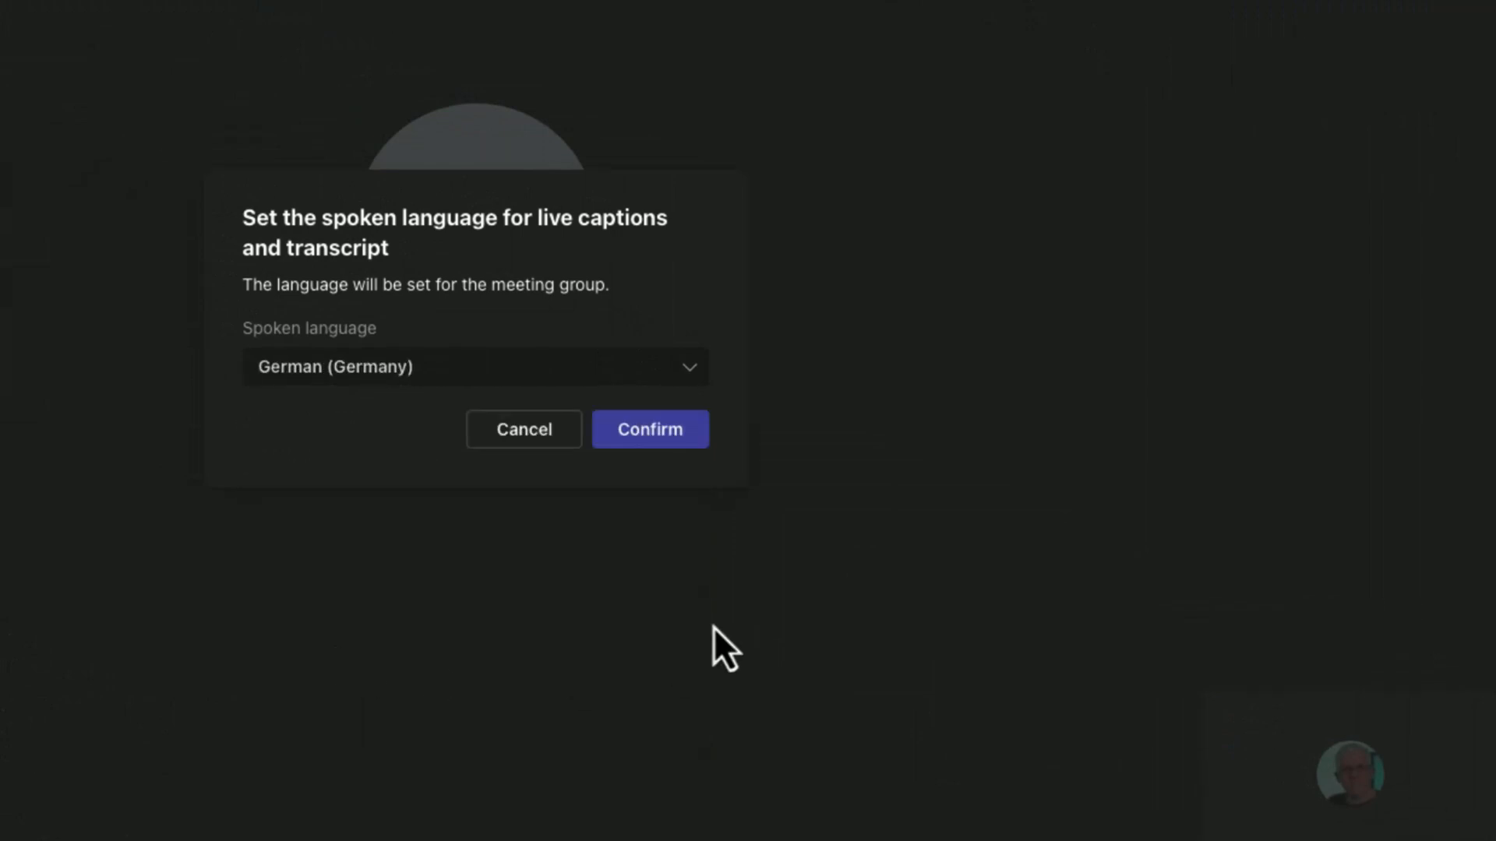
click(650, 430)
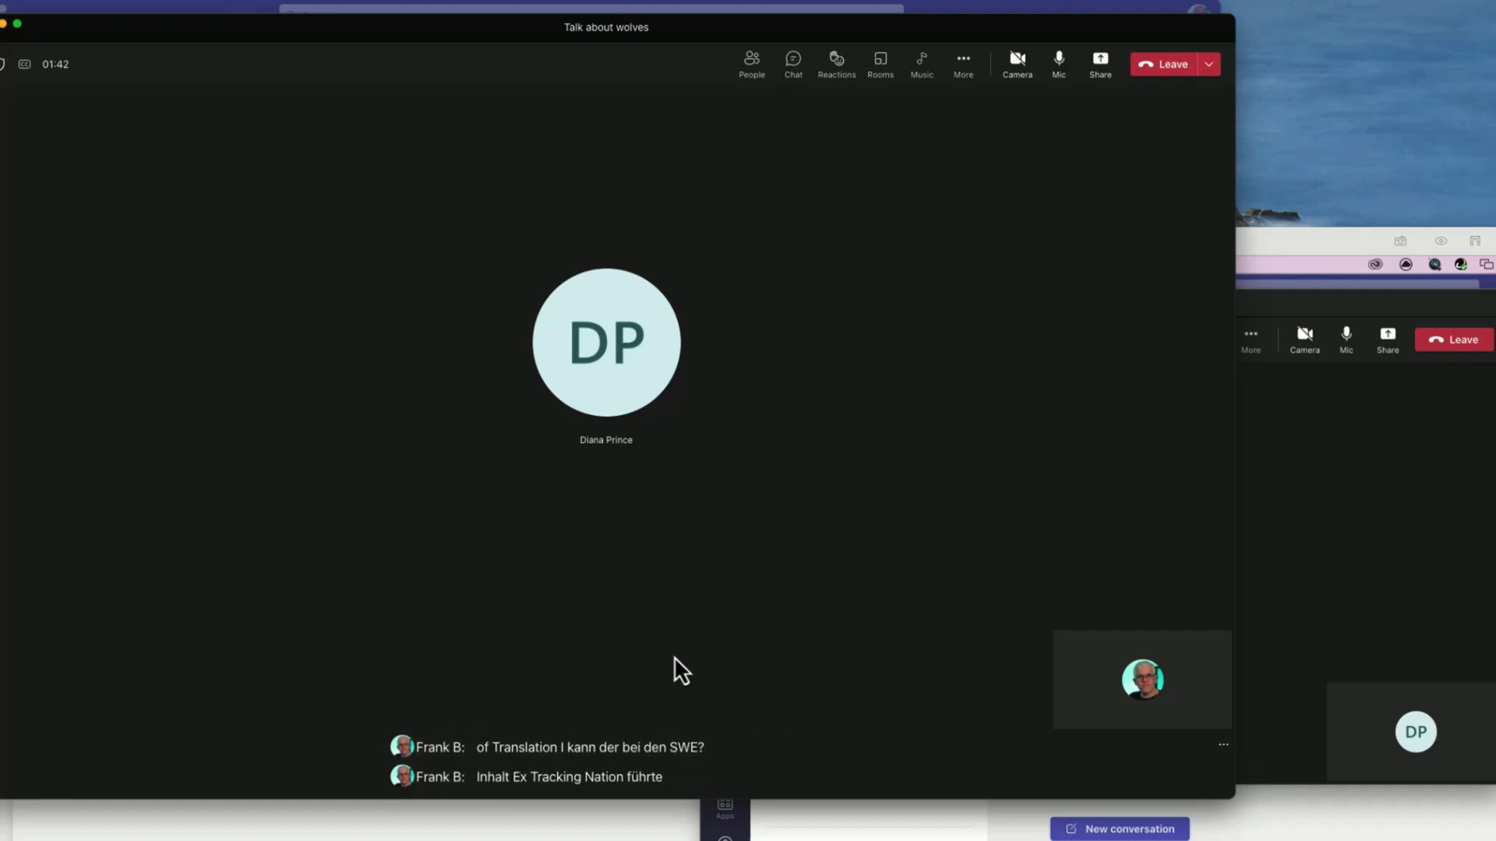
mouse_move(732, 659)
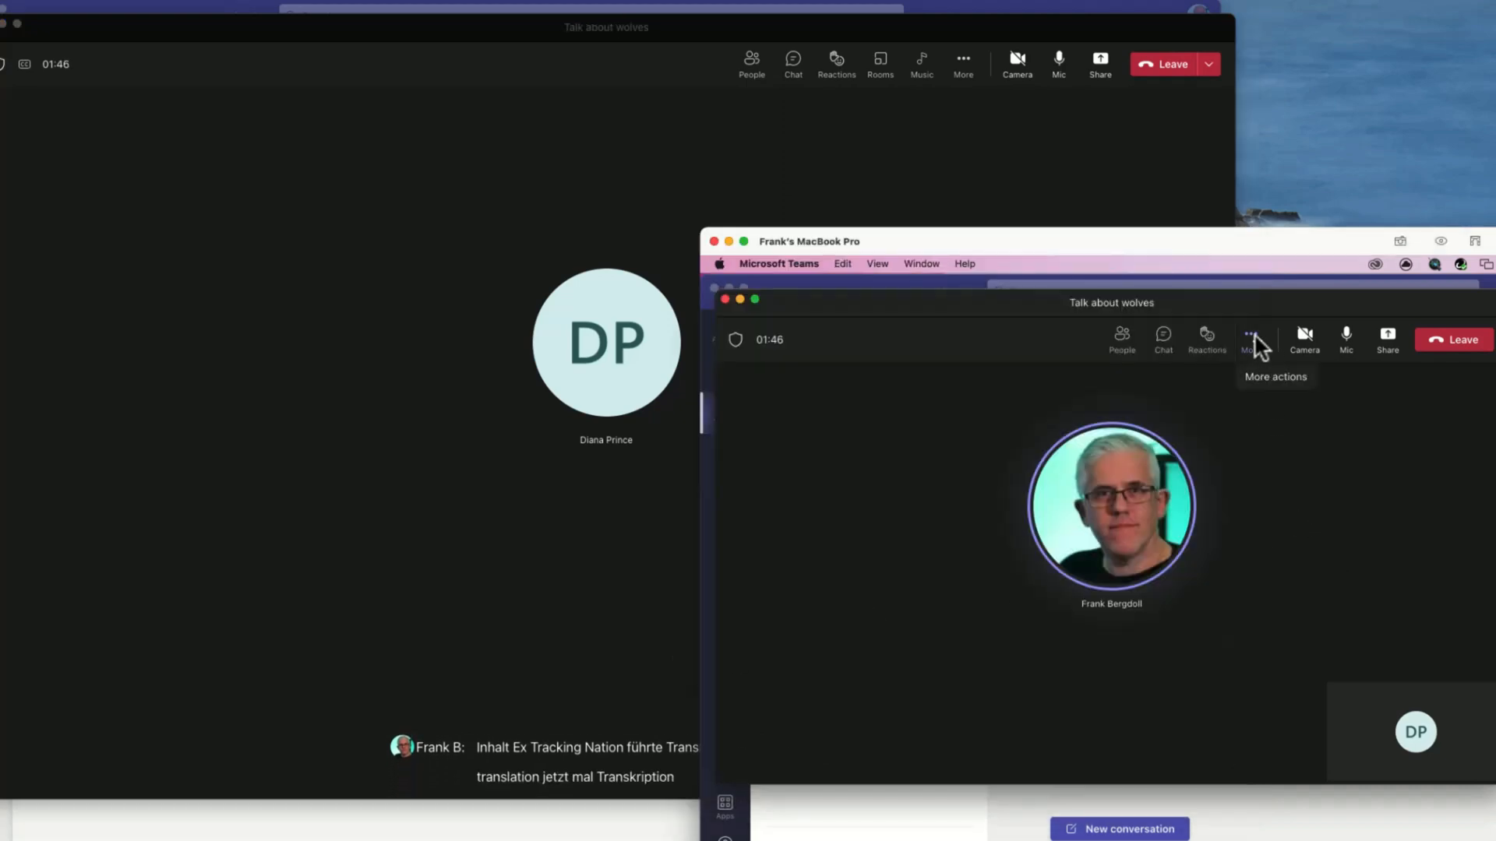
- Switch the live captions' spoken language back to English
click(1251, 335)
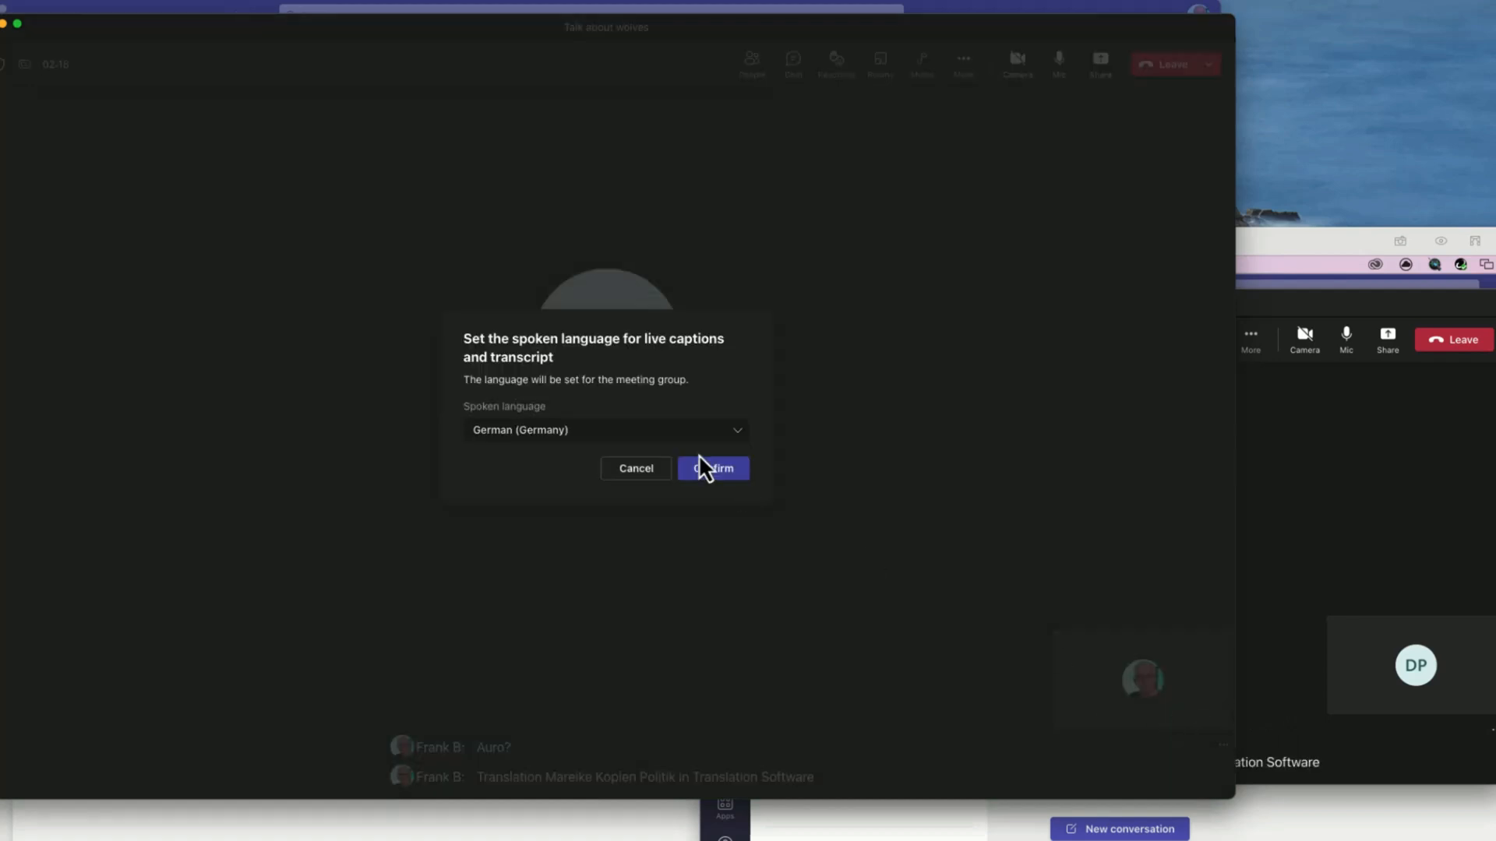
click(604, 431)
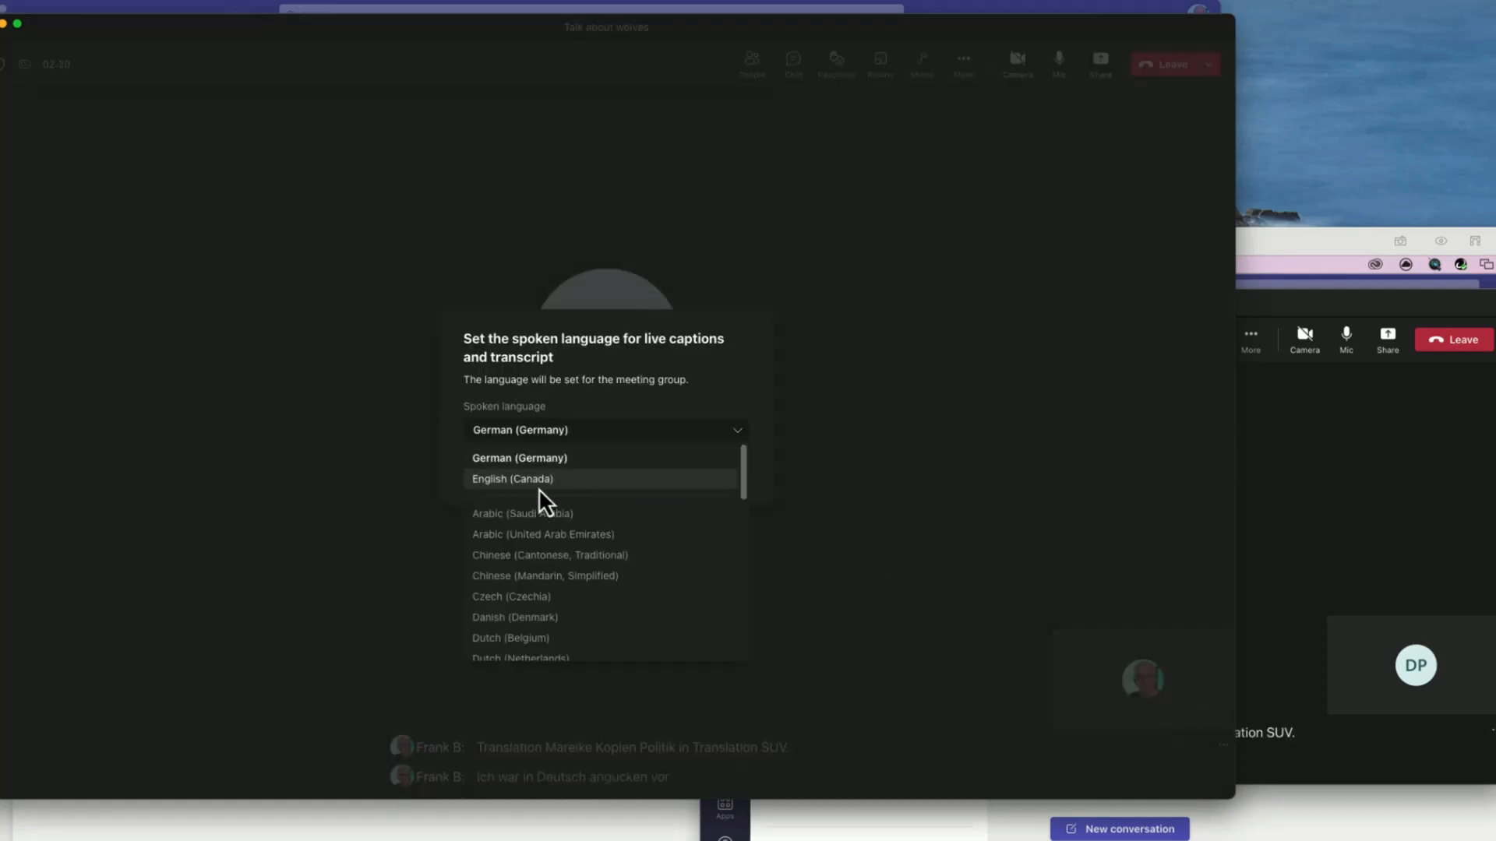
click(512, 480)
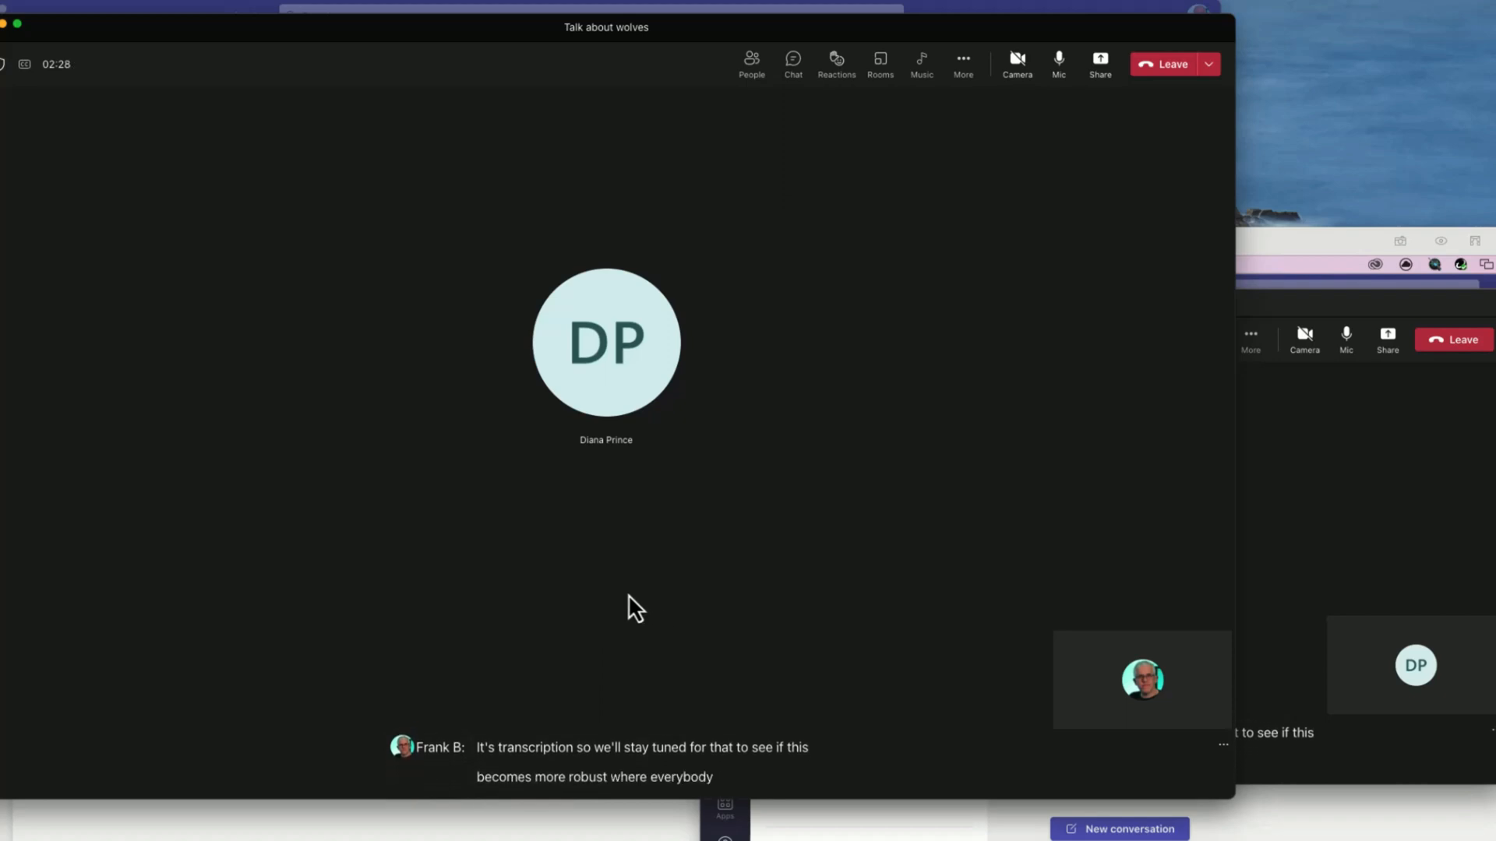
mouse_move(772, 559)
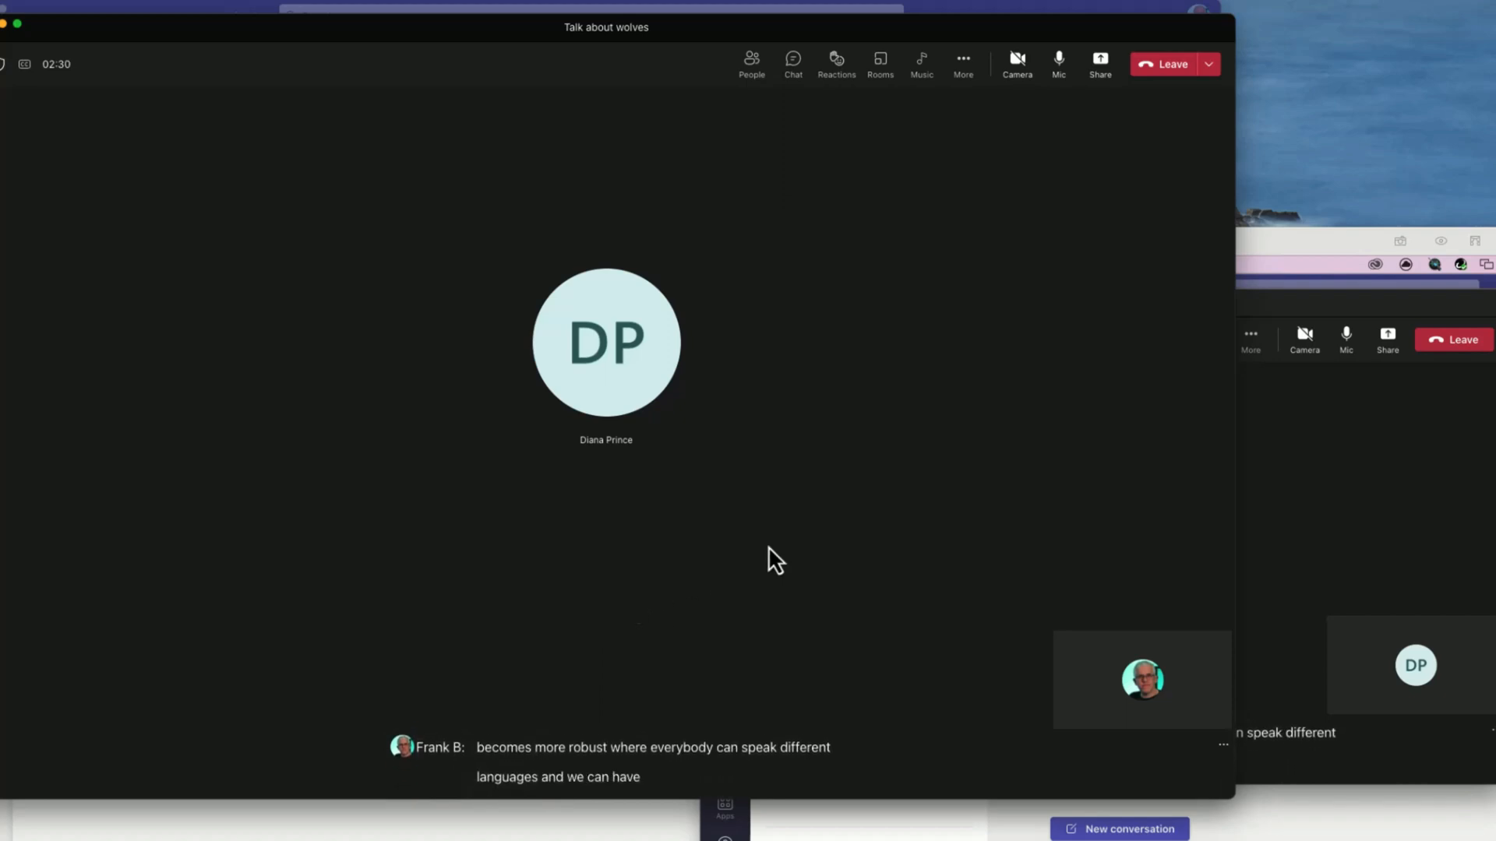
click(962, 63)
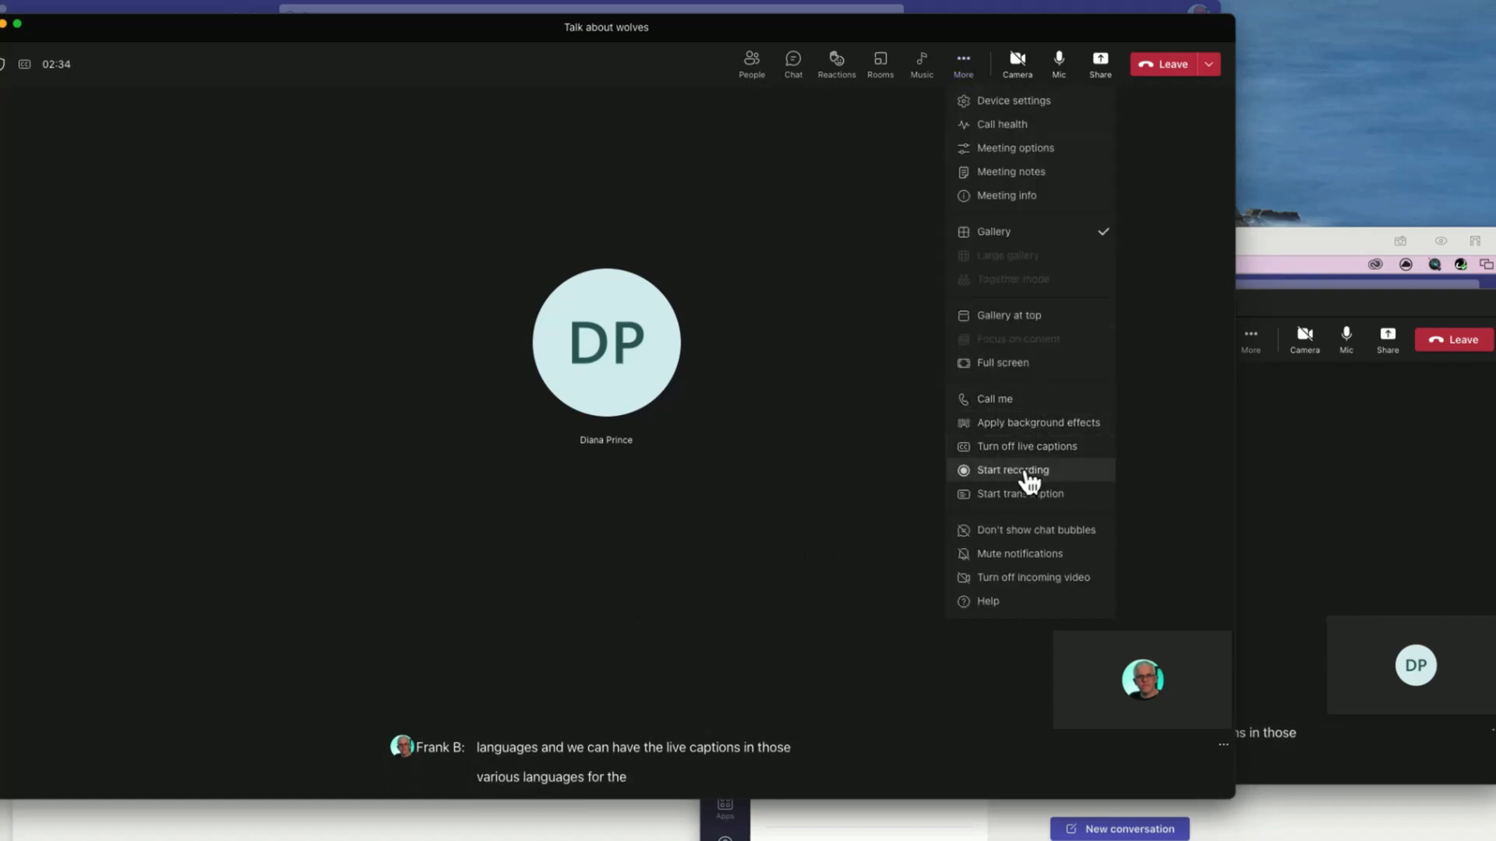
- Turn off live captions and open more meeting actions on the second computer
click(1013, 470)
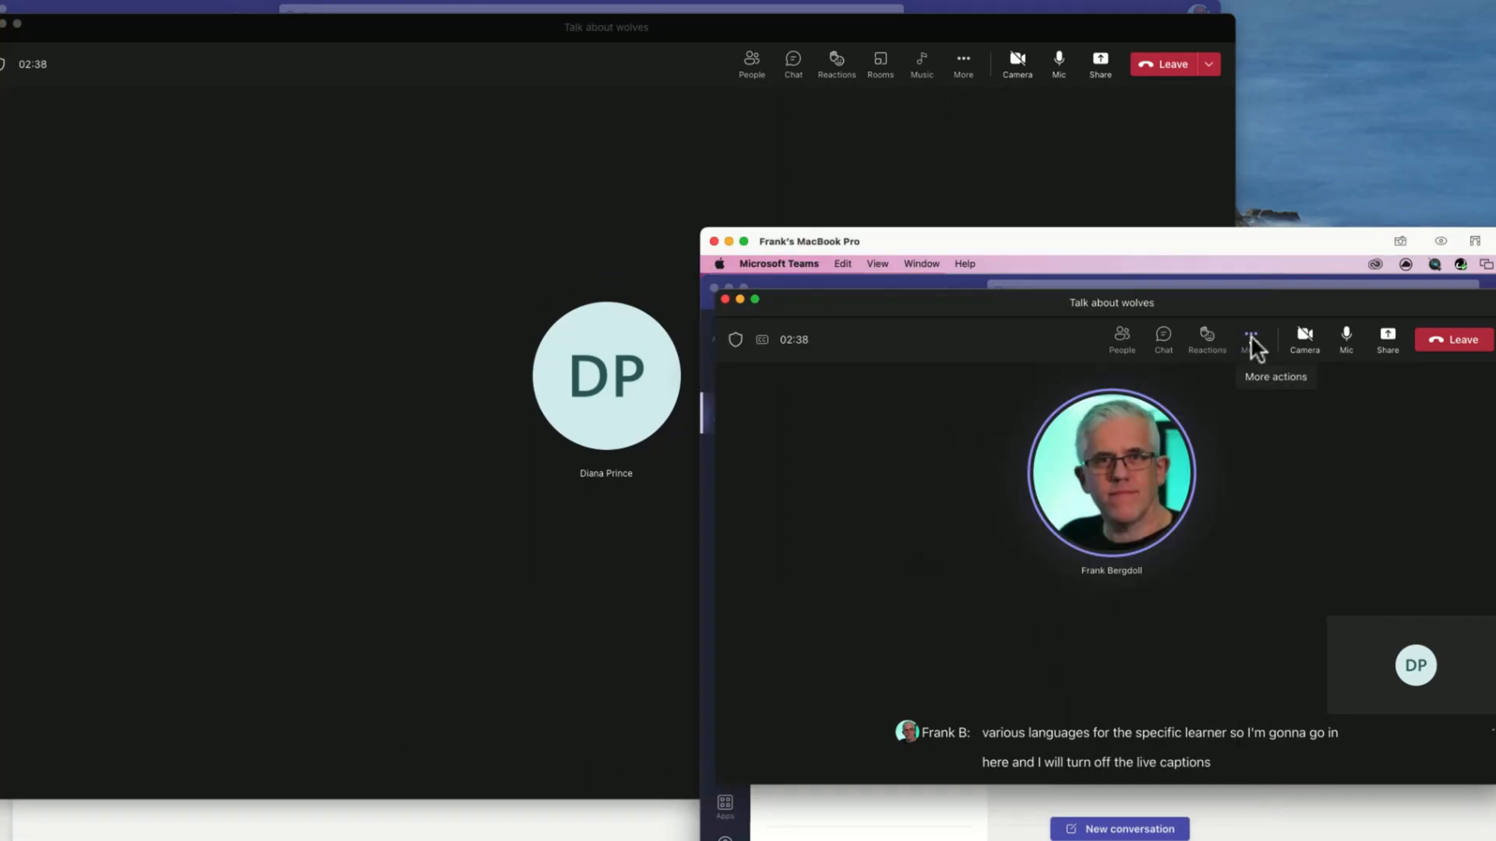
click(1250, 335)
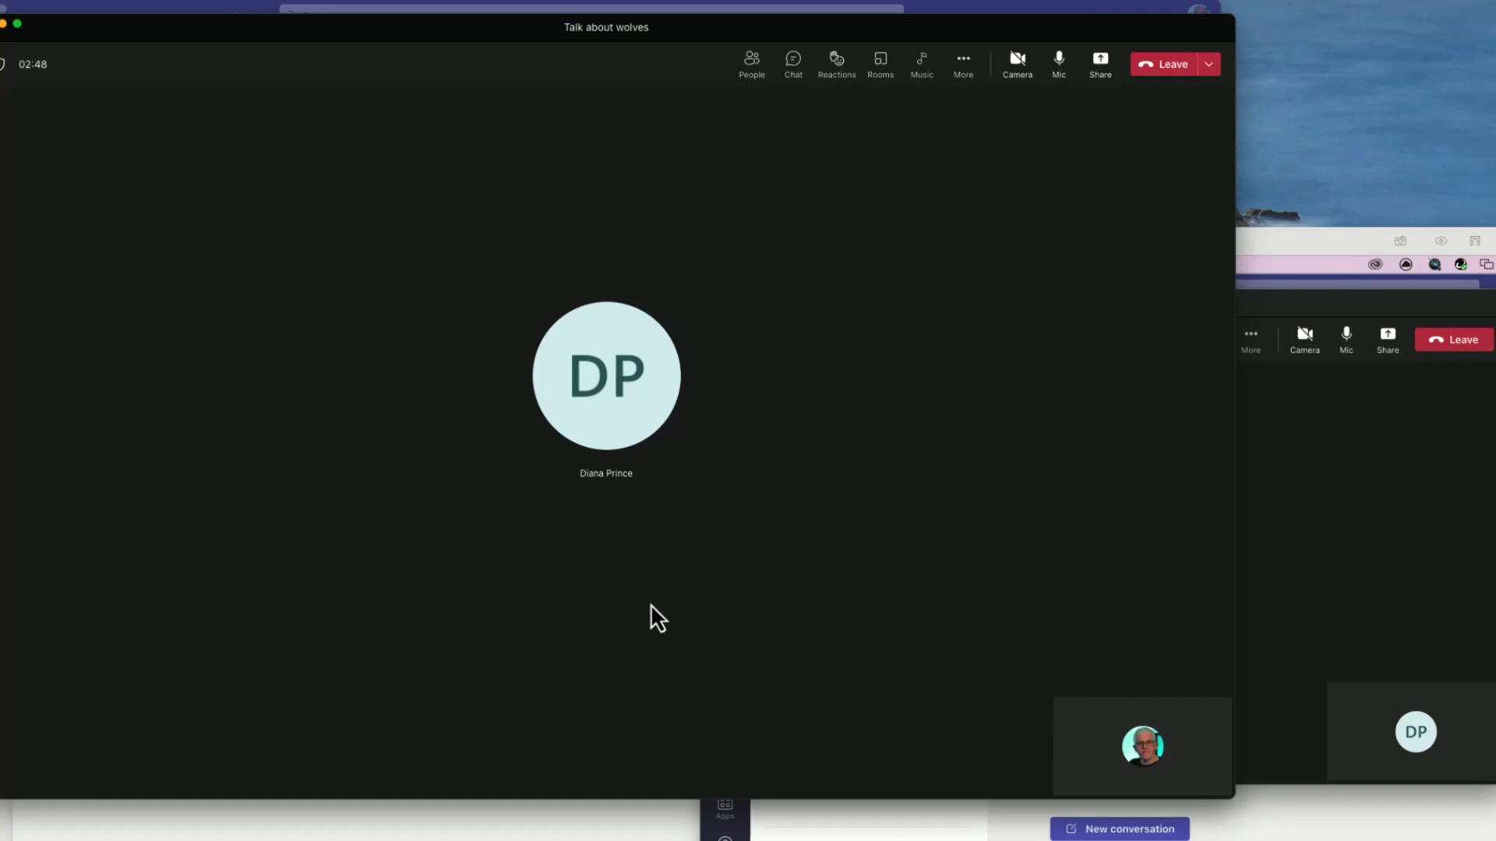
mouse_move(655, 521)
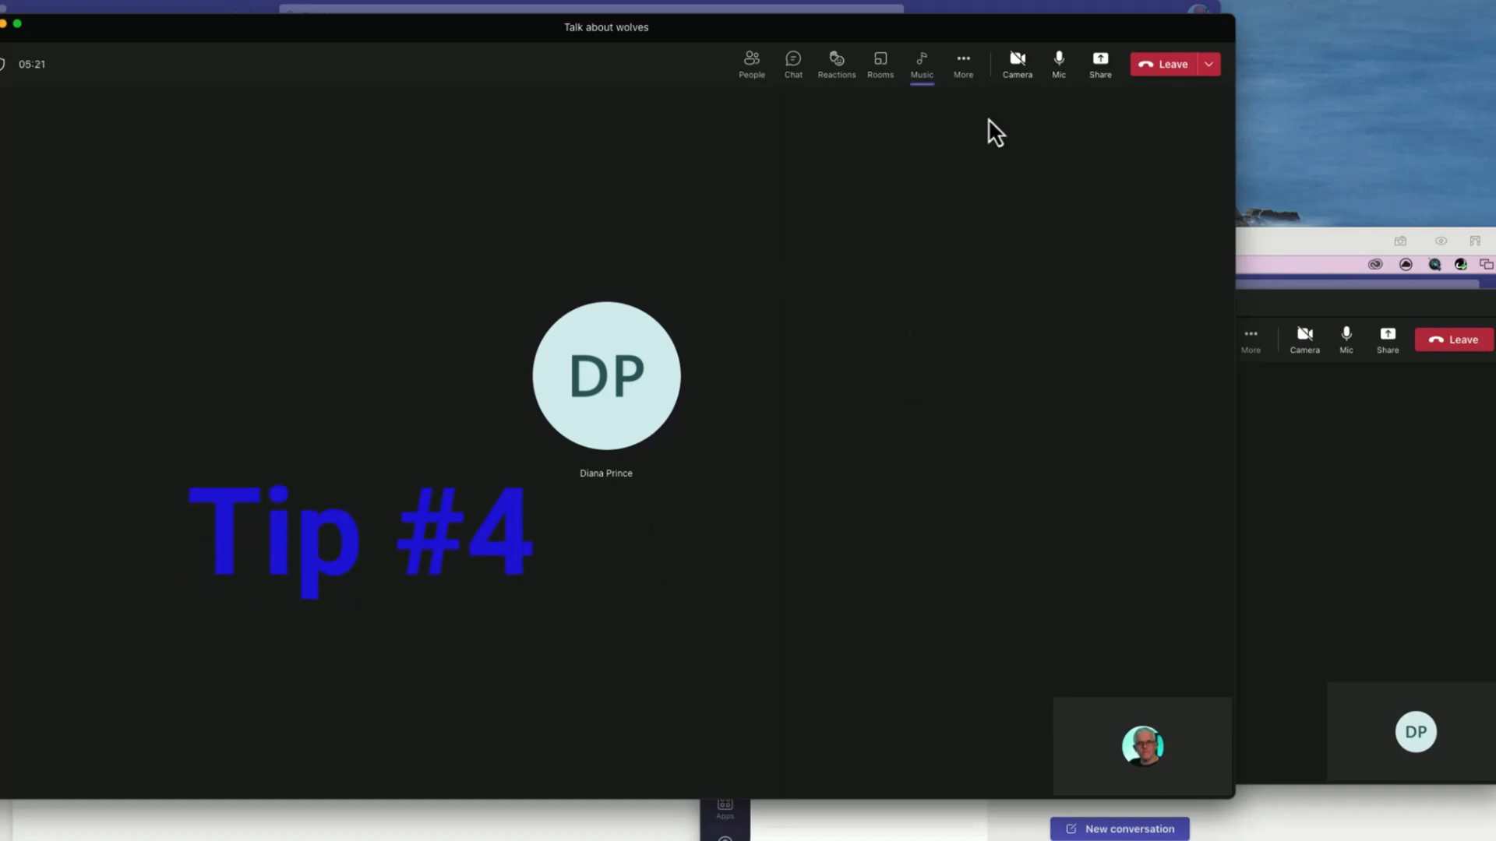
- In Meeting options, turn off Allow reactions, turn on Enable Q&A, and save
click(963, 64)
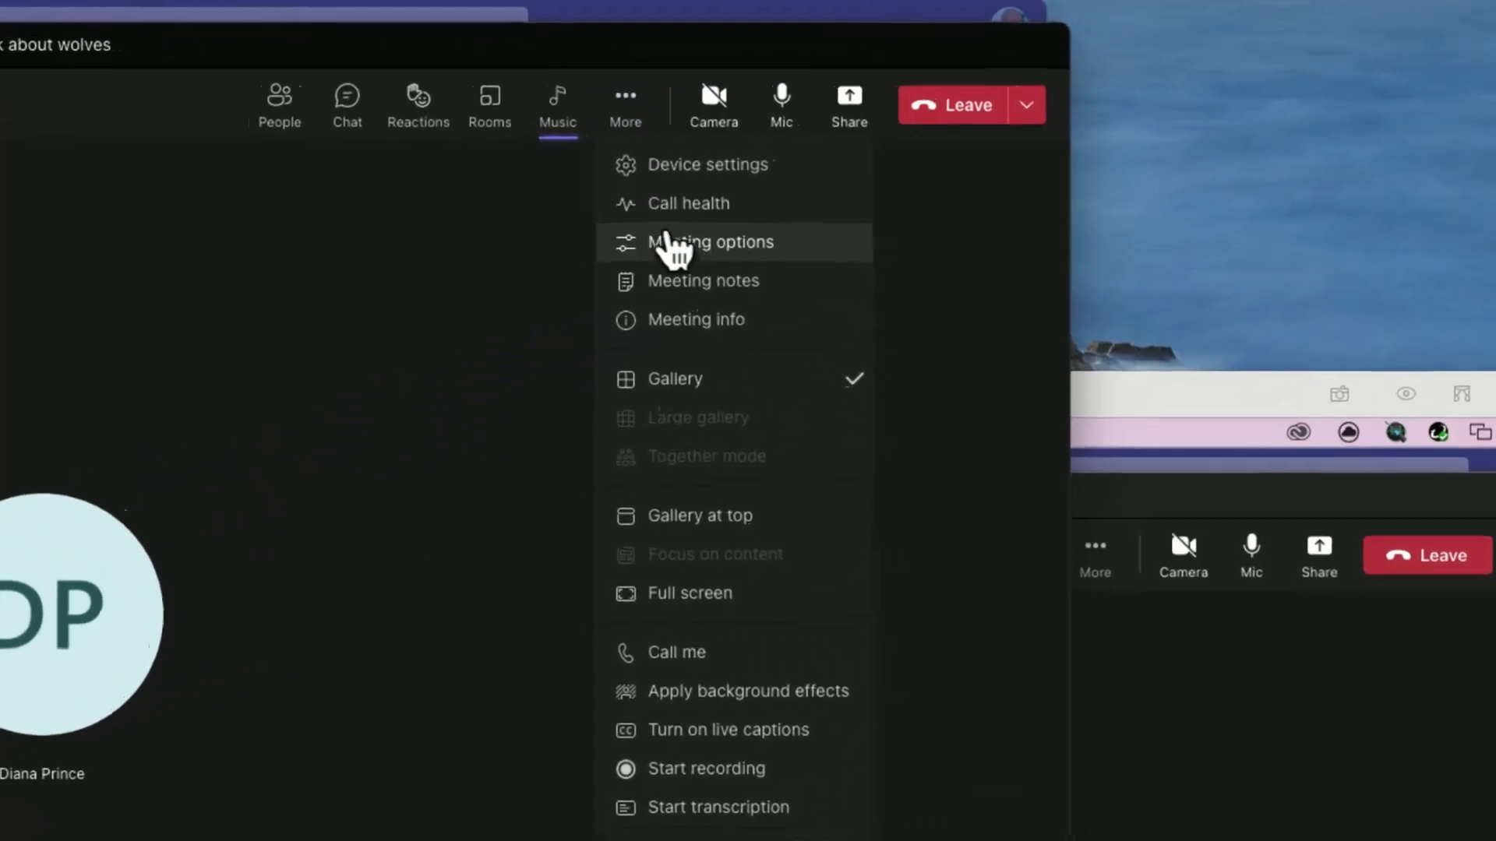
click(711, 242)
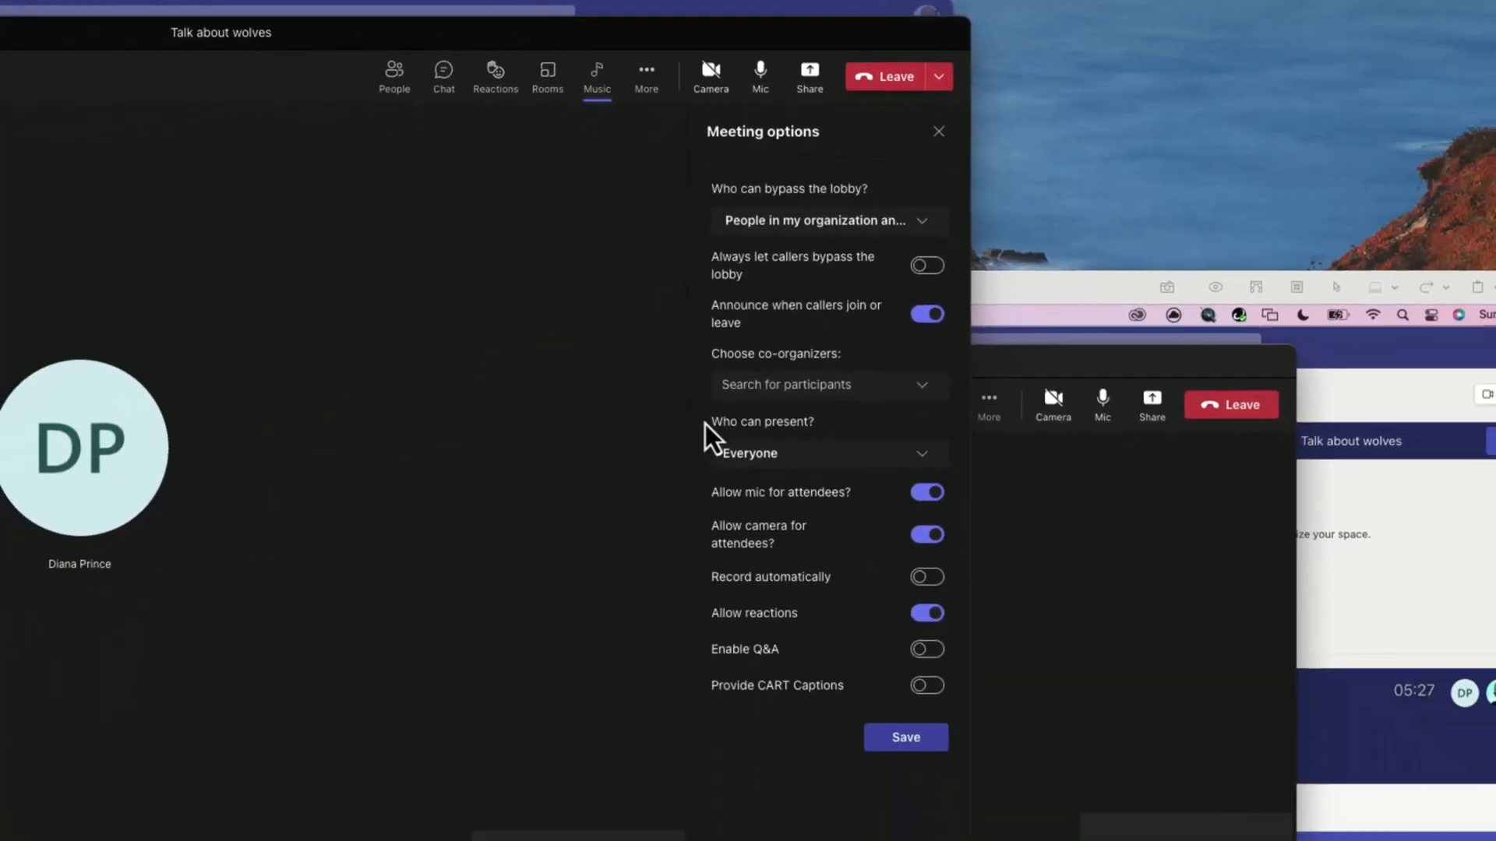
mouse_move(600, 549)
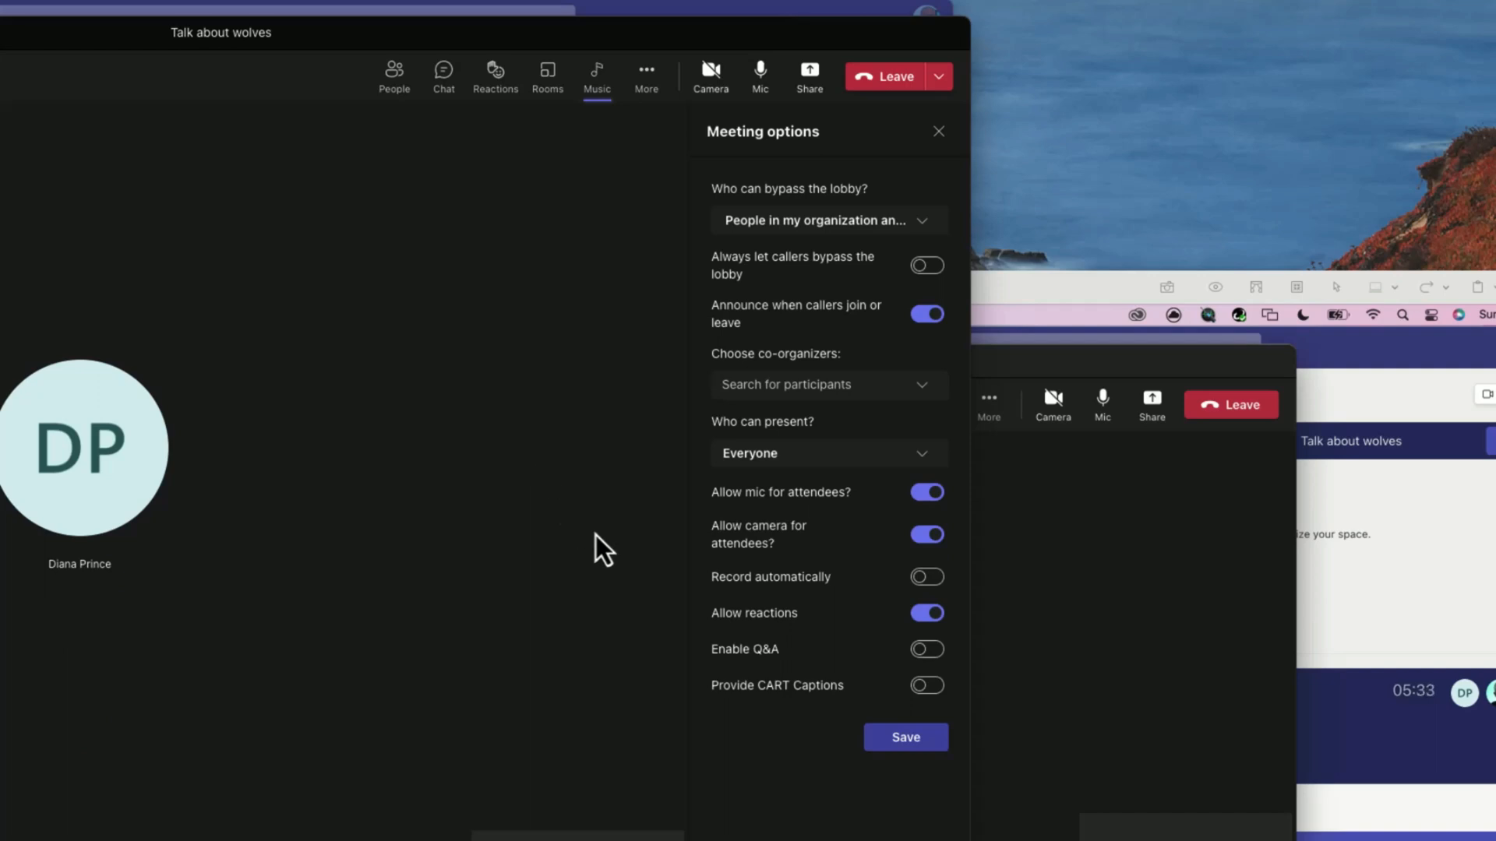
mouse_move(852, 652)
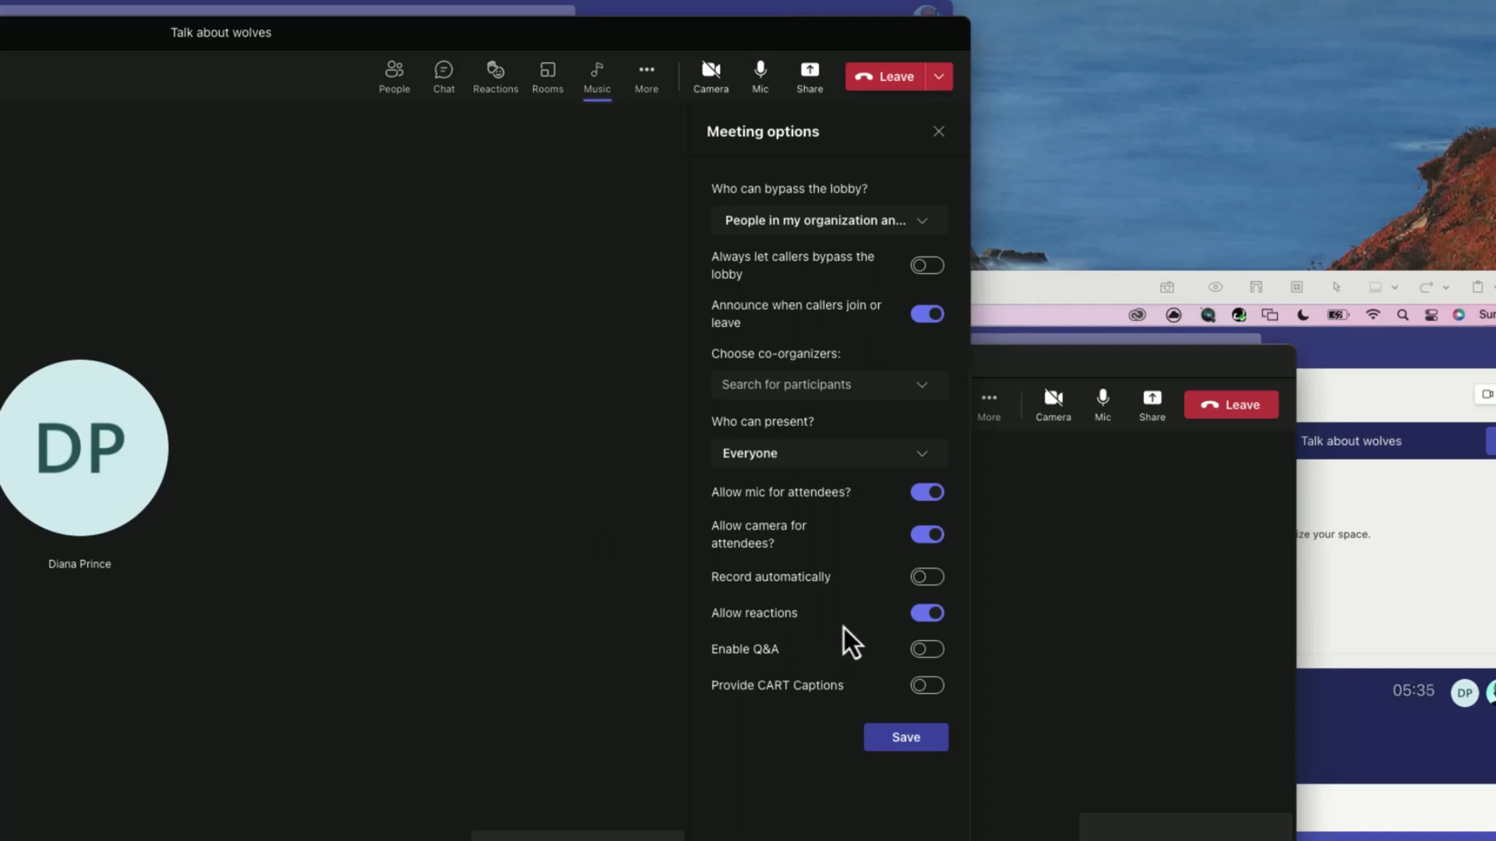
mouse_move(884, 700)
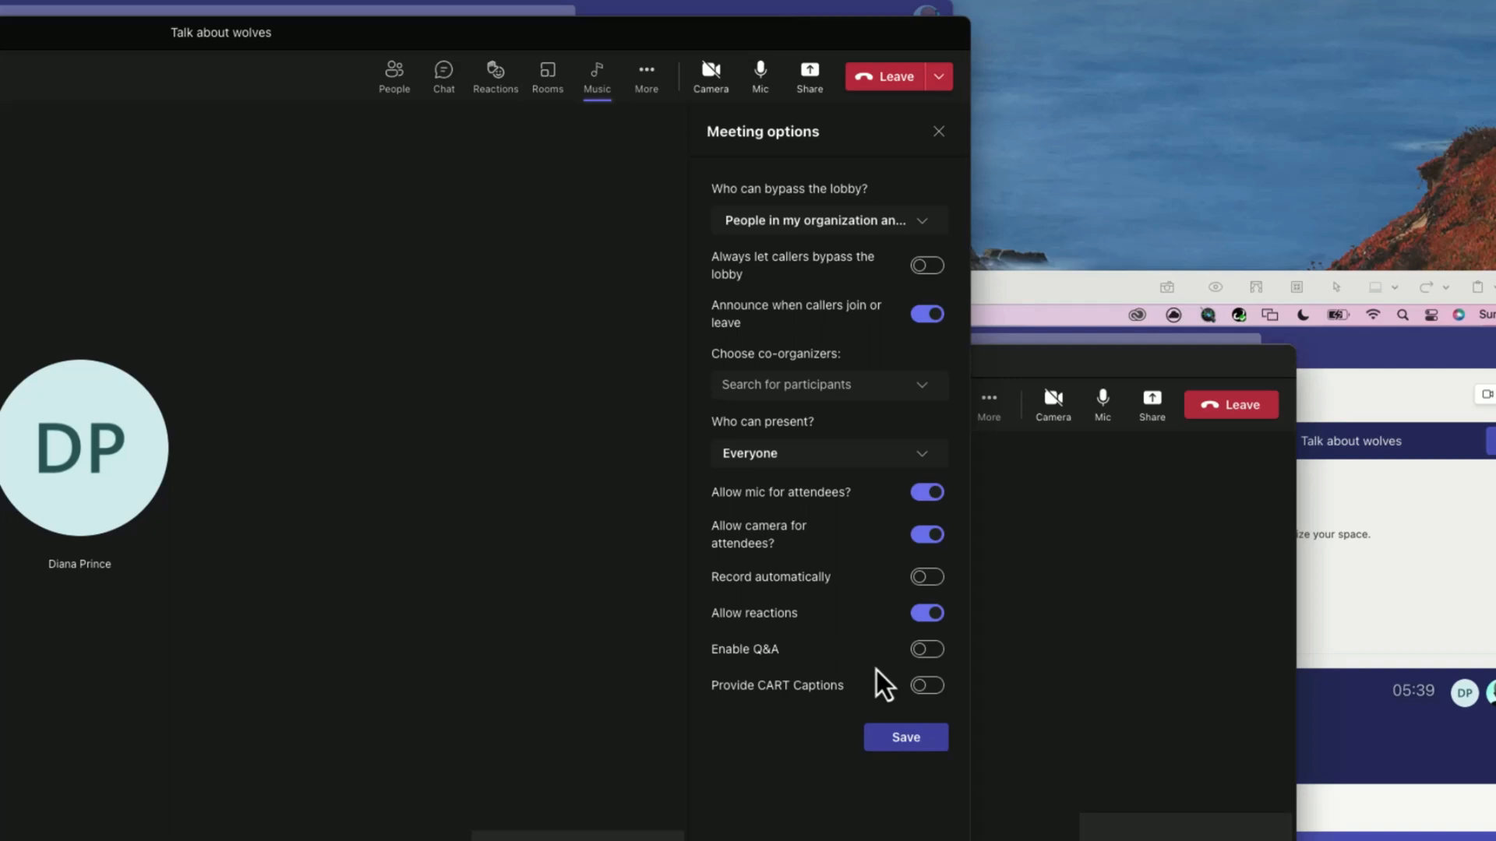
mouse_move(780, 656)
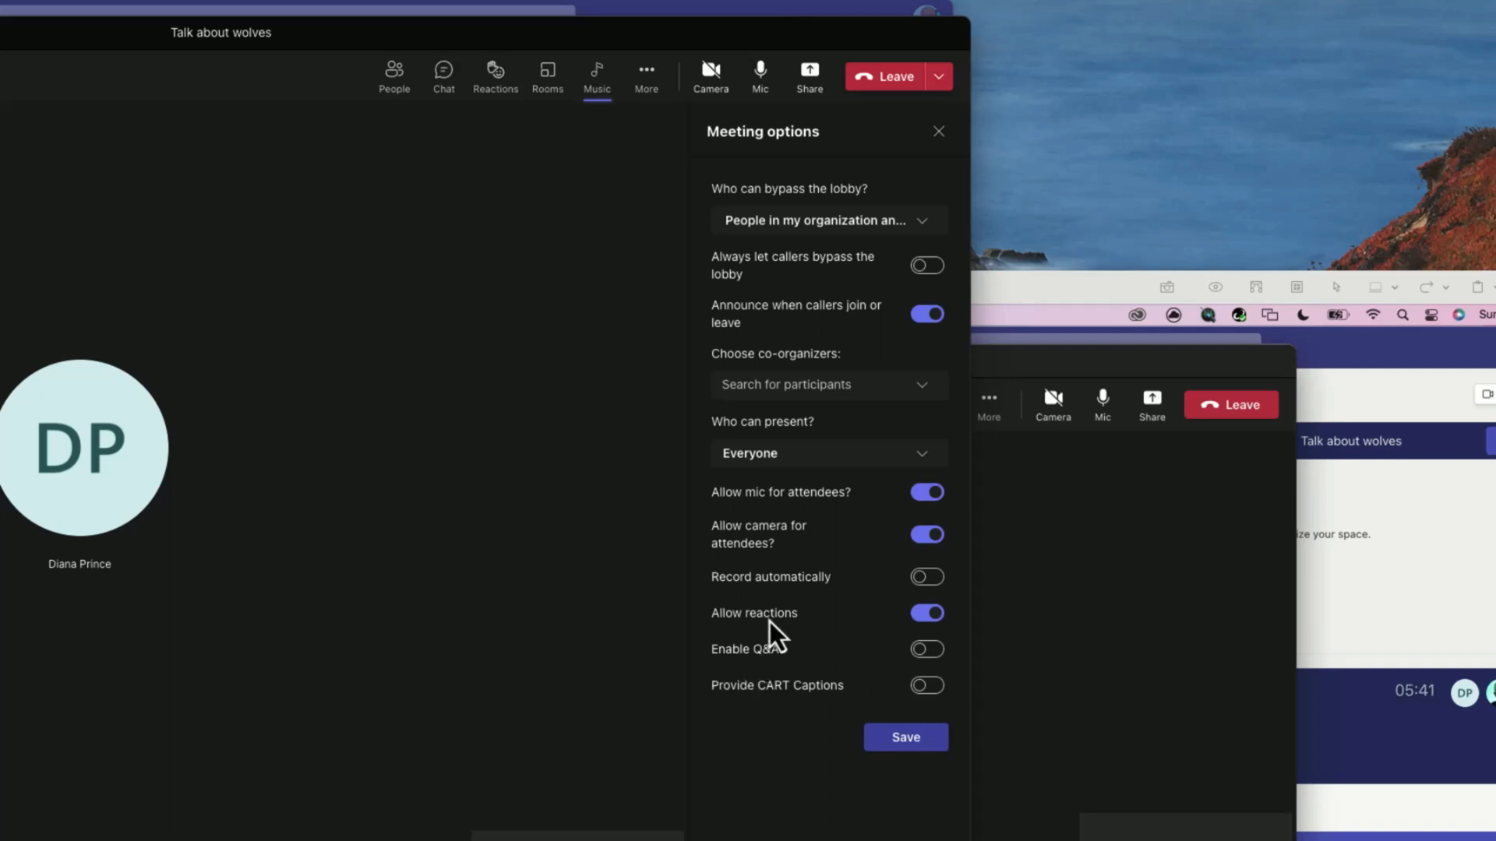
click(927, 613)
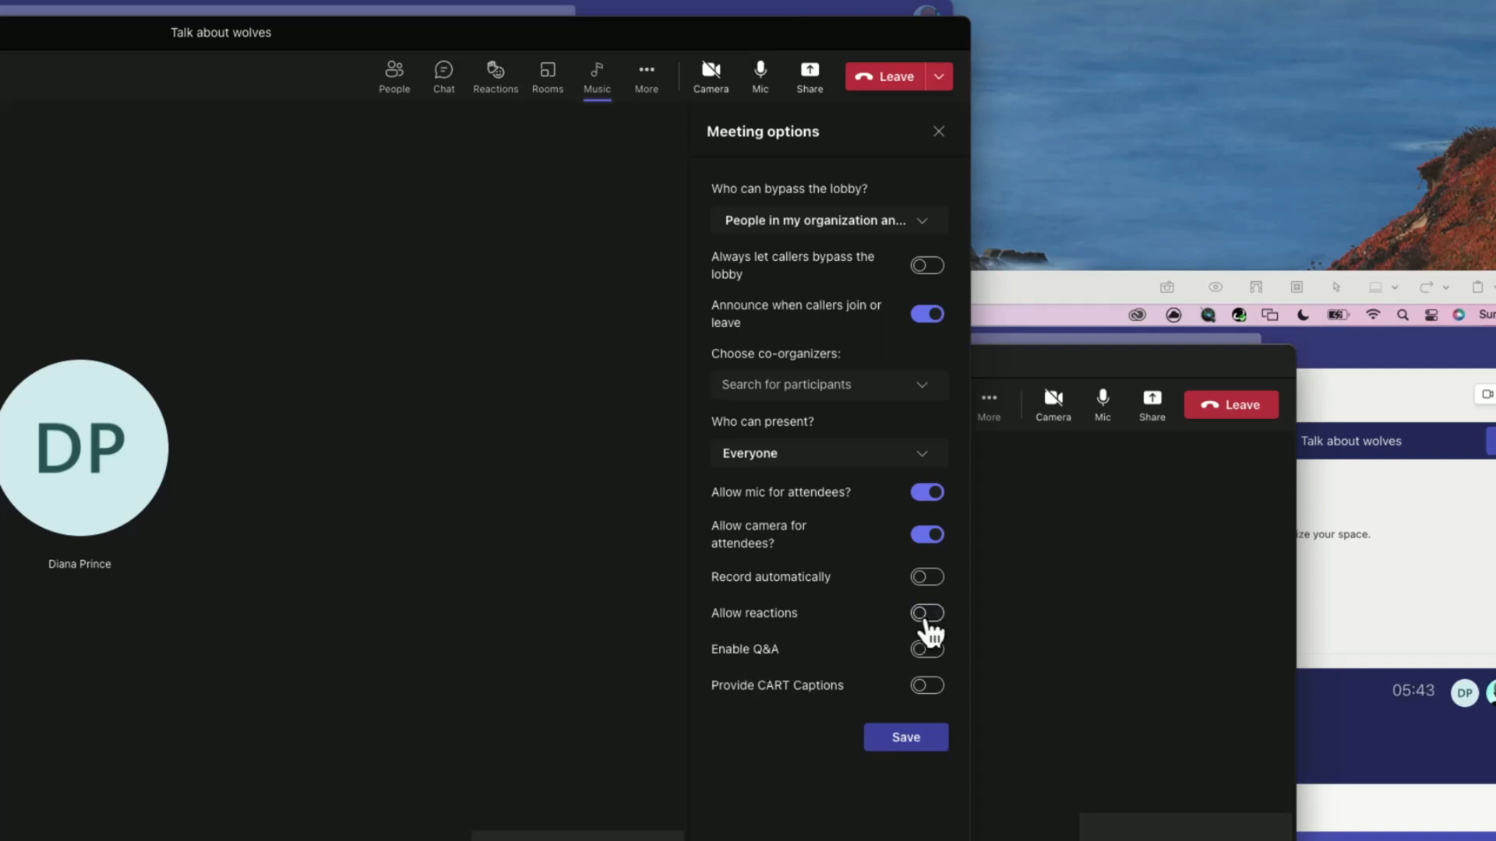
click(927, 650)
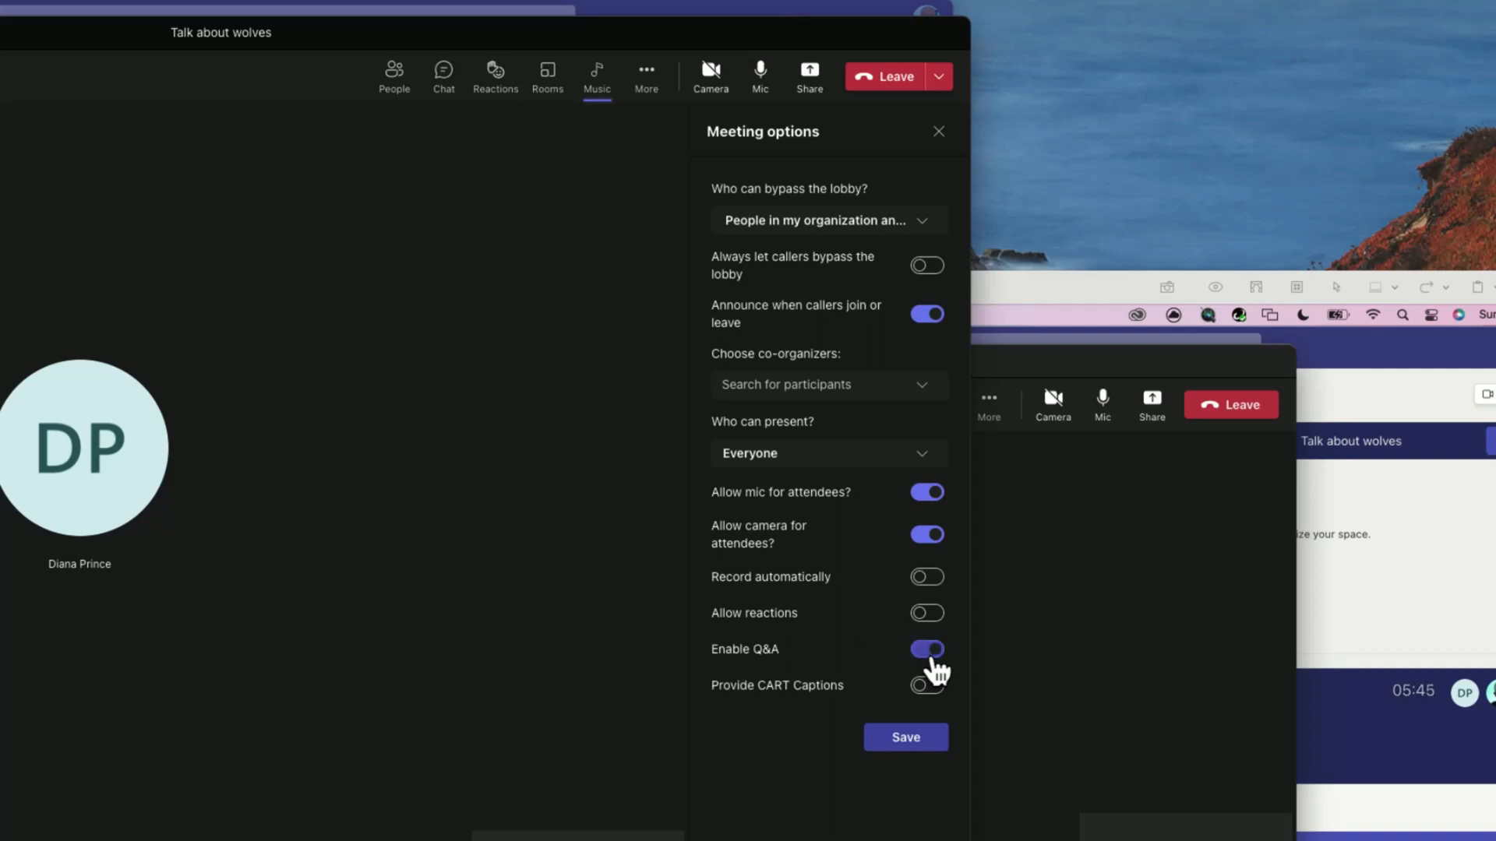
click(906, 737)
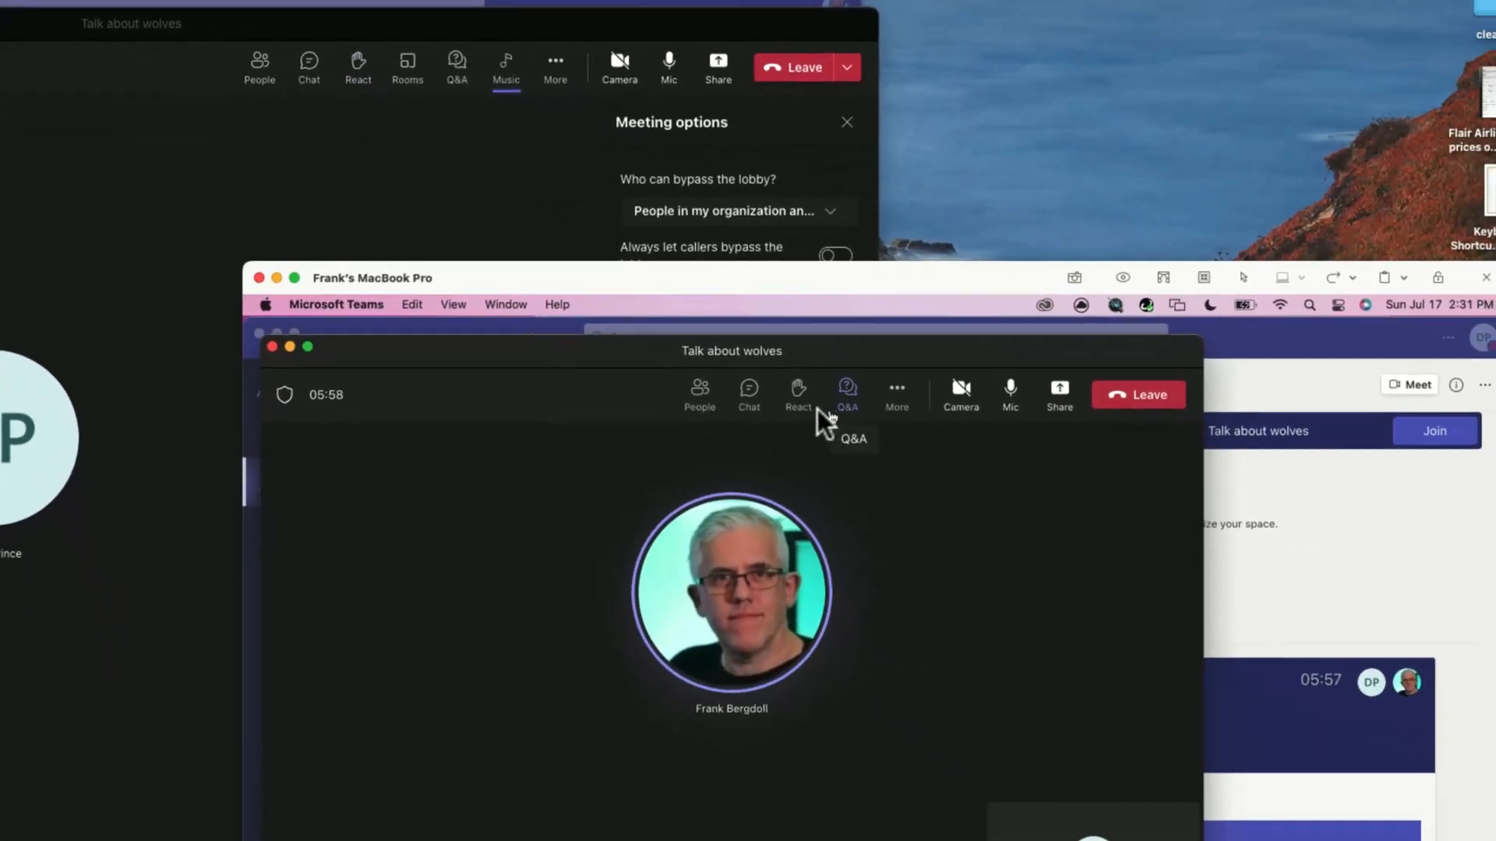
mouse_move(797, 405)
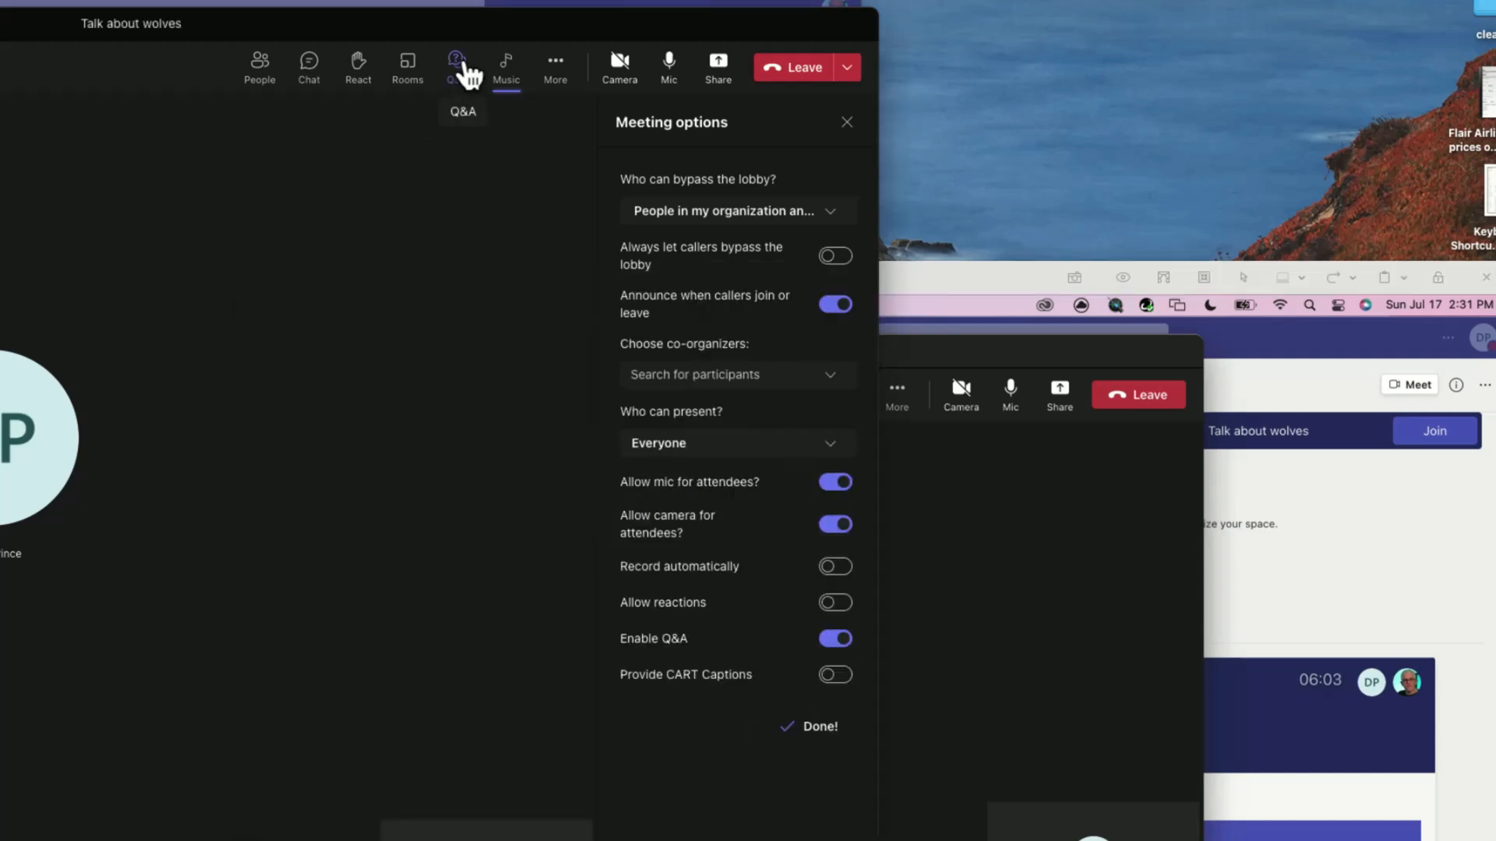
- Open and then close the meeting's new Q&A panel from the toolbar
click(456, 61)
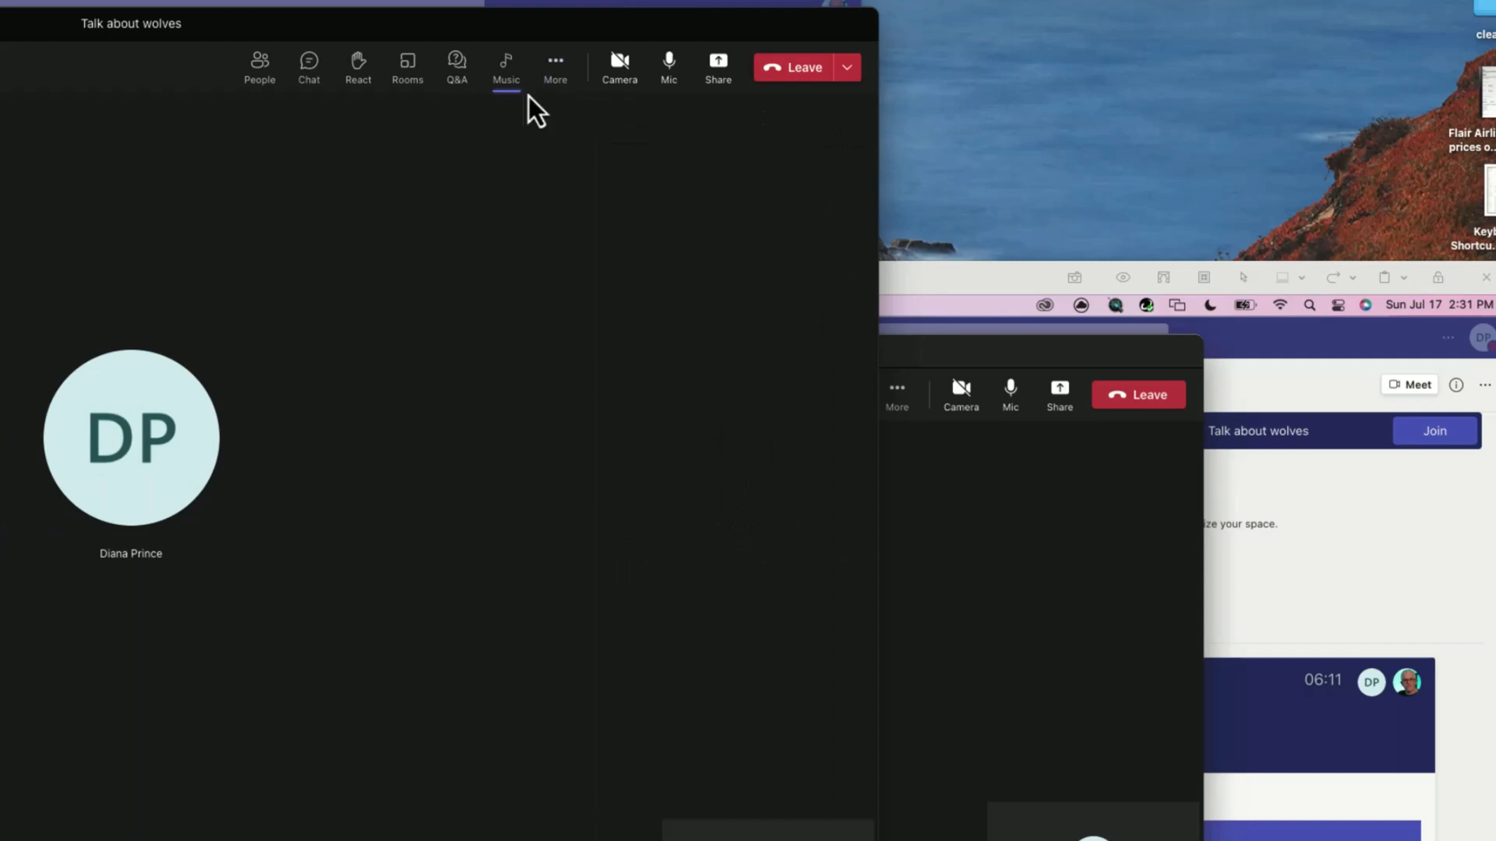
click(457, 62)
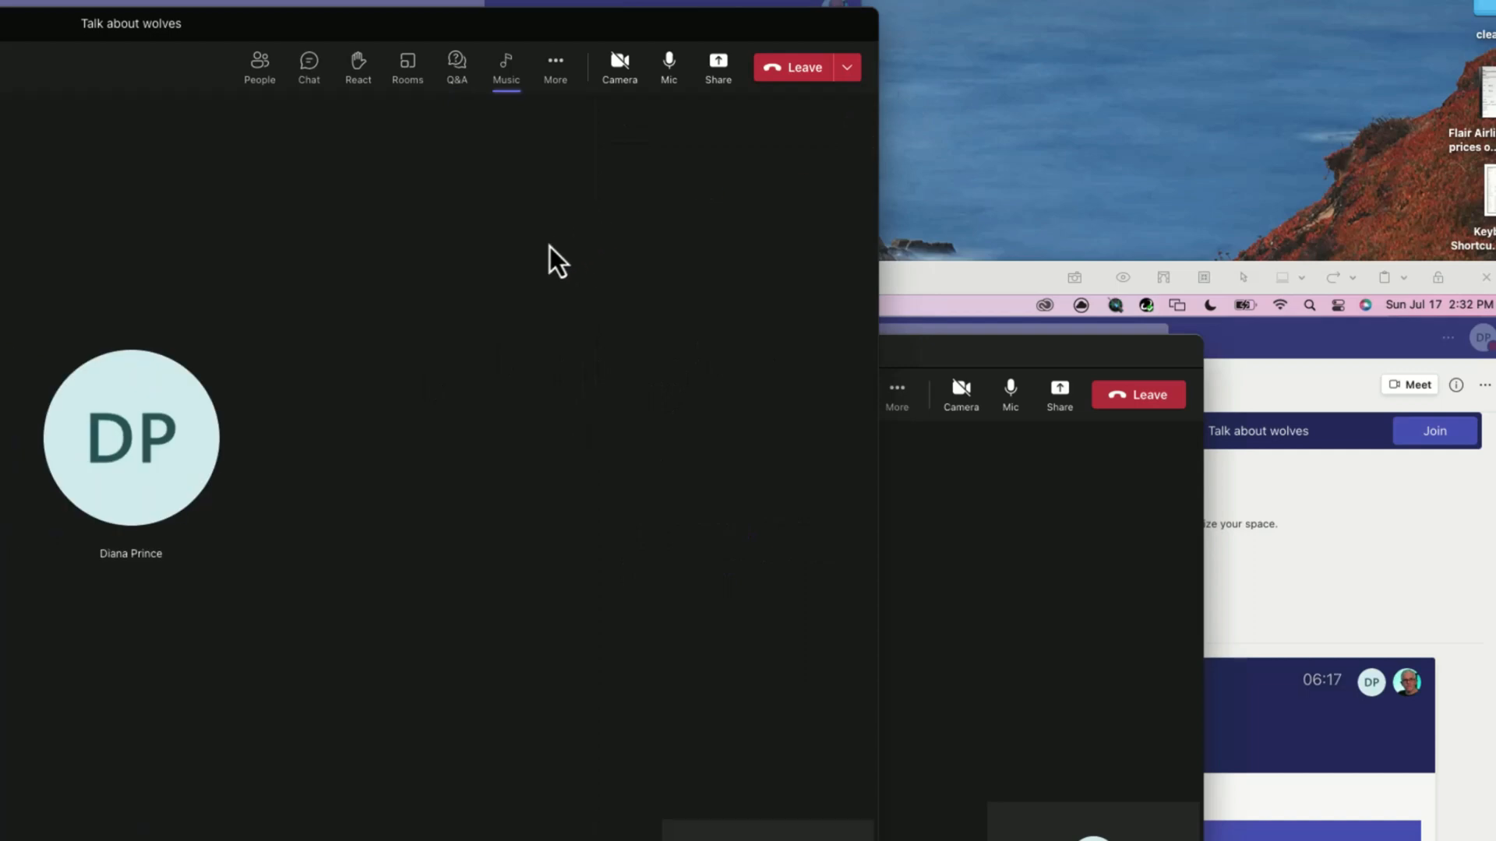
mouse_move(514, 290)
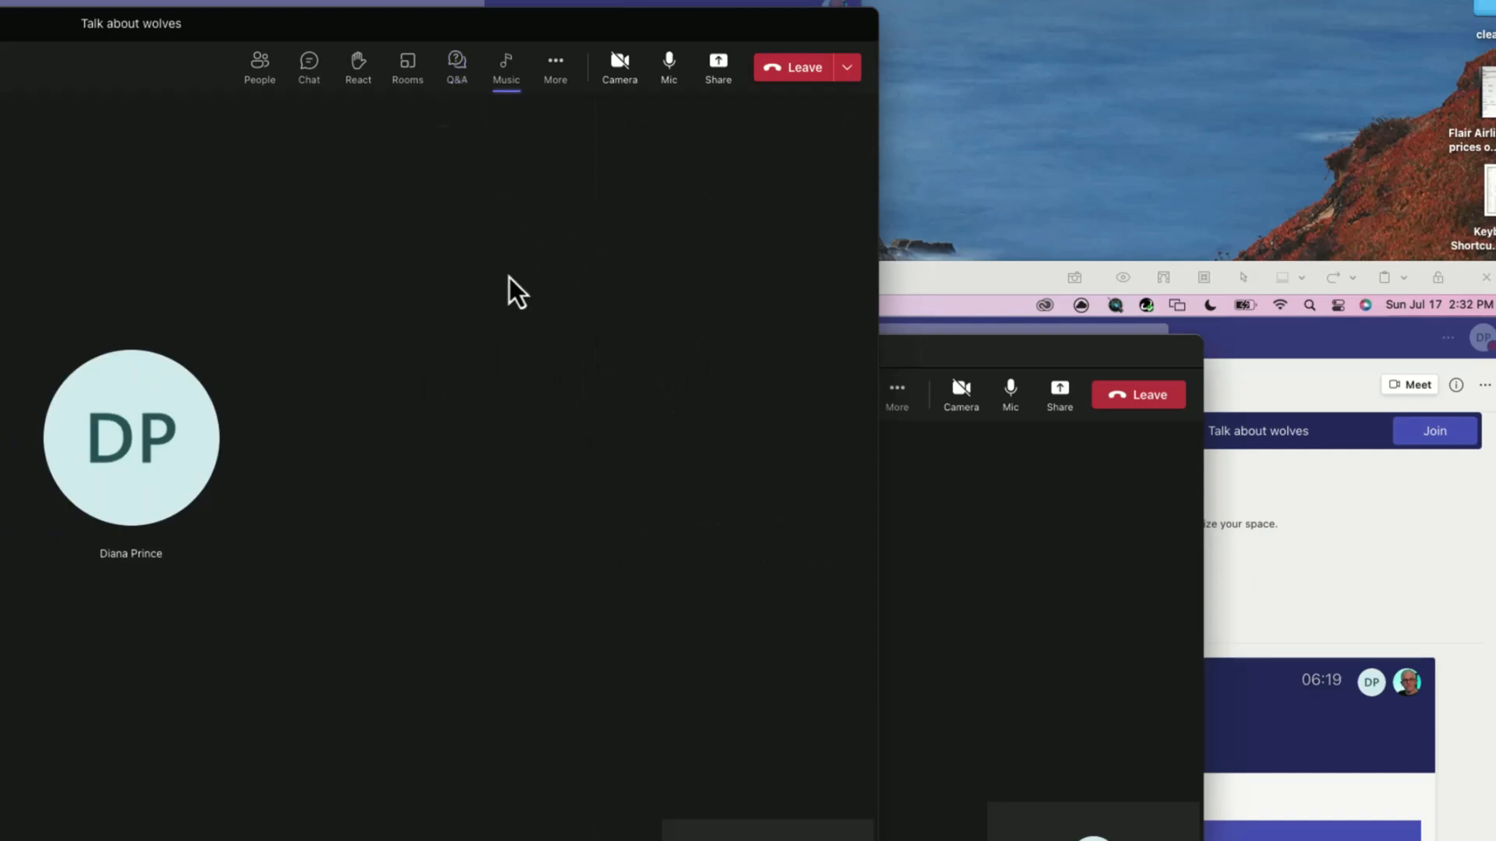
- In Meeting options, switch Enable Q&A off, turn Allow reactions back on, and save
click(556, 61)
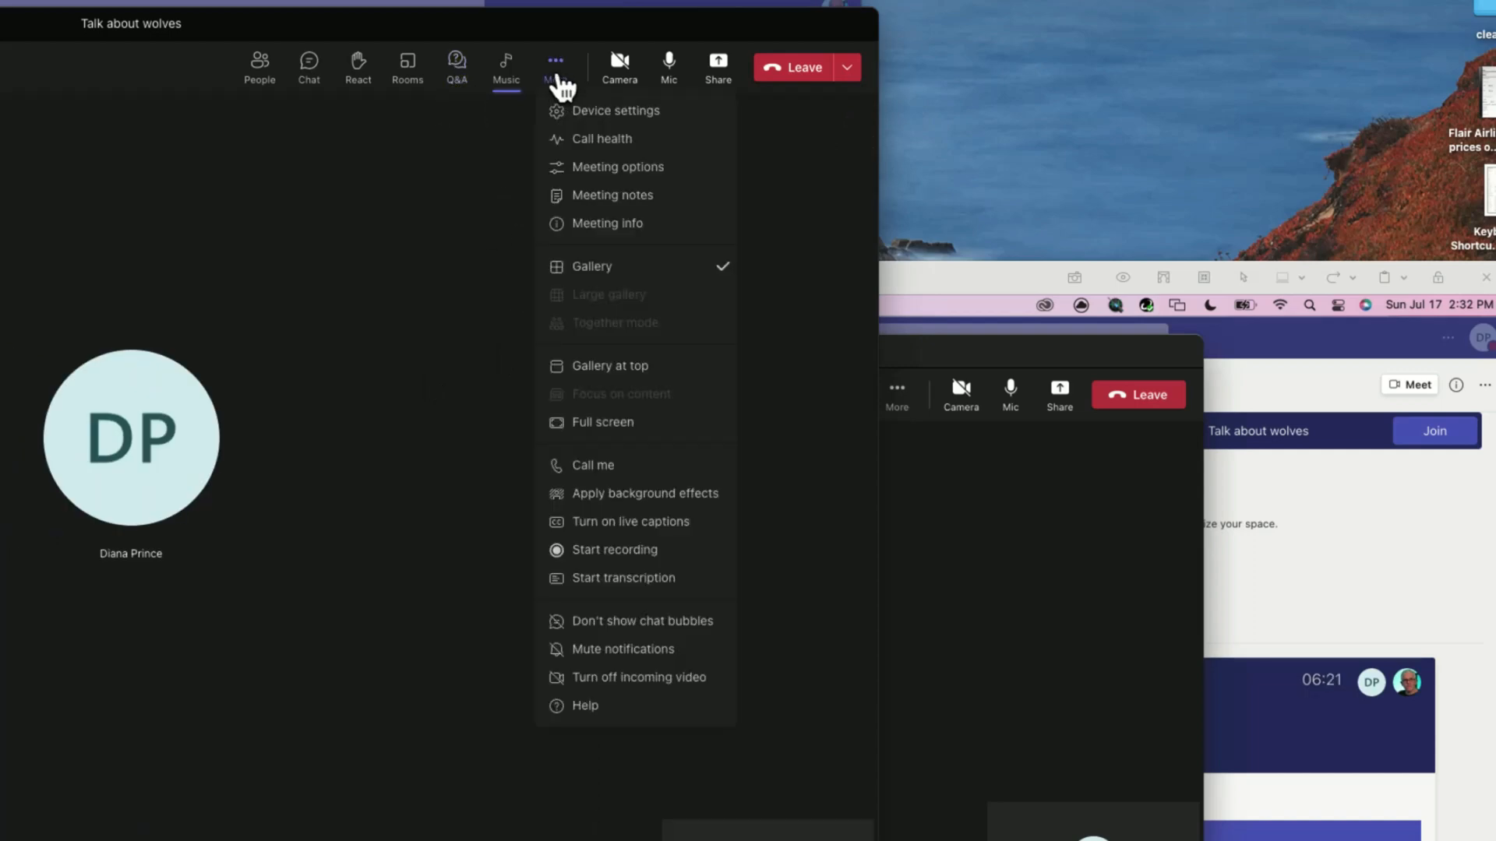
click(618, 167)
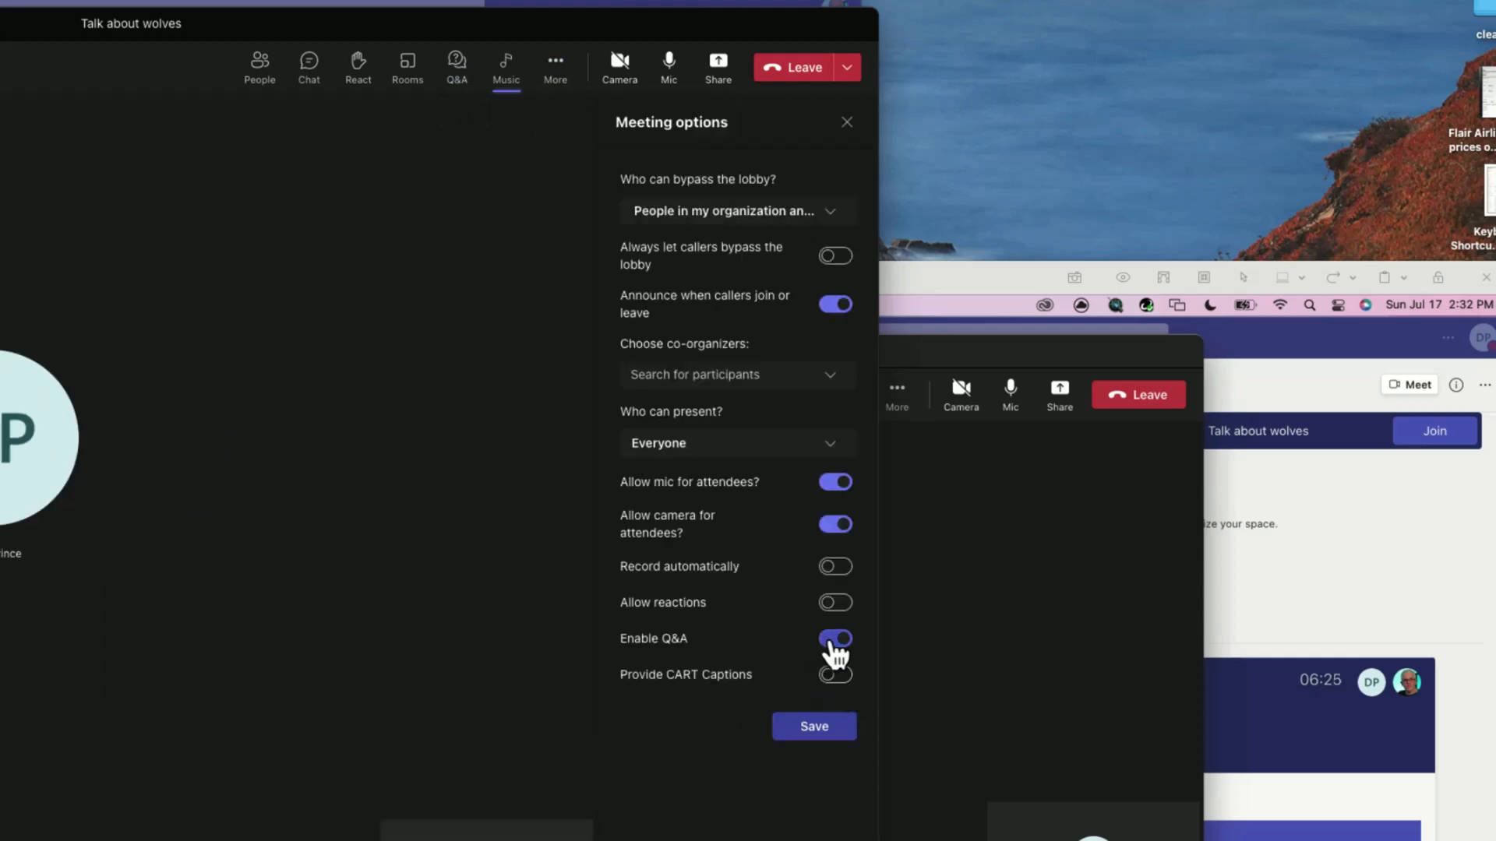
click(814, 726)
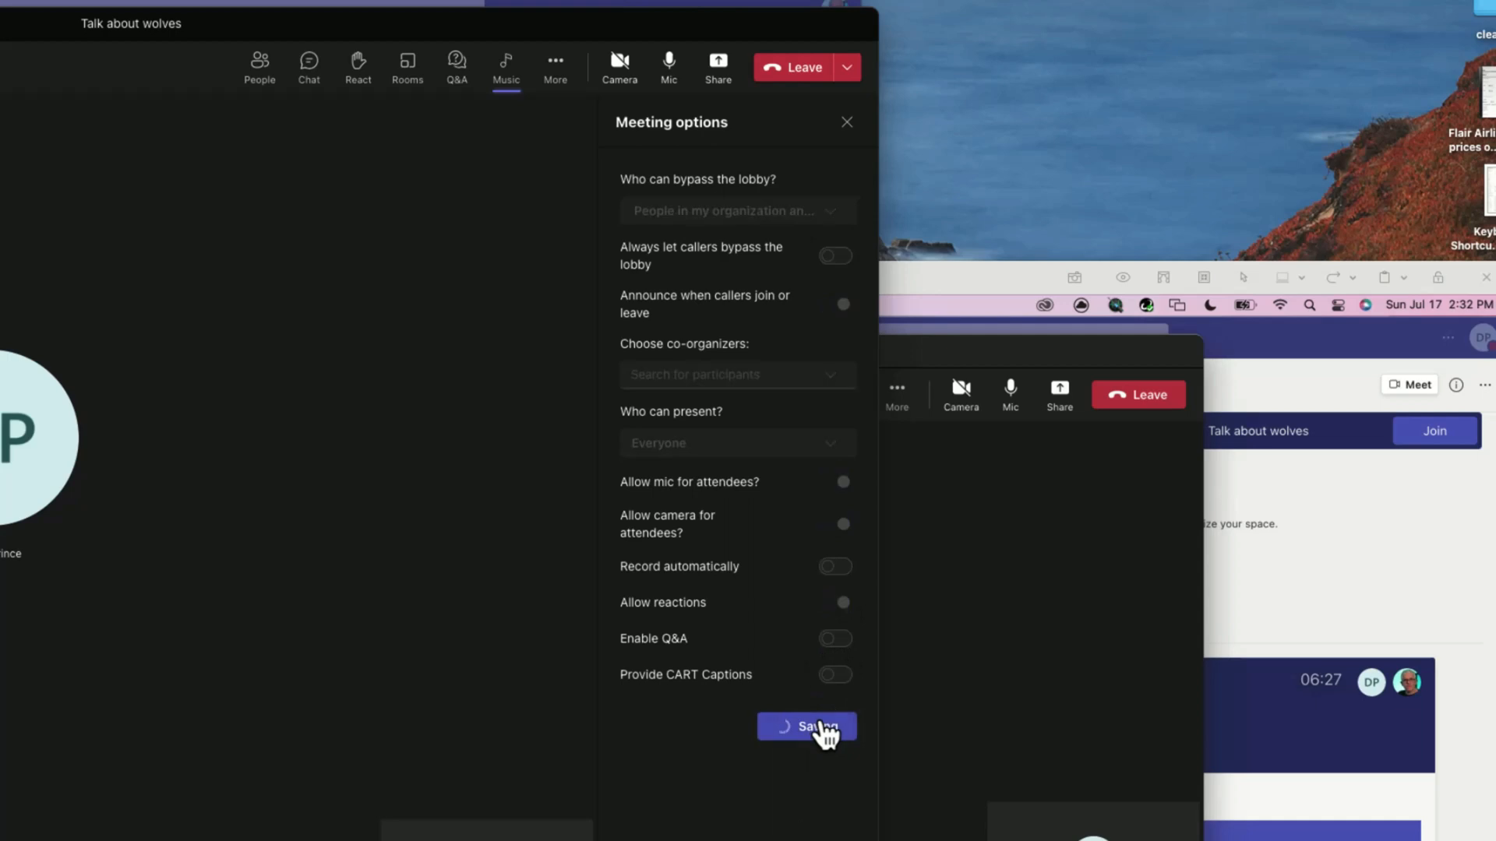
mouse_move(348, 62)
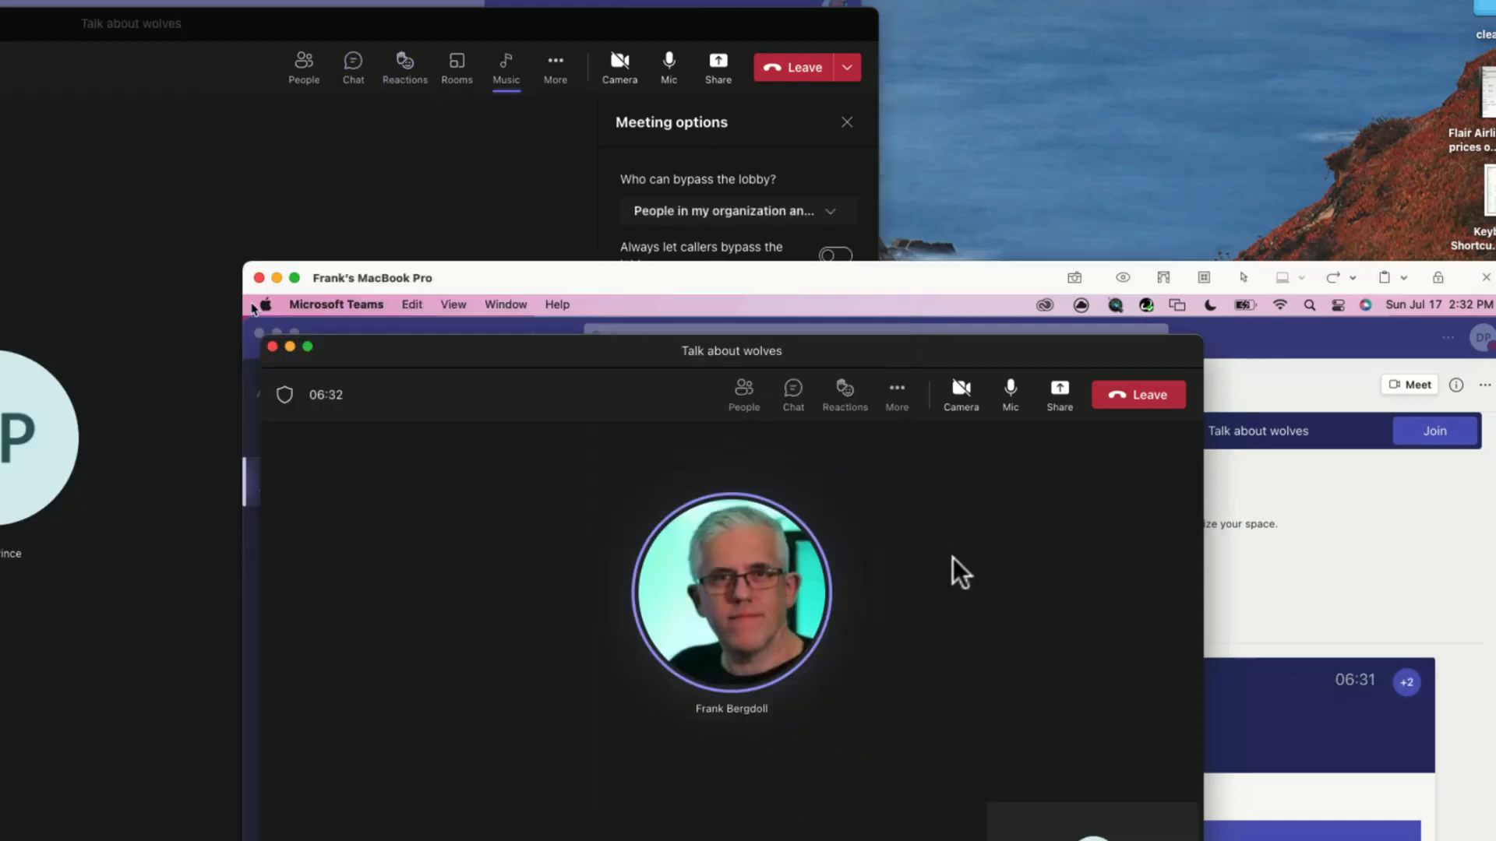
click(844, 391)
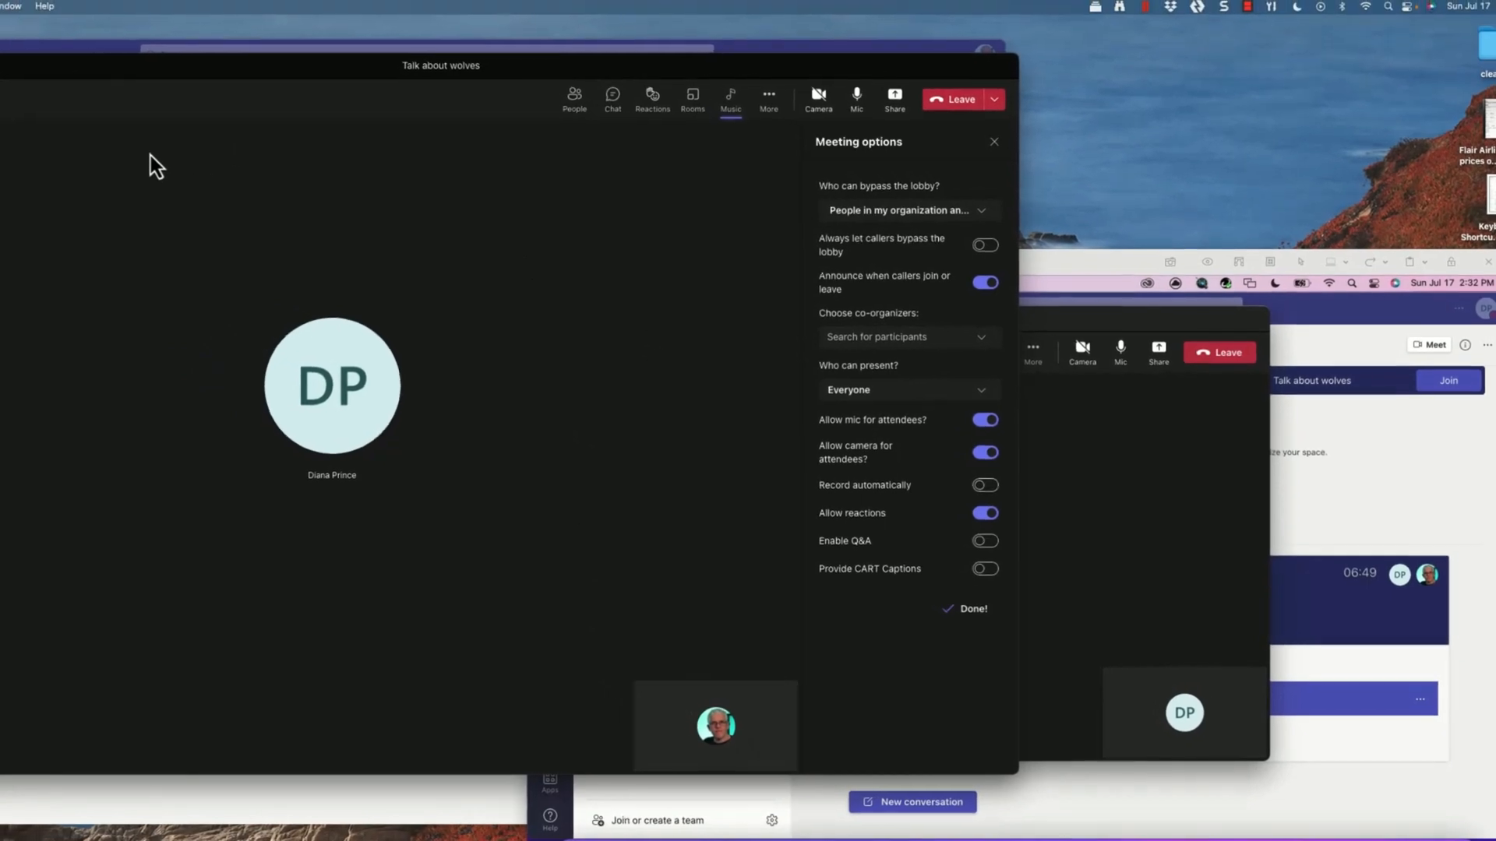
mouse_move(769, 97)
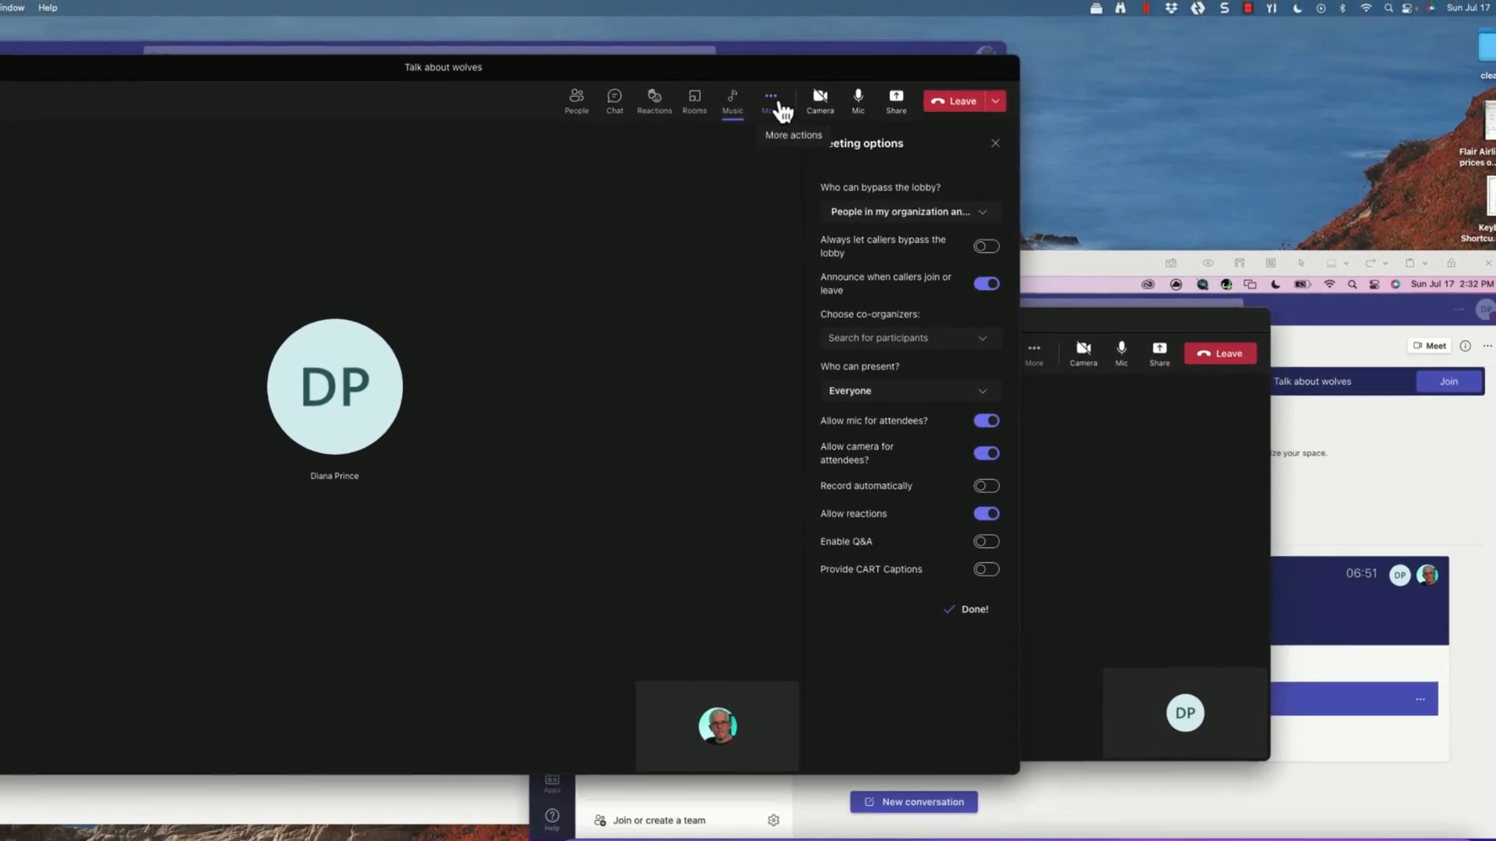
- Spotlight your own video for everyone, exit the spotlight, and close Meeting options
click(769, 100)
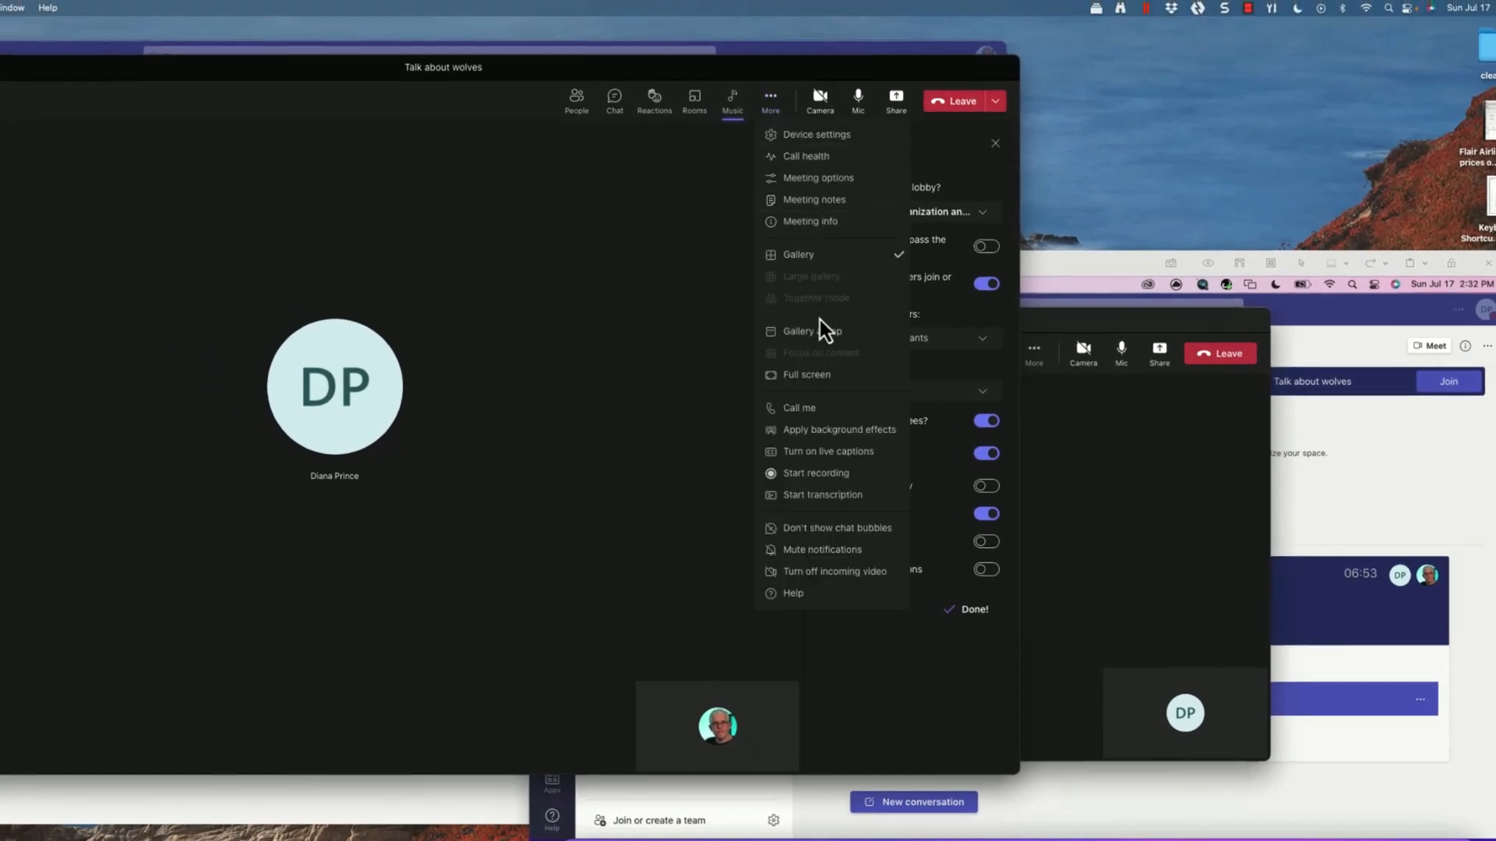
click(817, 178)
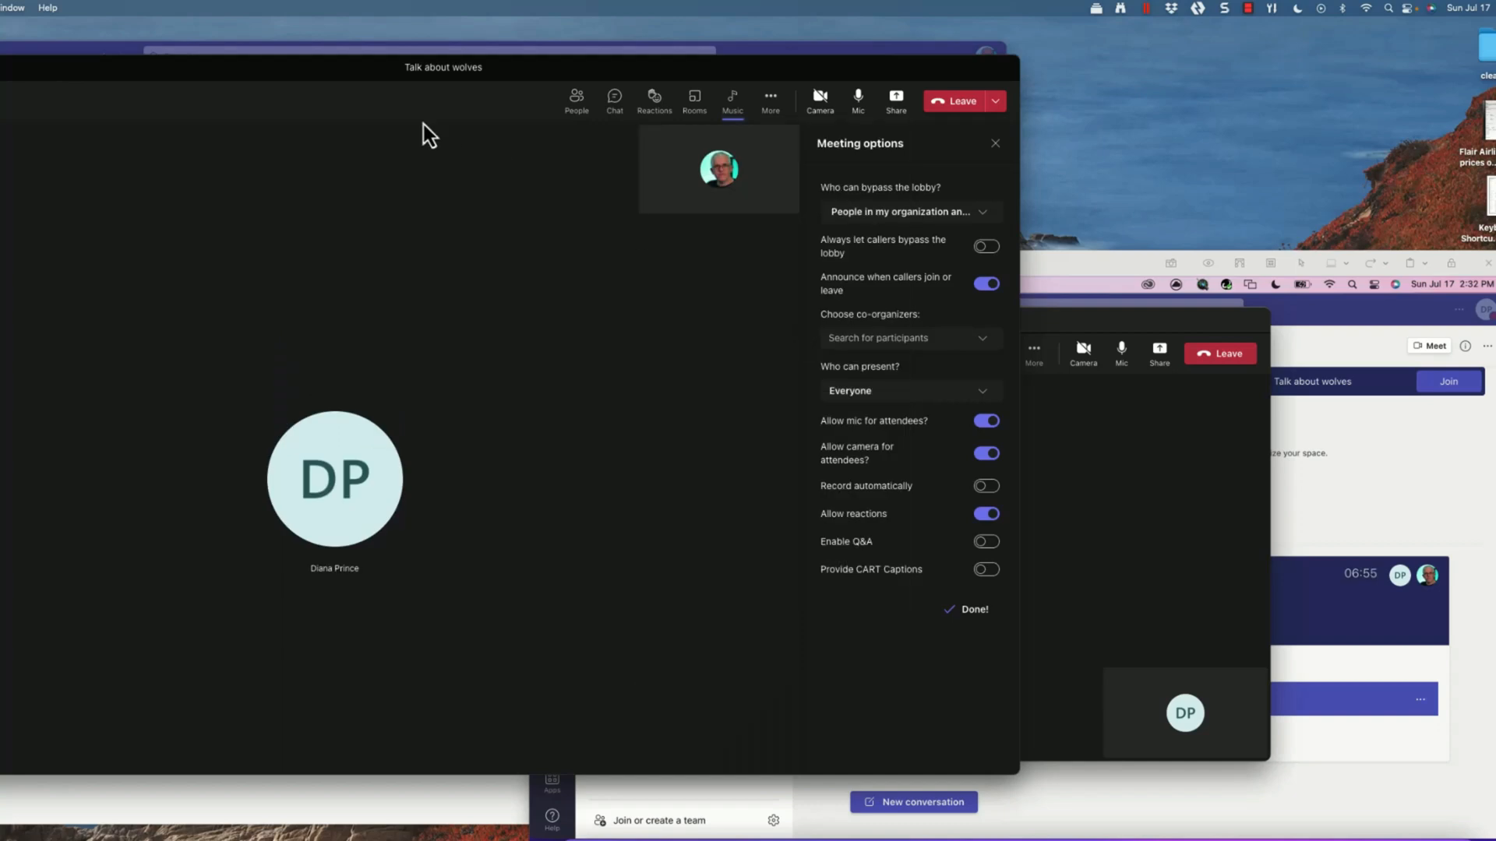
mouse_move(337, 224)
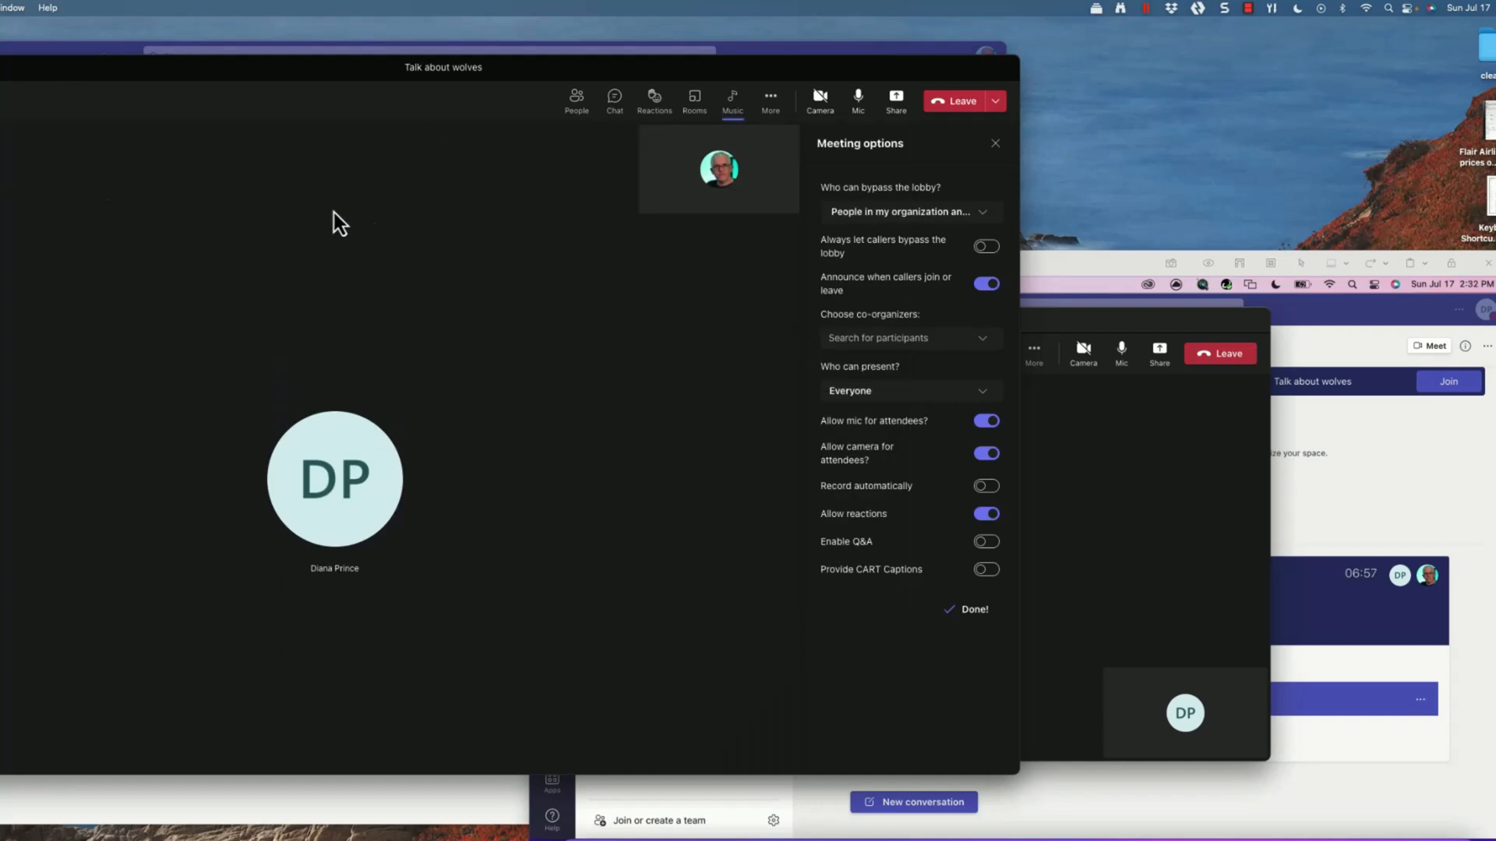
mouse_move(317, 201)
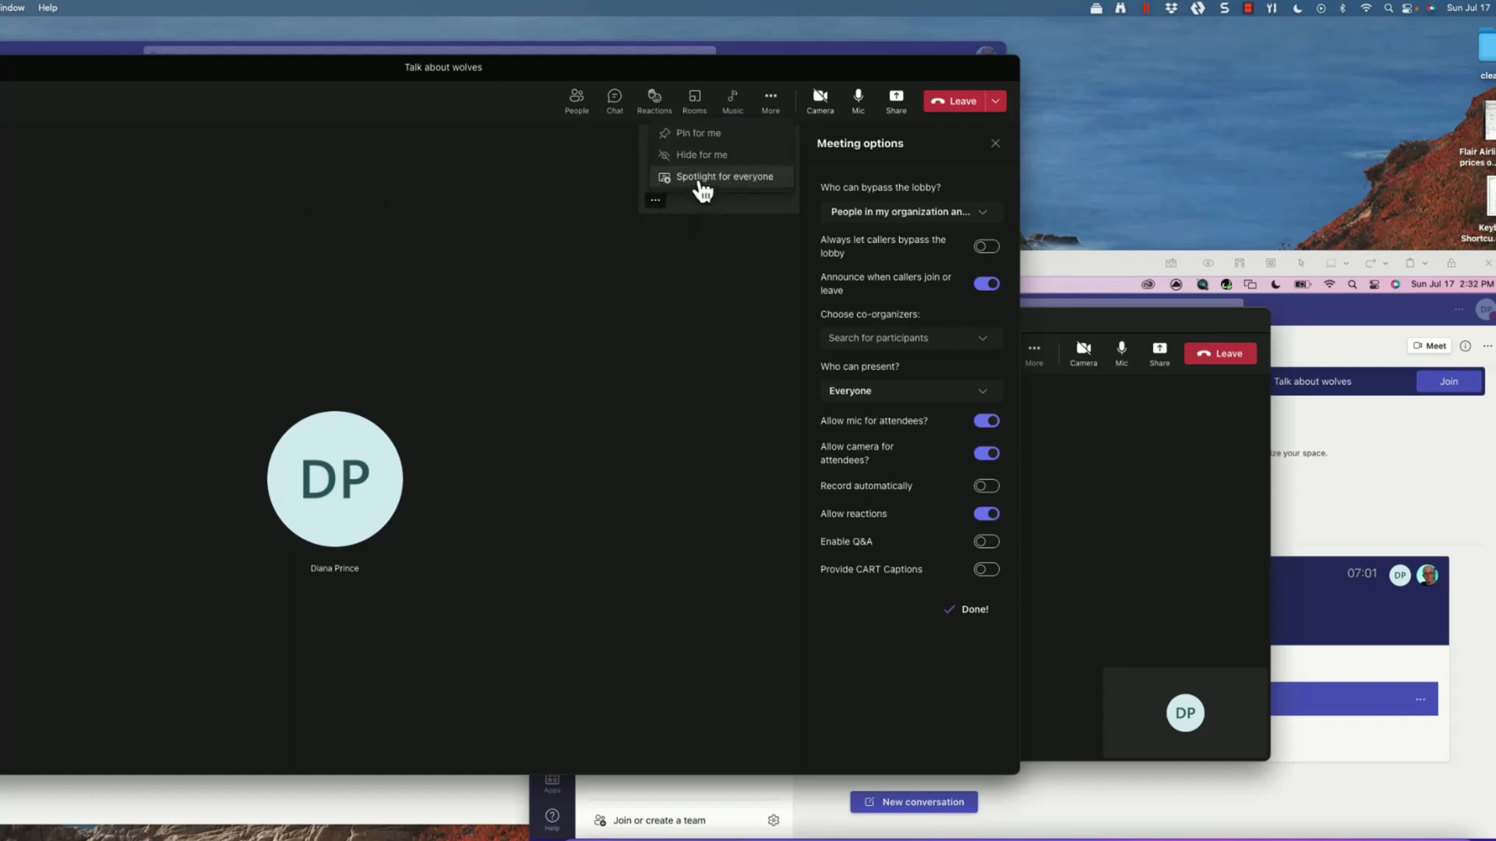
click(722, 176)
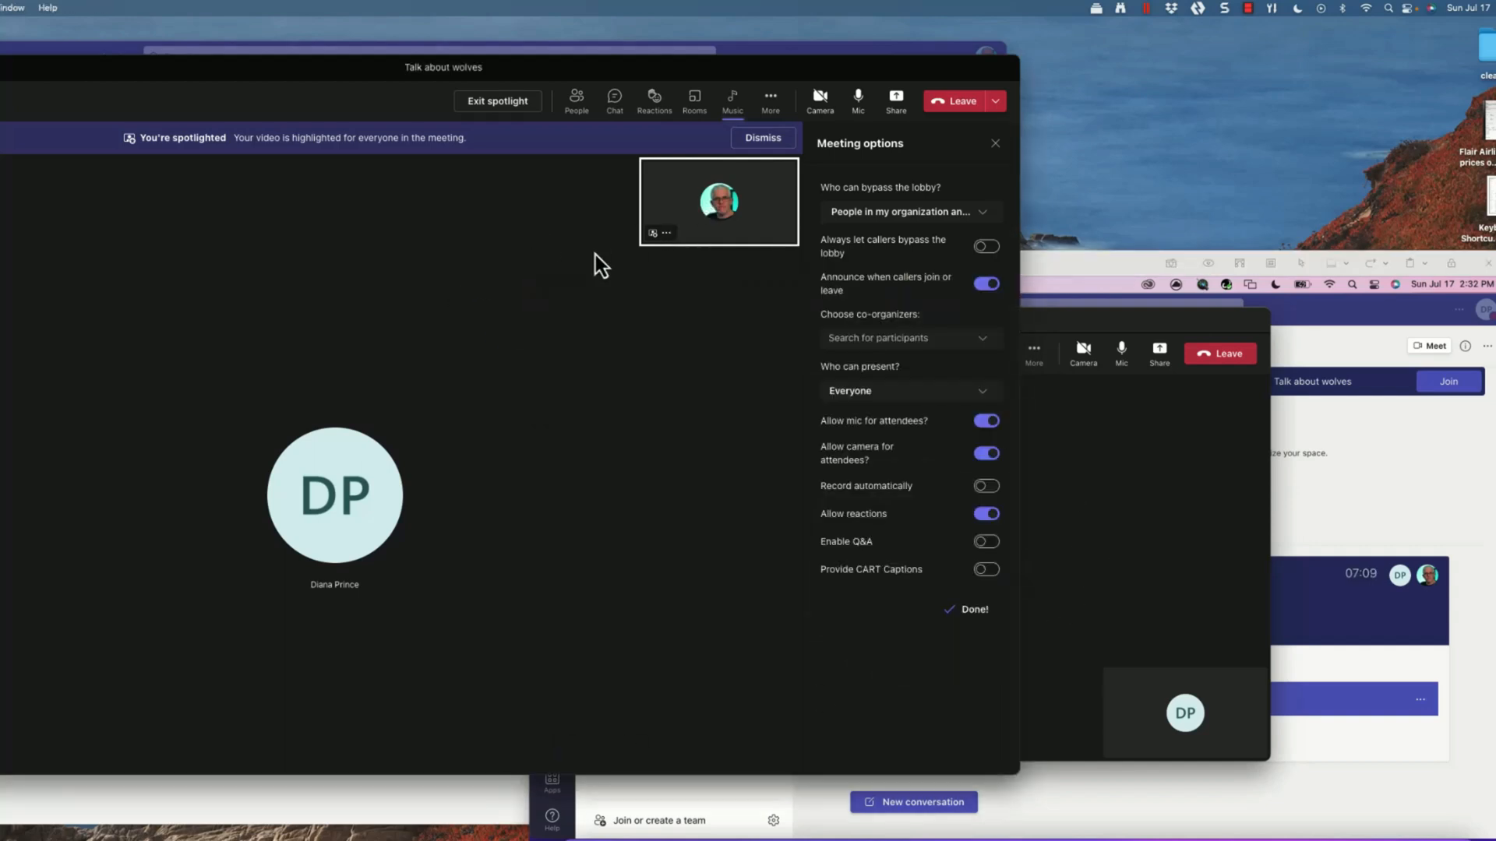
click(666, 232)
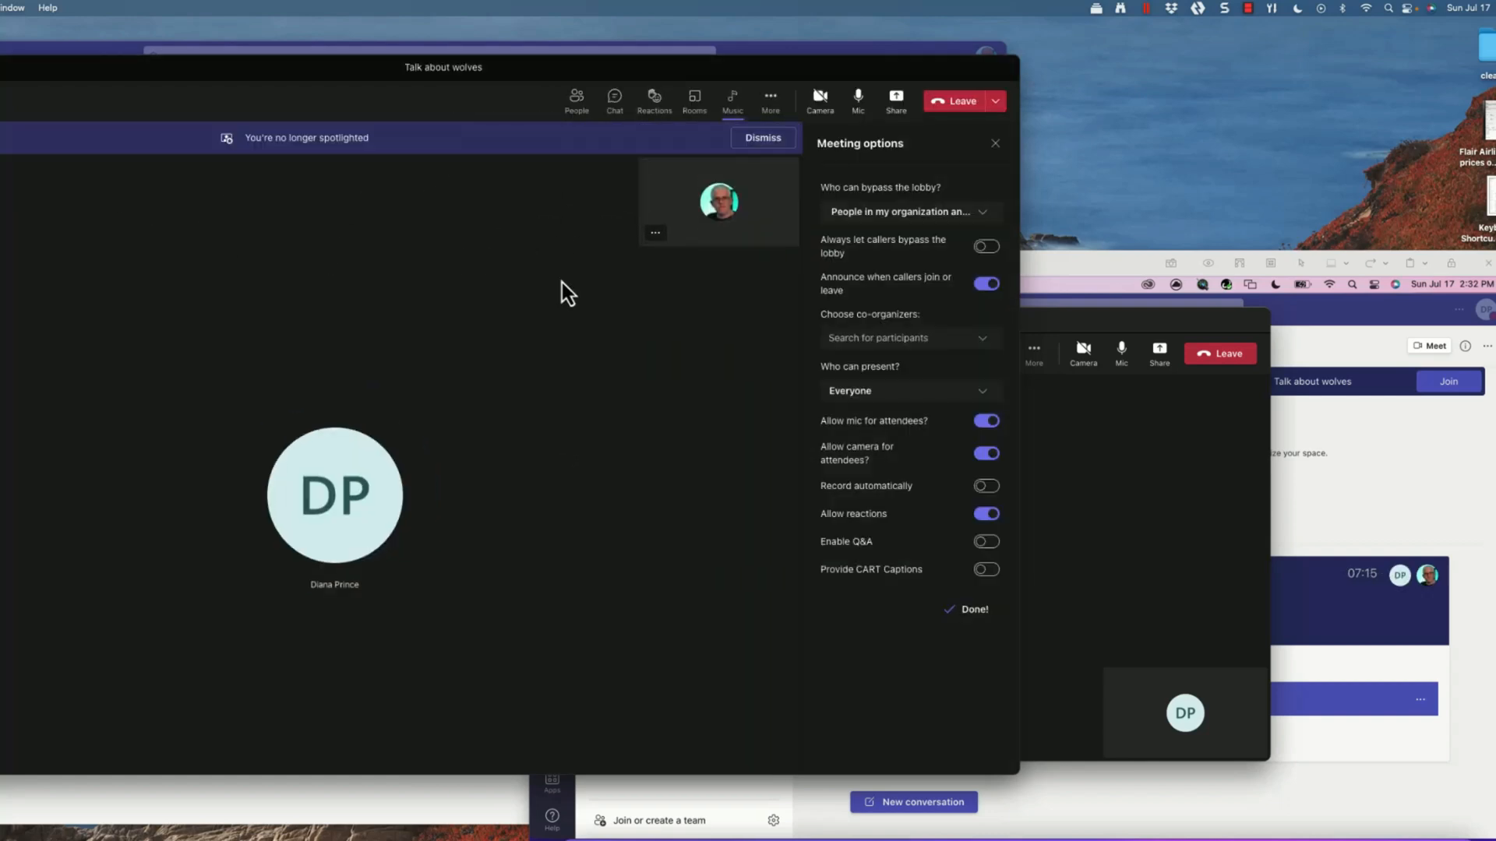
mouse_move(660, 379)
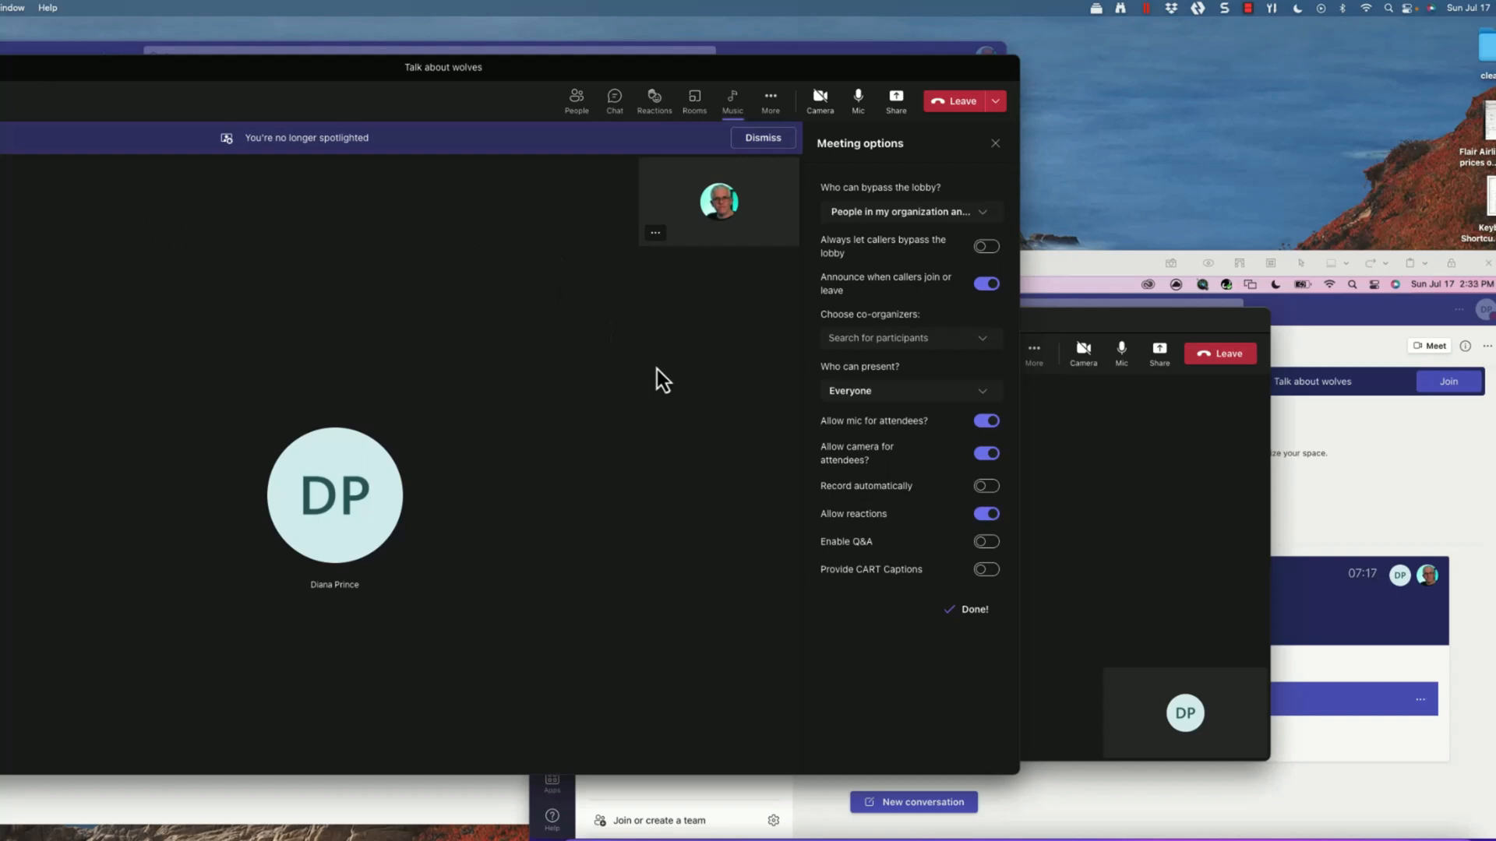
mouse_move(597, 465)
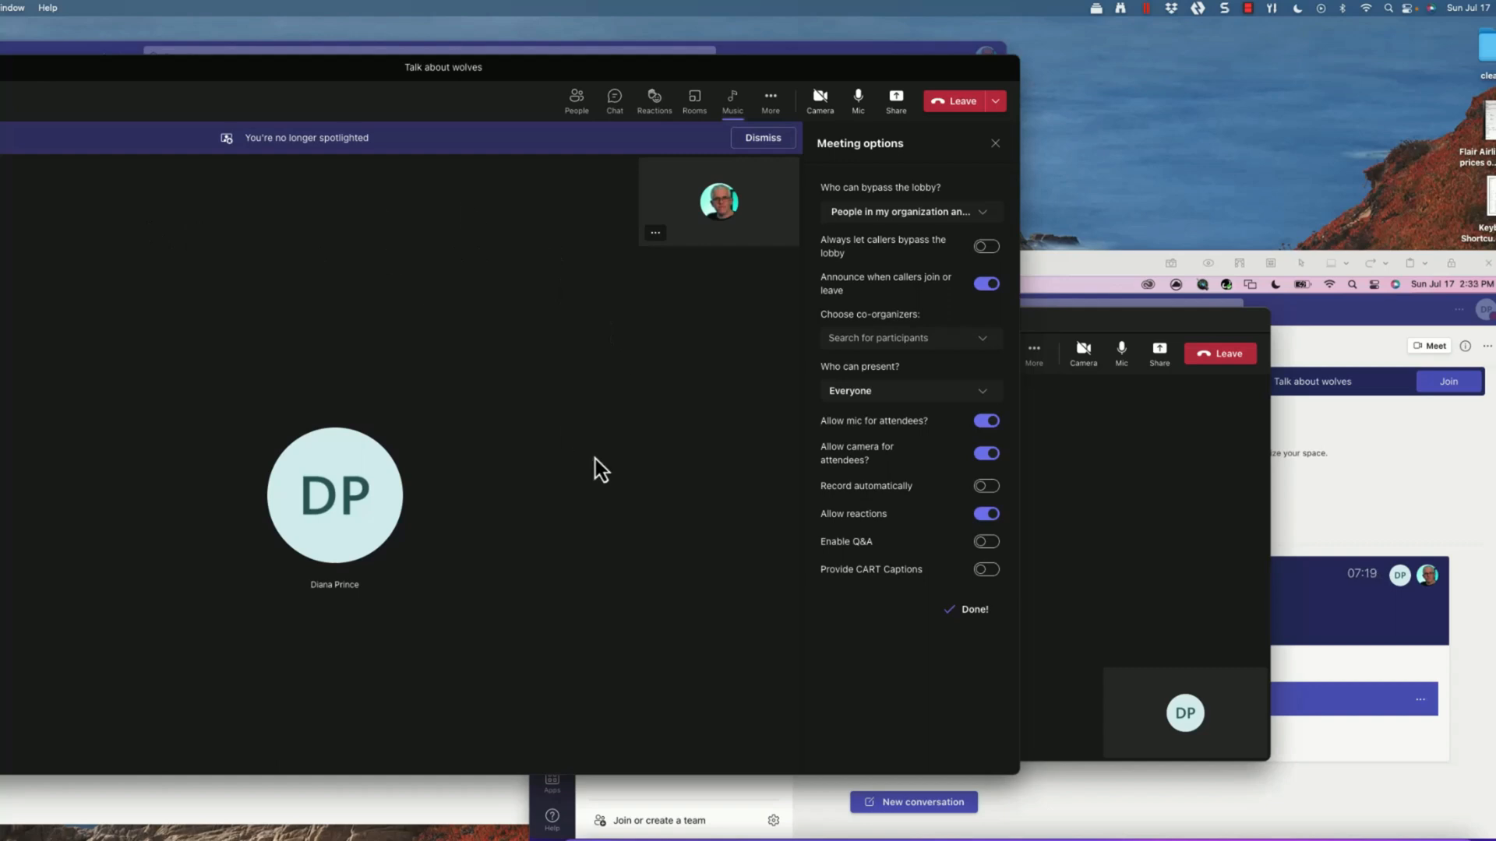
click(973, 609)
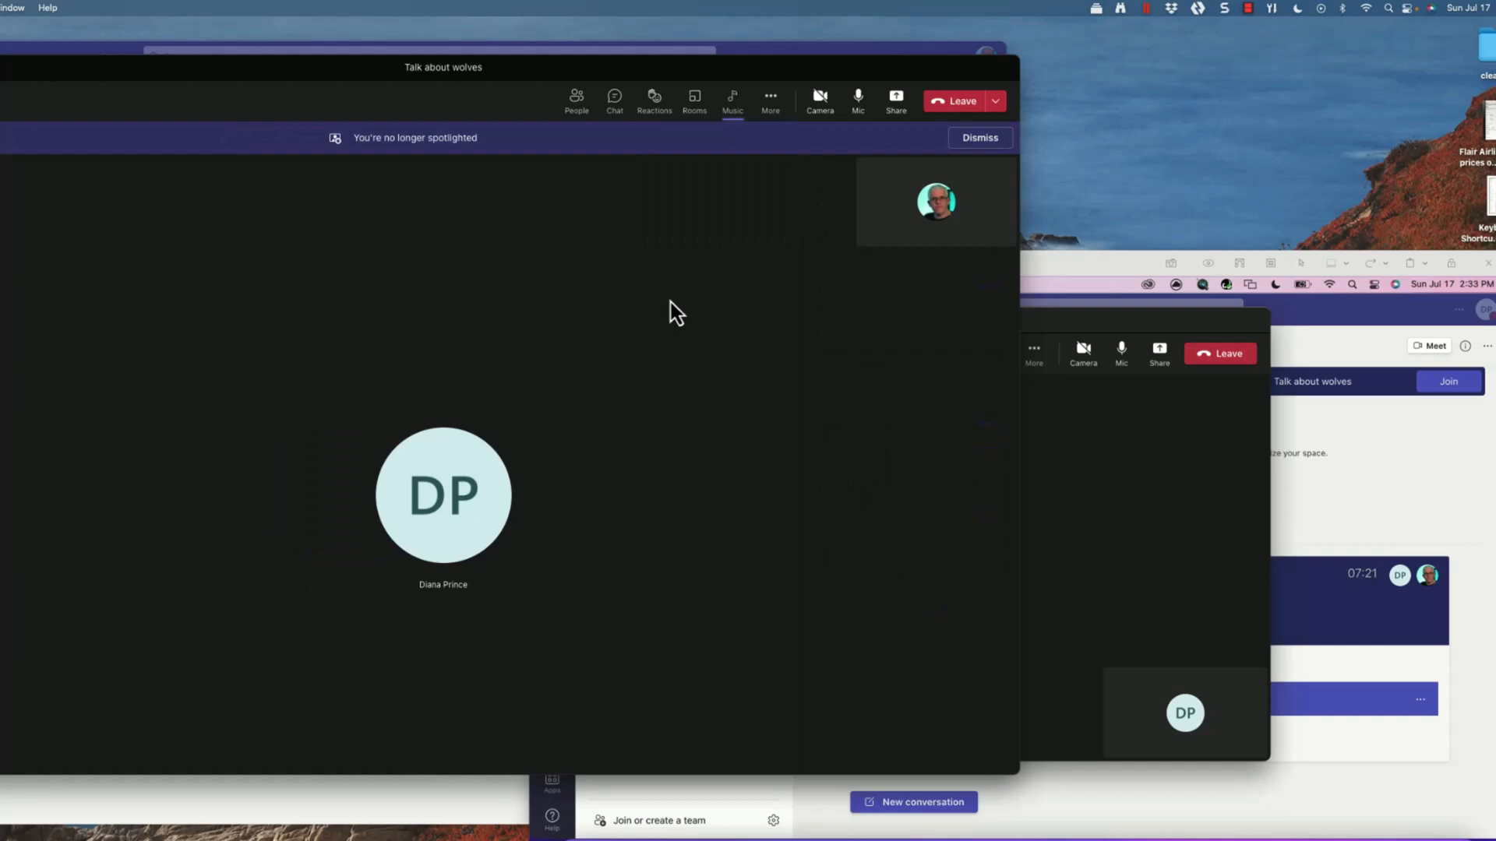
mouse_move(623, 235)
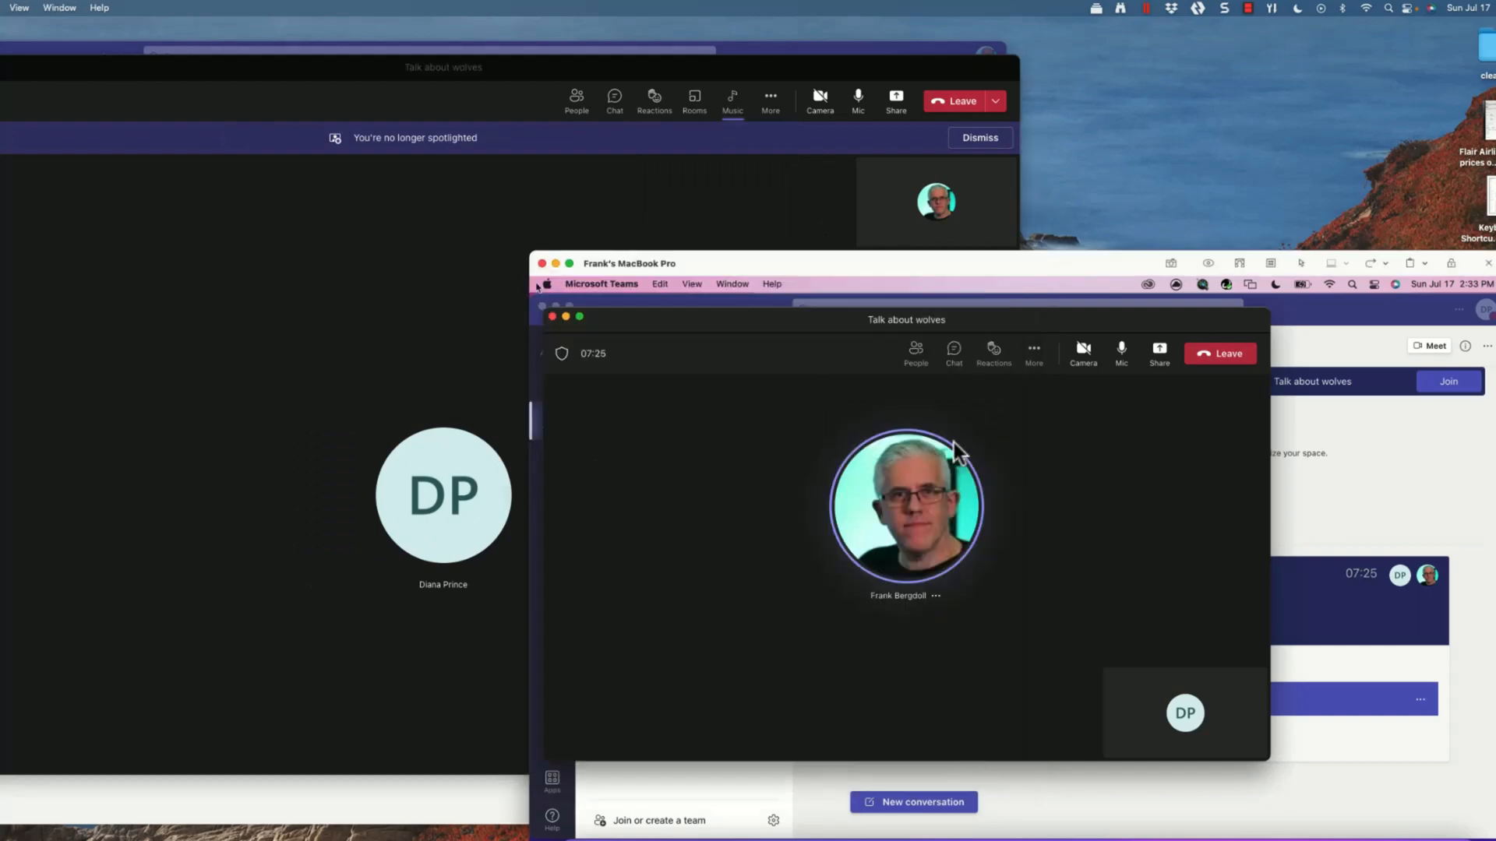
- Raise a hand from the attendee's reactions and check it in the participants list
click(993, 352)
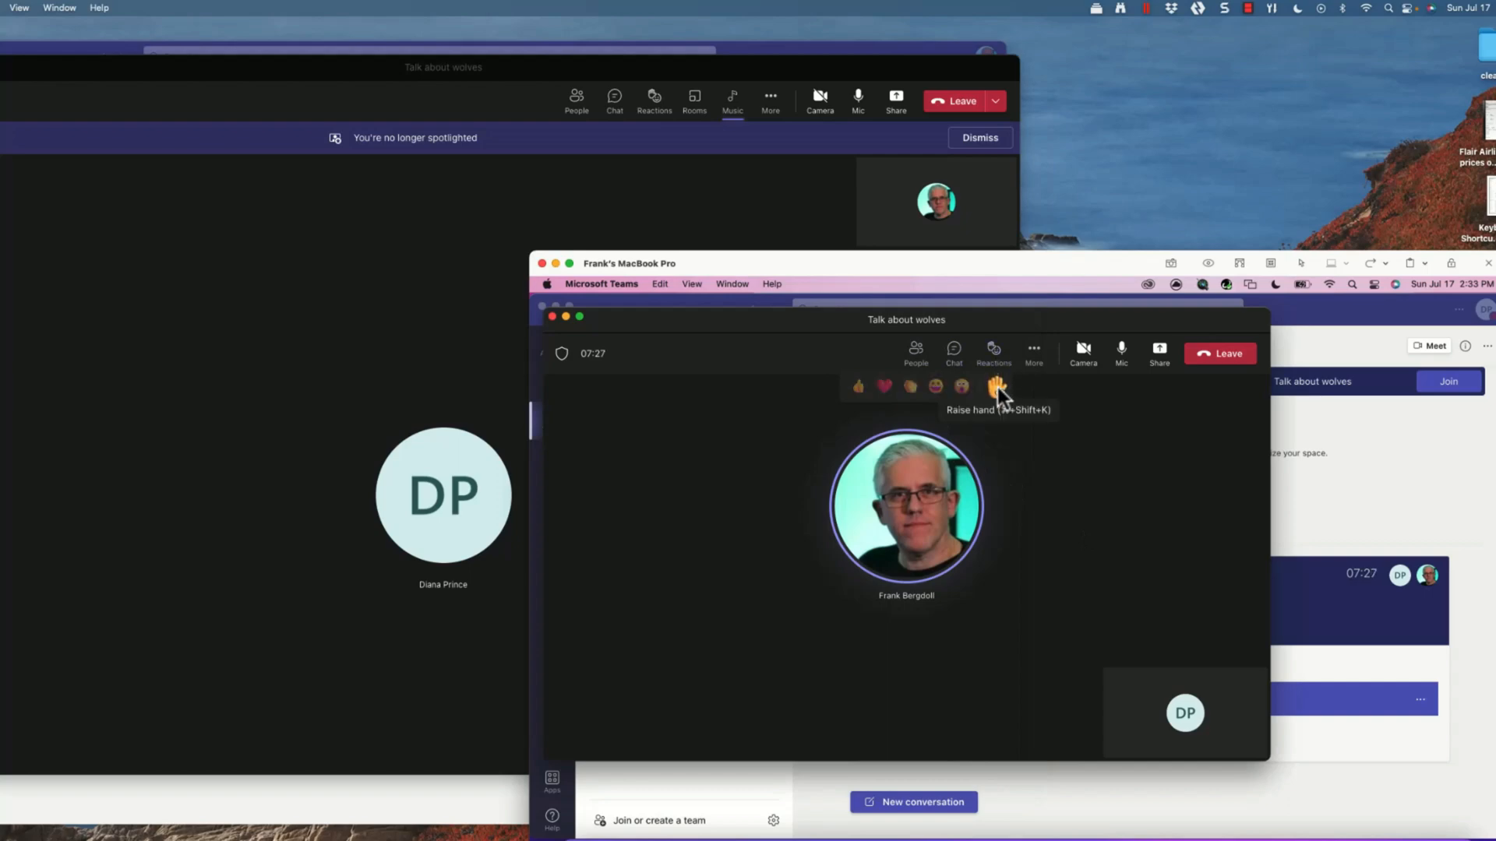
click(993, 388)
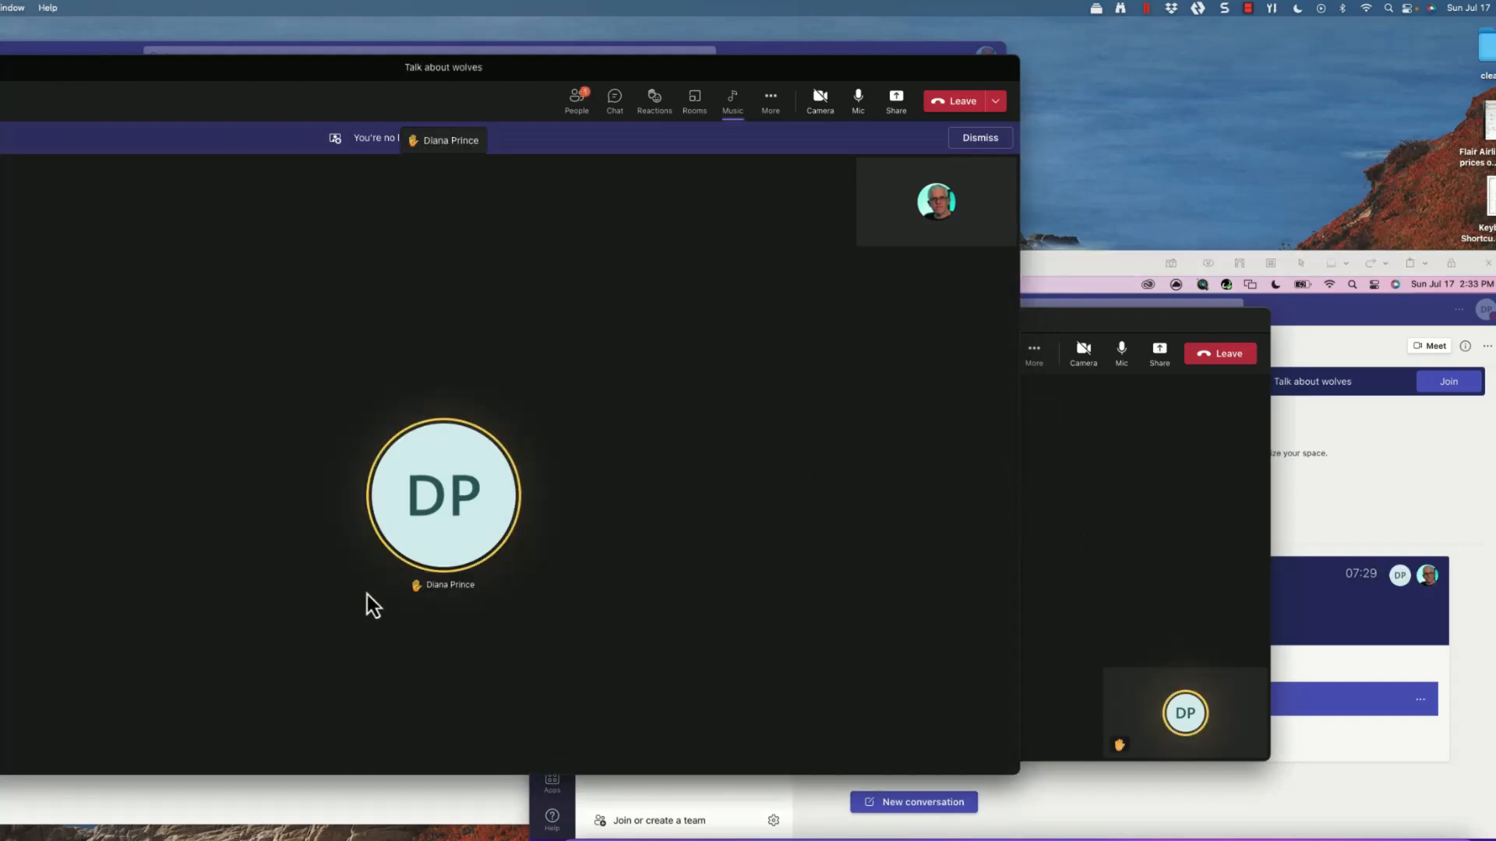
mouse_move(541, 183)
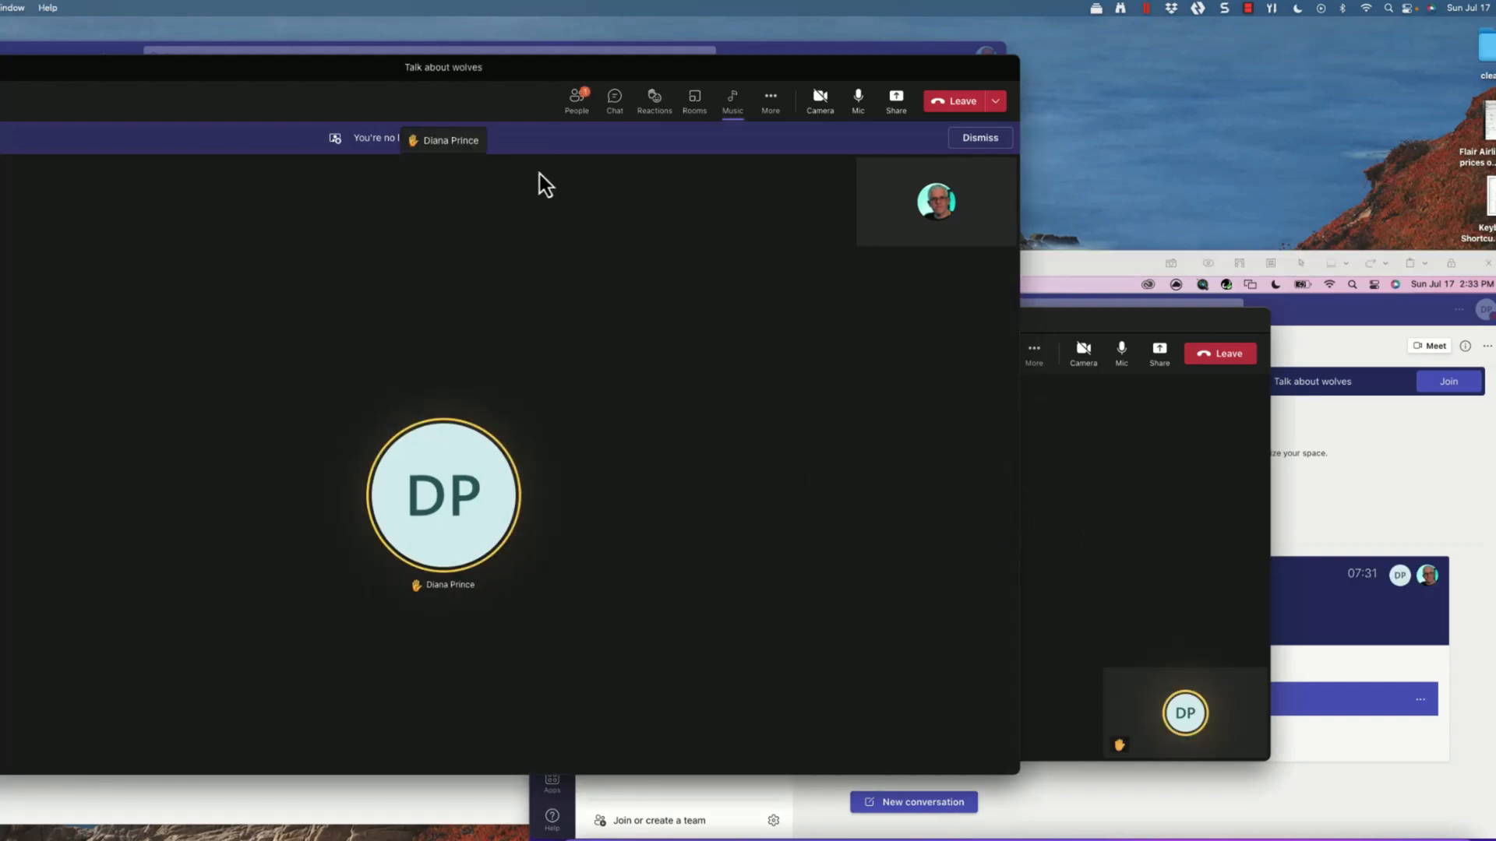
click(576, 97)
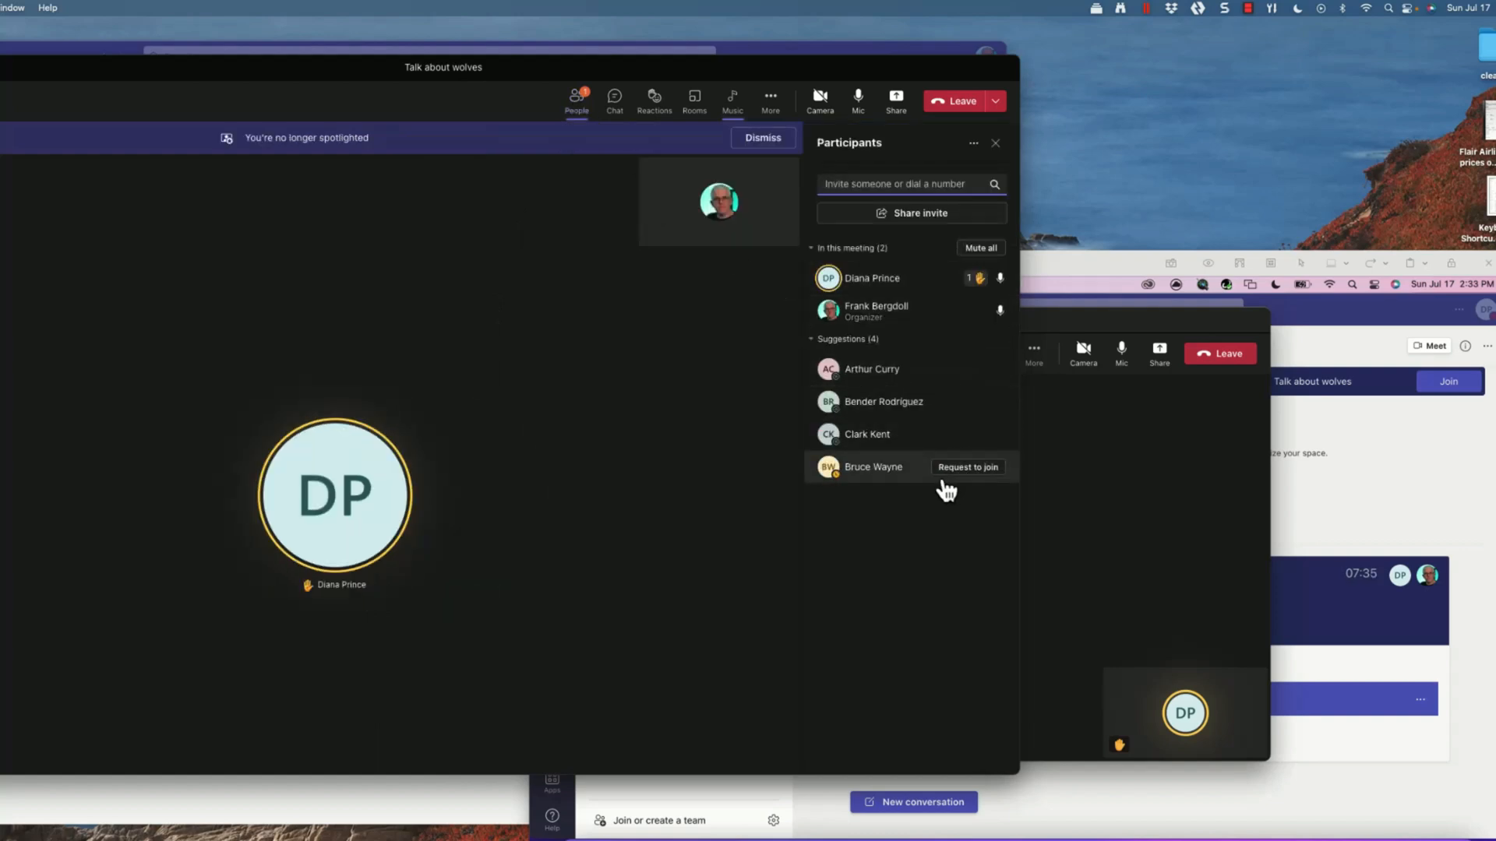
mouse_move(997, 284)
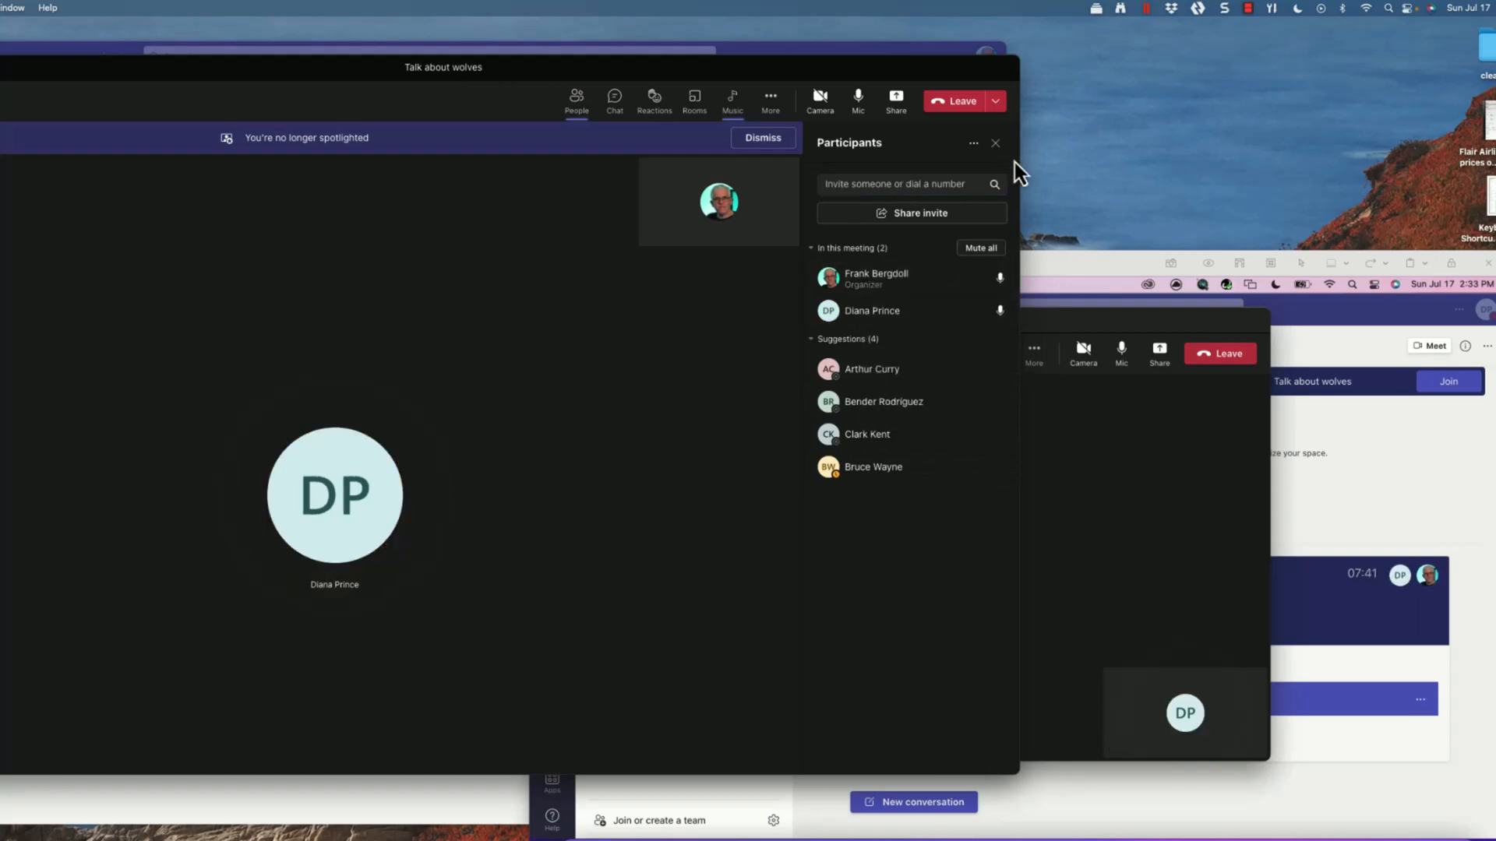
click(996, 143)
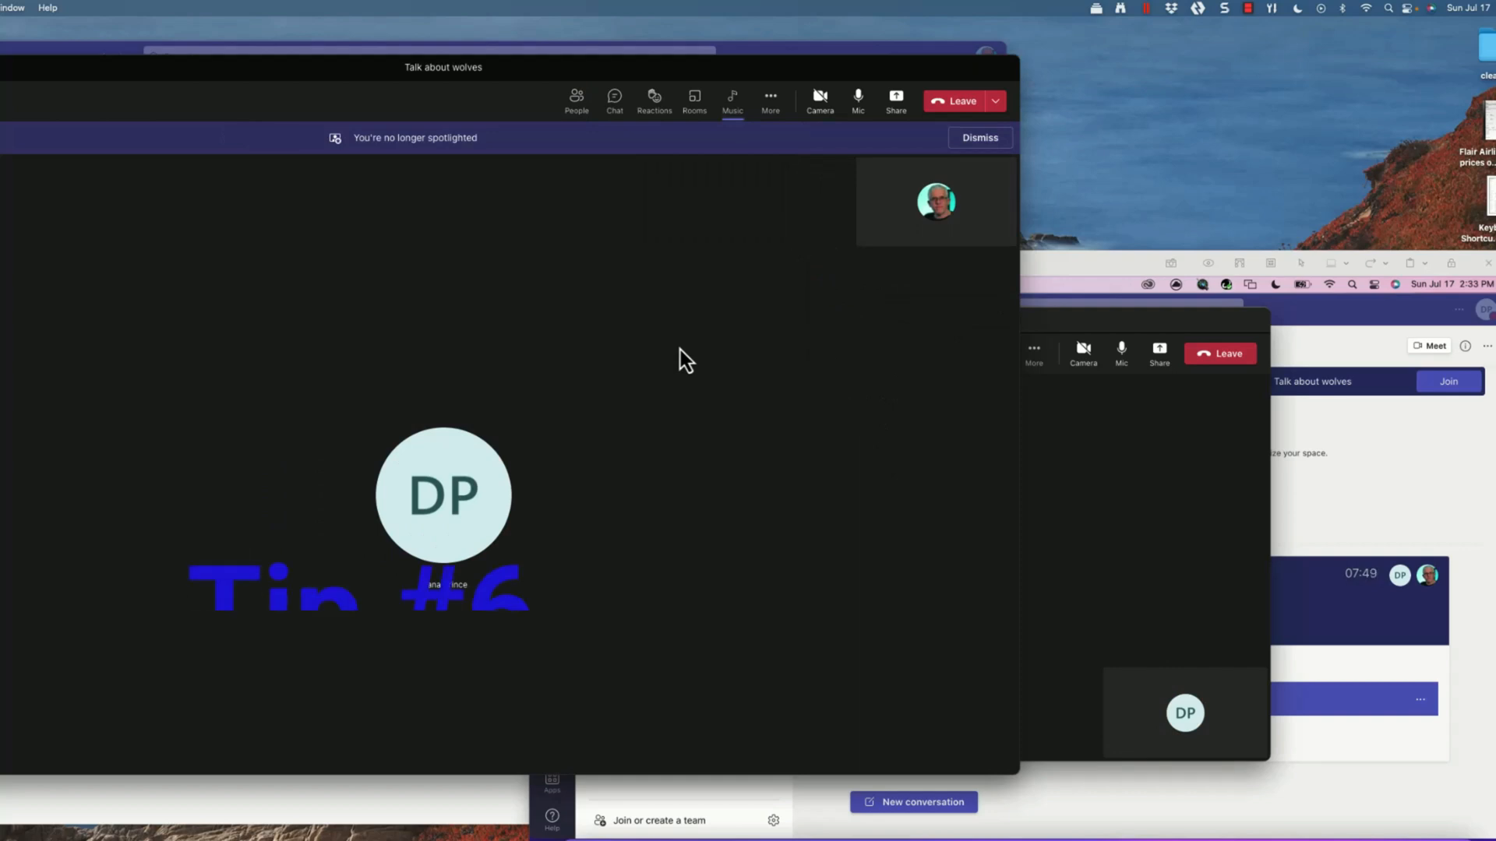
- Pin Diana Prince's video for your own view via its options menu
click(769, 98)
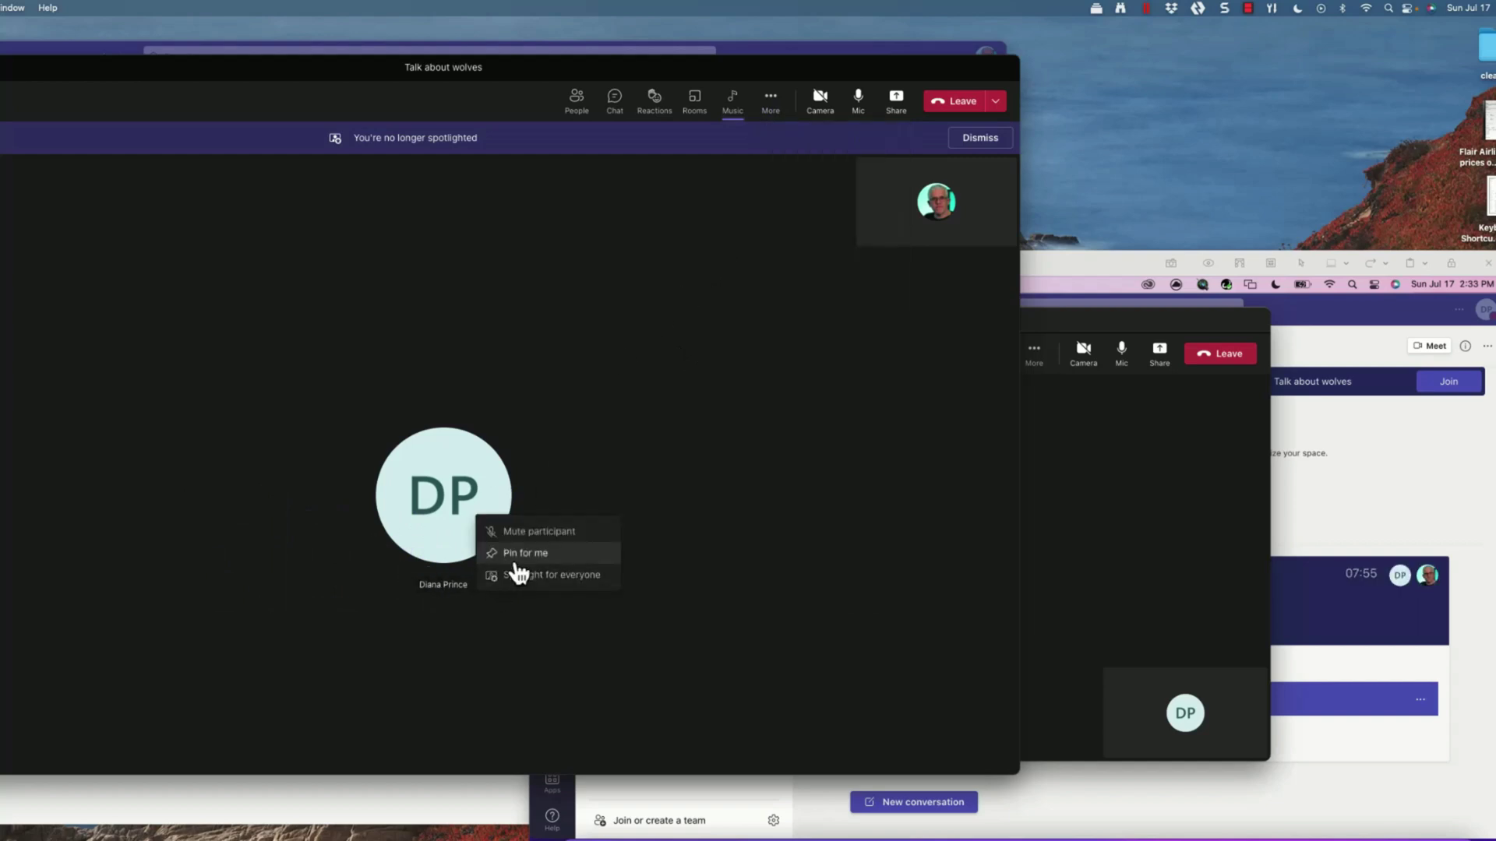
click(537, 532)
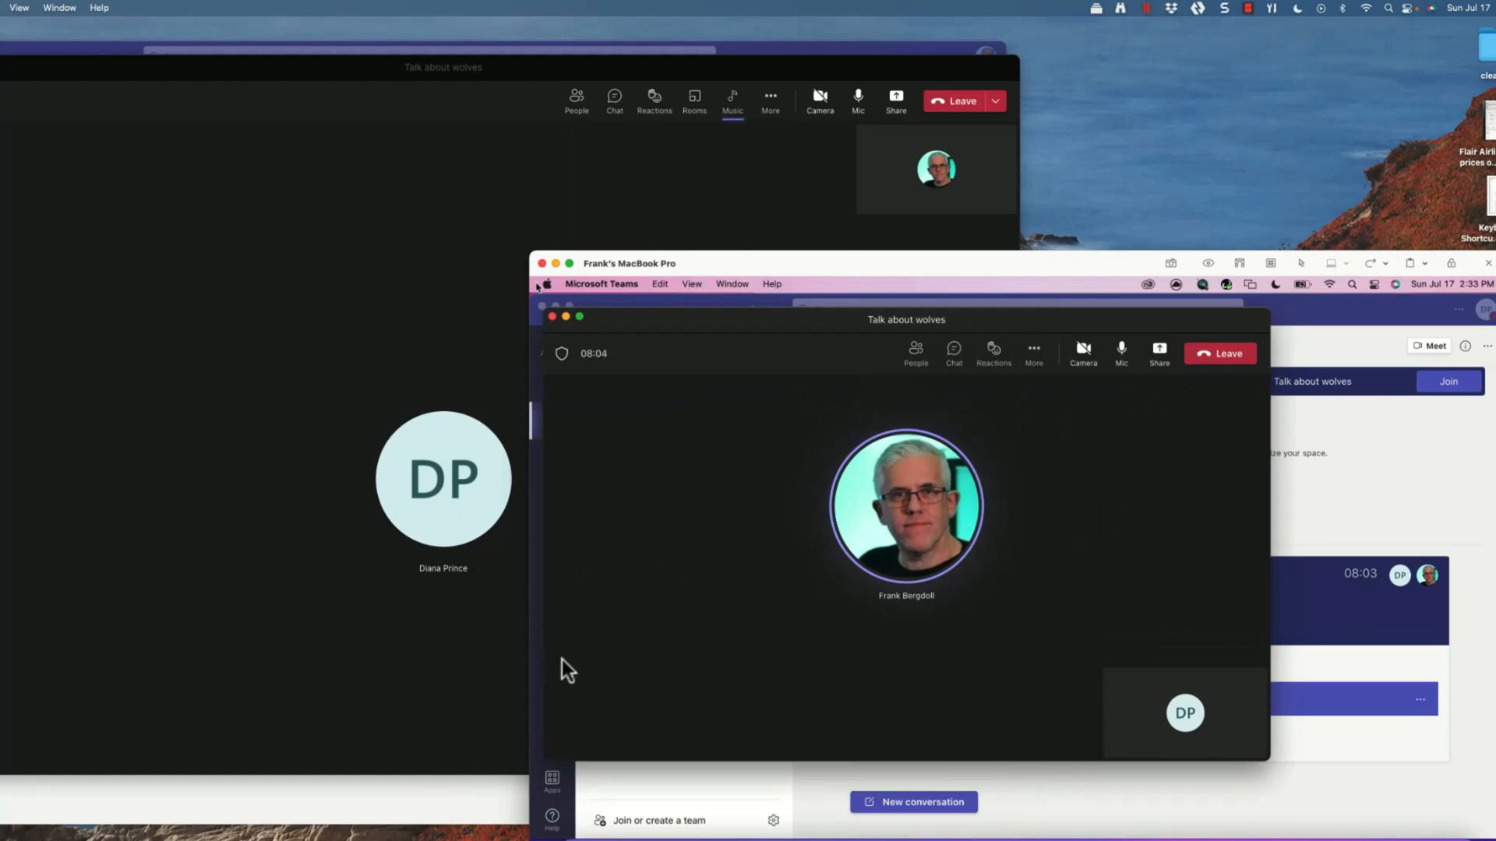
mouse_move(459, 657)
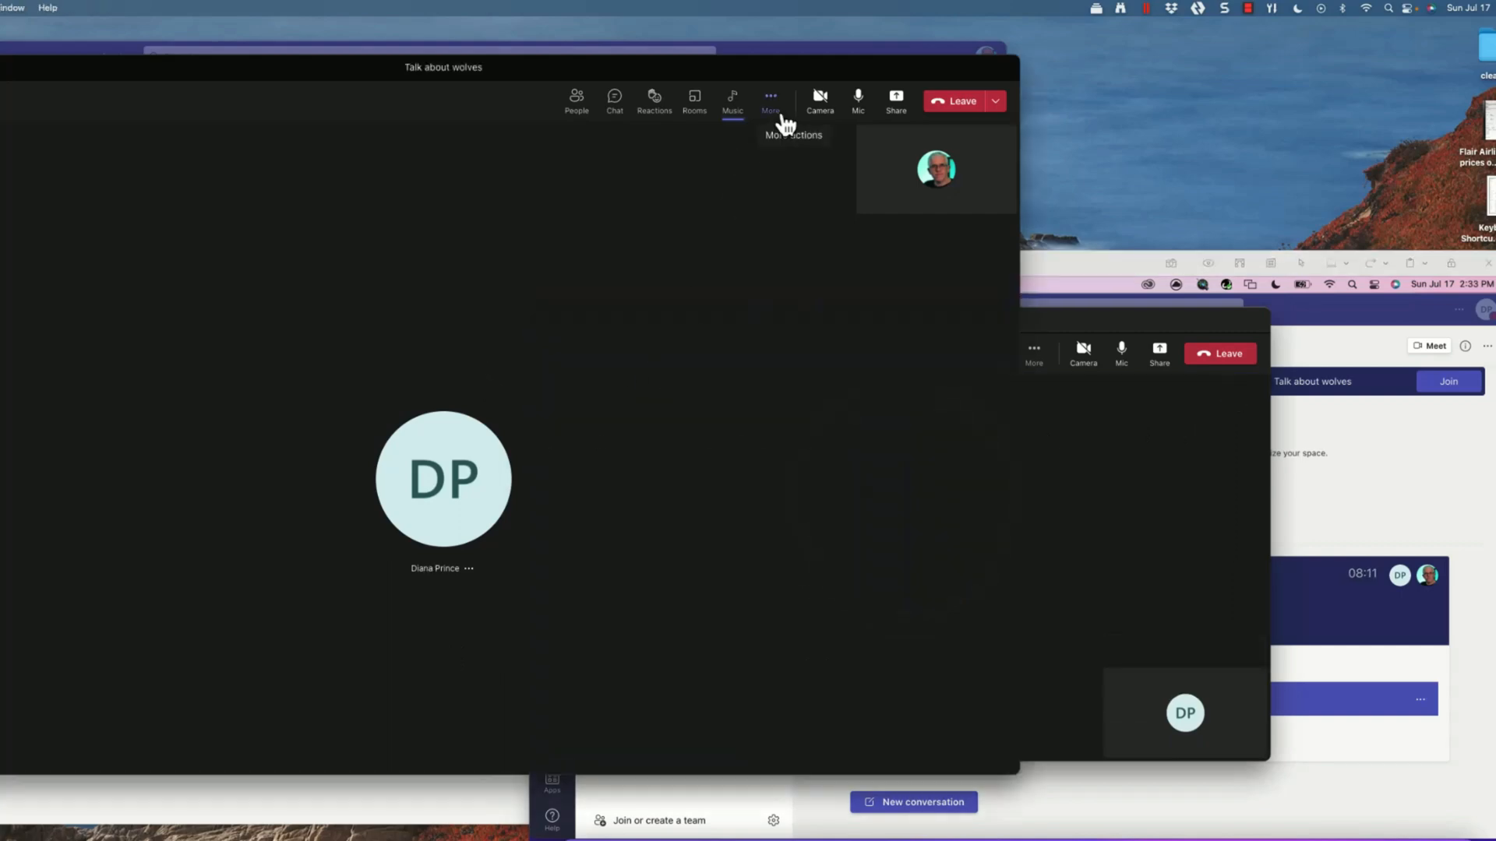
- Disallow attendee microphones and cameras in Meeting options, save, and close the pane
click(770, 97)
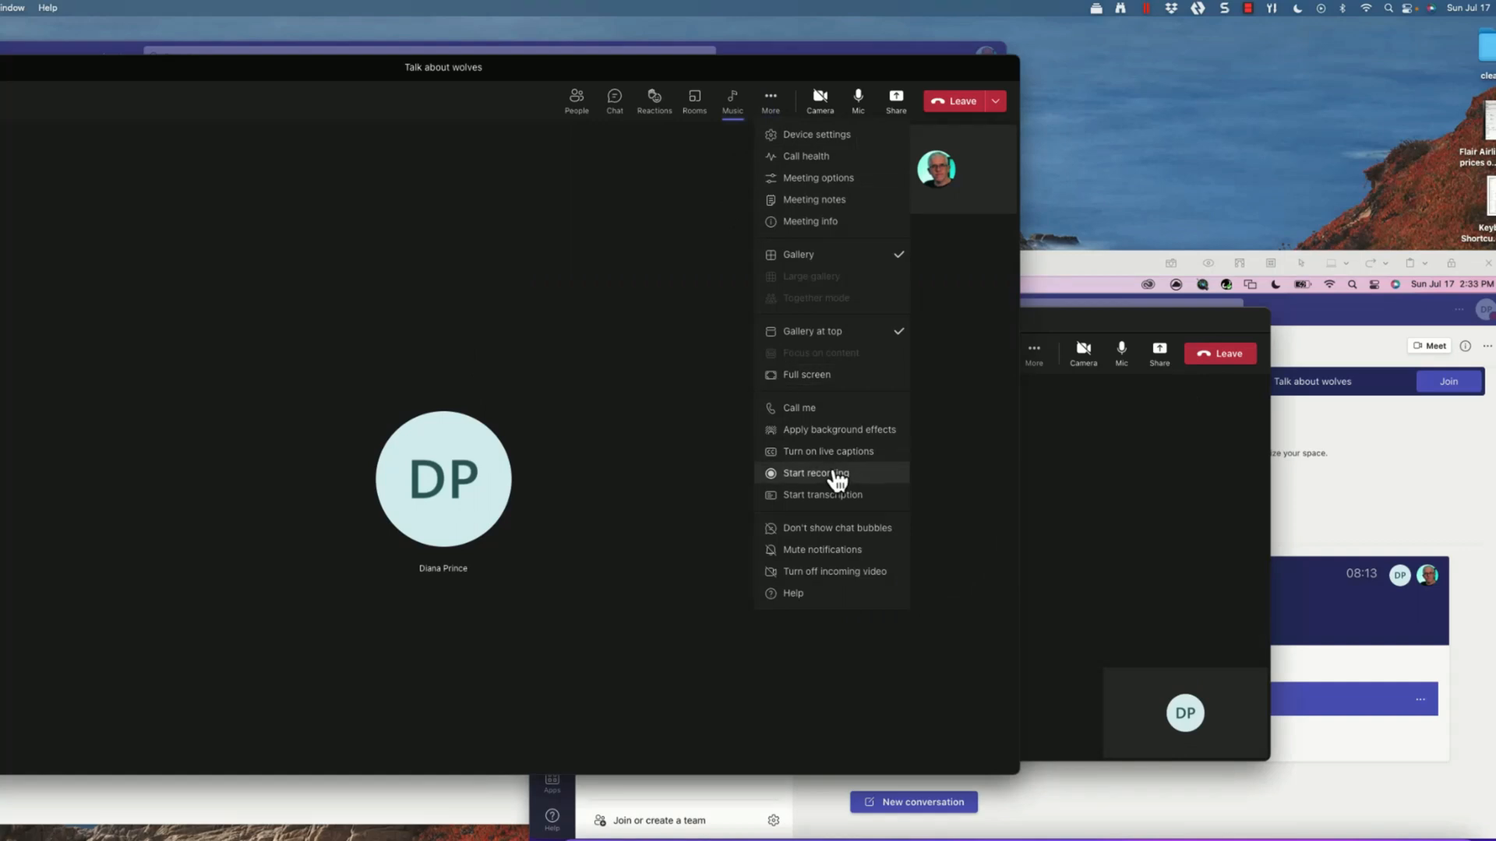
mouse_move(845, 252)
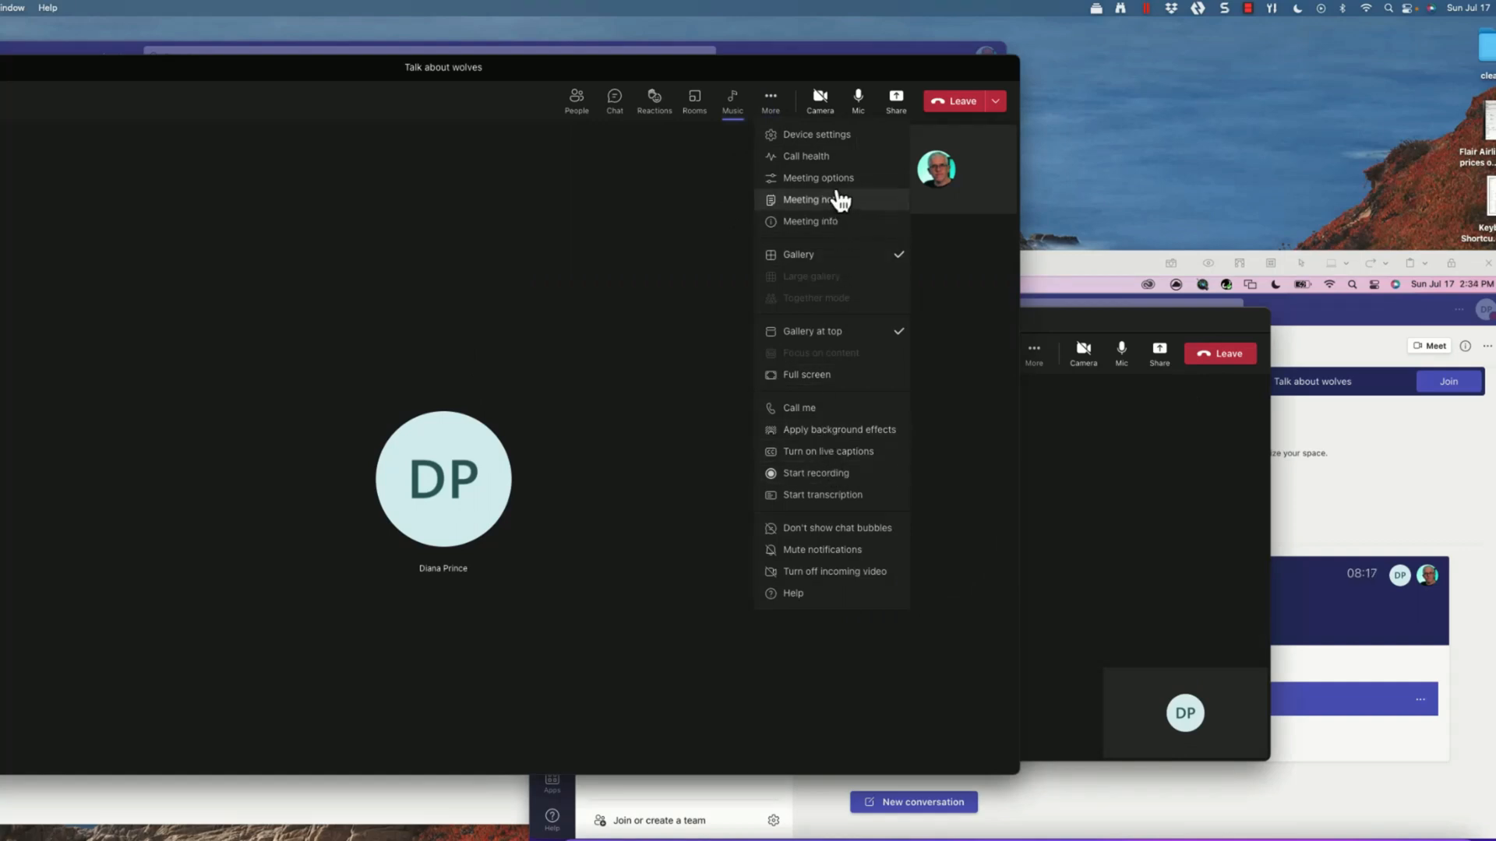
click(819, 177)
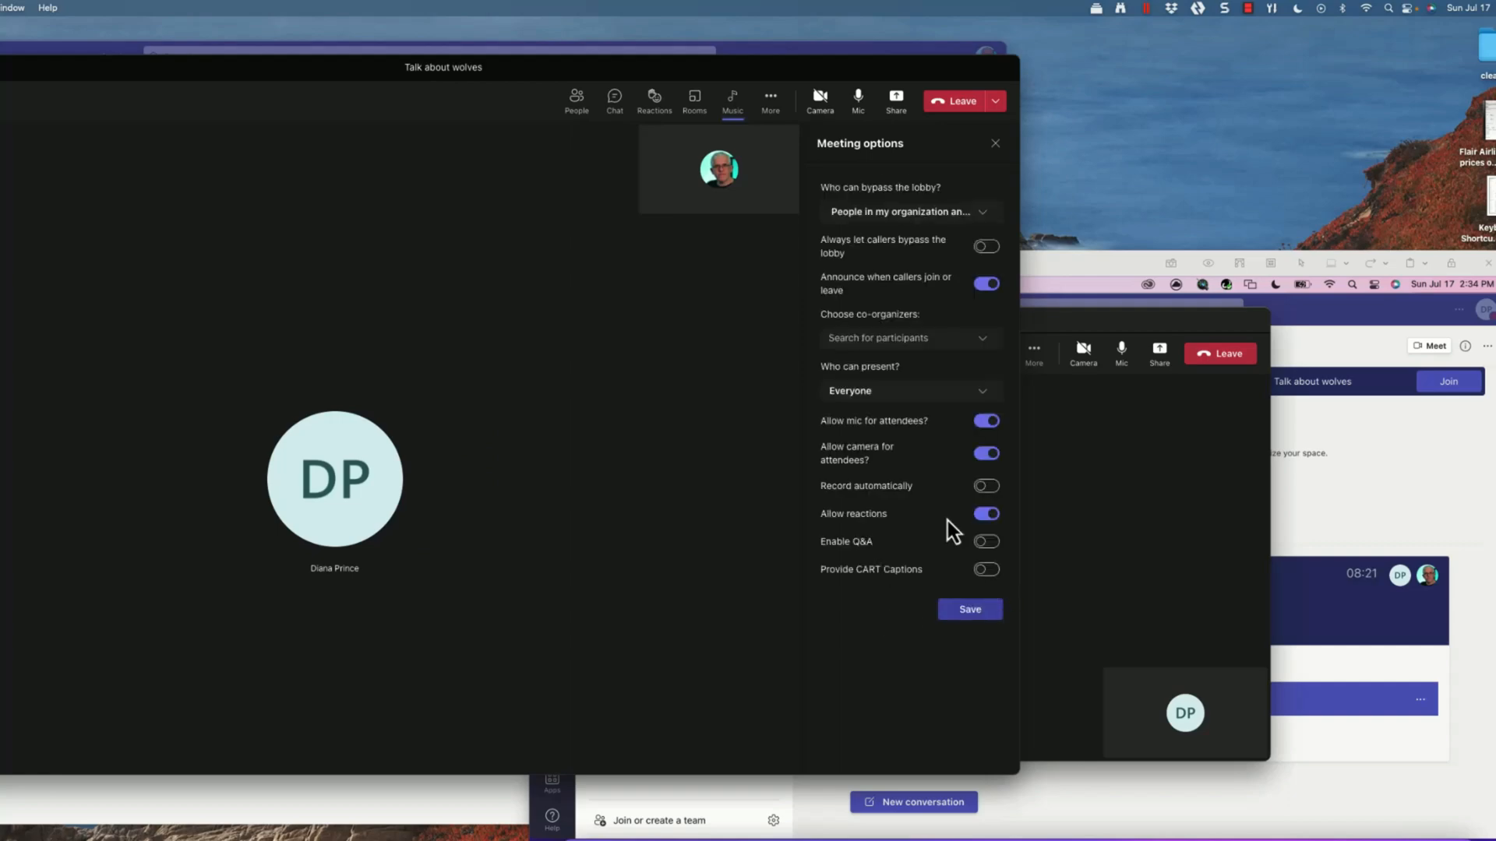
click(985, 421)
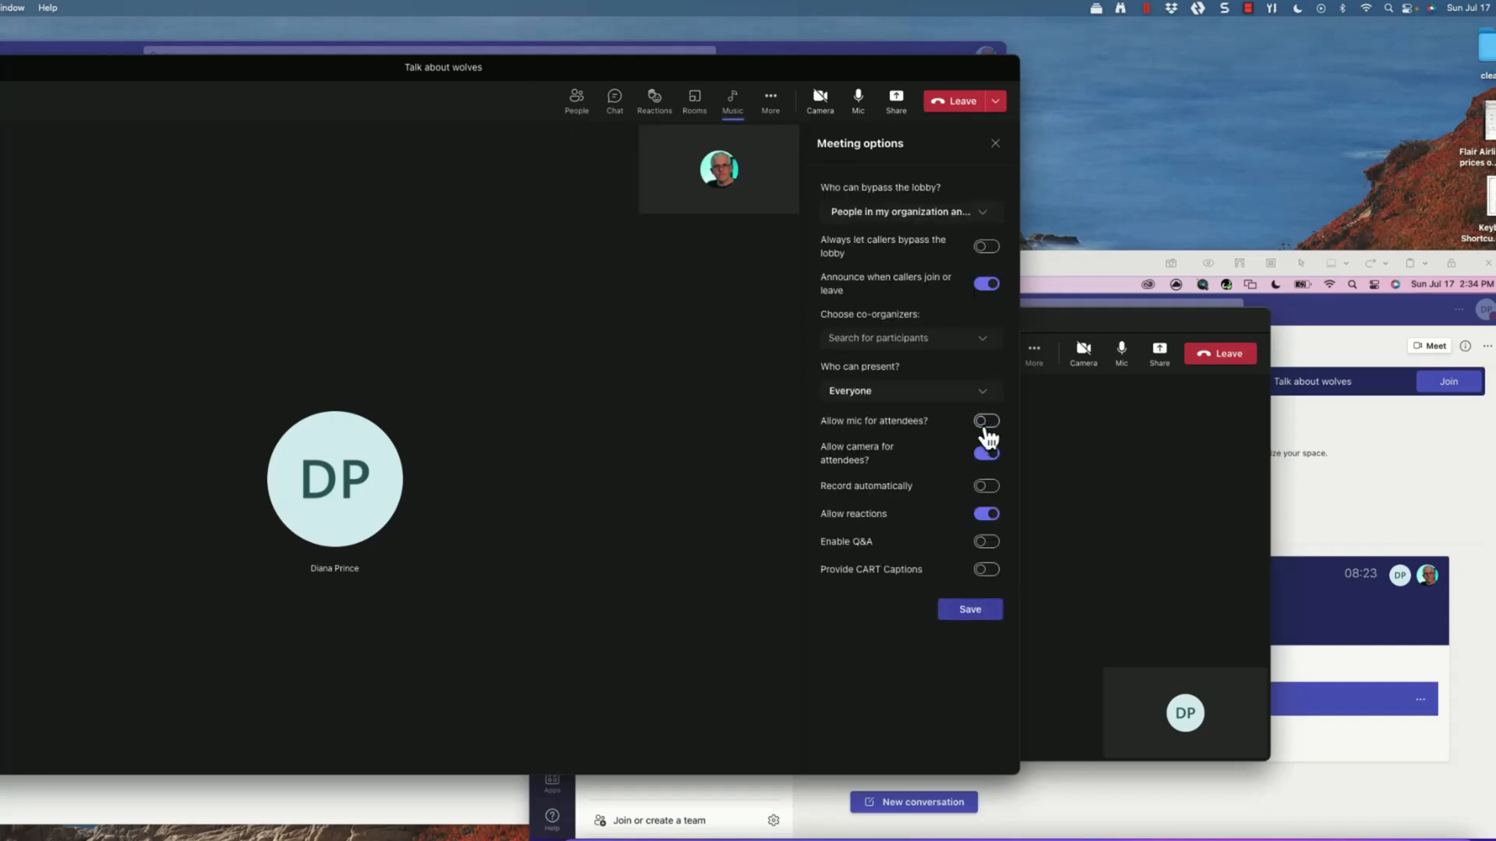
click(986, 454)
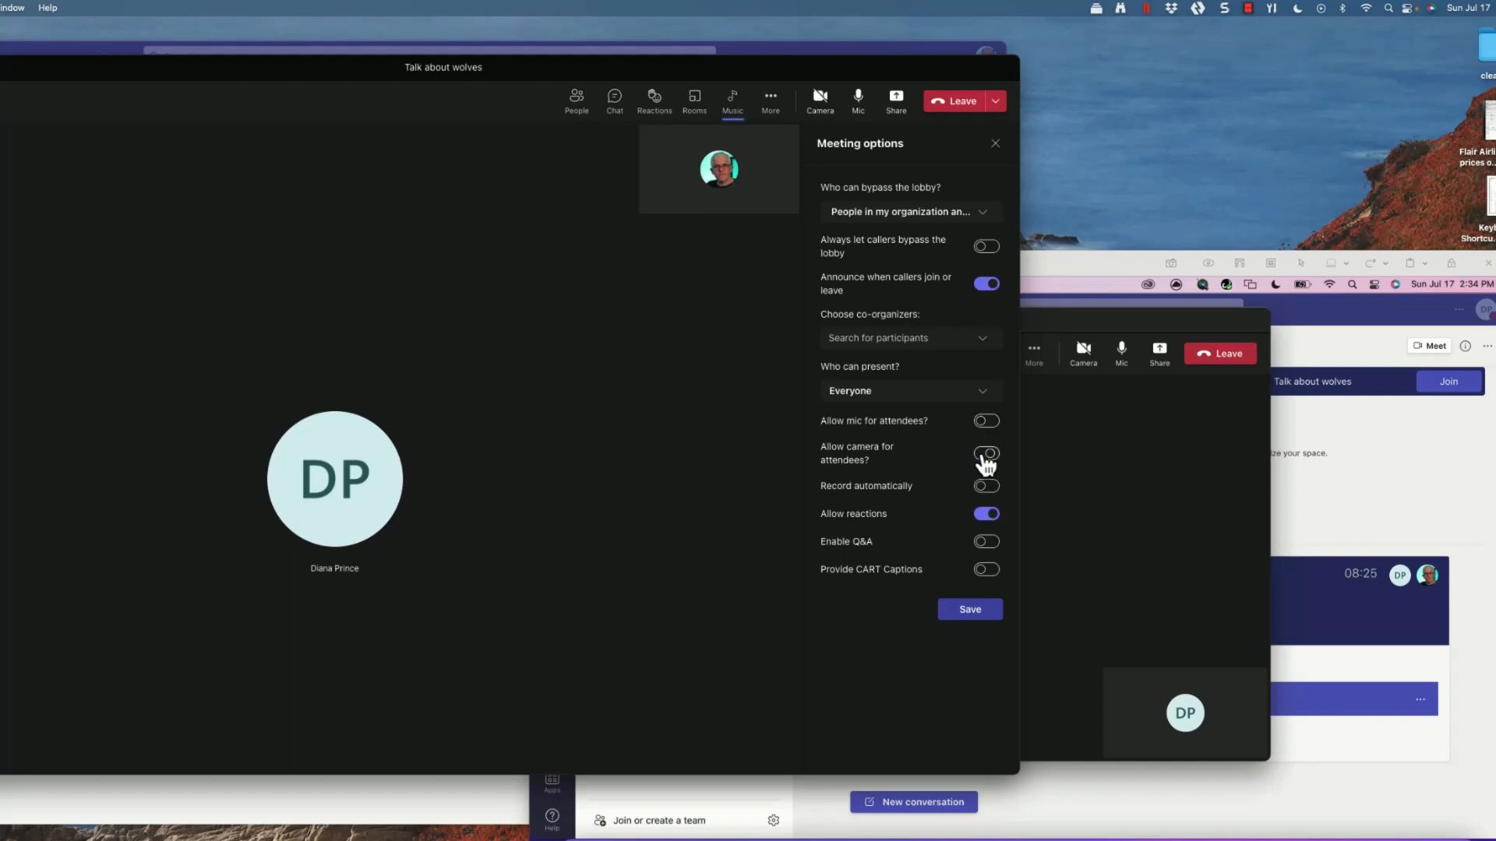
click(970, 610)
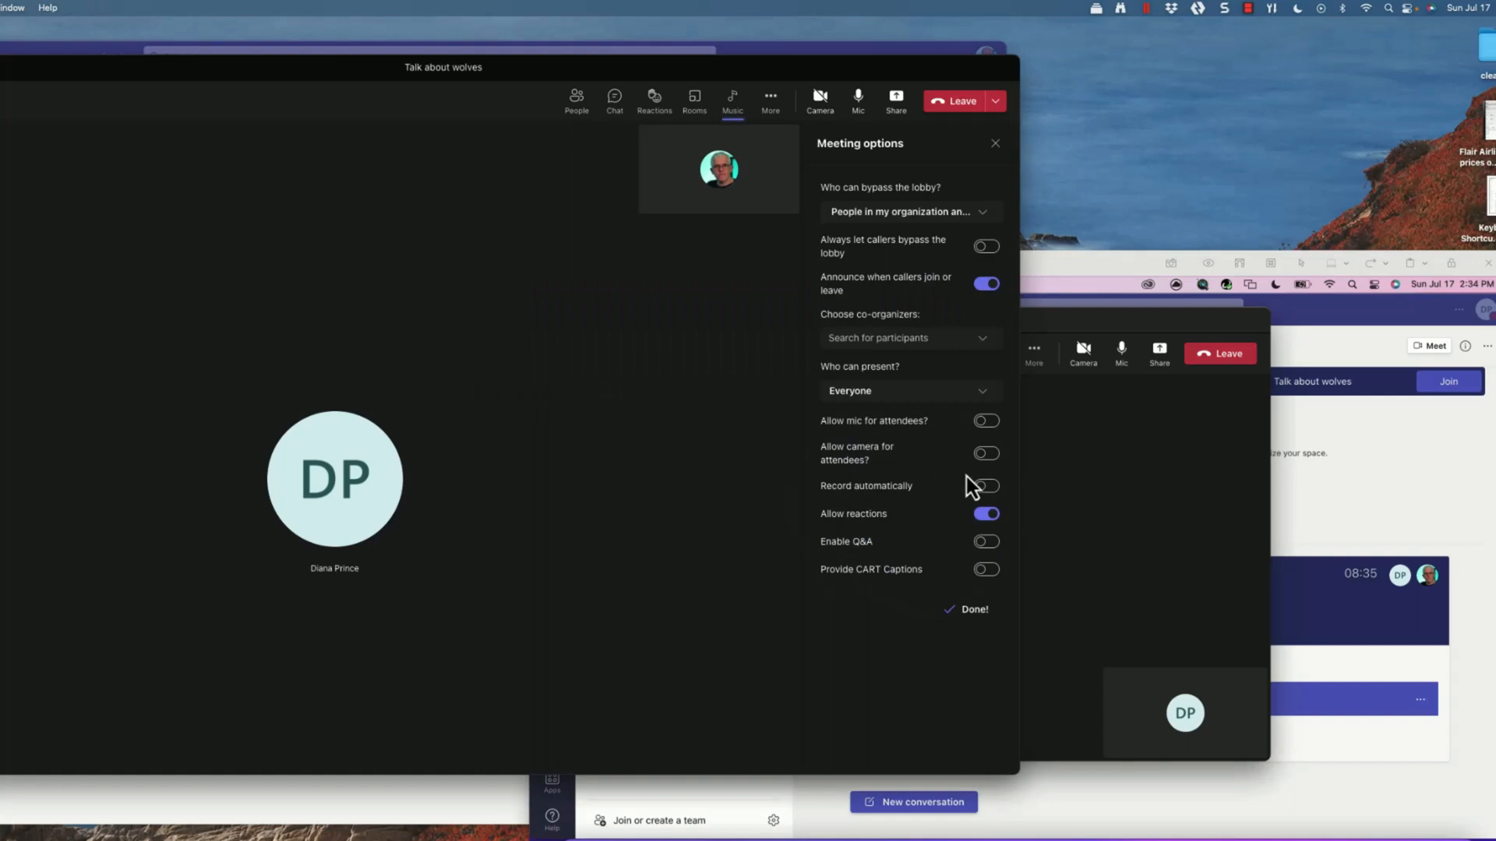
click(966, 610)
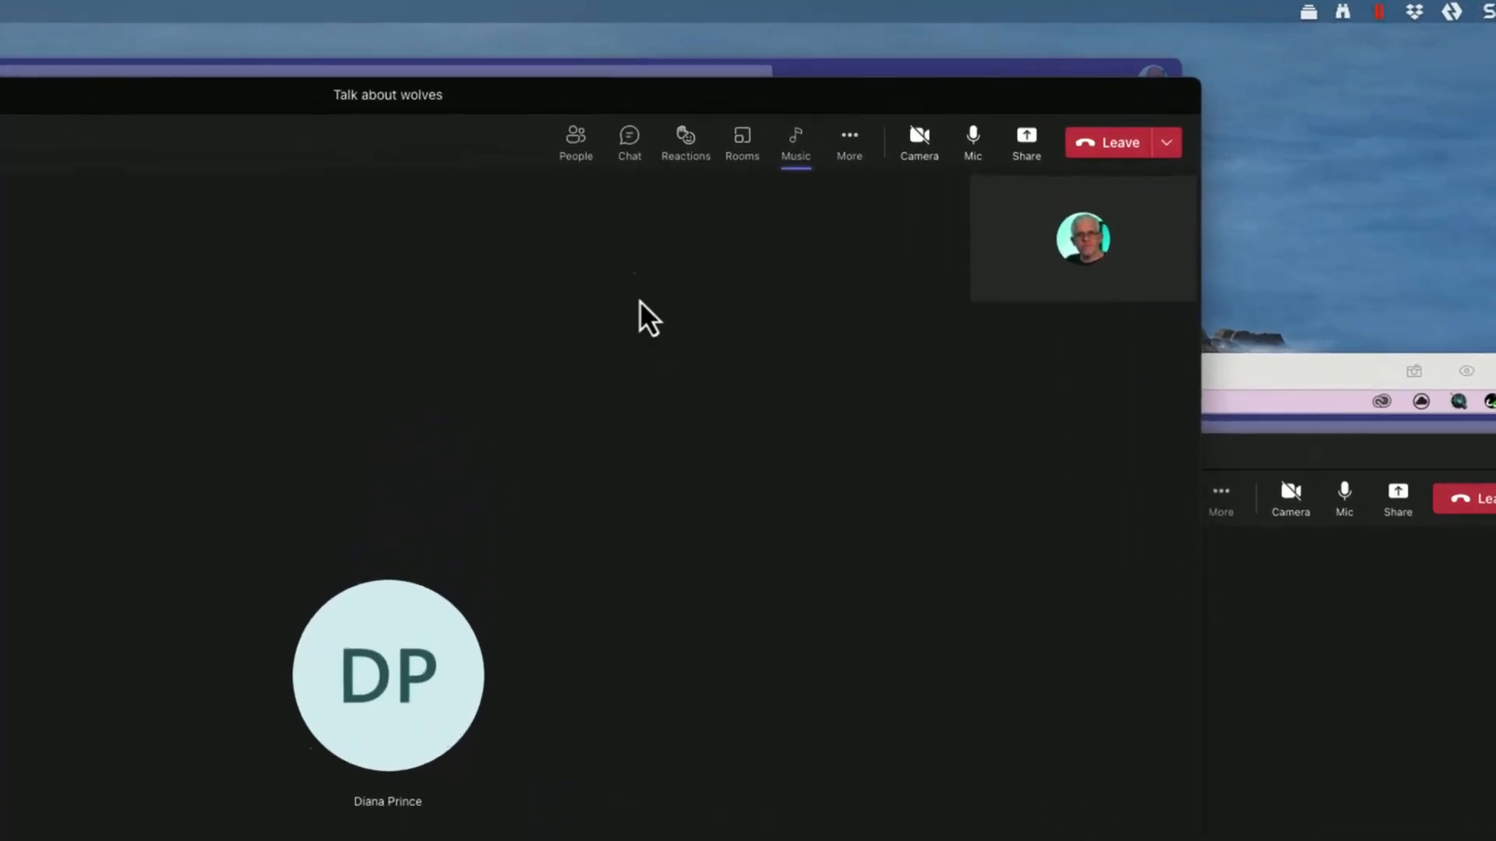
- Glance at the participants list, then end the meeting for everyone and confirm
click(575, 143)
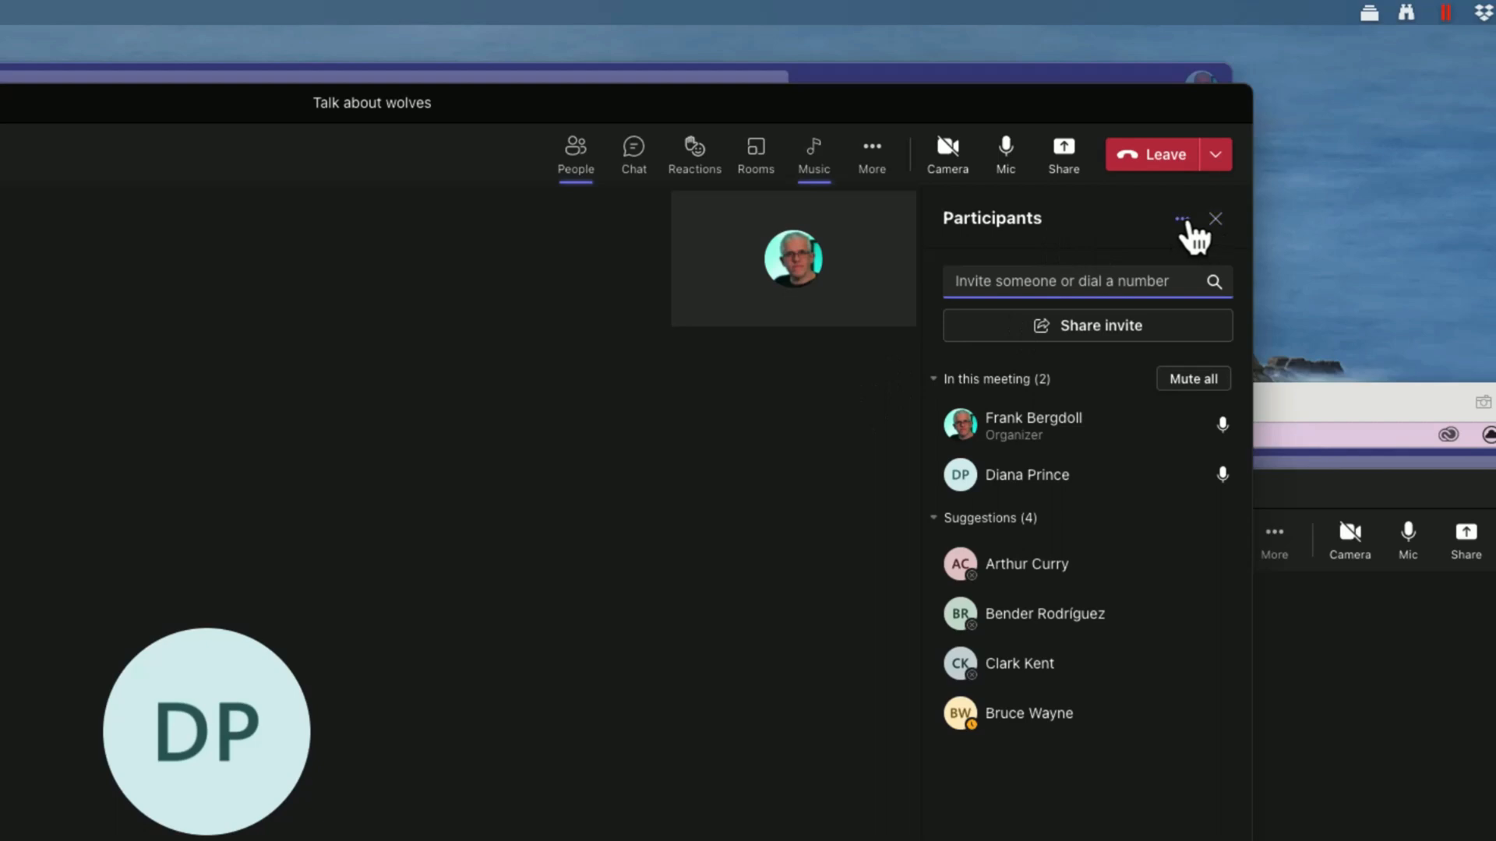
click(1182, 218)
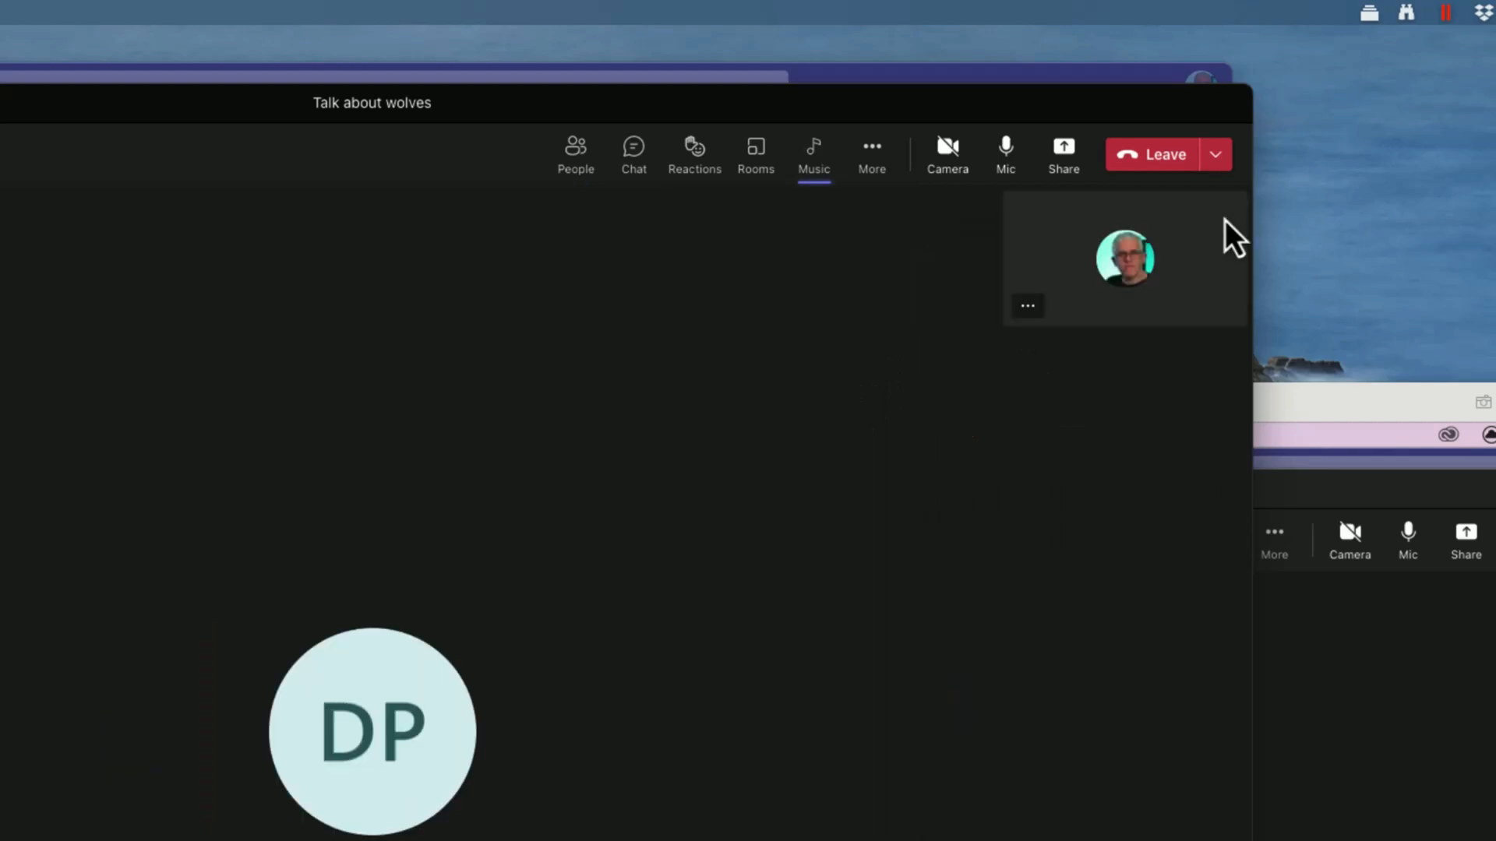
click(1216, 155)
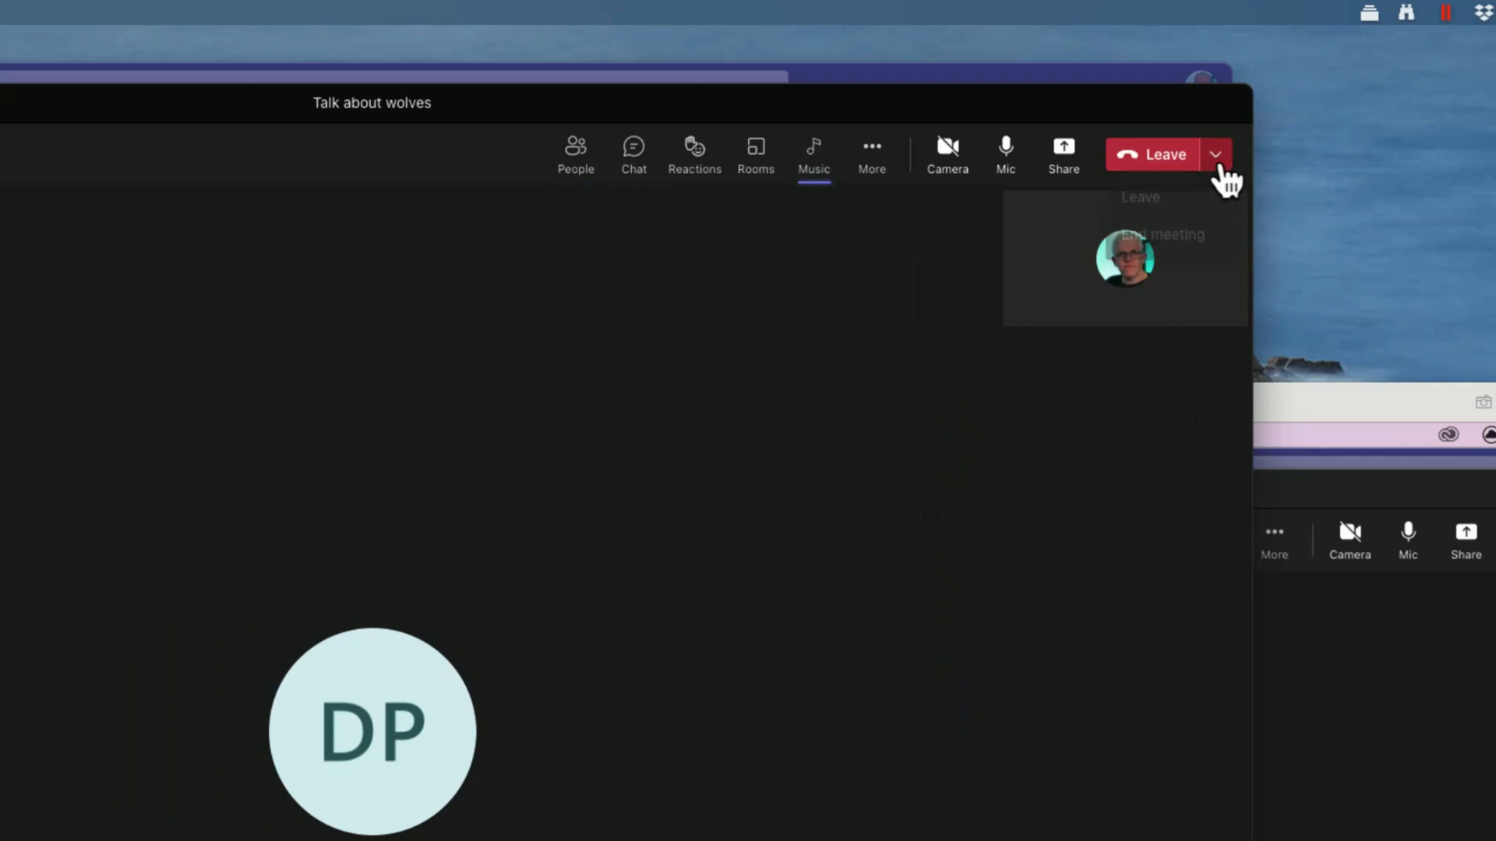
click(1157, 234)
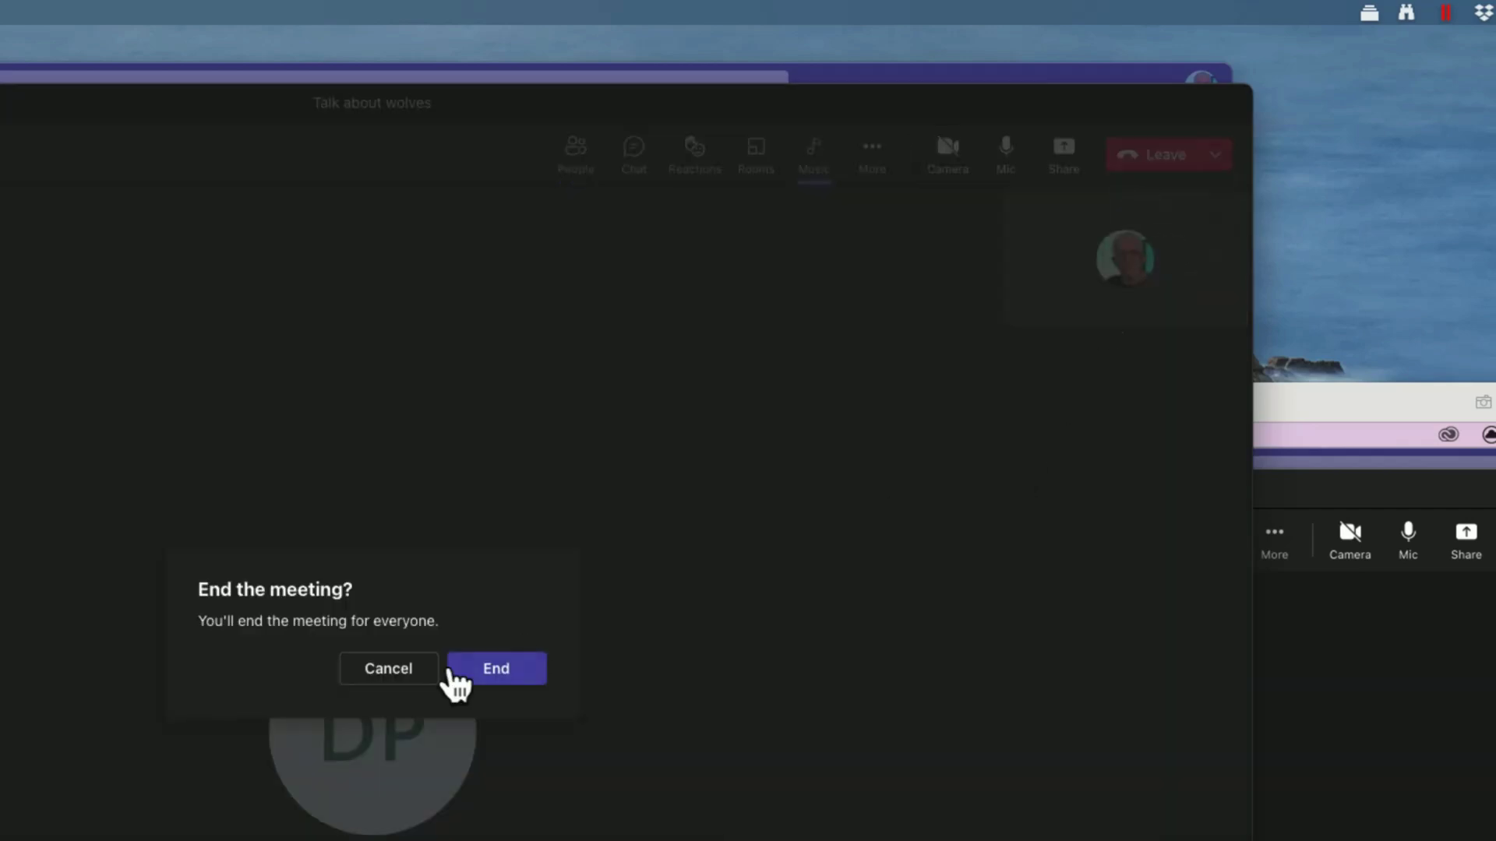
click(496, 668)
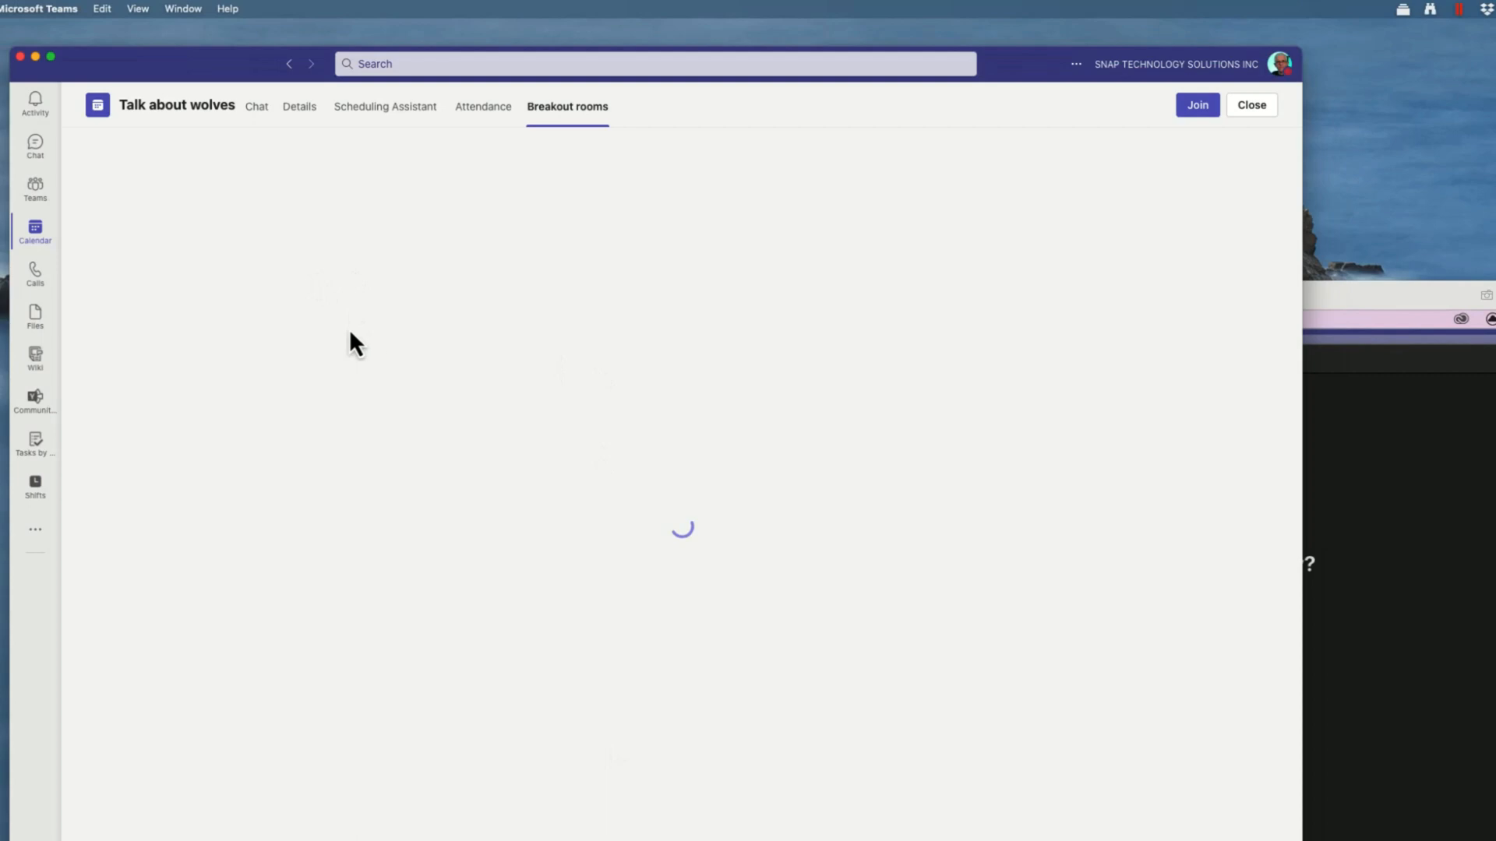
- Open the Talk about wolves event from Calendar and show its Attendance tab
click(1252, 104)
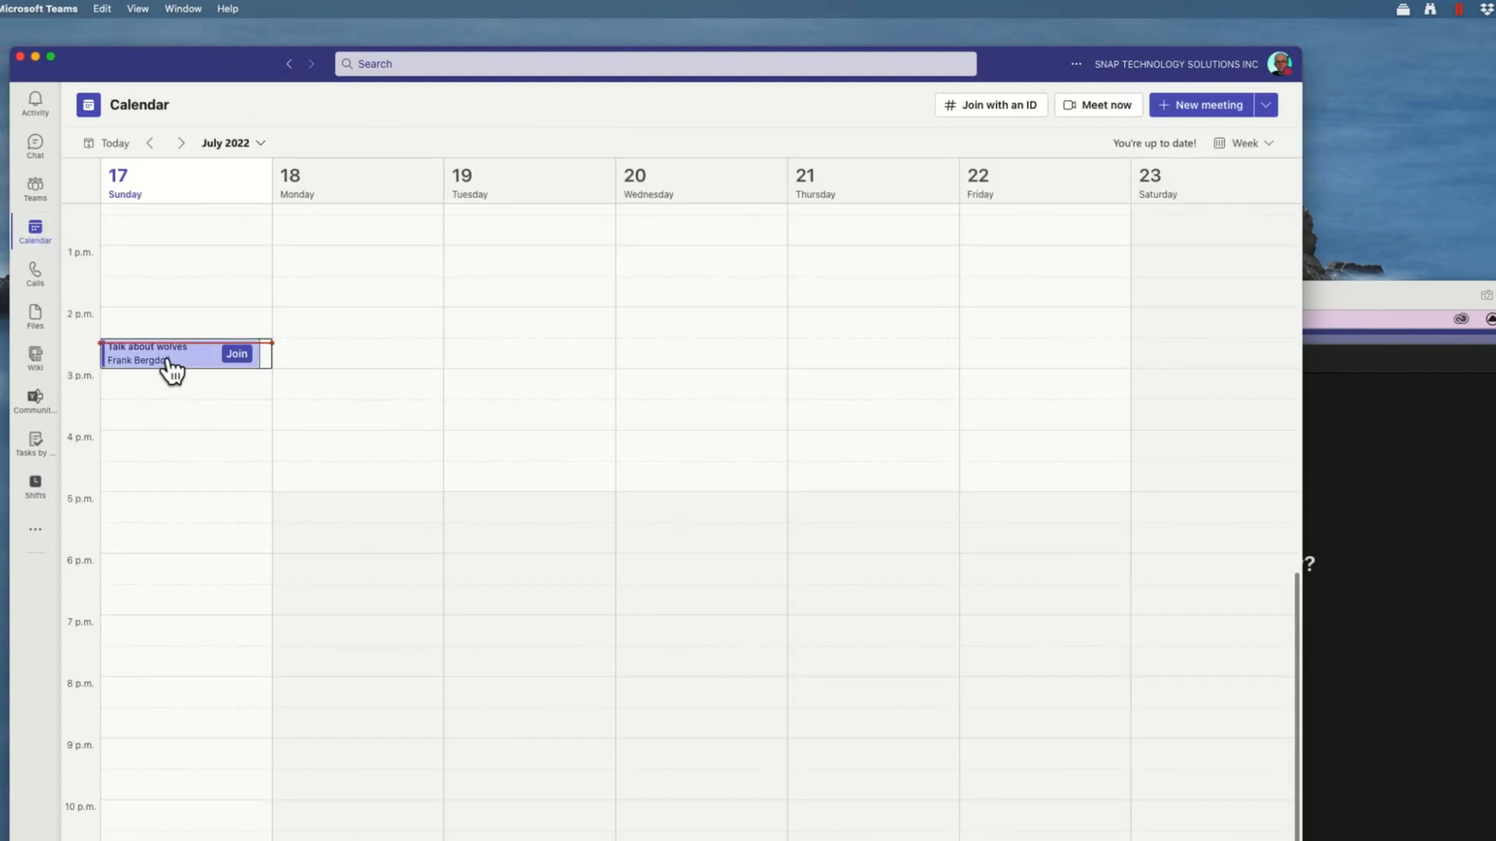
click(144, 353)
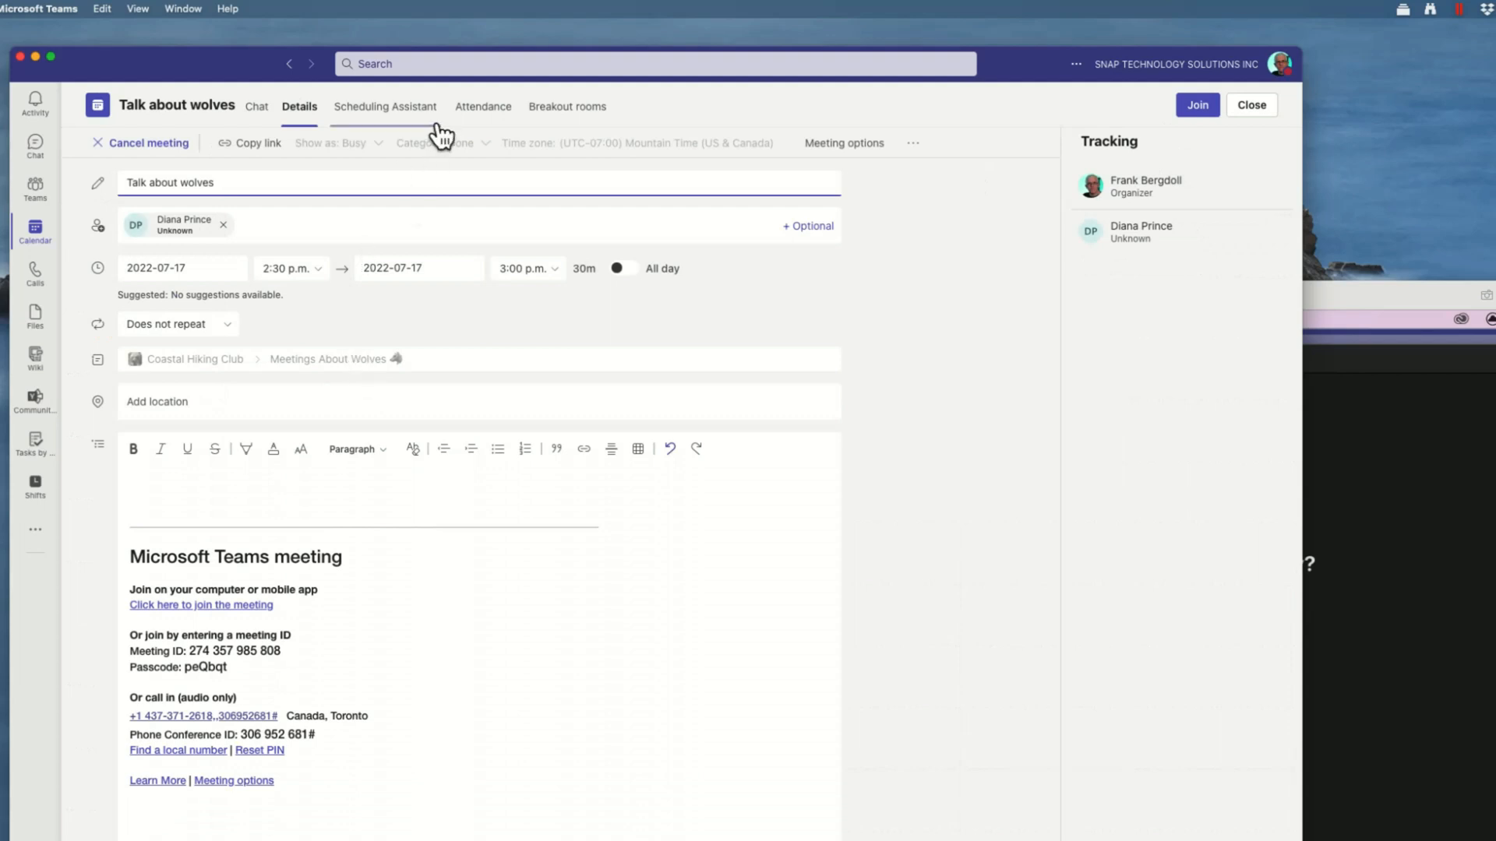
click(483, 107)
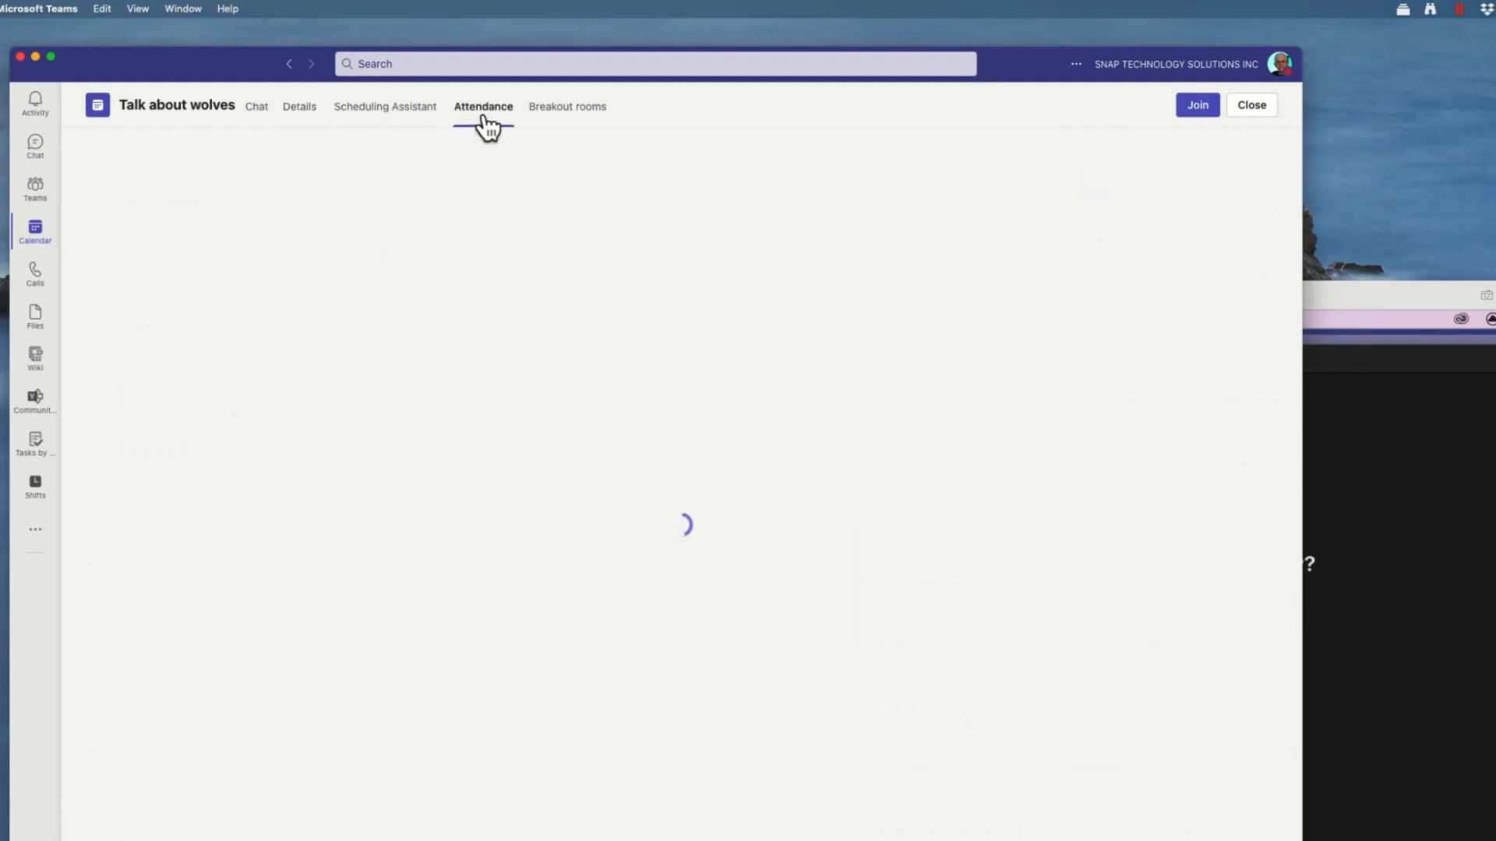
mouse_move(447, 428)
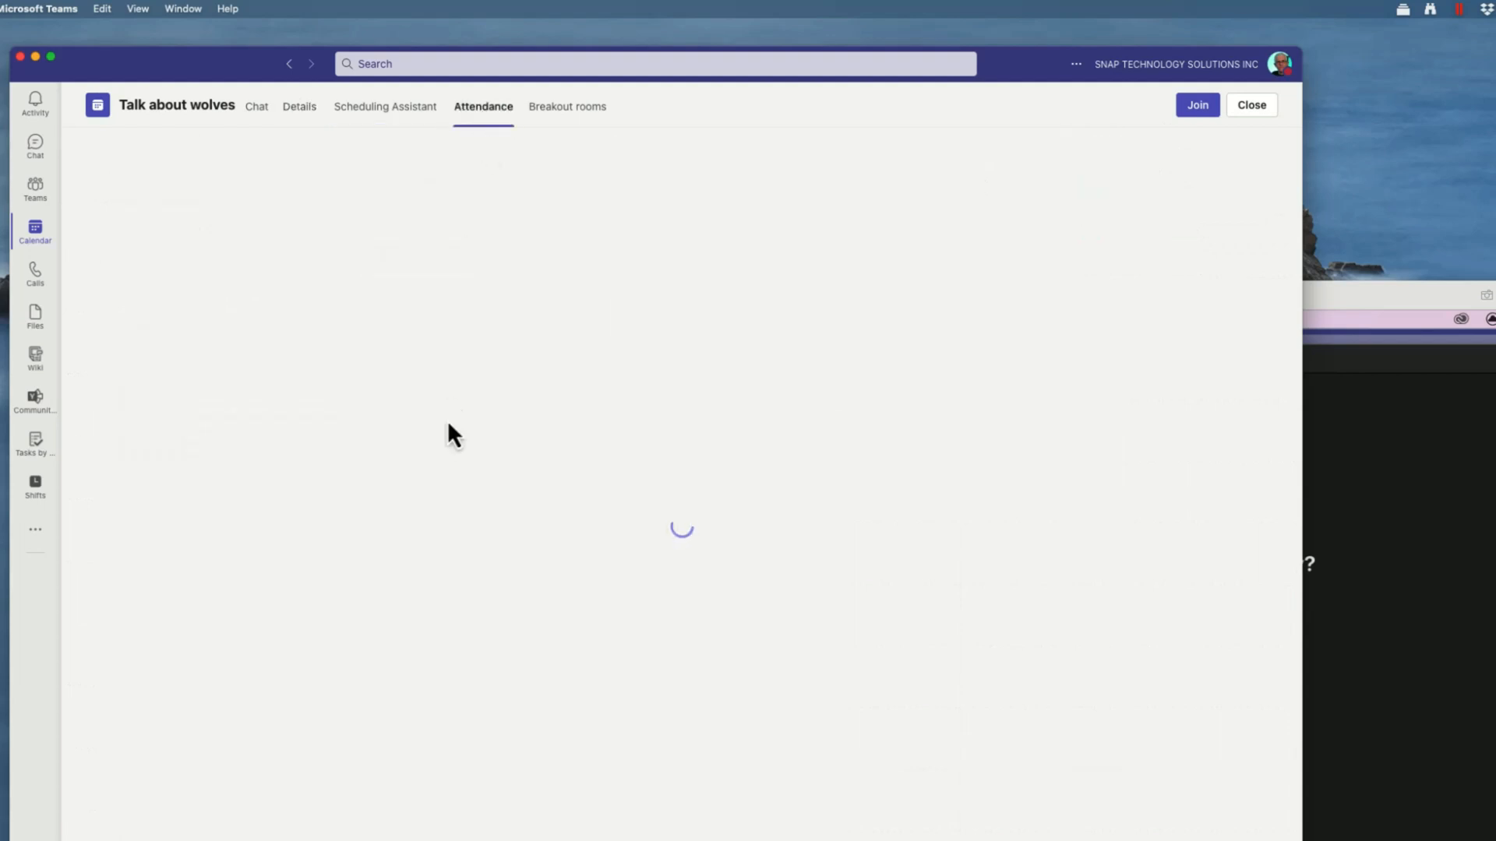
mouse_move(469, 439)
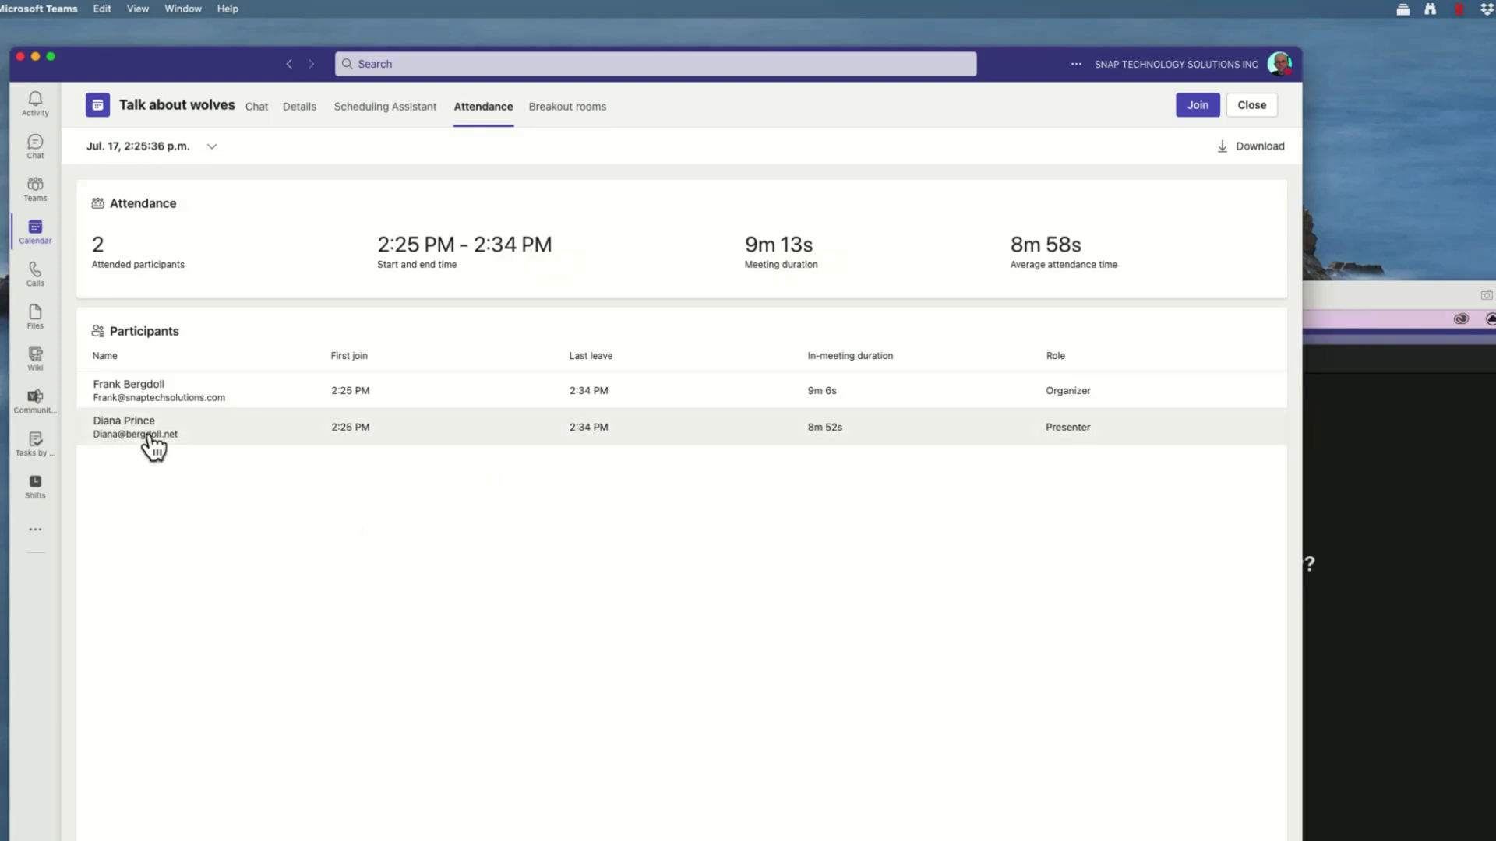
- Select Diana Prince's attendance row to view her join and leave times
click(123, 426)
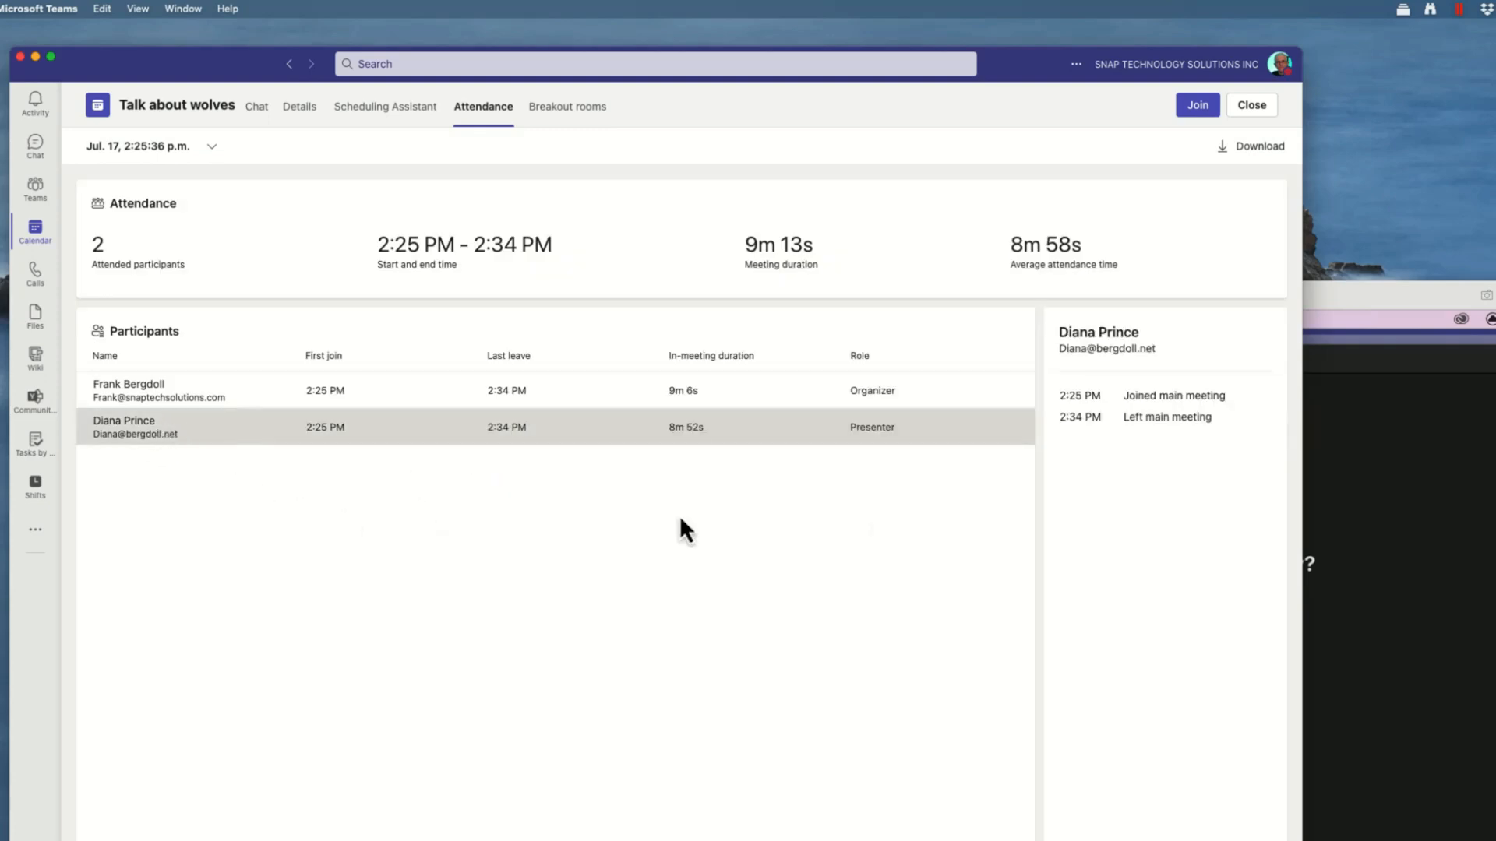
mouse_move(1232, 428)
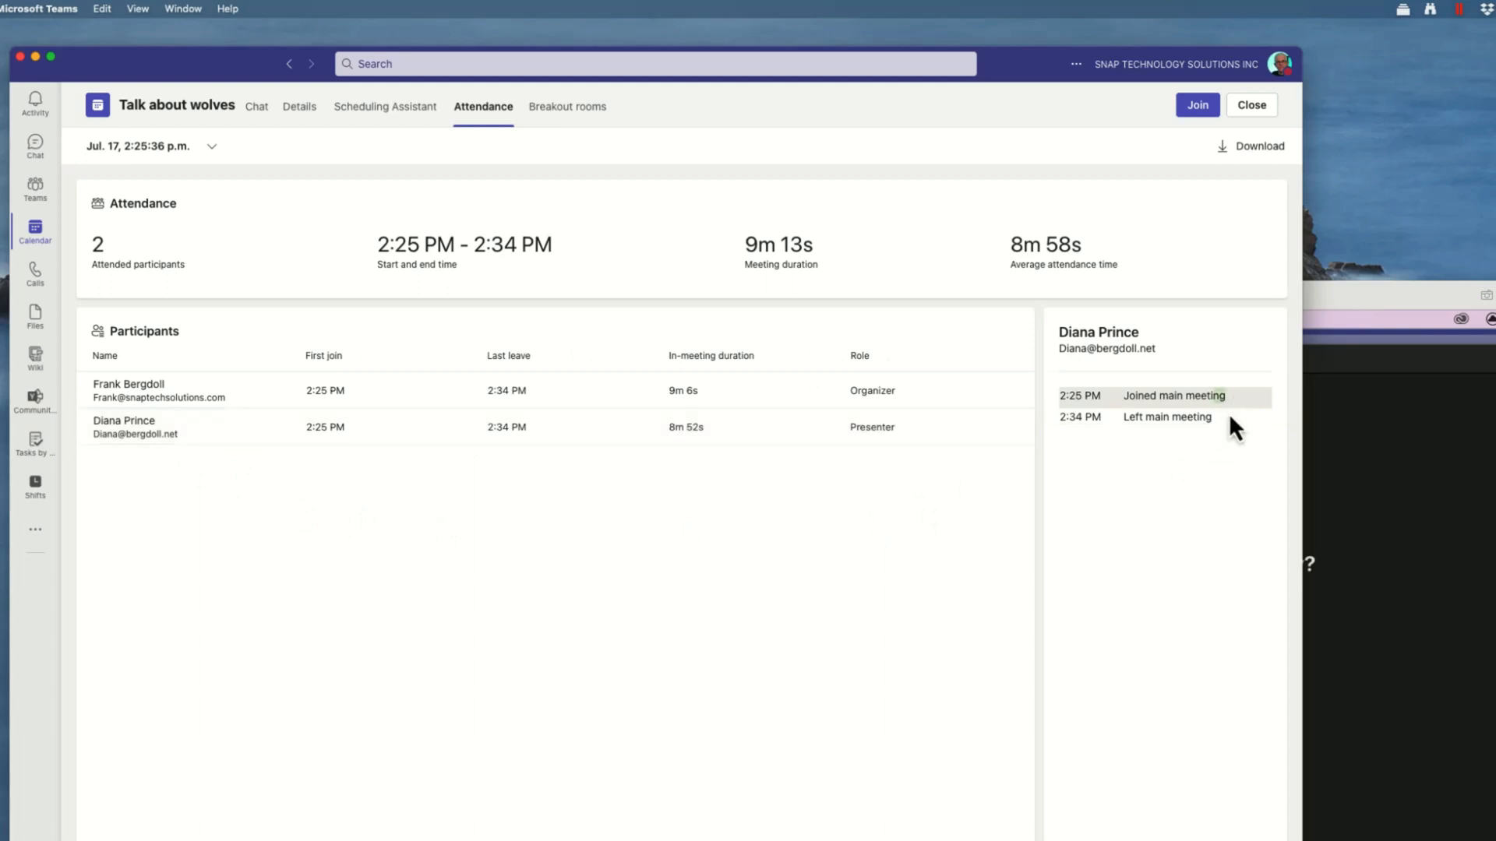
mouse_move(1176, 532)
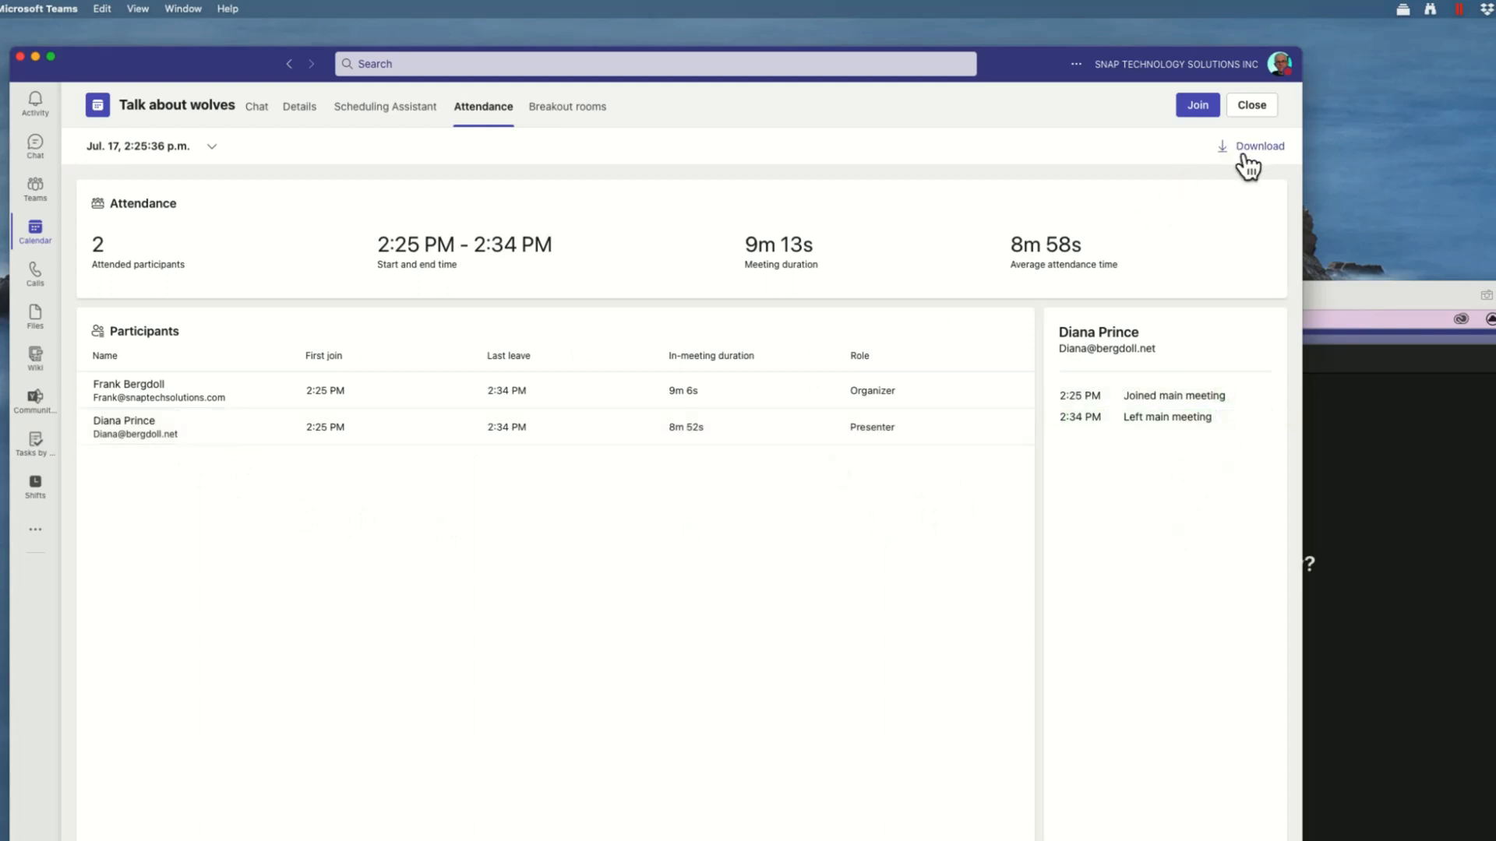
mouse_move(1220, 164)
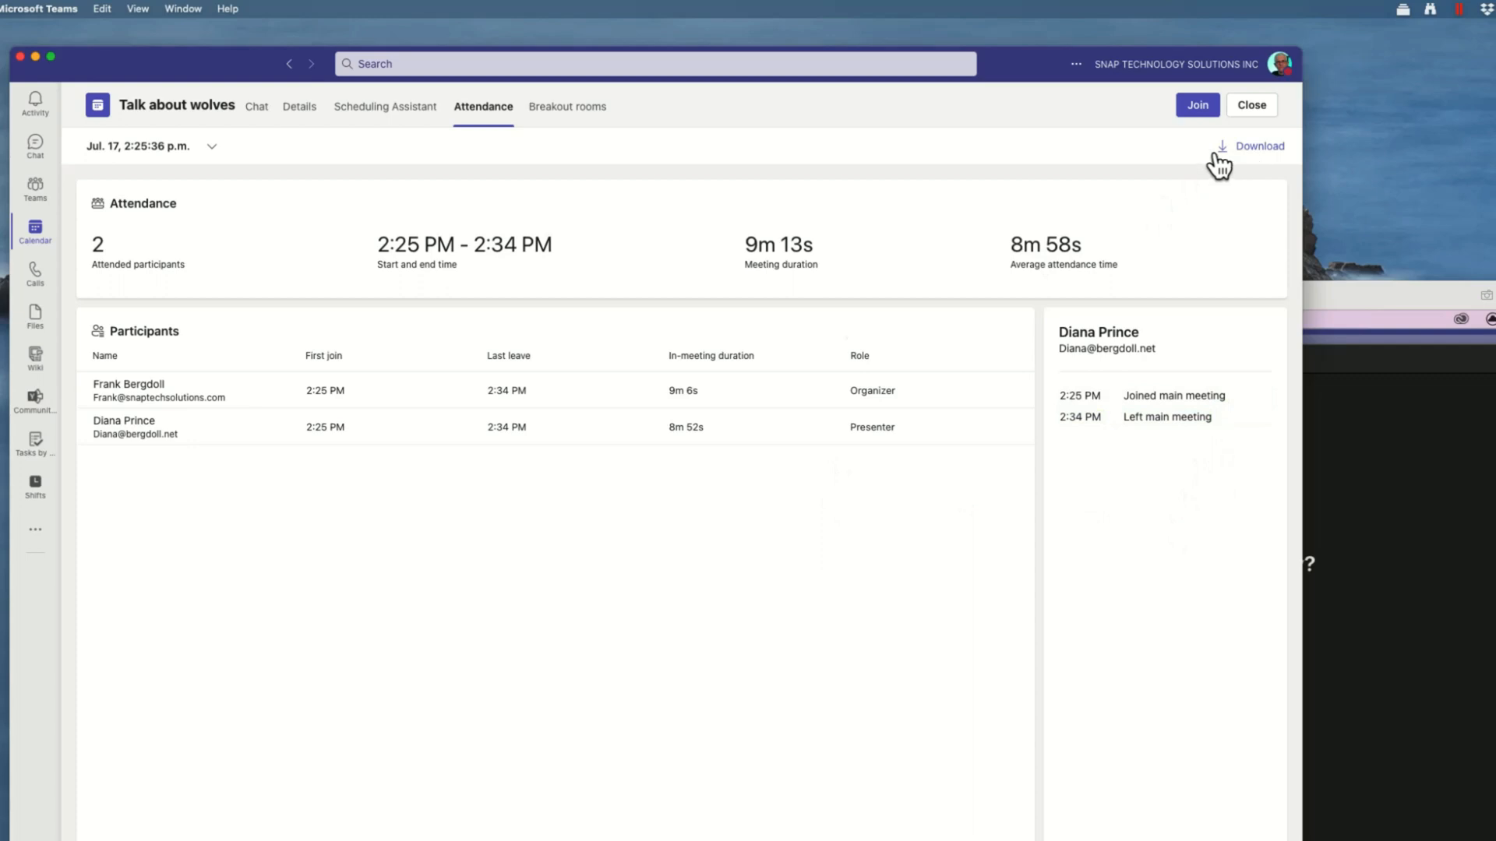
mouse_move(435, 438)
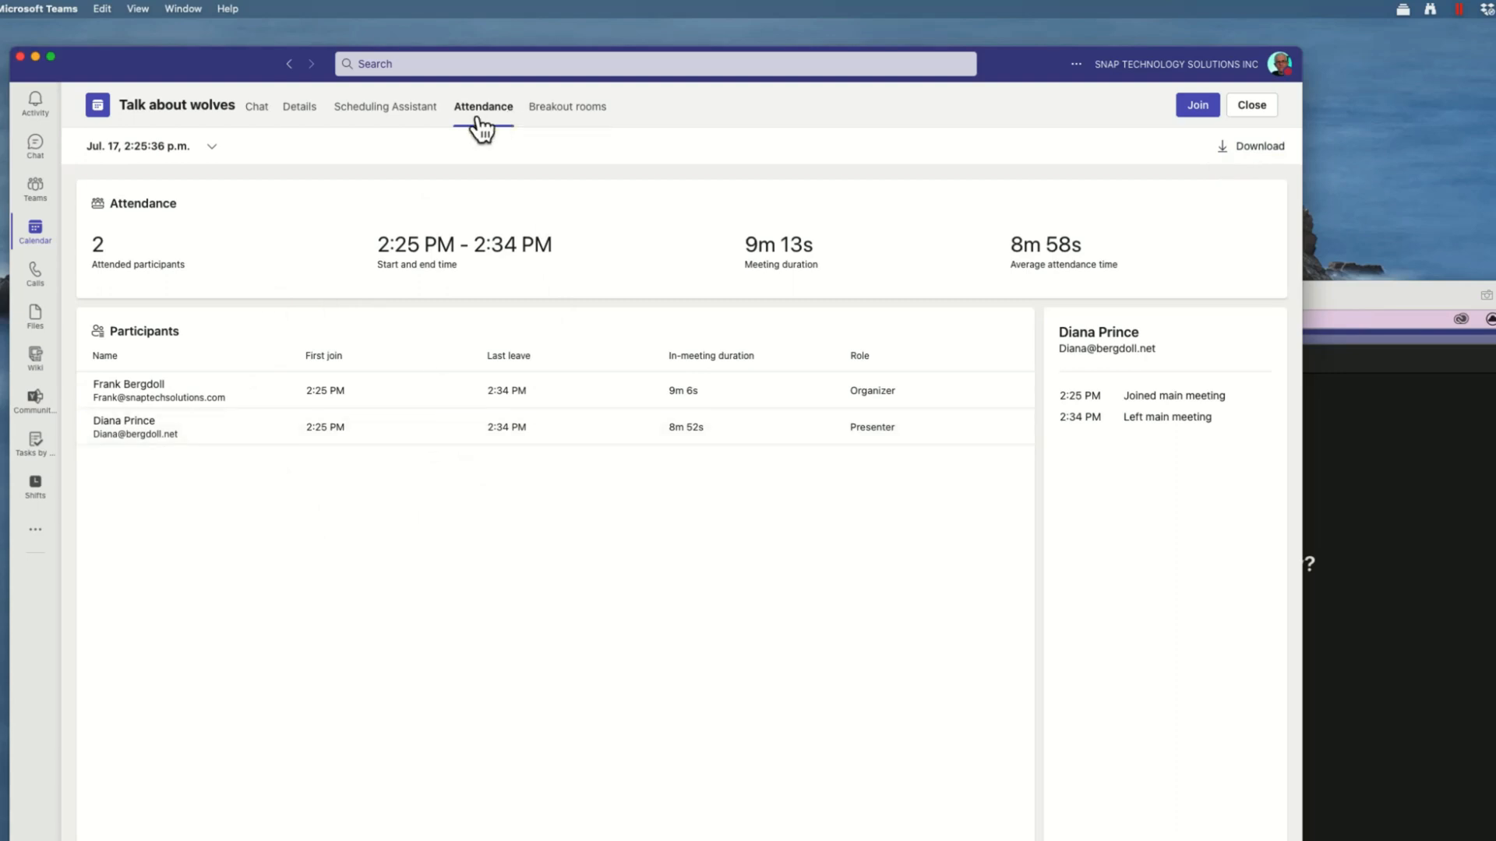
mouse_move(35, 234)
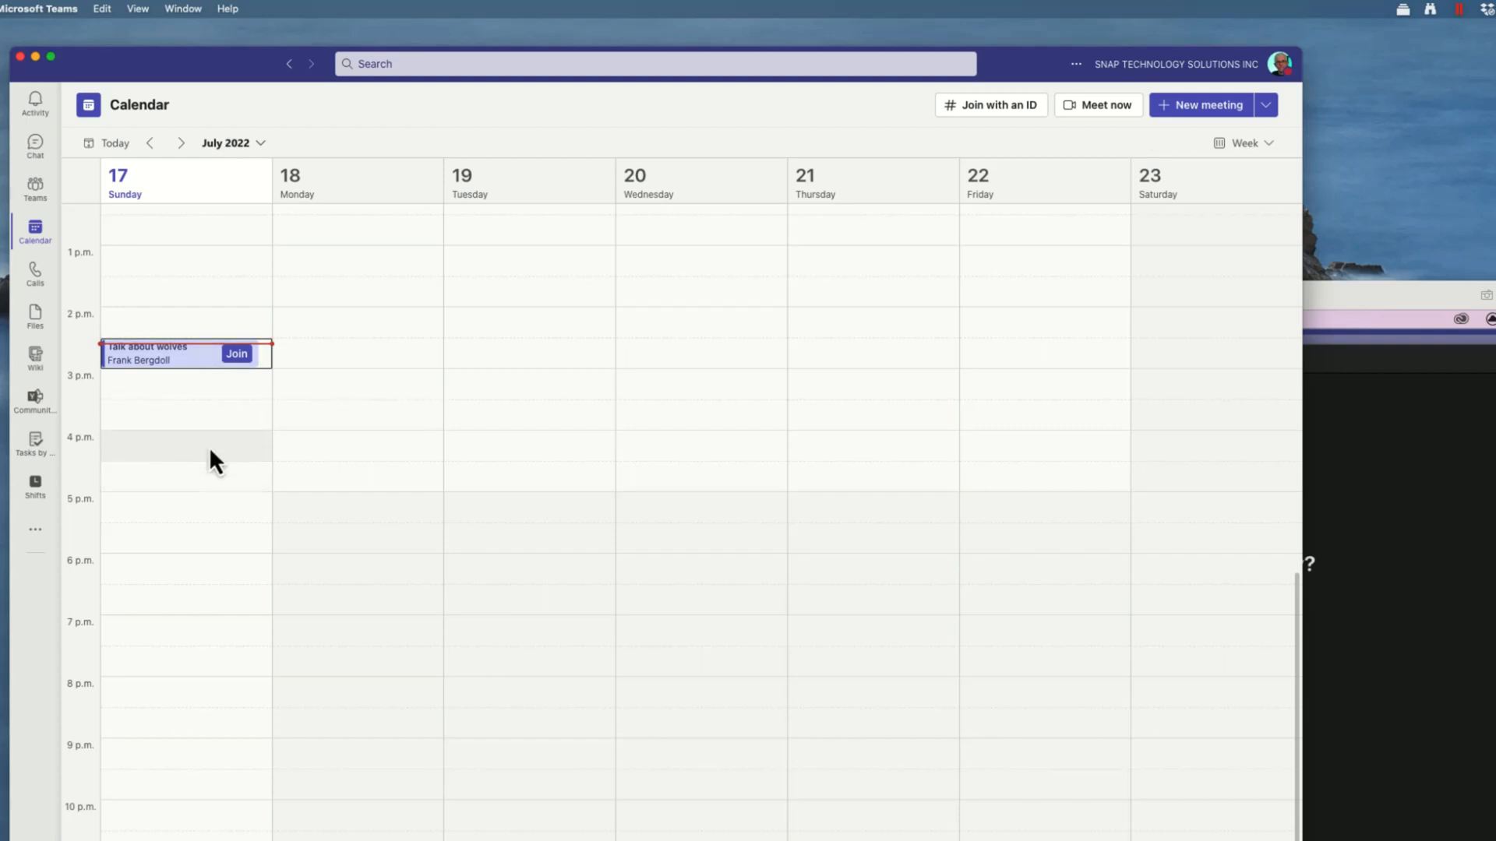
mouse_move(219, 422)
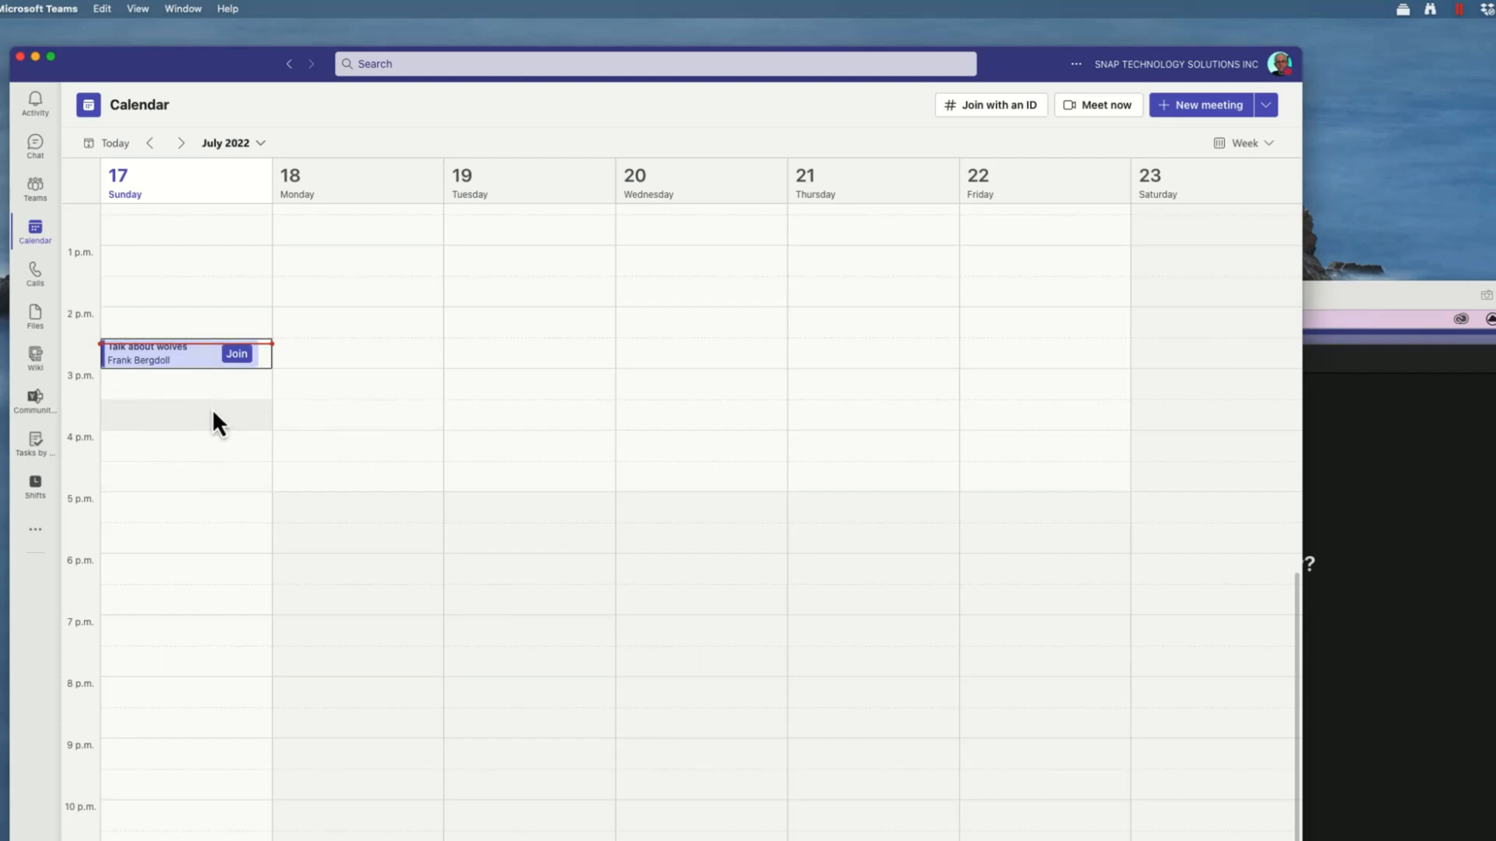